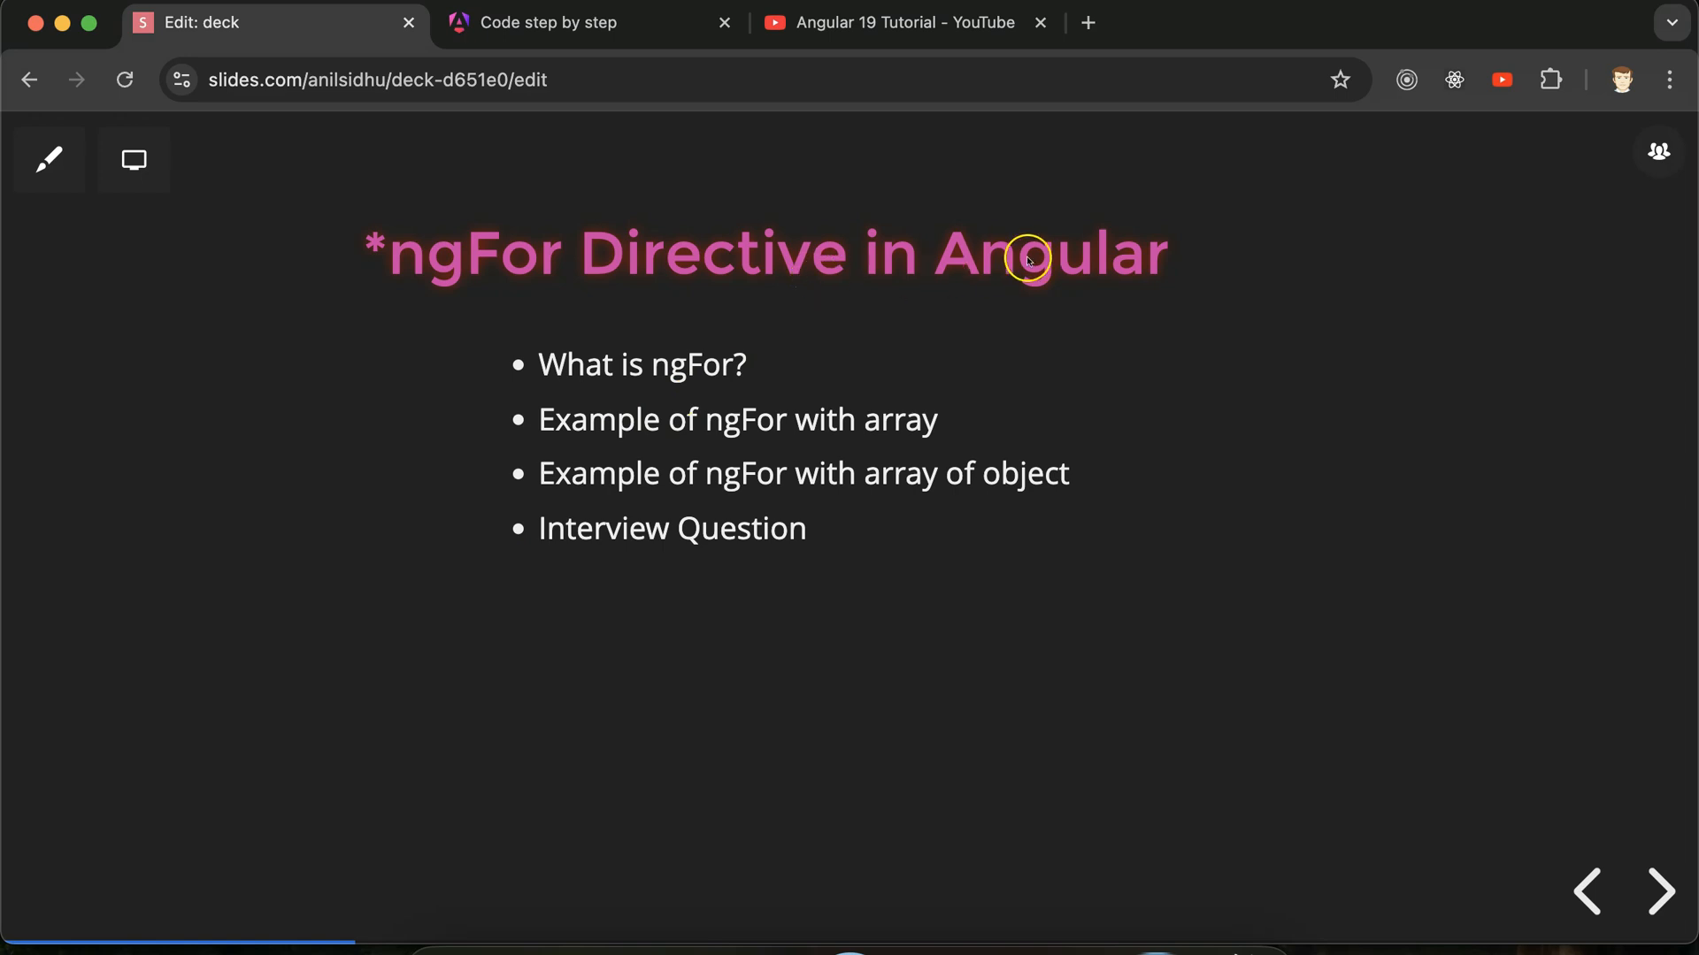
{"action": "mouse_move", "coordinate": [733, 392]}
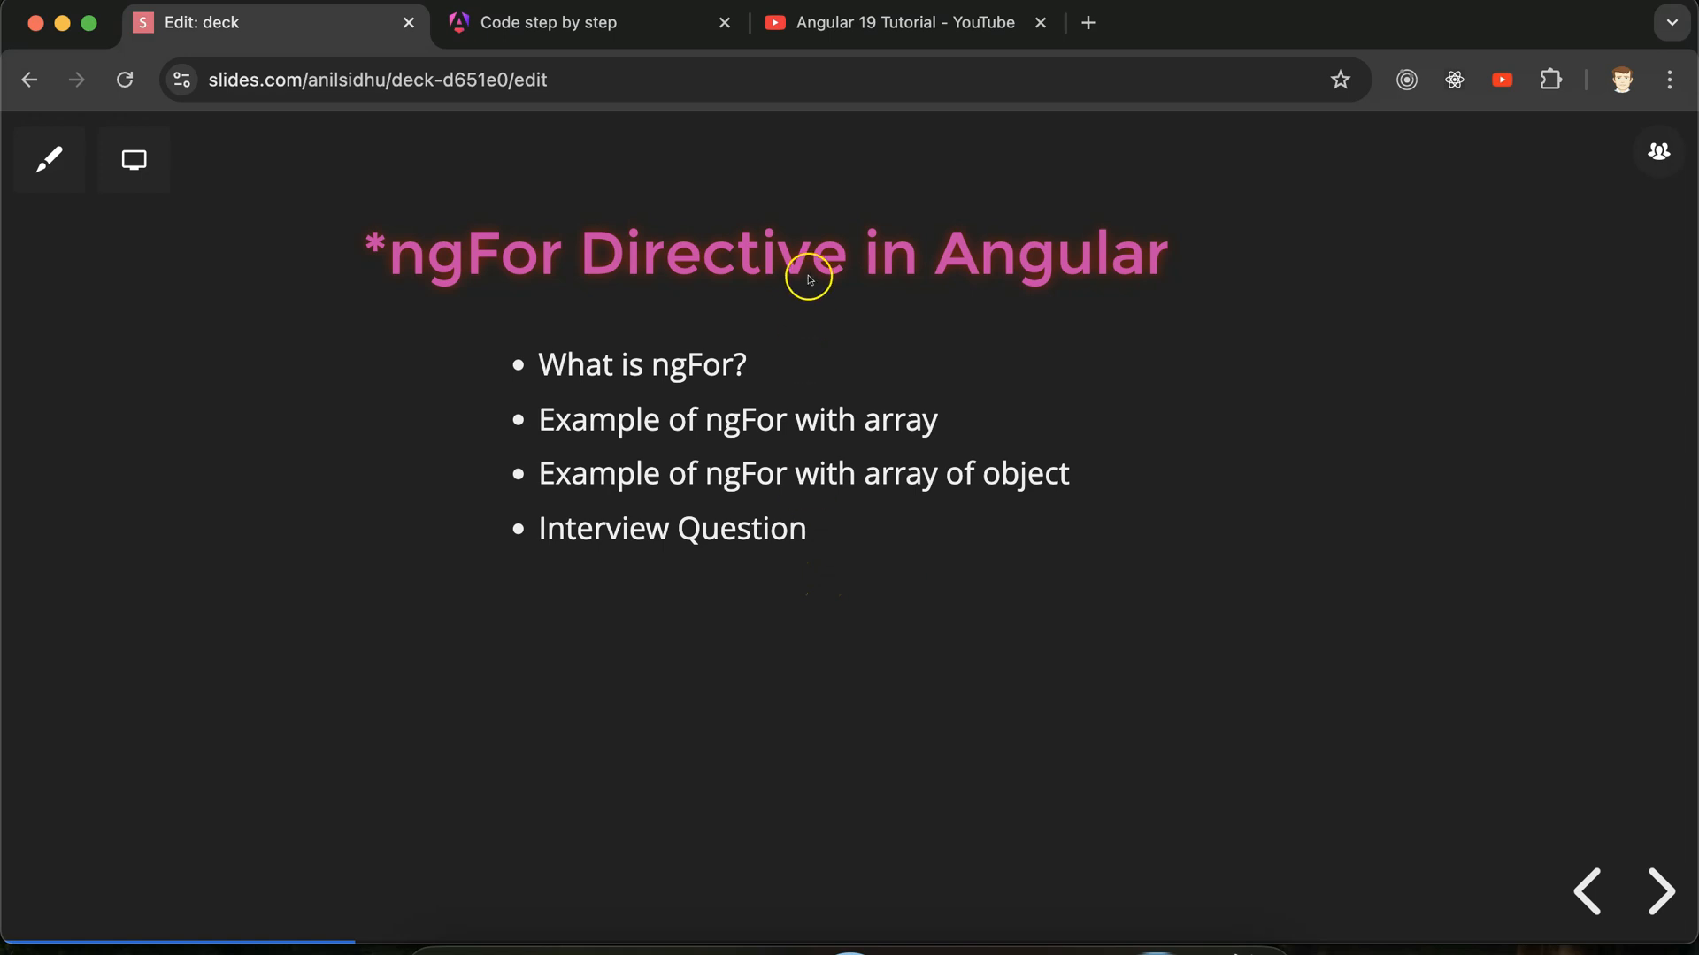
Switch the browser to the Angular 19 Tutorial YouTube playlist.
{"action": "left_click", "coordinate": [905, 21]}
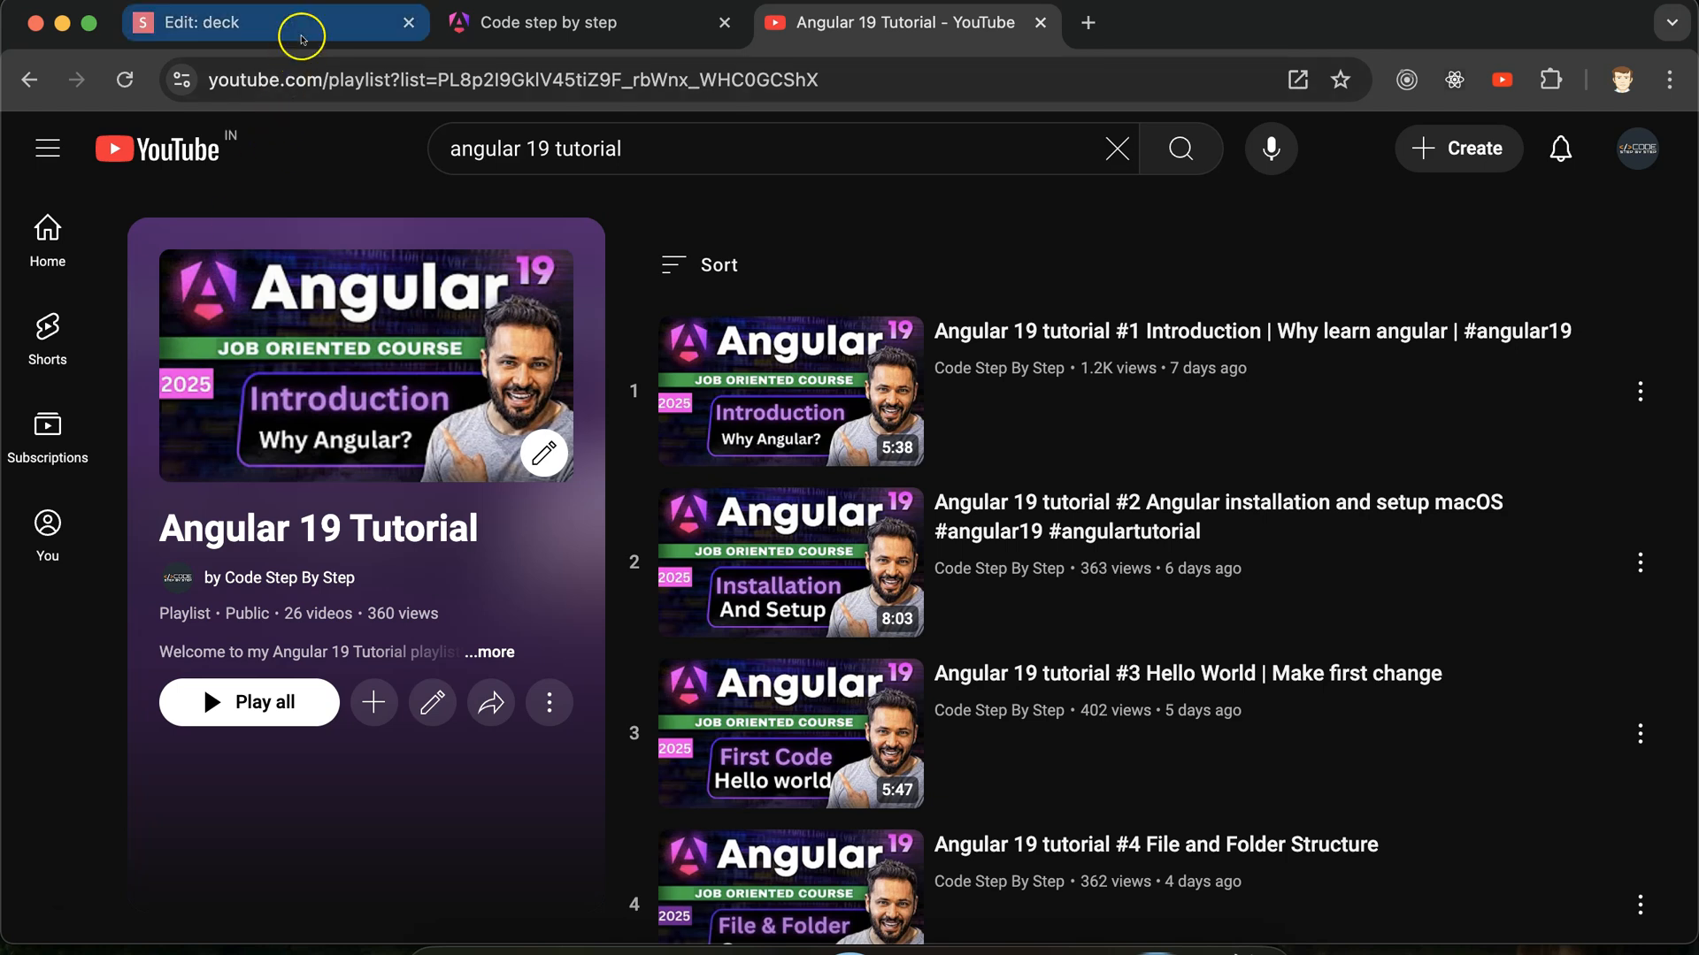
Return to the Slides.com deck editor.
{"action": "left_click", "coordinate": [195, 23]}
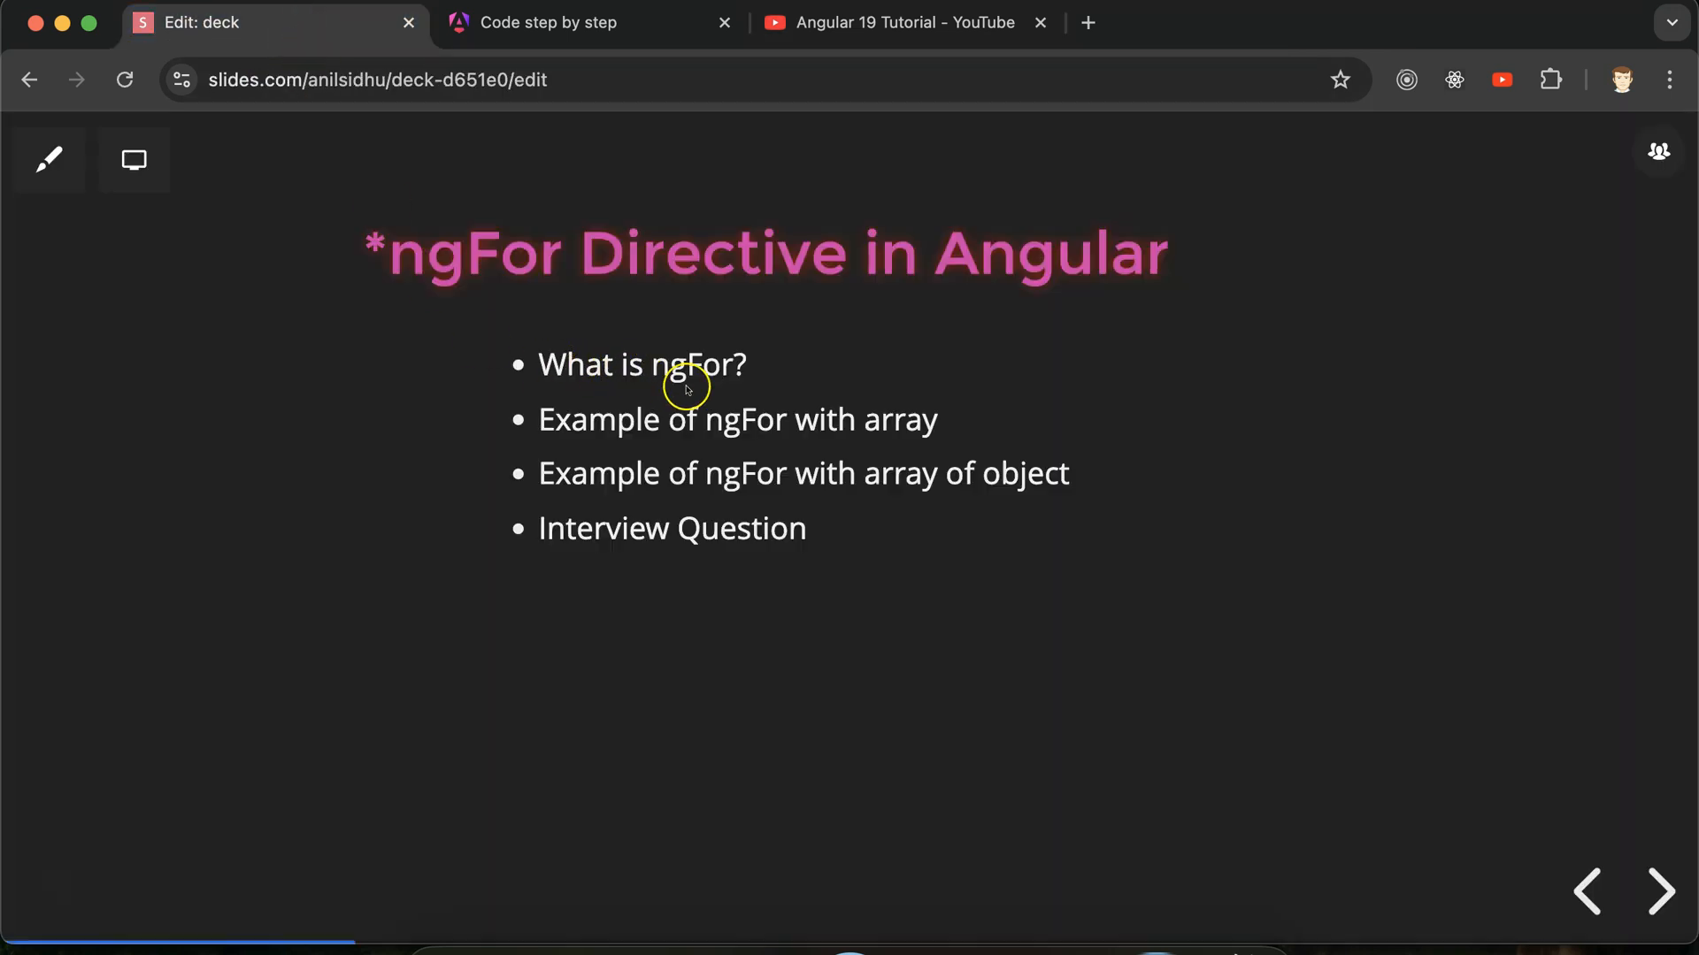
{"action": "mouse_move", "coordinate": [870, 351]}
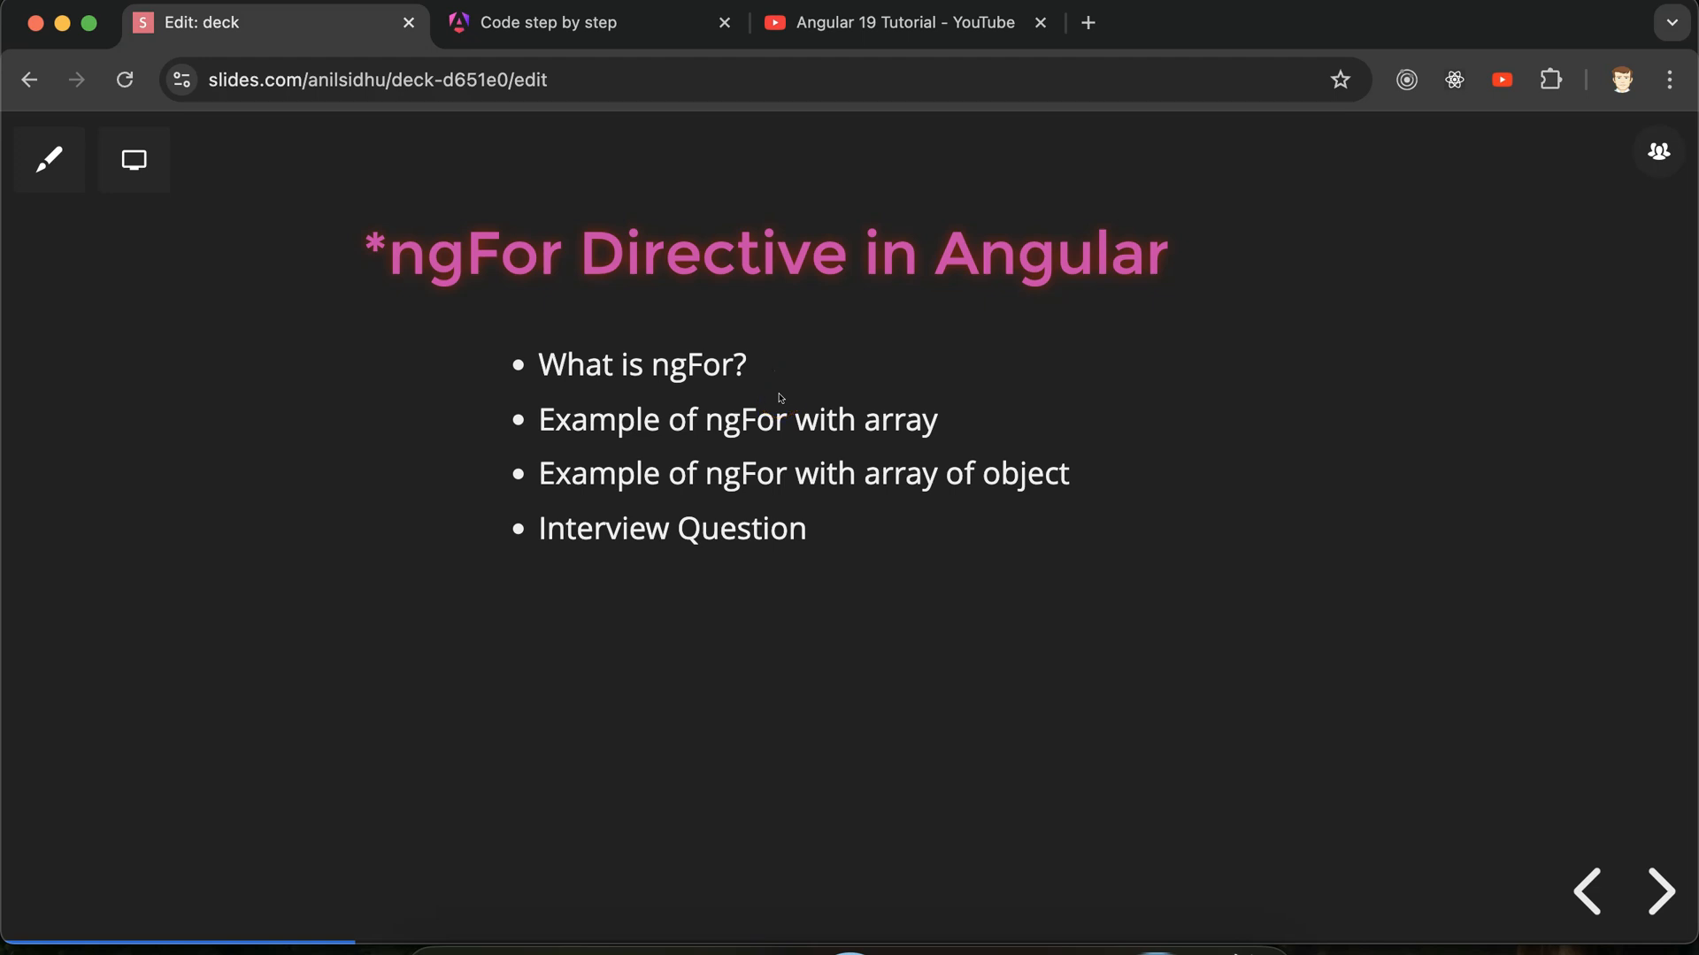
{"action": "mouse_move", "coordinate": [736, 398]}
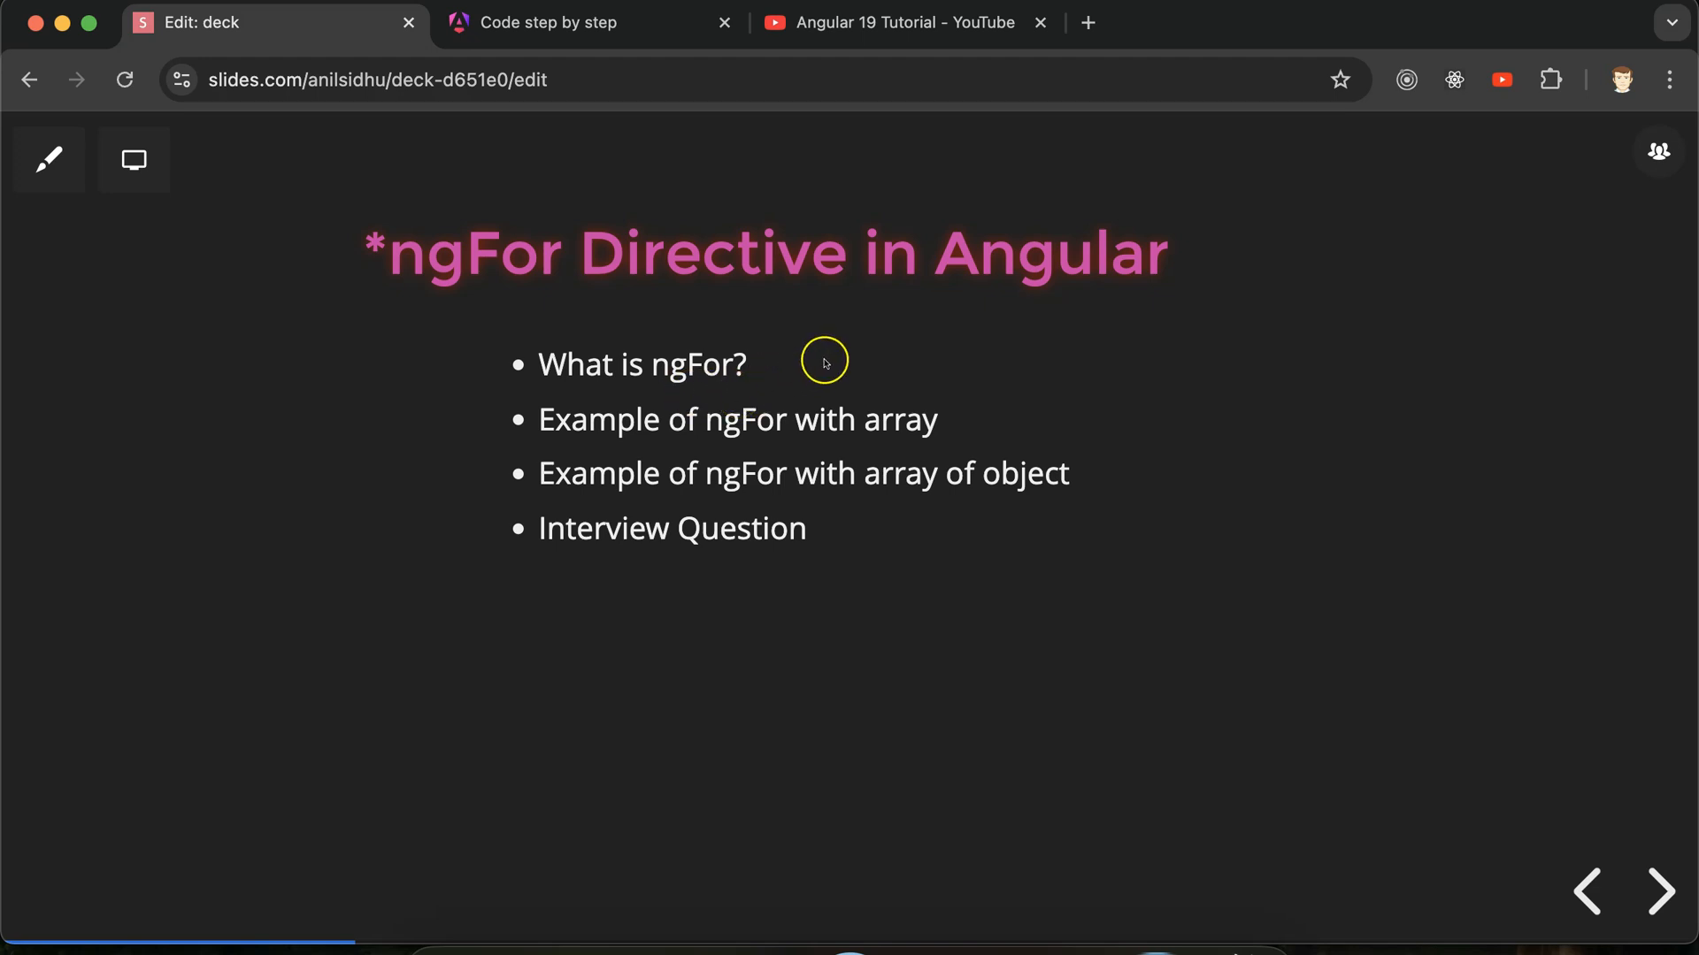
{"action": "mouse_move", "coordinate": [805, 317]}
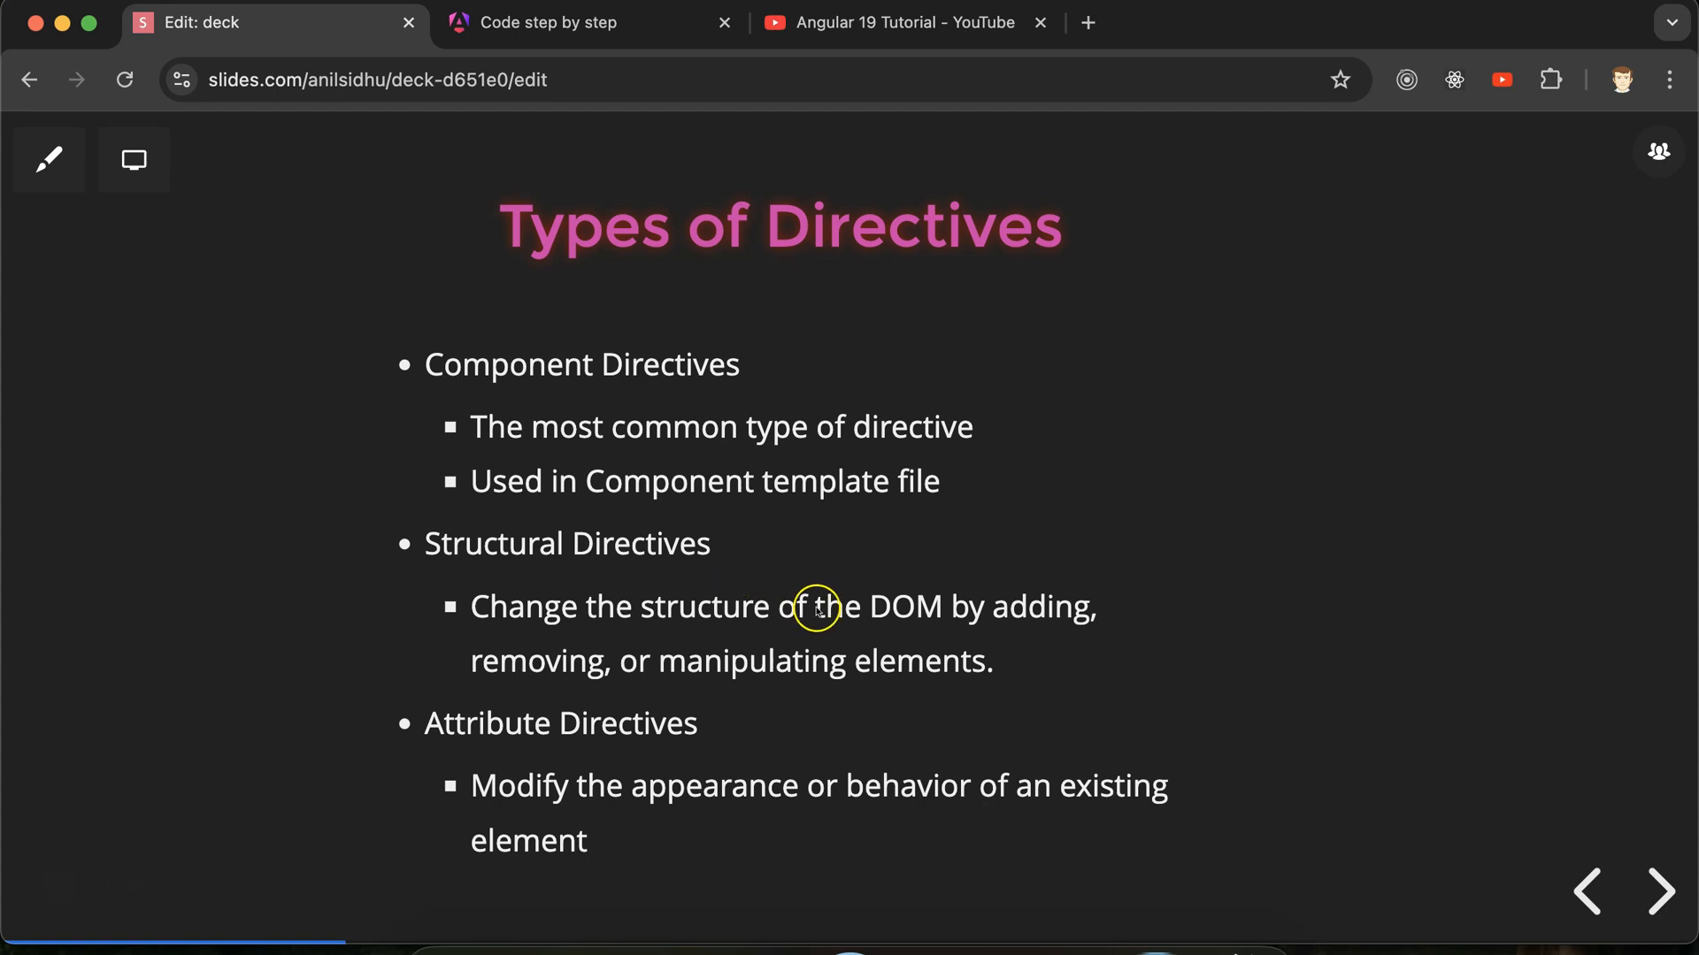
{"action": "mouse_move", "coordinate": [703, 563]}
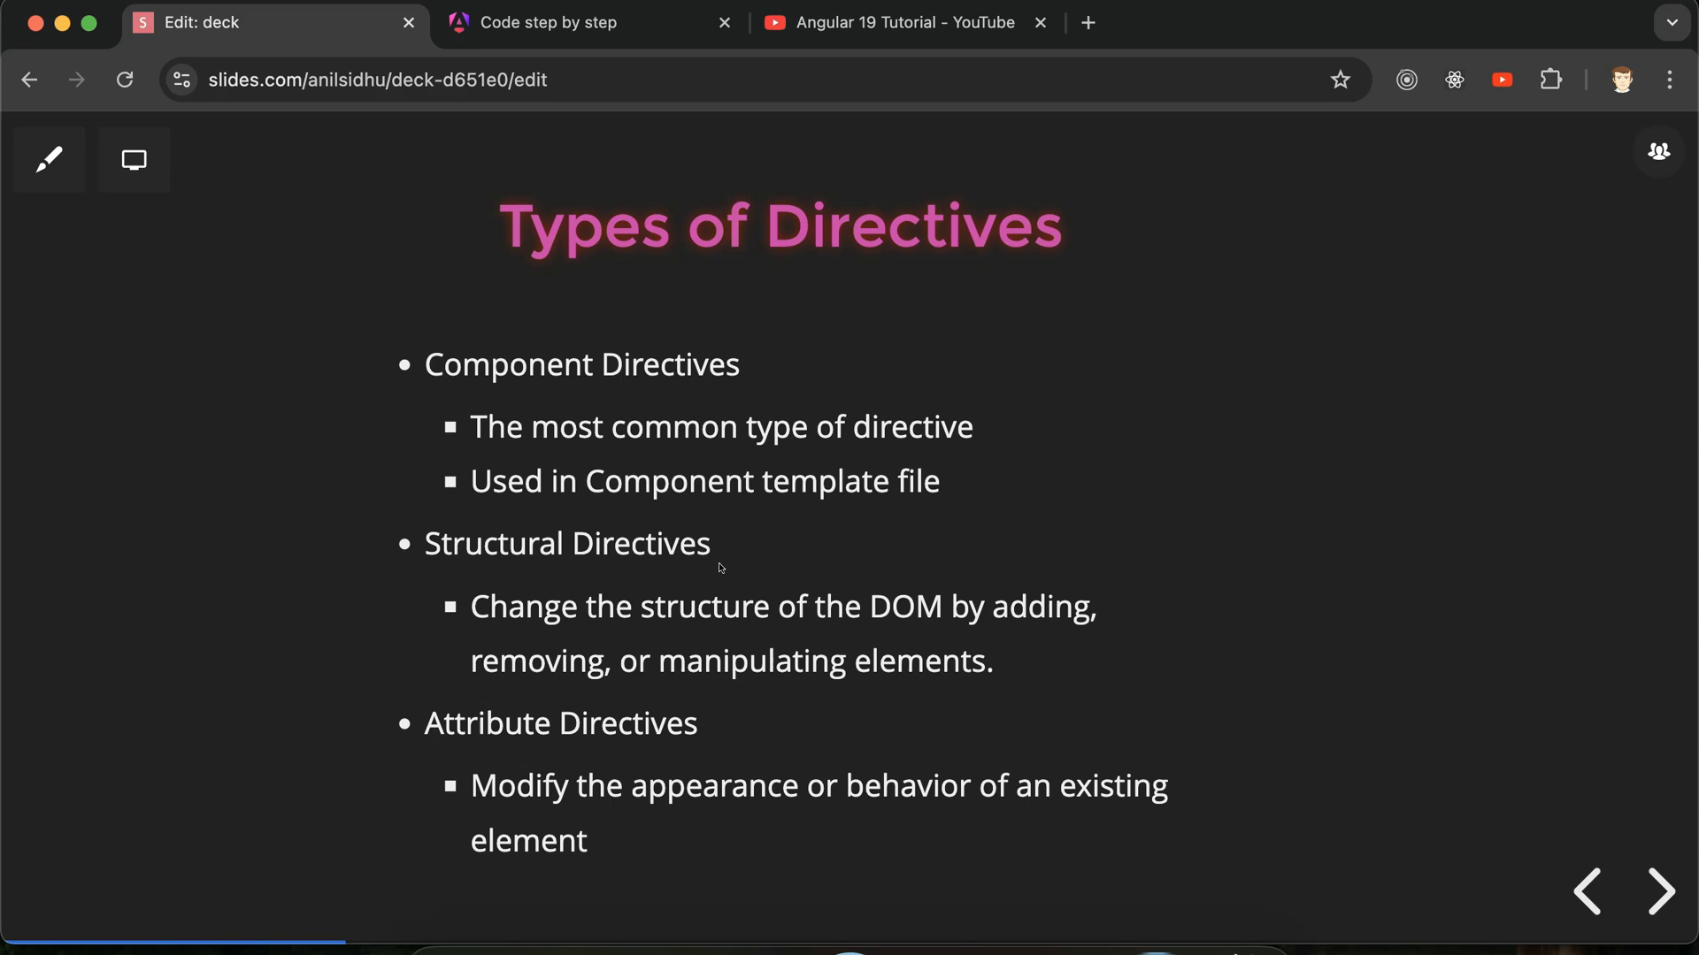
{"action": "mouse_move", "coordinate": [788, 568]}
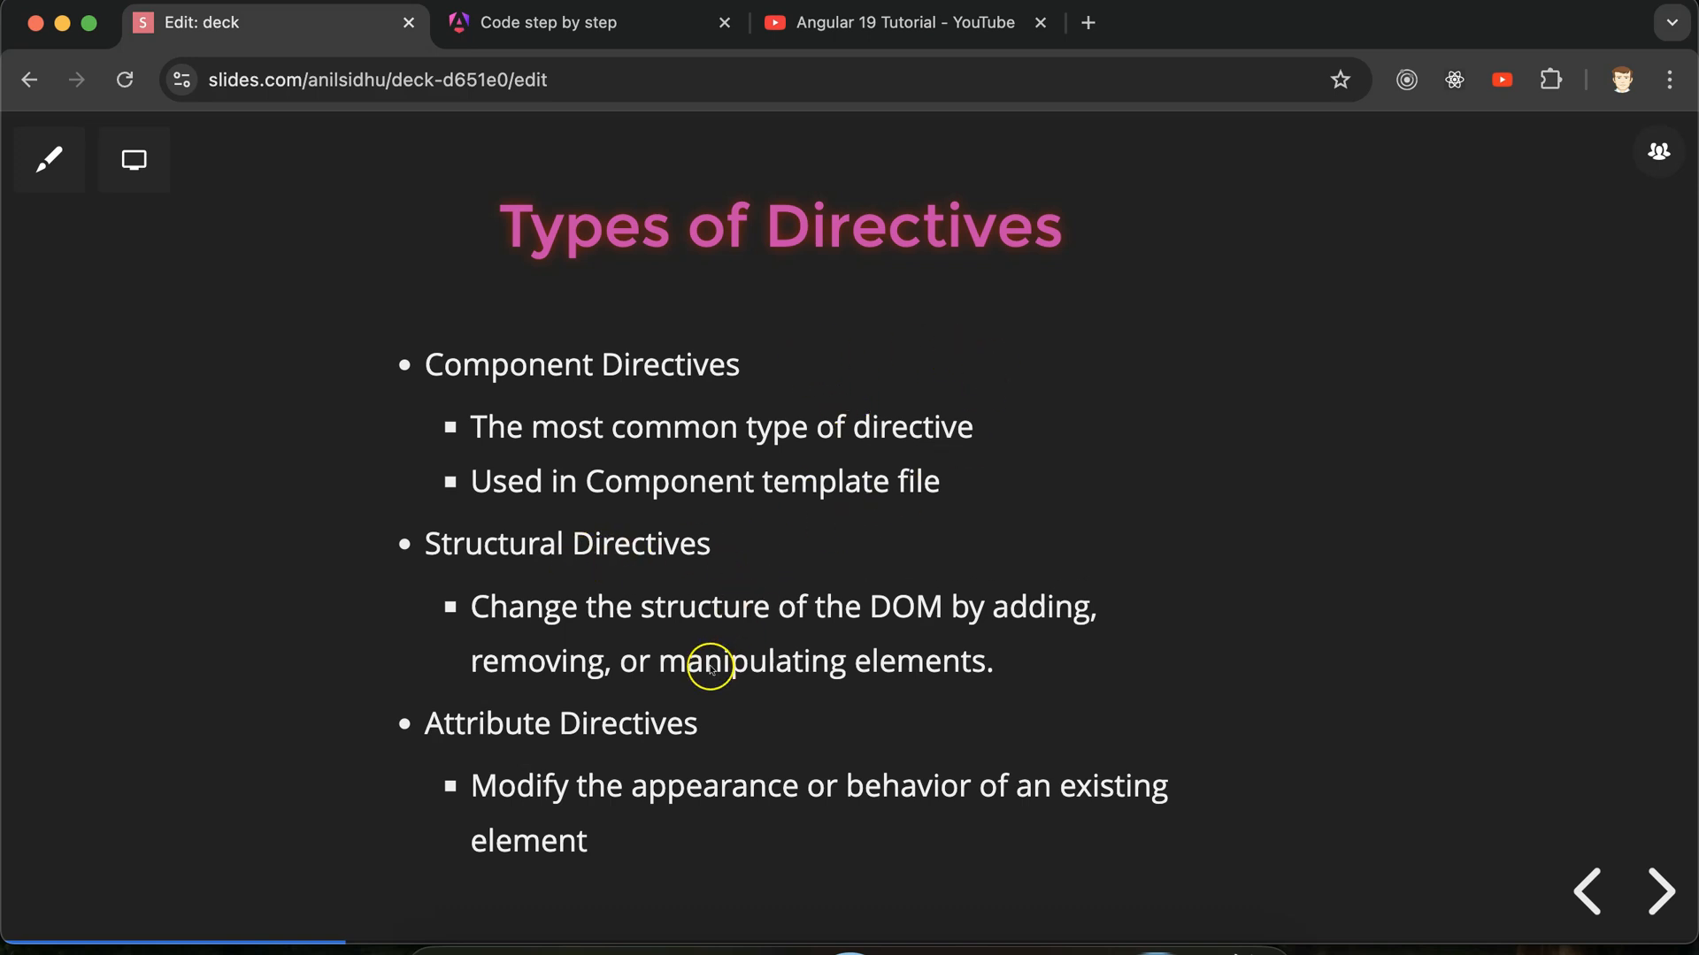
{"action": "mouse_move", "coordinate": [784, 389]}
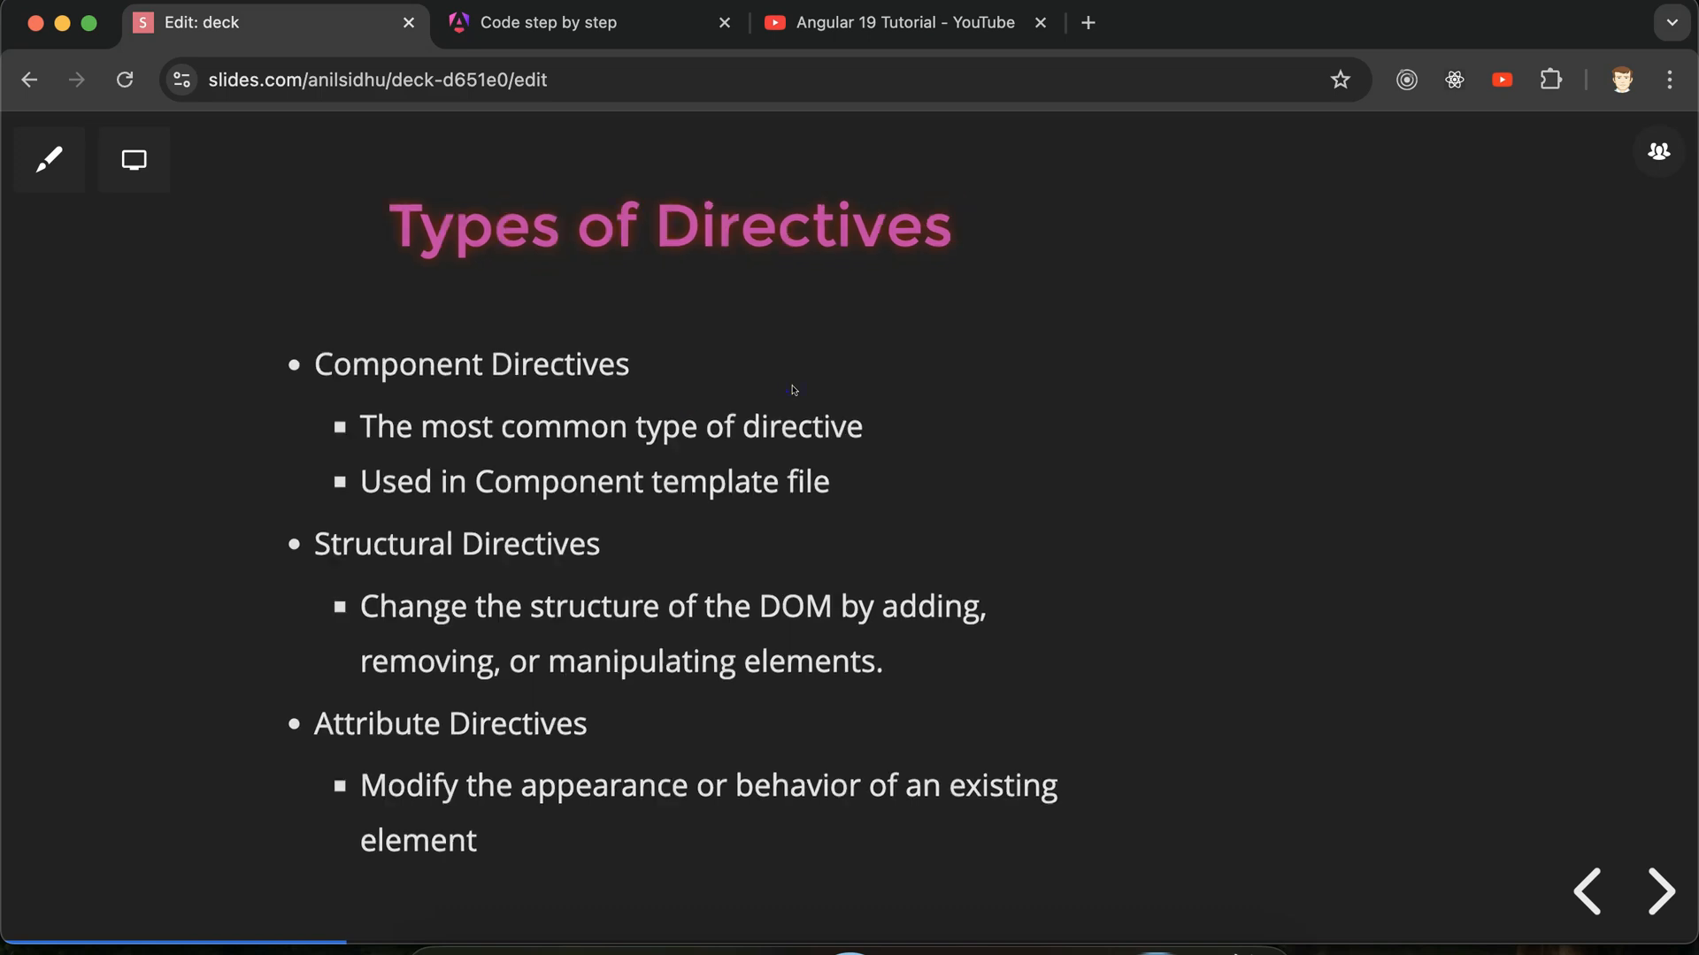
Declare students=["Anil","Sam","Peter","Sumit","bruce"] inside AppComponent in app.component.ts.
{"action": "left_click", "coordinate": [1656, 892]}
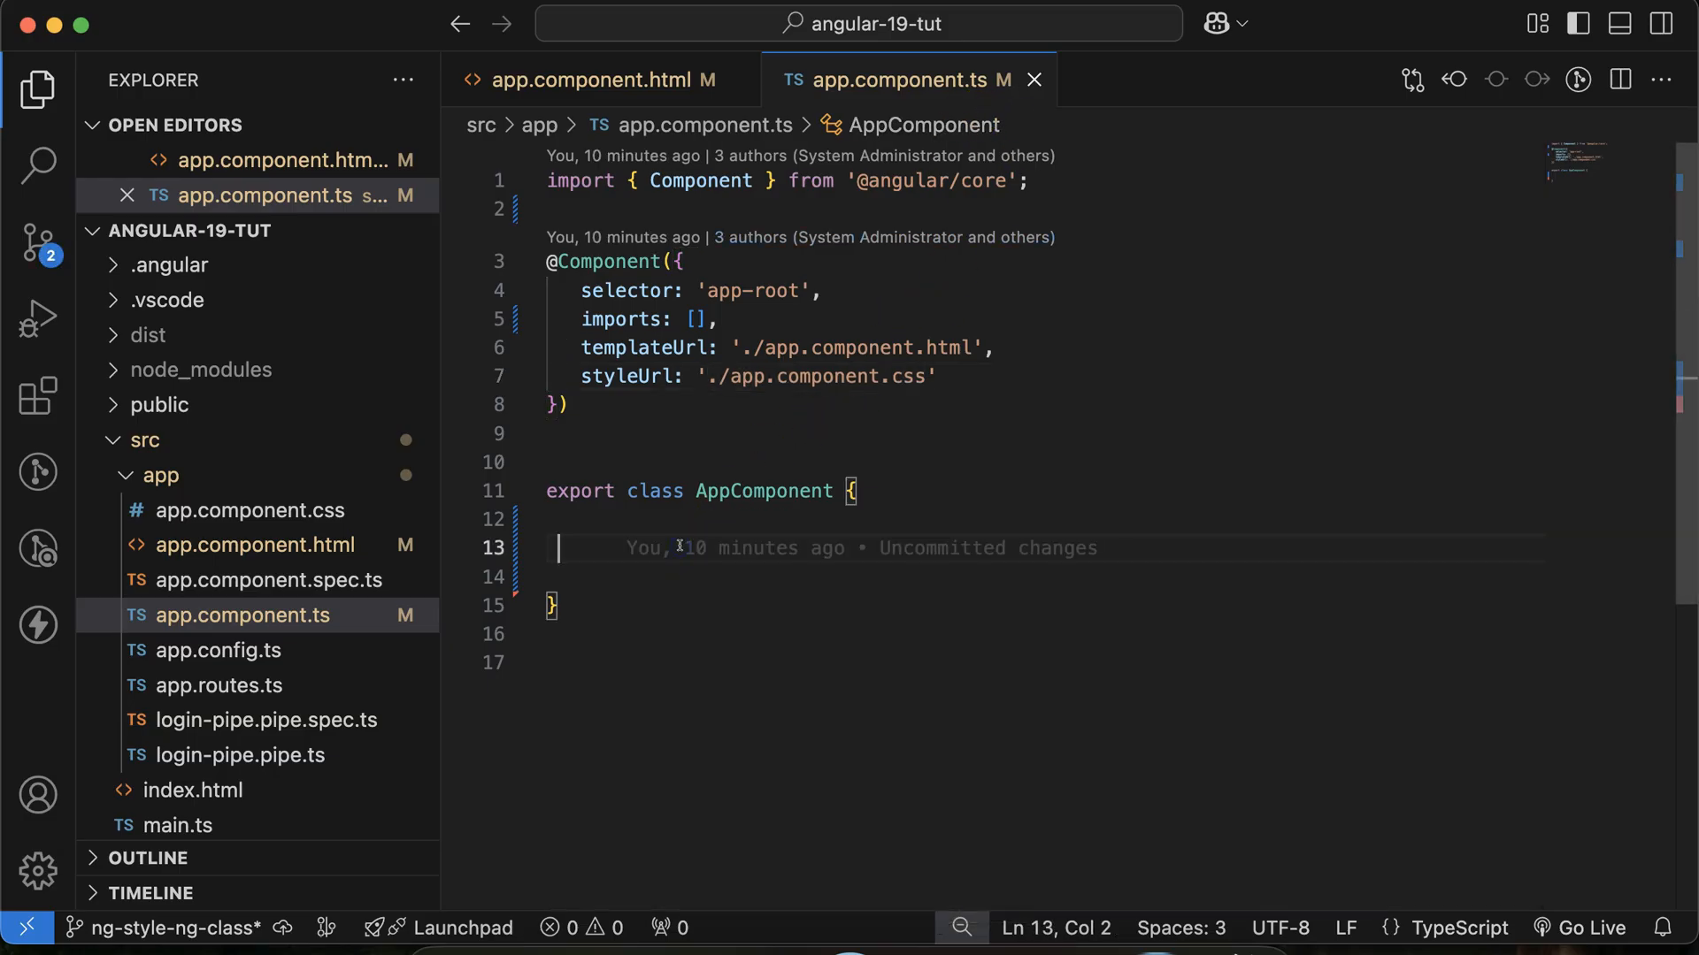
{"action": "type", "text": "studdn"}
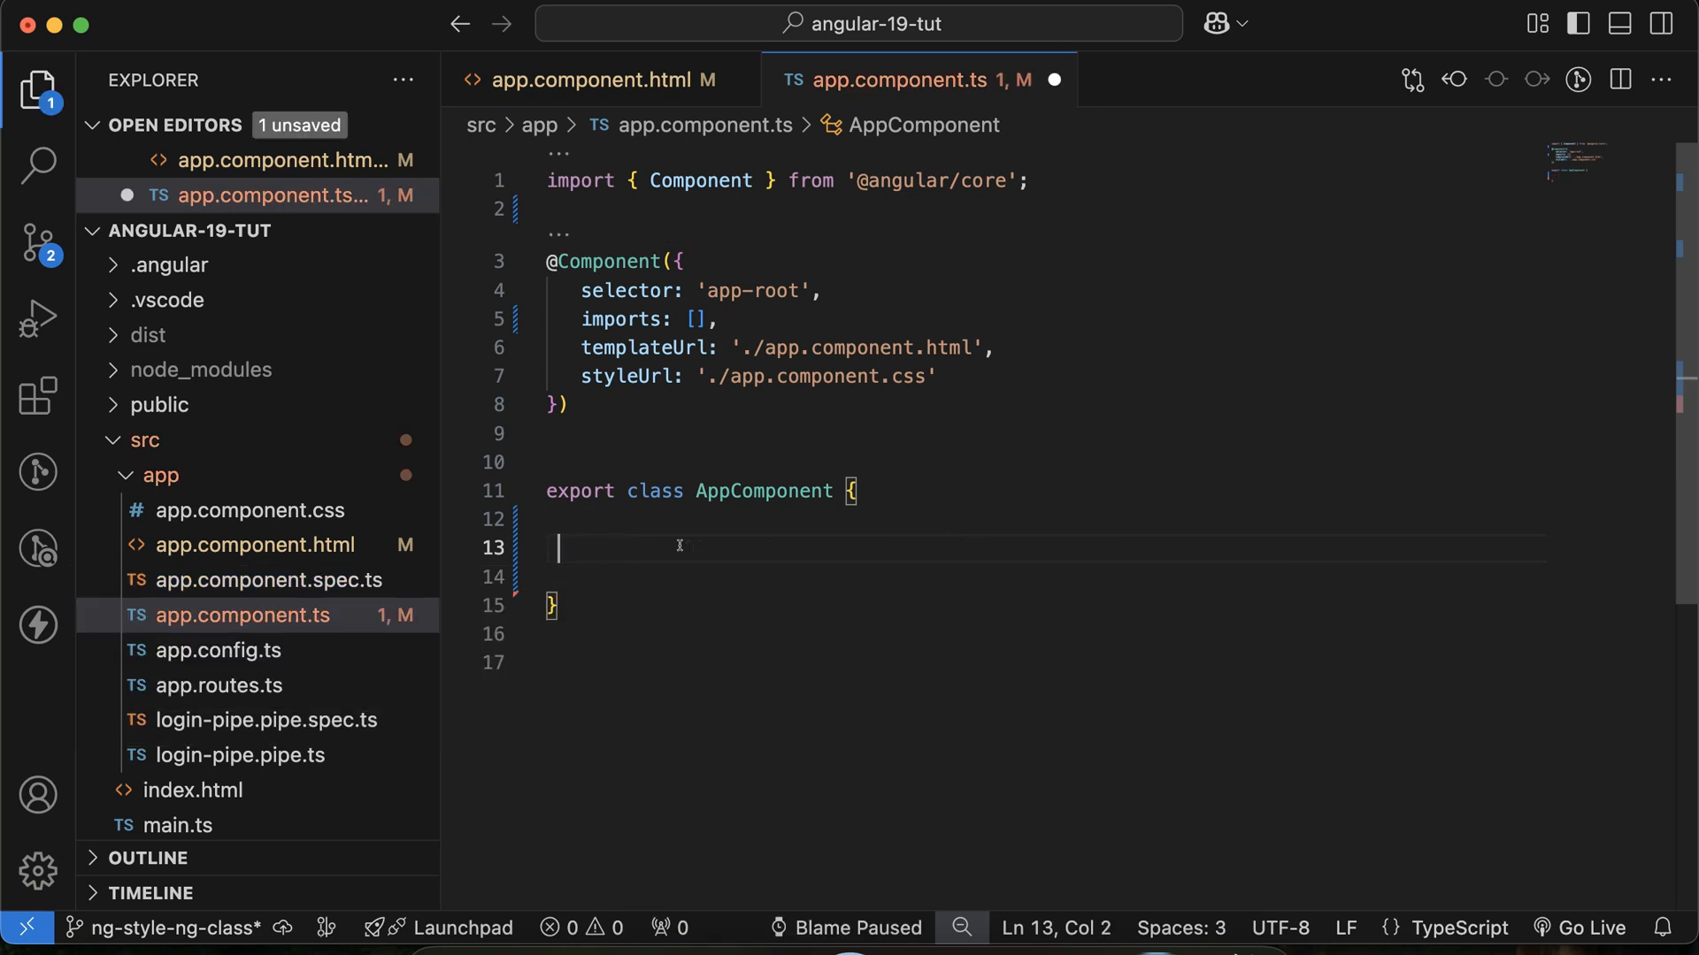
{"action": "type", "text": "student"}
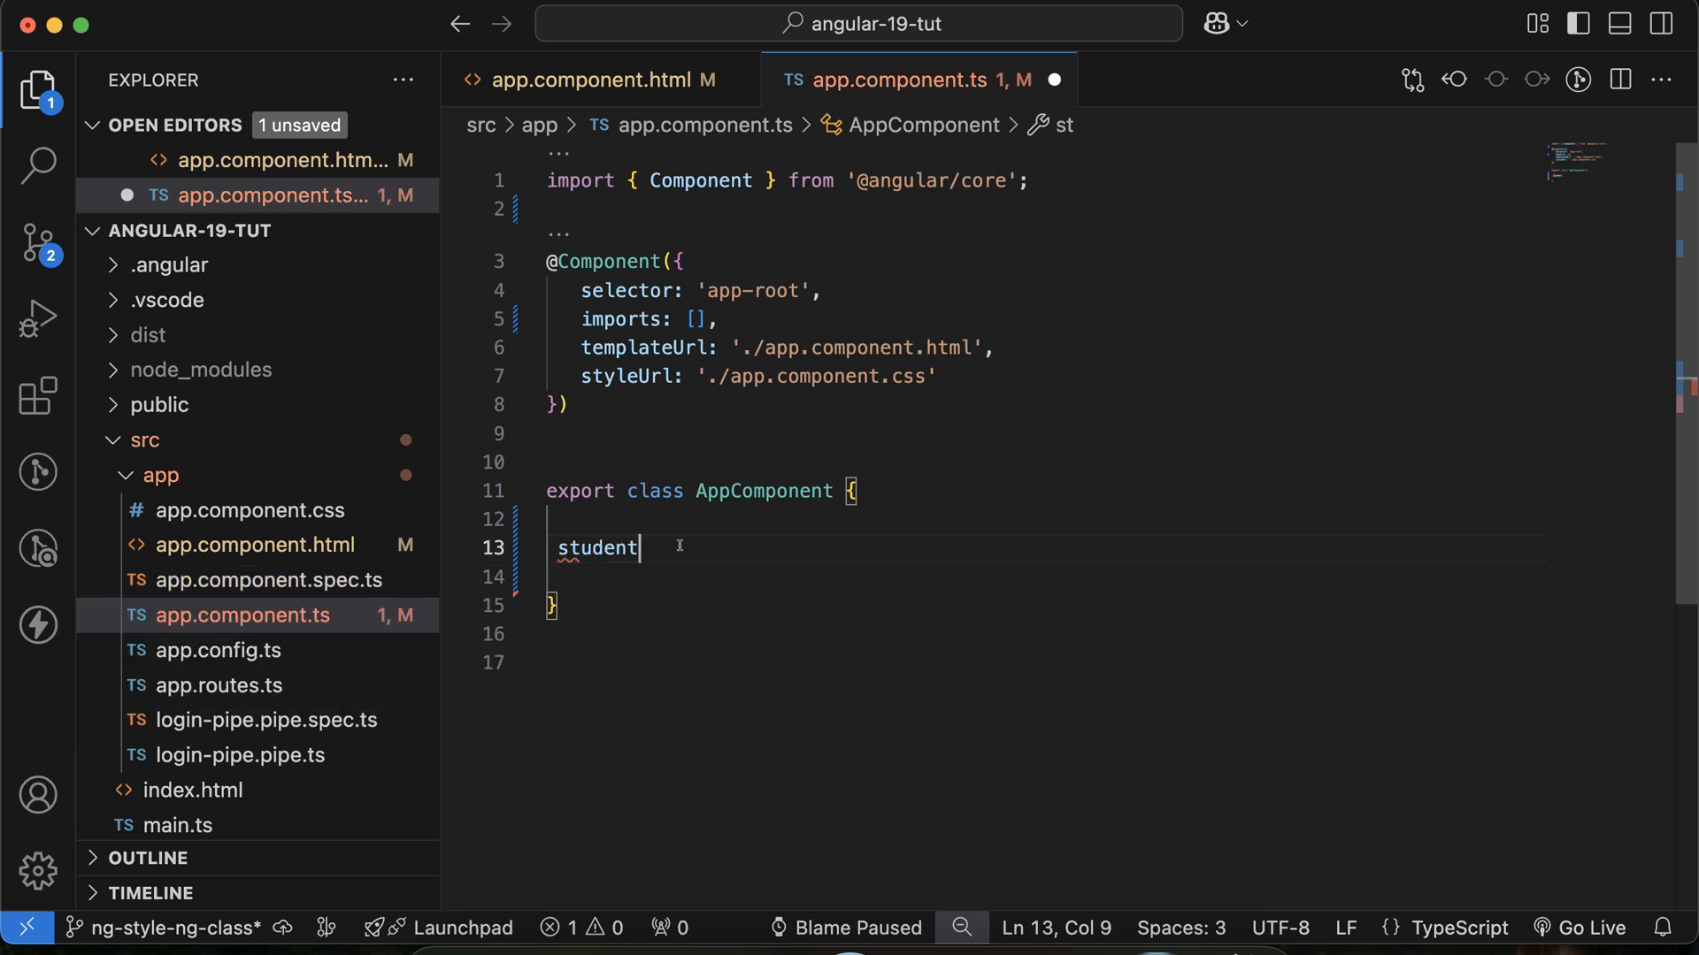
{"action": "type", "text": "s"}
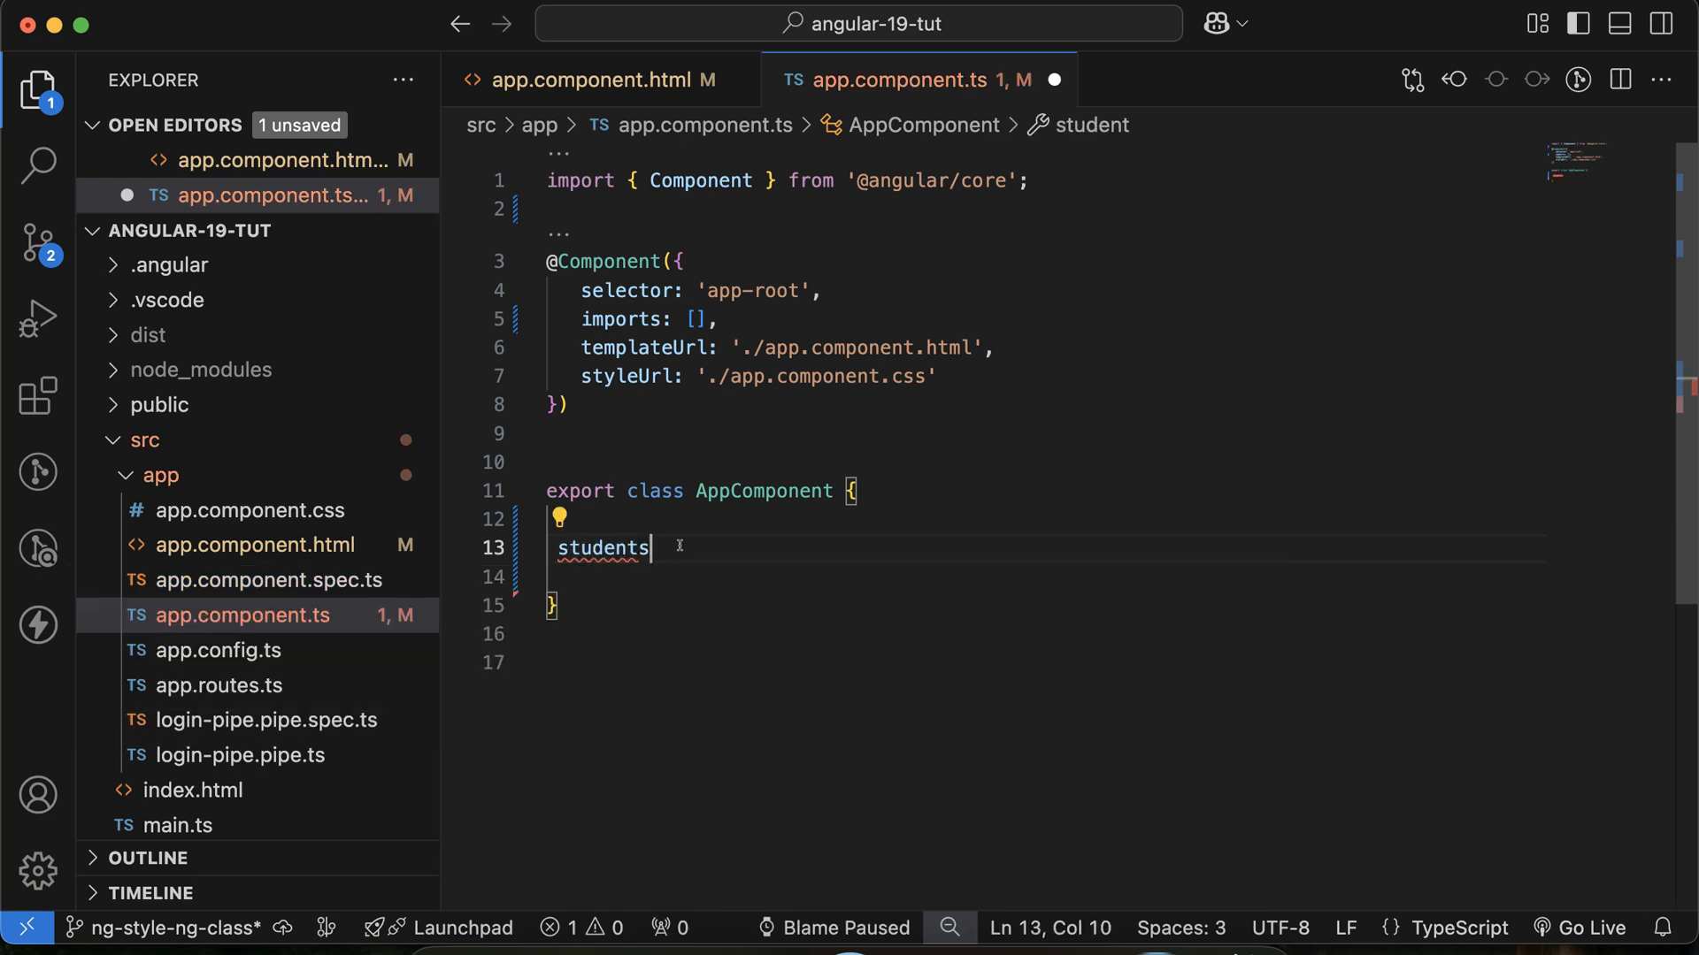
{"action": "type", "text": "=[]"}
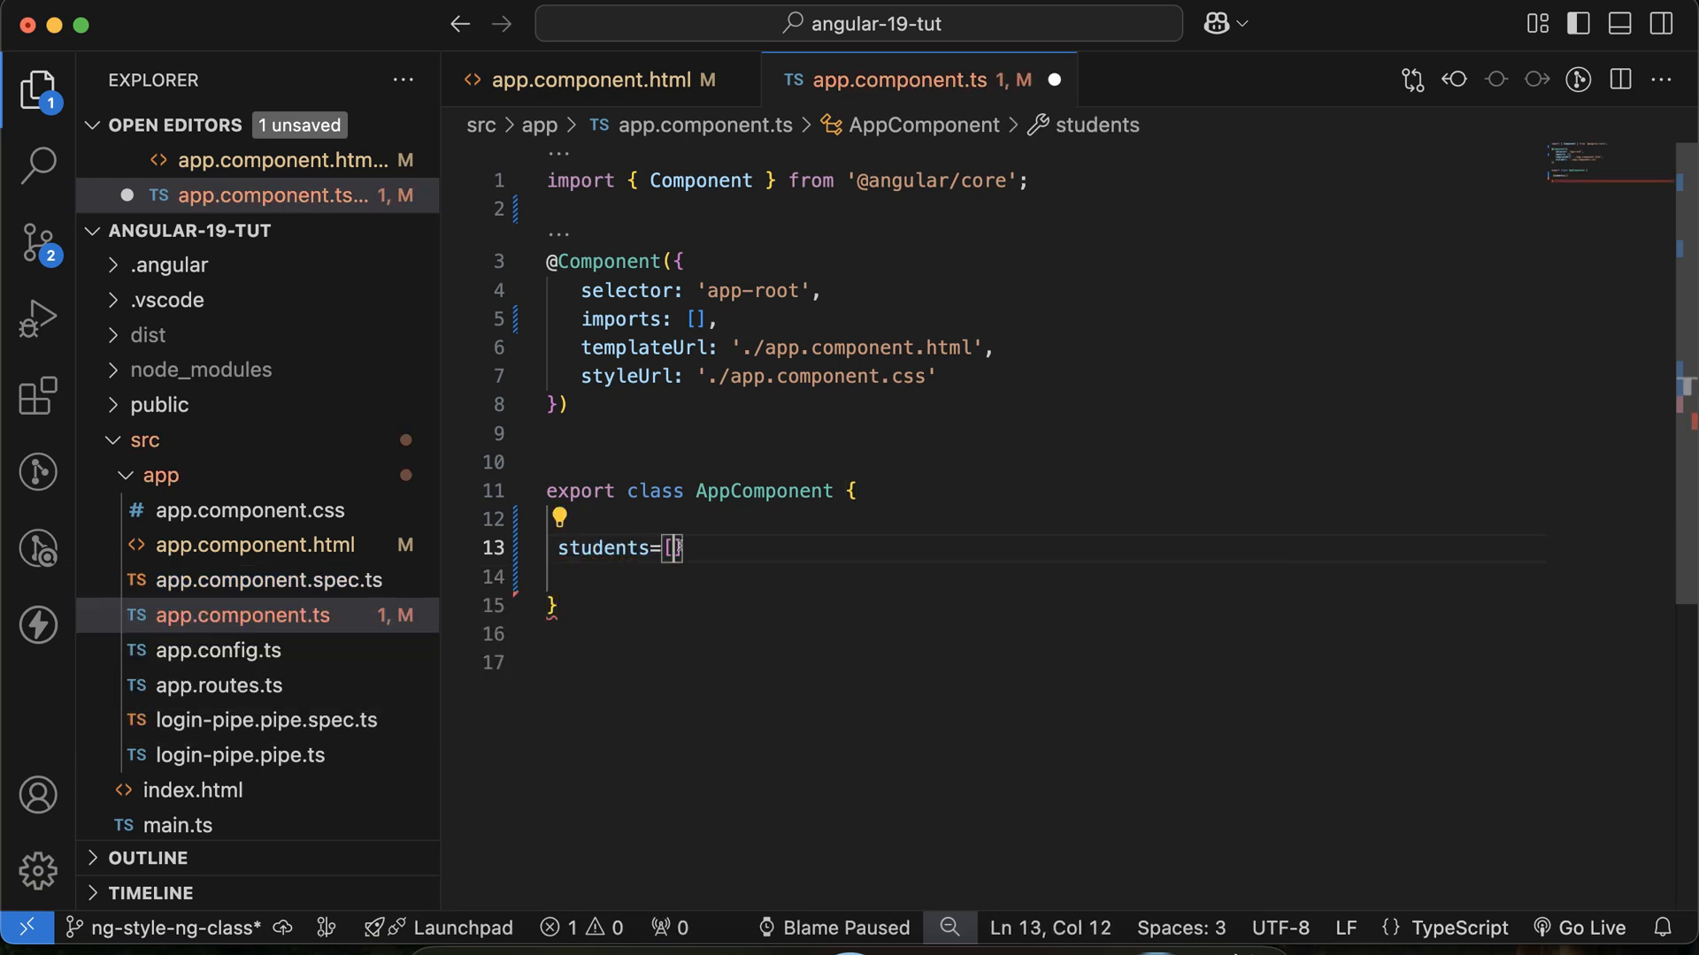
{"action": "type", "text": "\"\""}
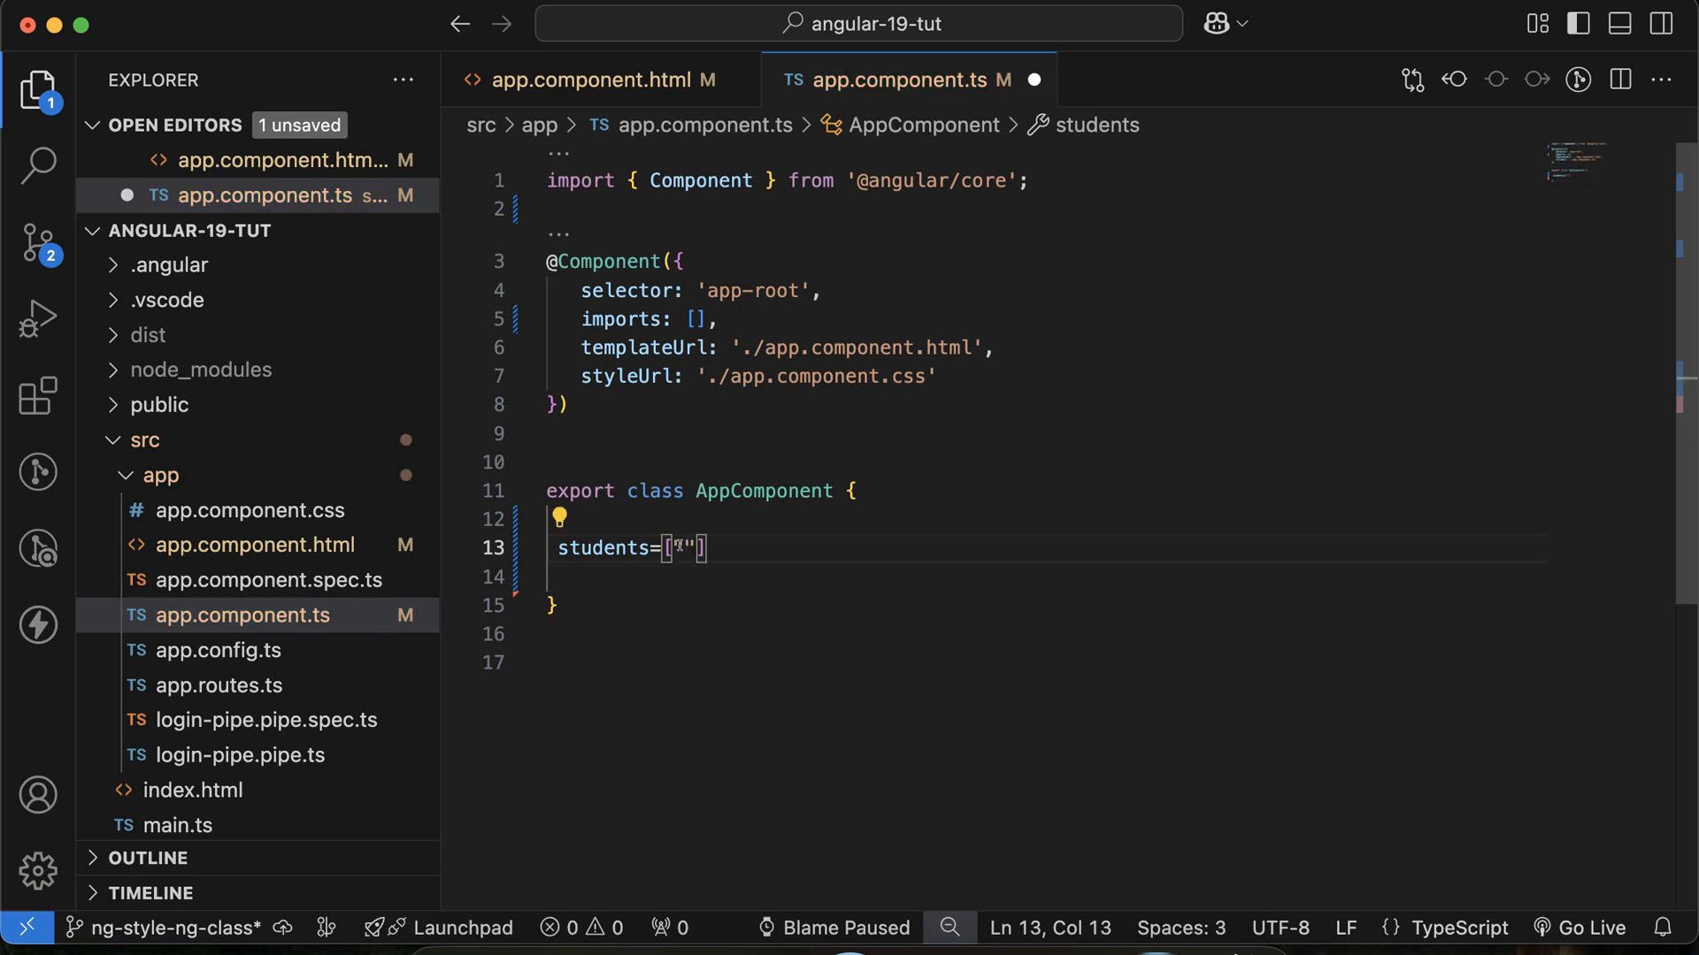
{"action": "type", "text": "Anil"}
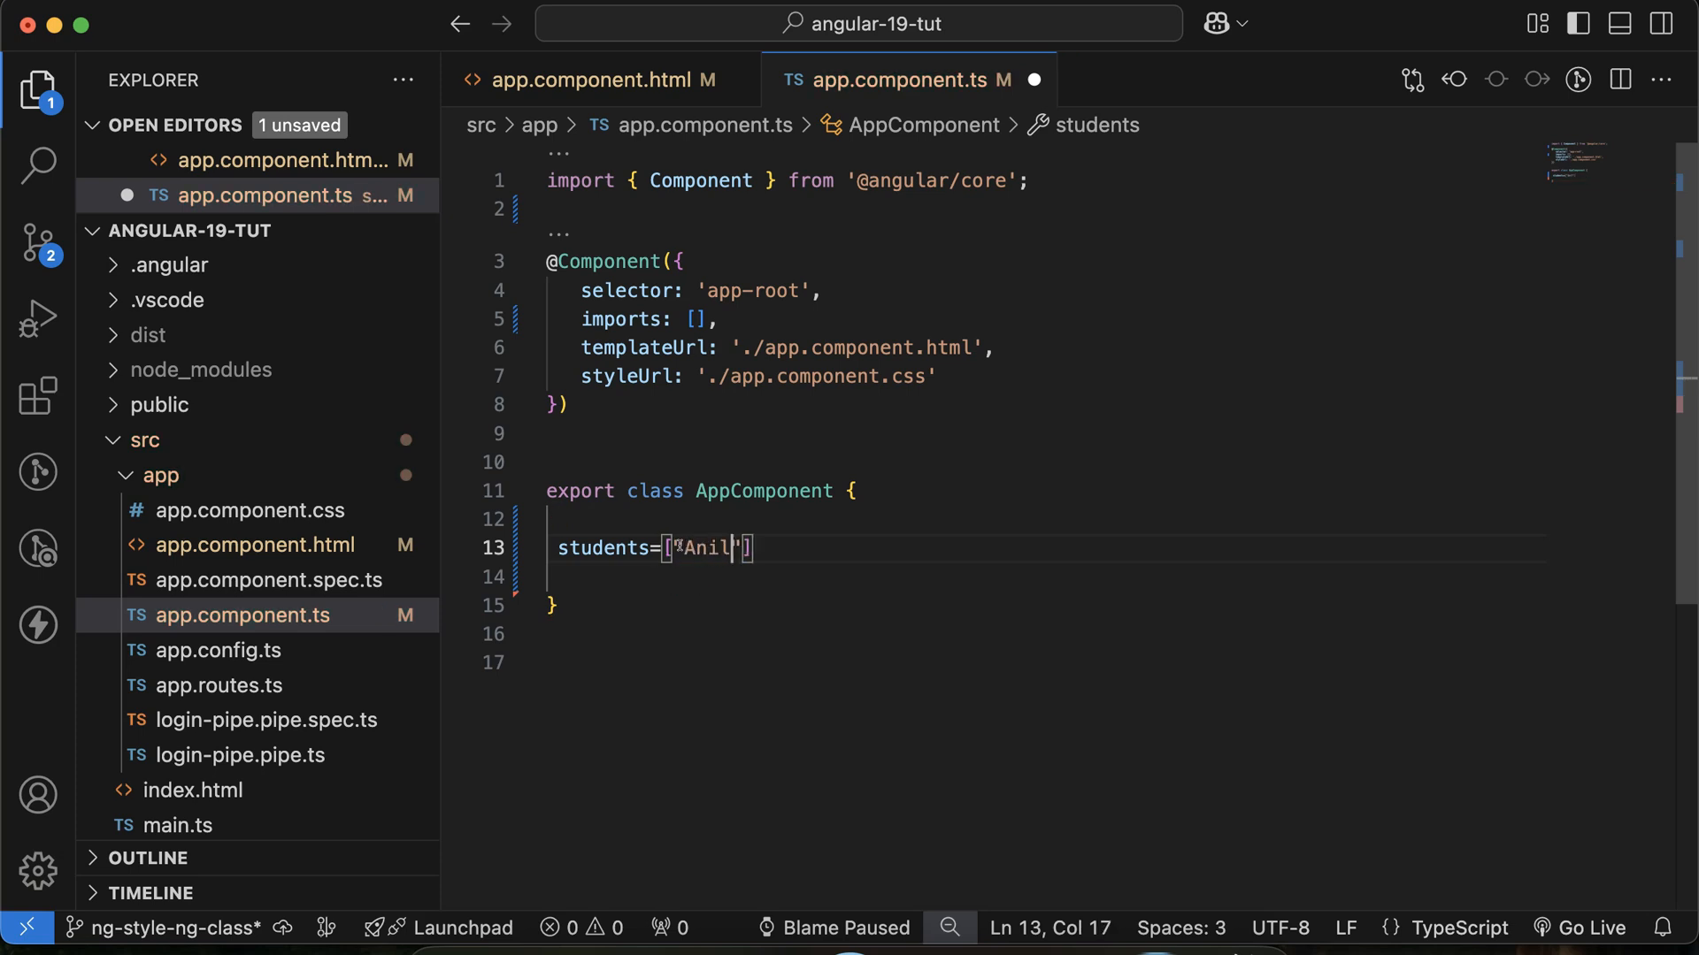
{"action": "type", "text": "\","}
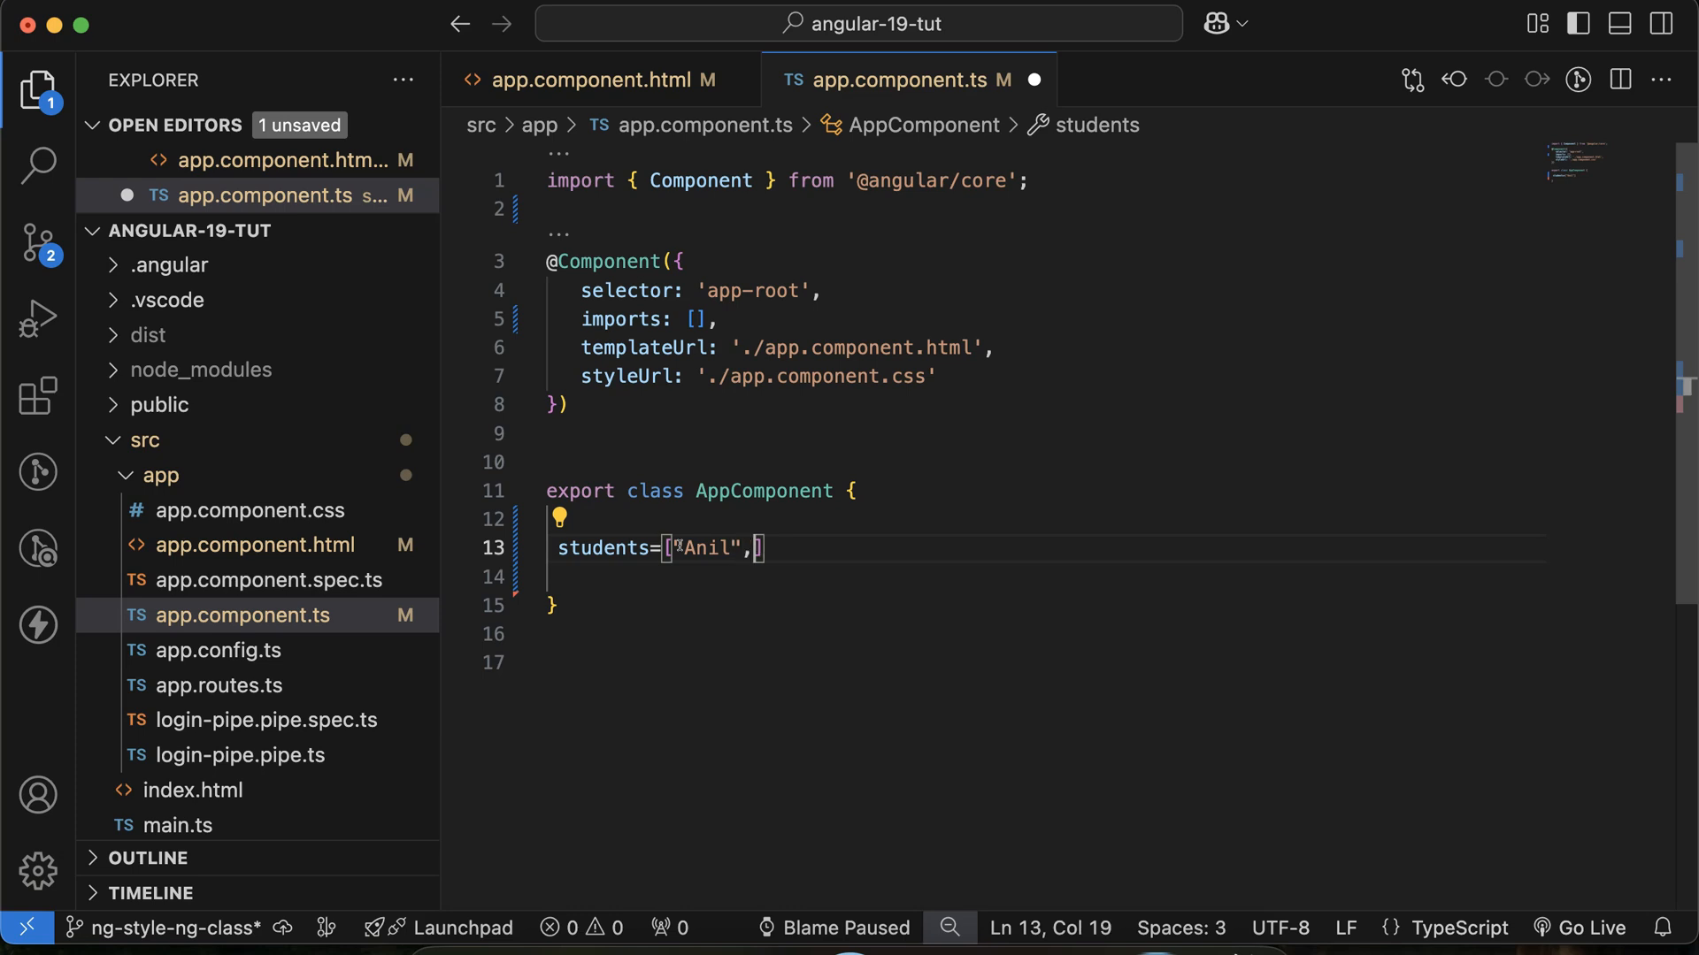
{"action": "type", "text": "\"Sam\""}
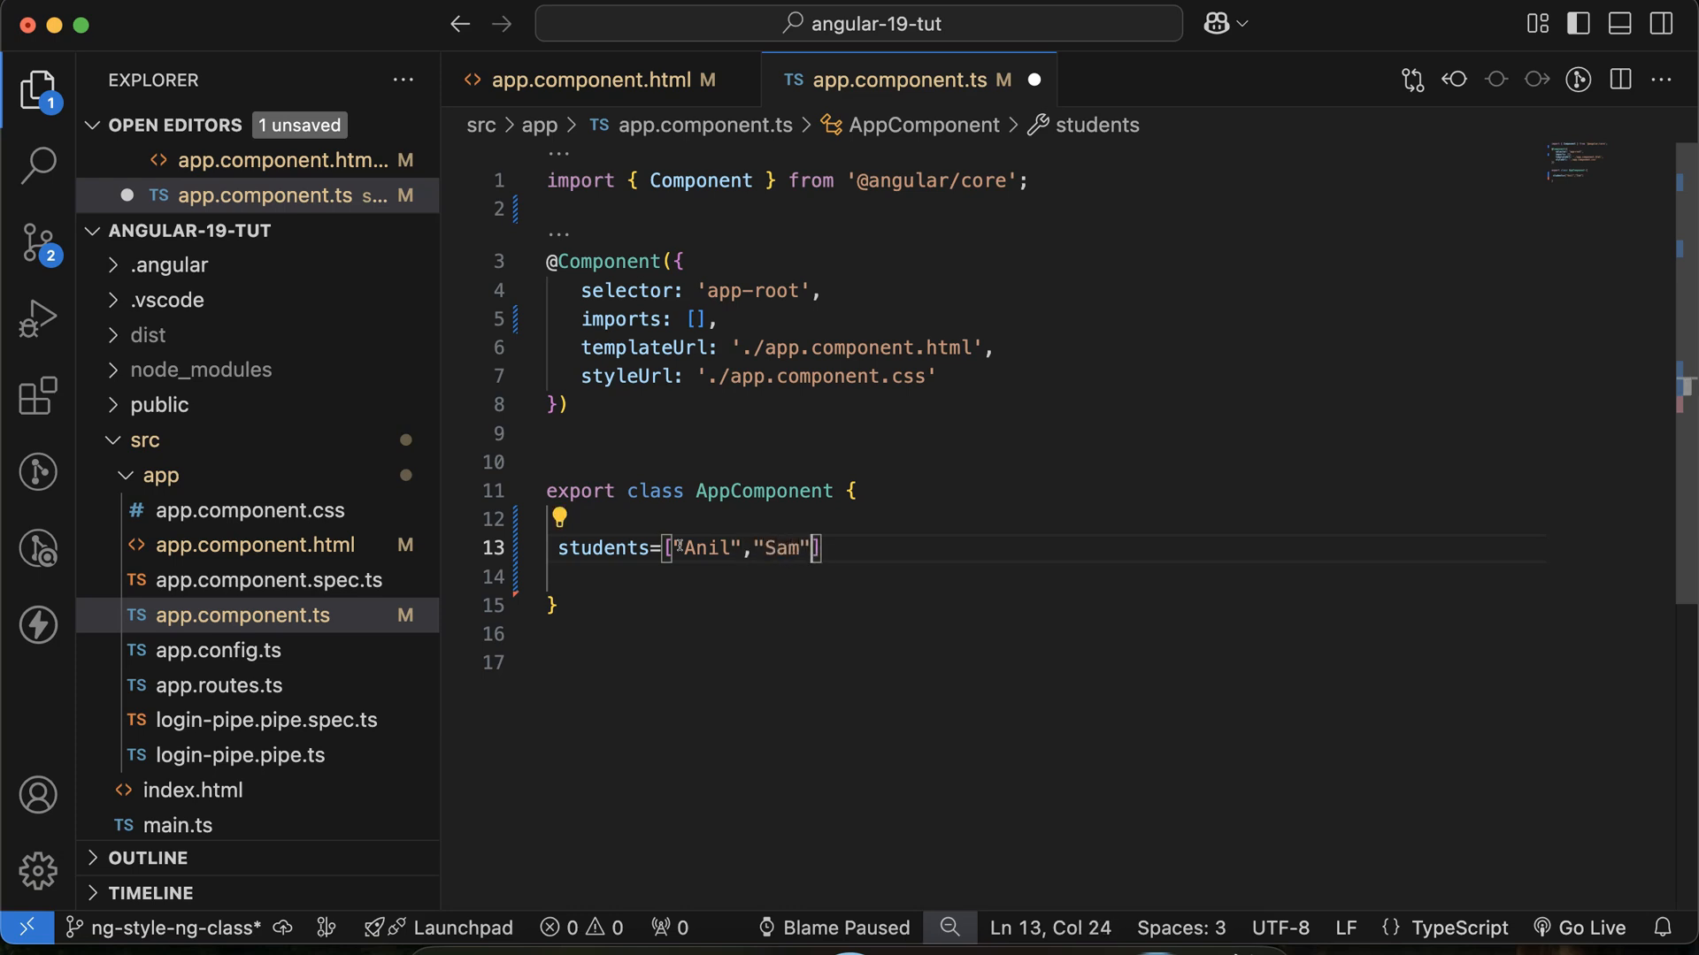
{"action": "type", "text": ",\"Pet\""}
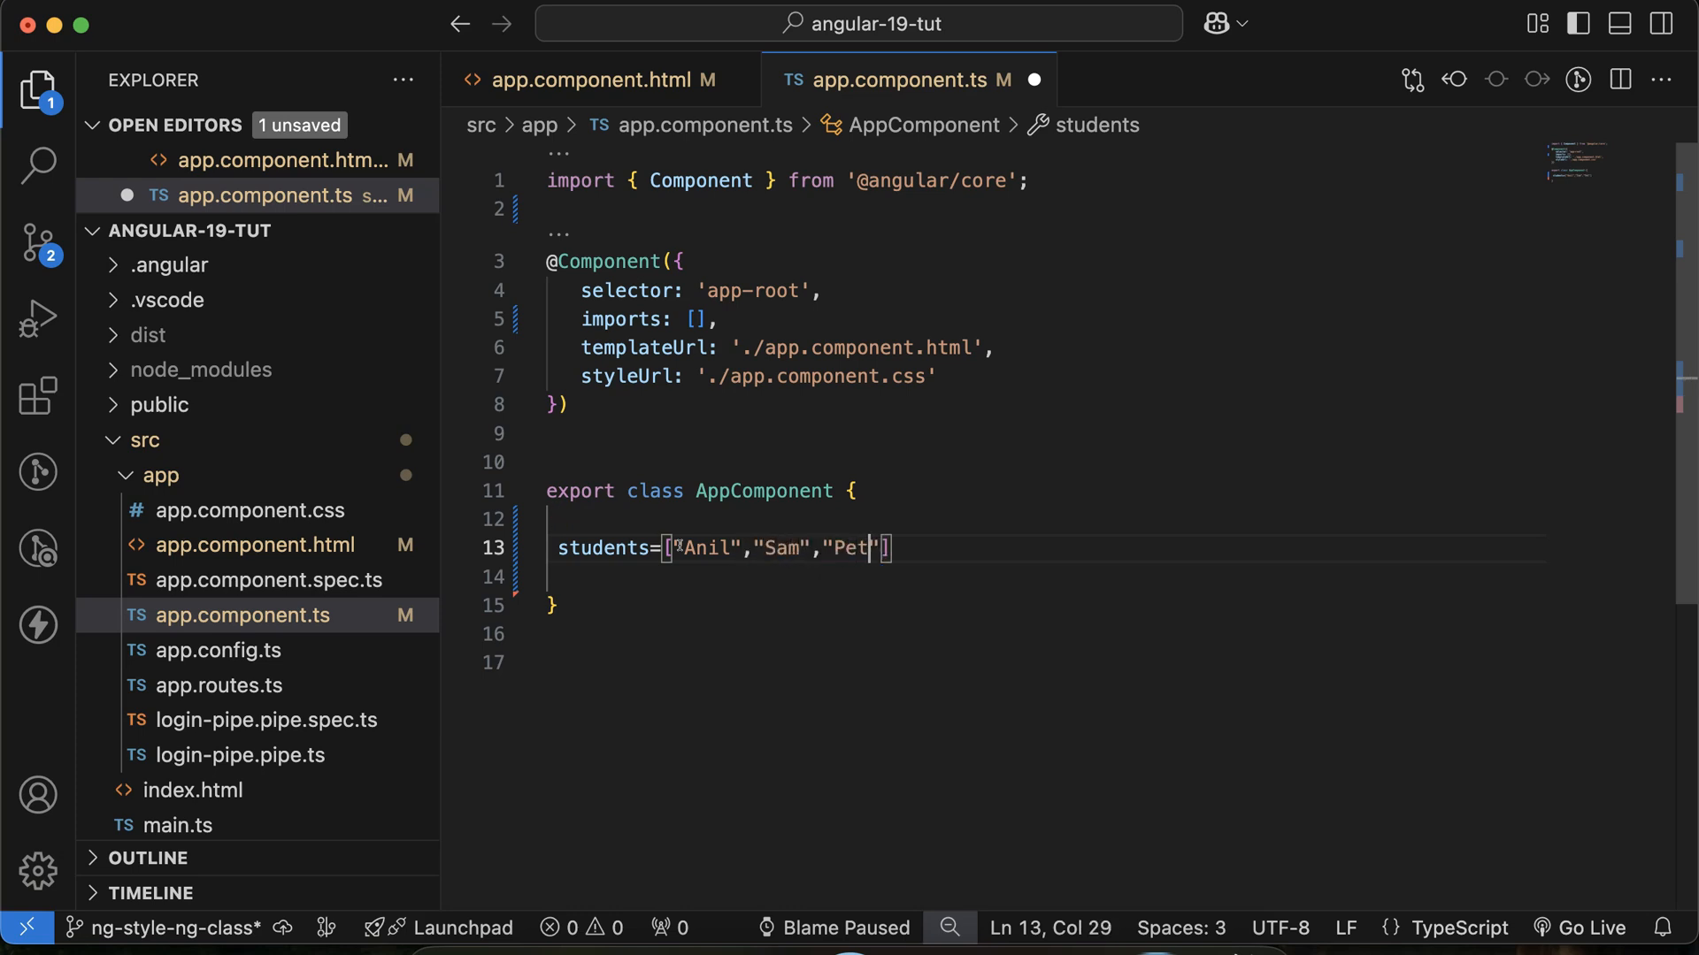
{"action": "type", "text": "er\",\""}
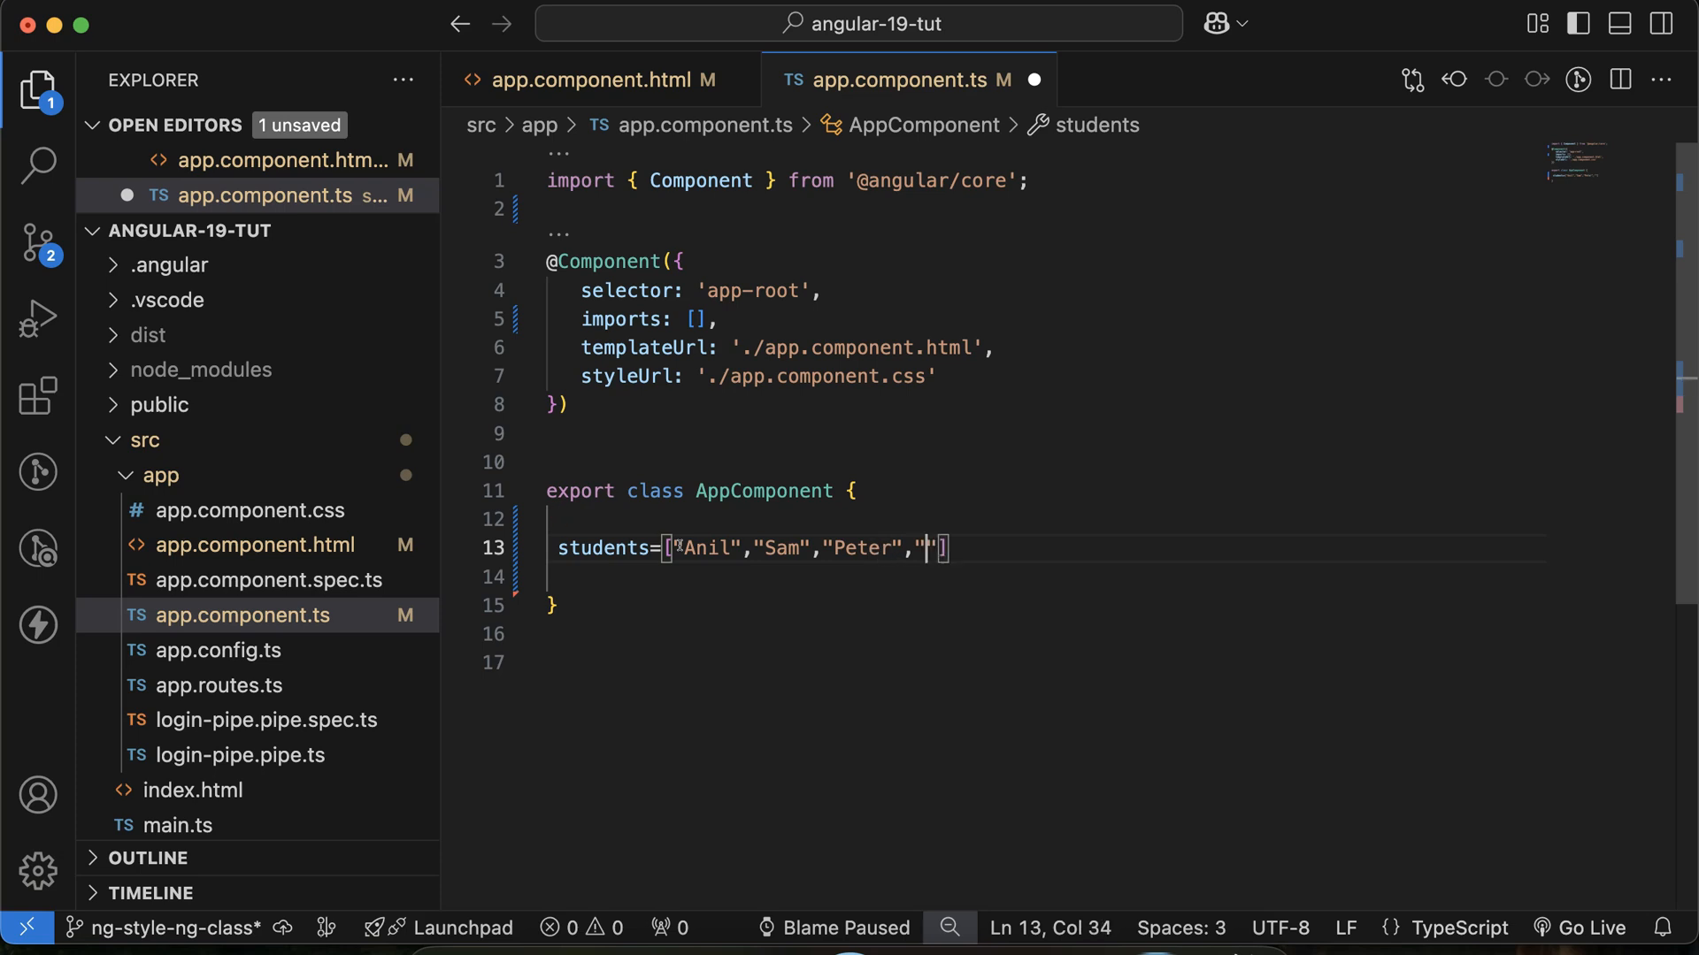
{"action": "type", "text": "Sumit\",\"bruce"}
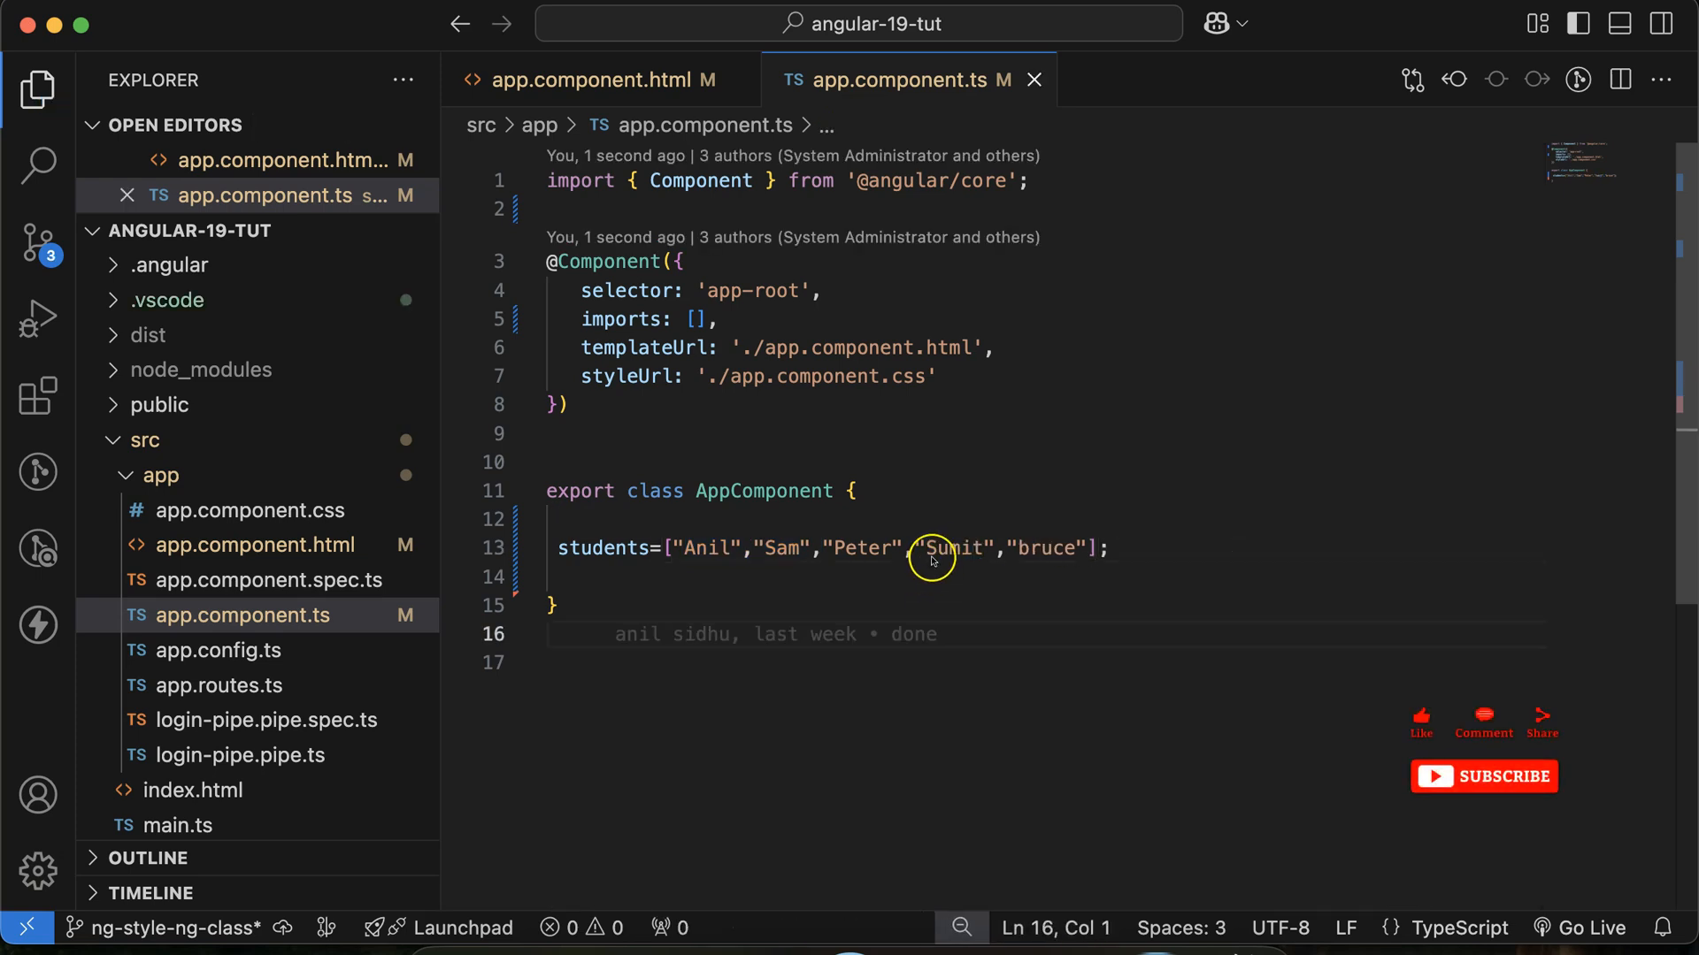
In app.component.html add an li carrying *ngFor="let x of ...".
{"action": "left_click", "coordinate": [597, 80]}
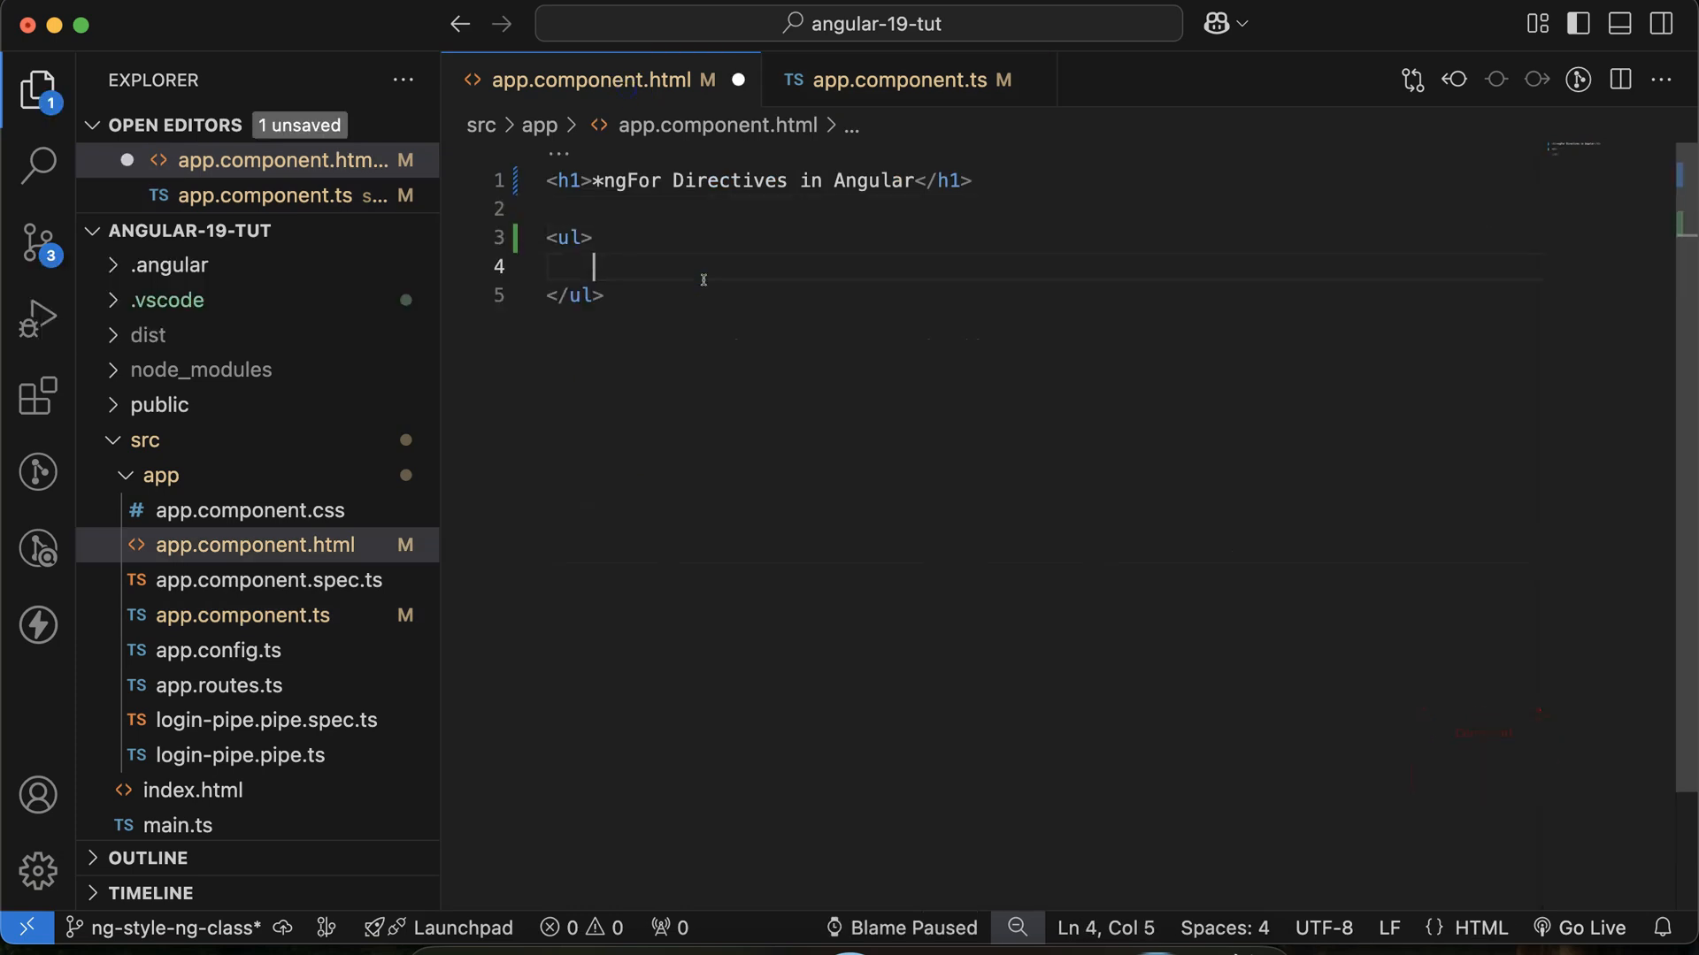
{"action": "type", "text": "li"}
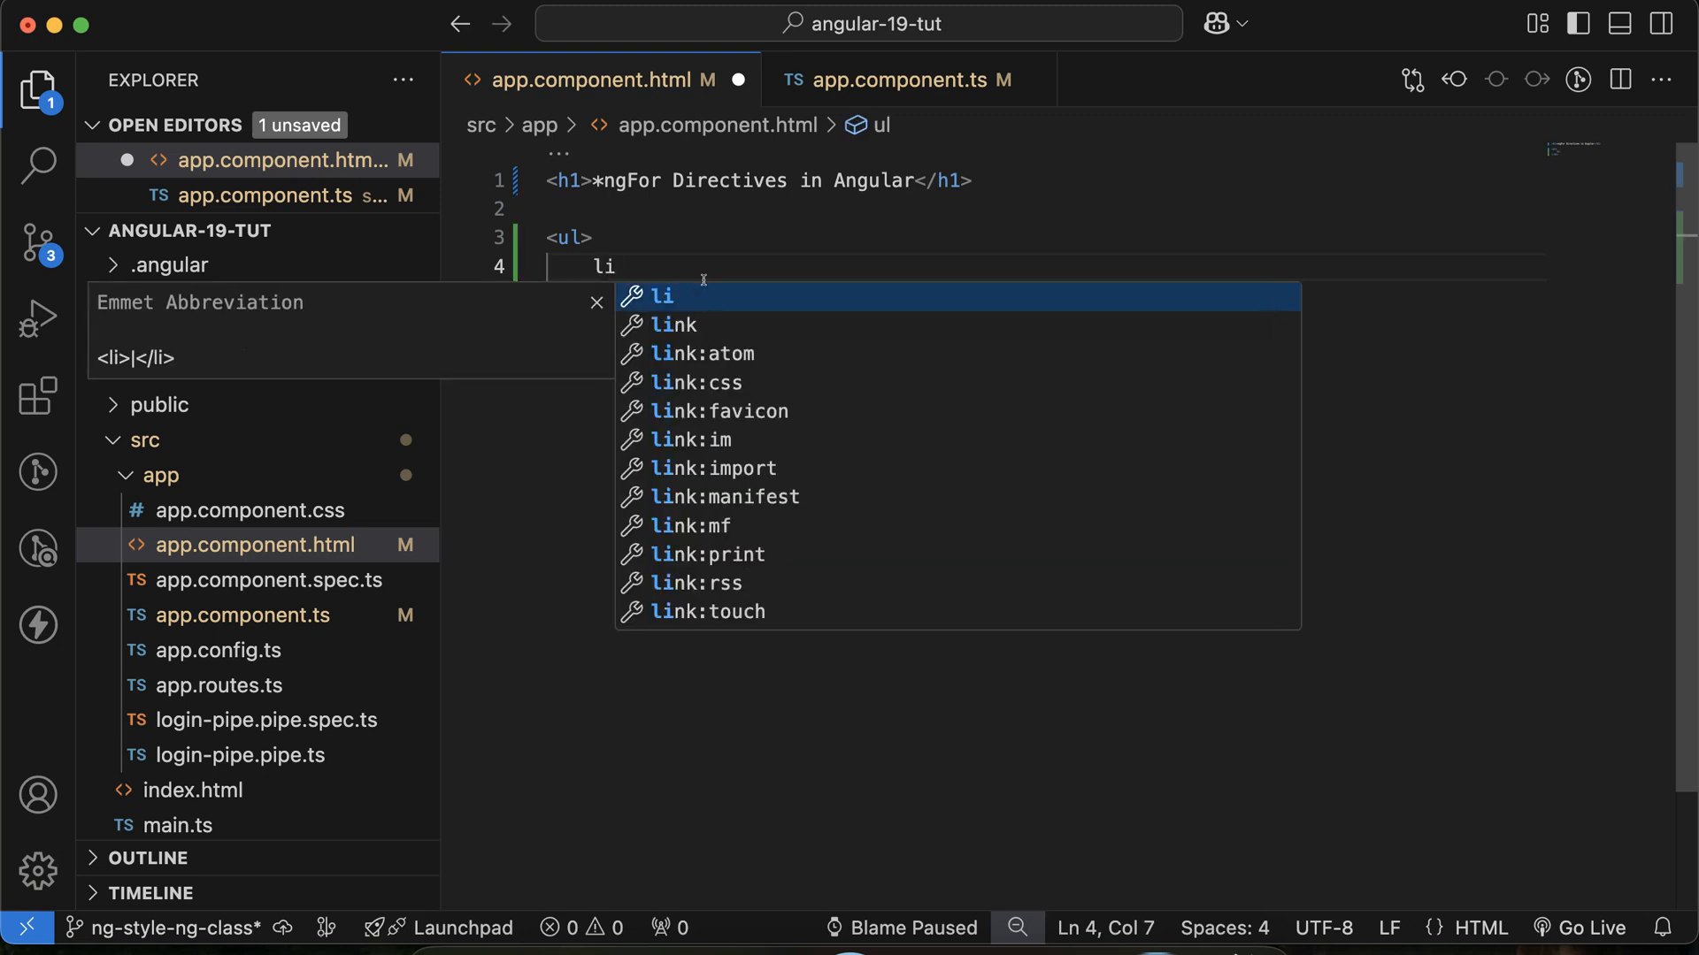
{"action": "key", "text": "Enter"}
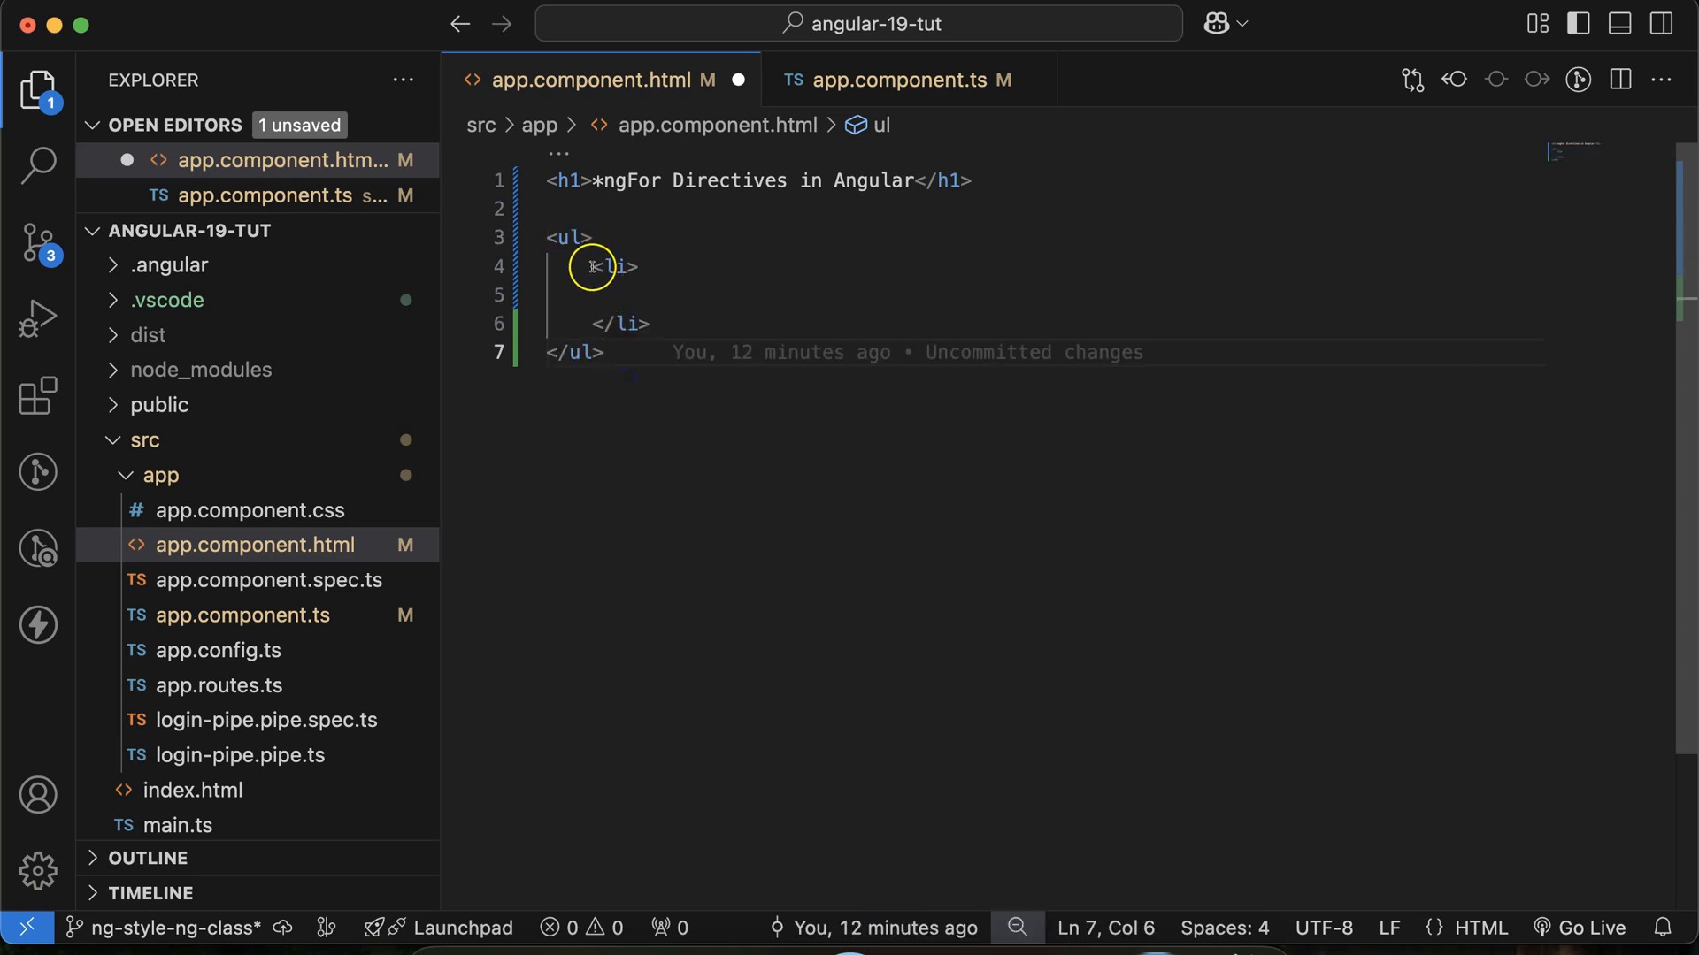
{"action": "mouse_move", "coordinate": [663, 292]}
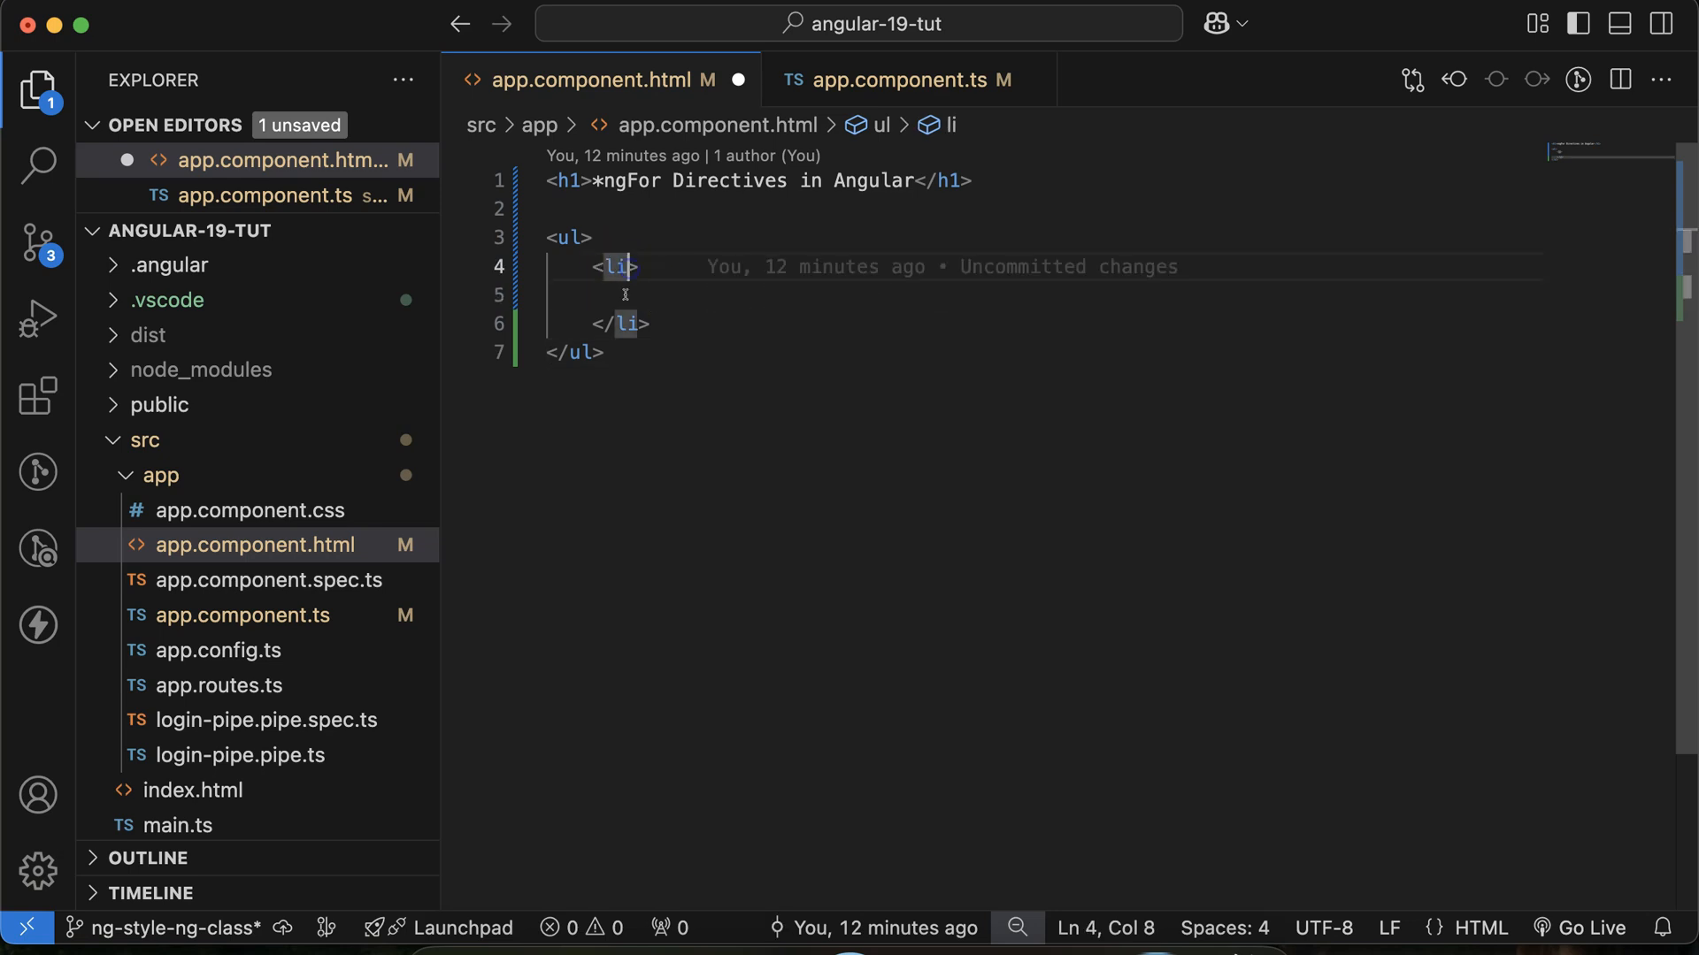
{"action": "type", "text": "*"}
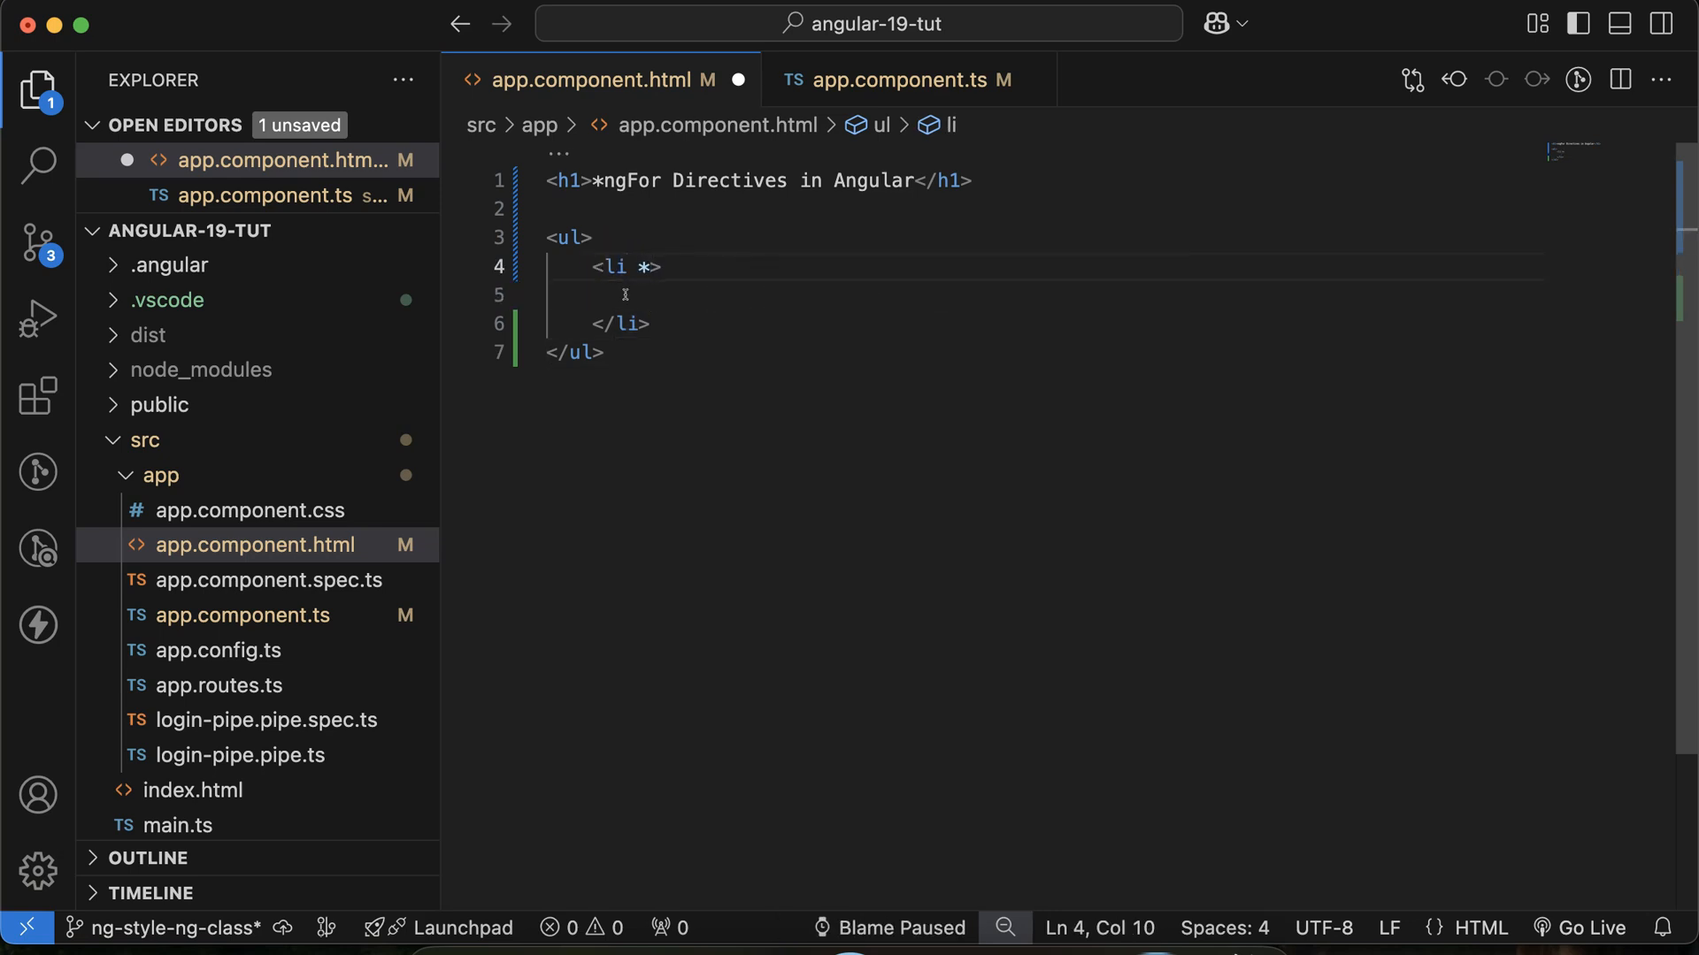
{"action": "type", "text": "ng"}
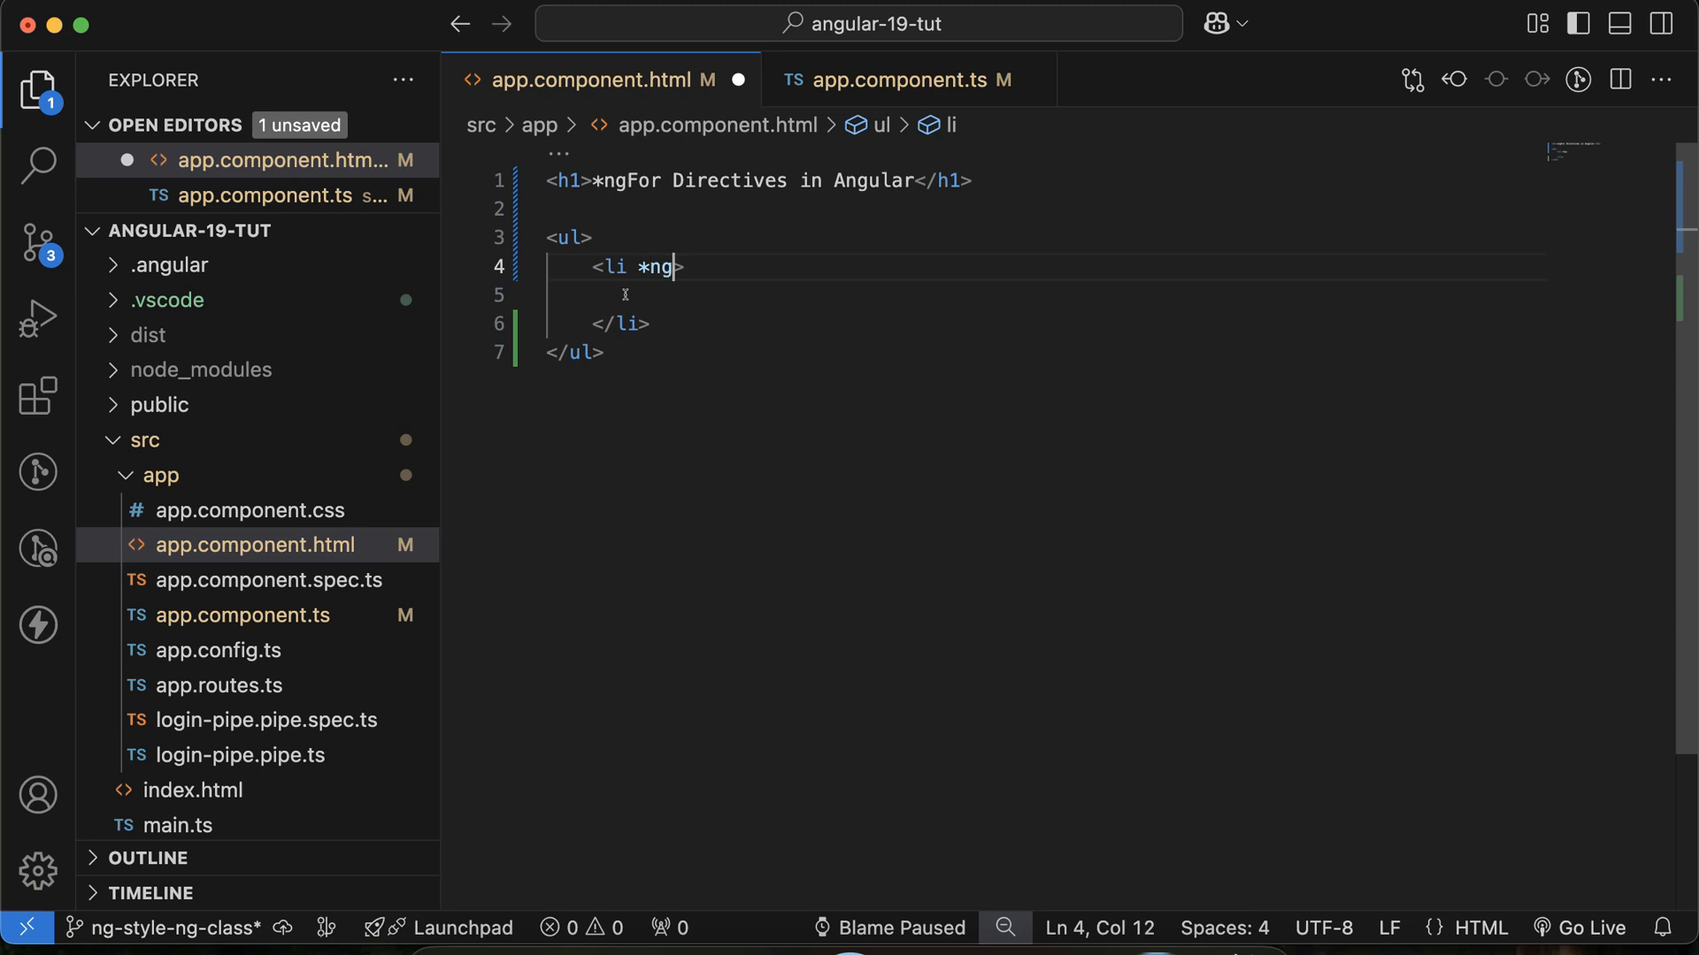
{"action": "type", "text": "For"}
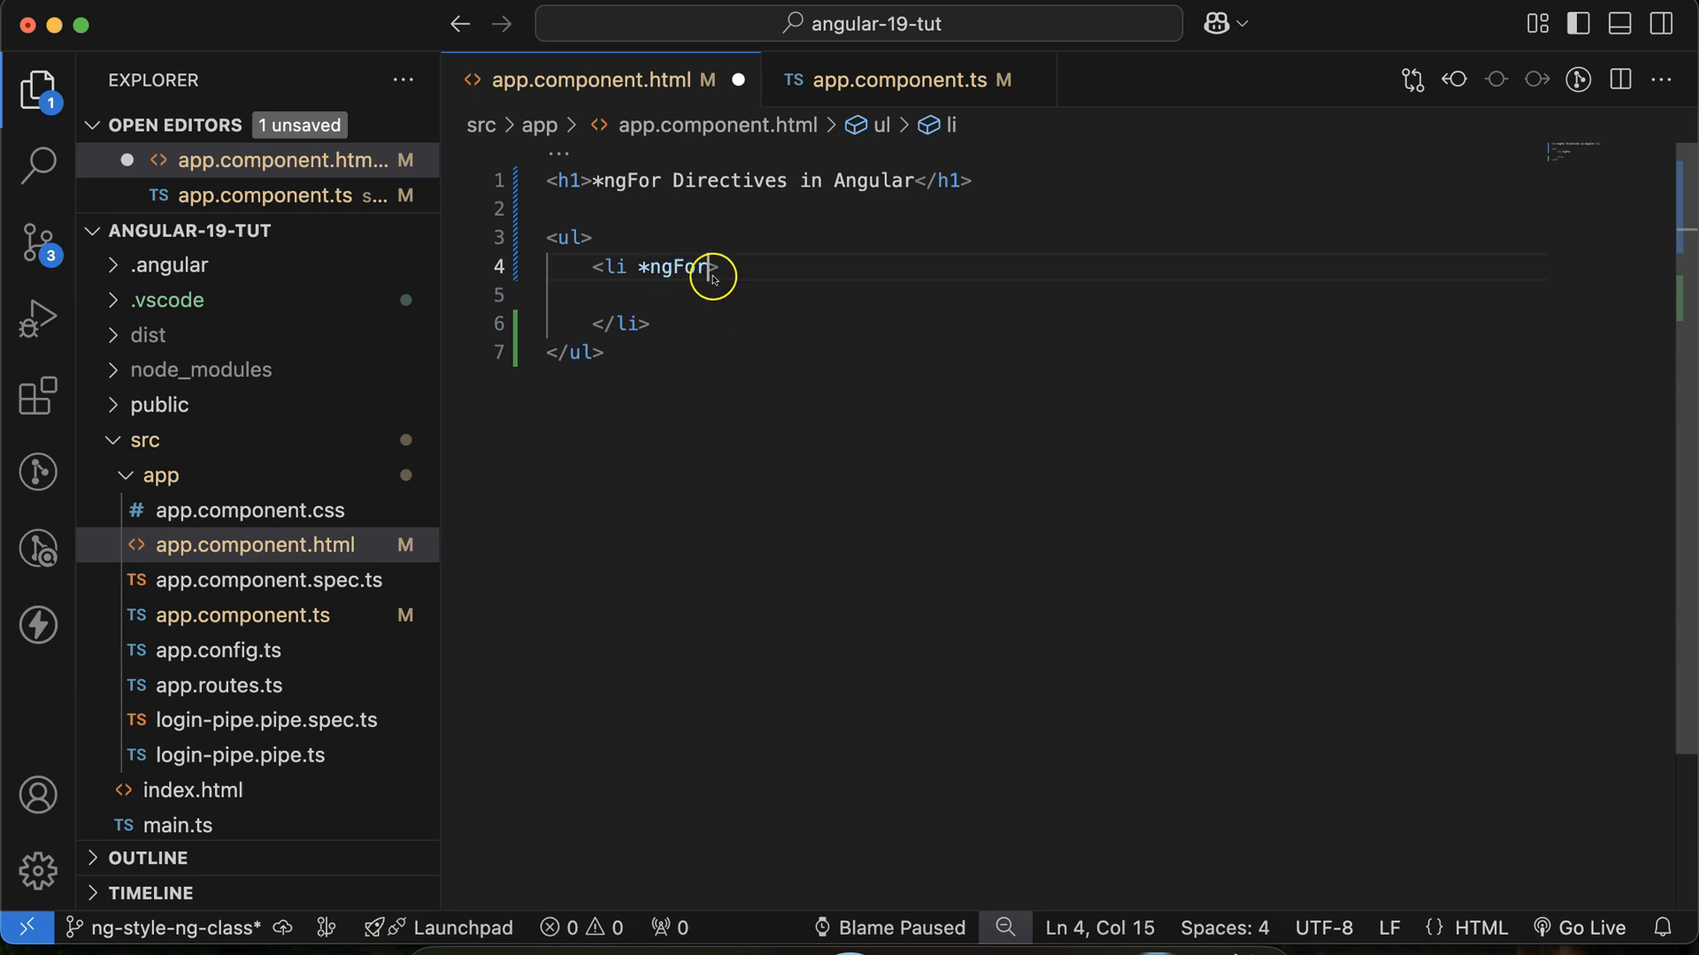
{"action": "double_click", "coordinate": [680, 267]}
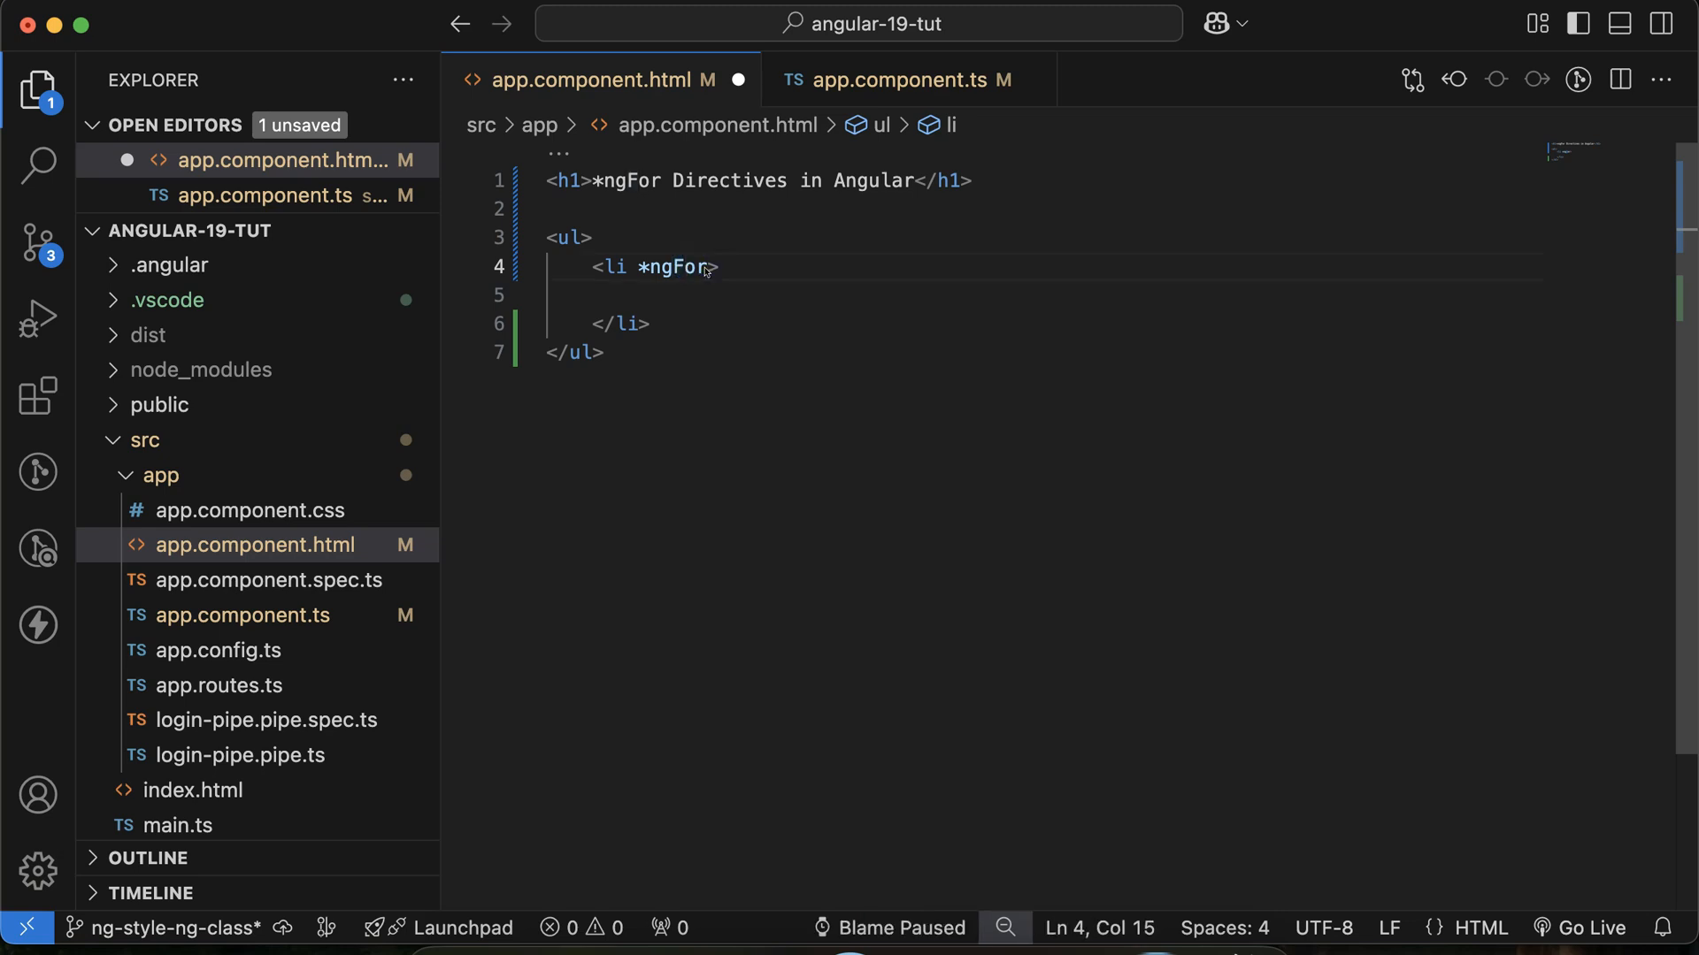
{"action": "type", "text": "=\"\""}
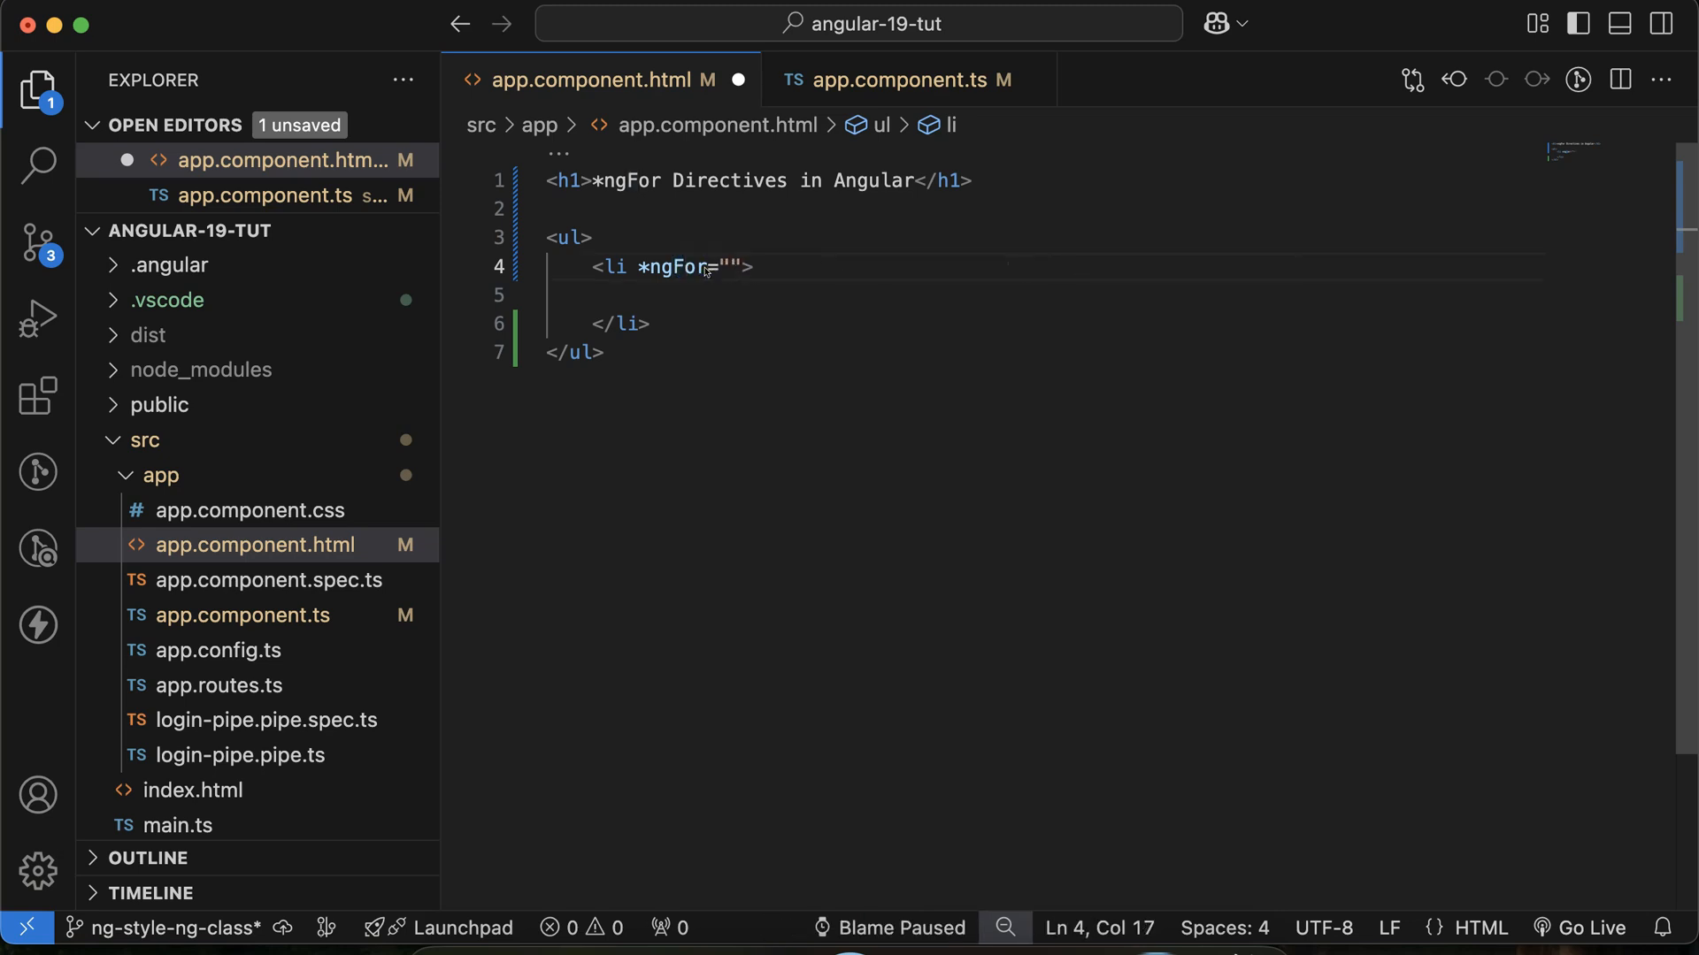
{"action": "type", "text": "let"}
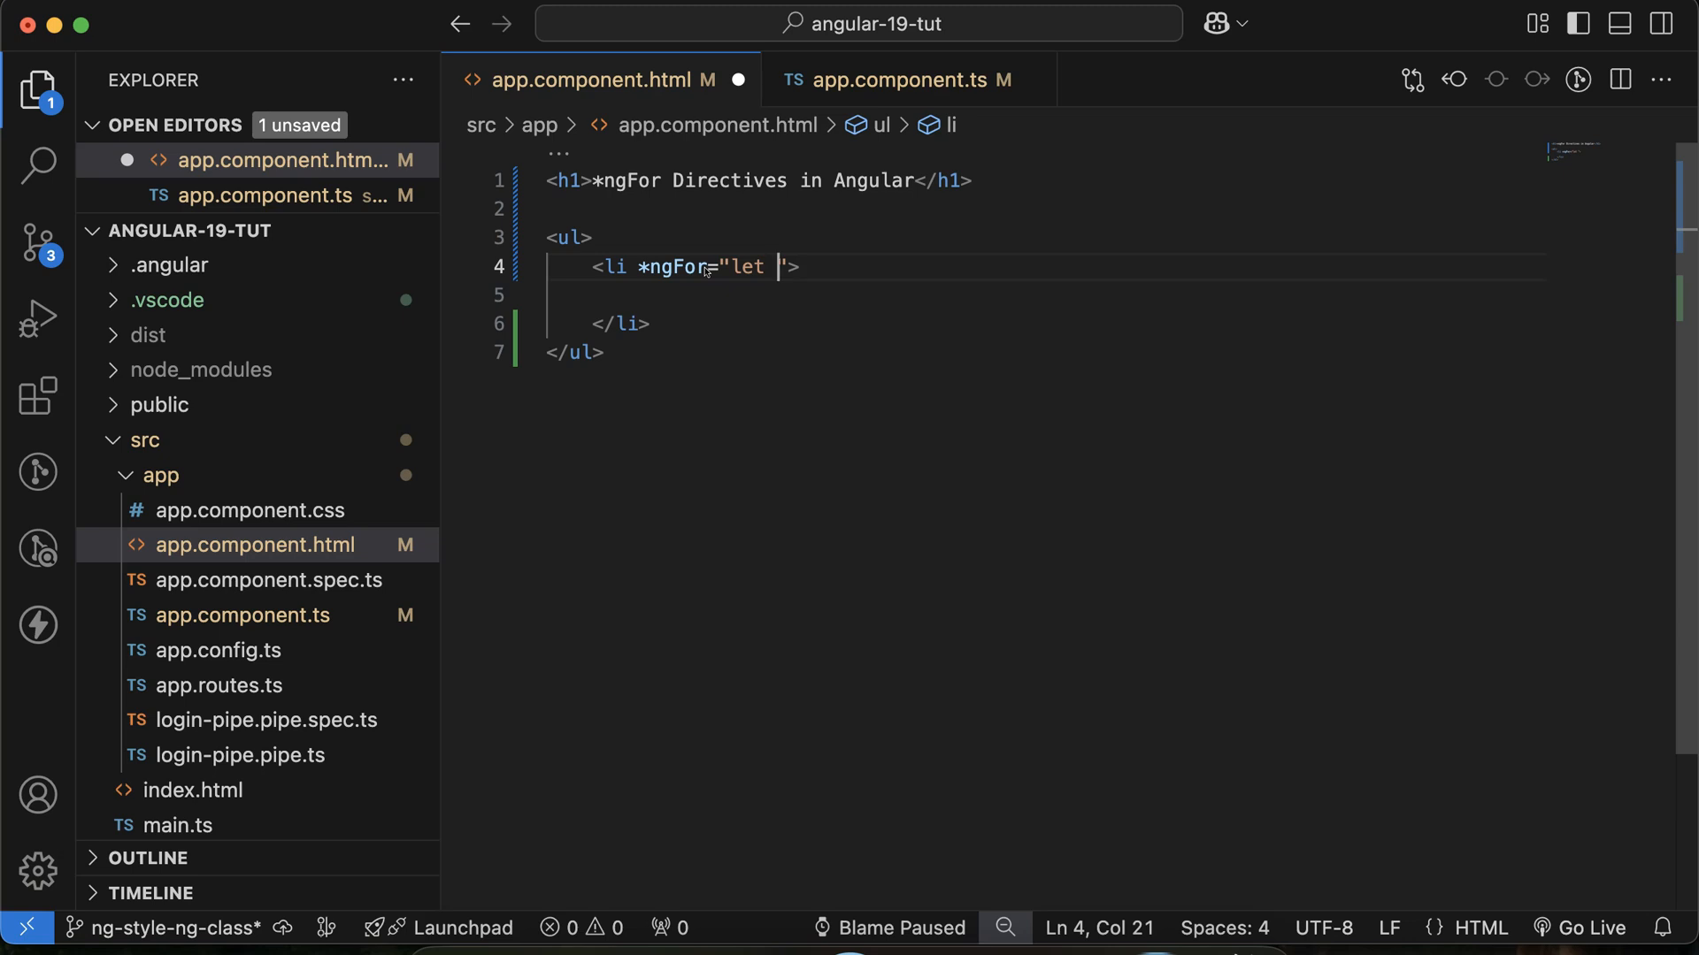
{"action": "type", "text": "x"}
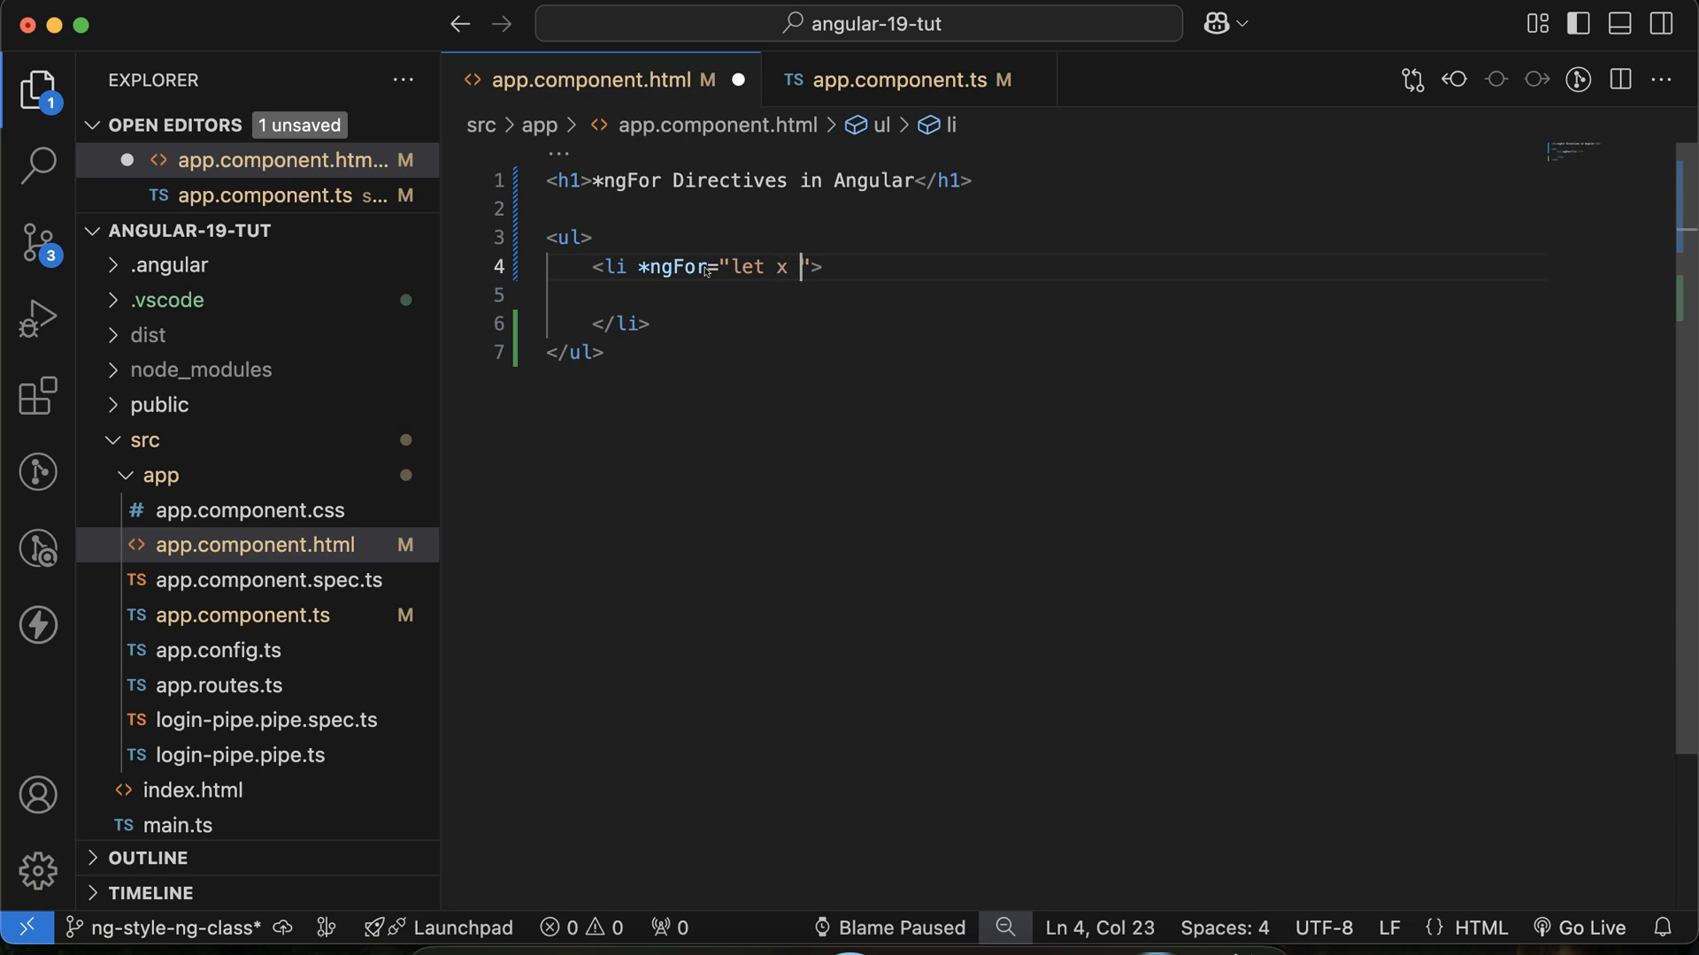
{"action": "type", "text": "of"}
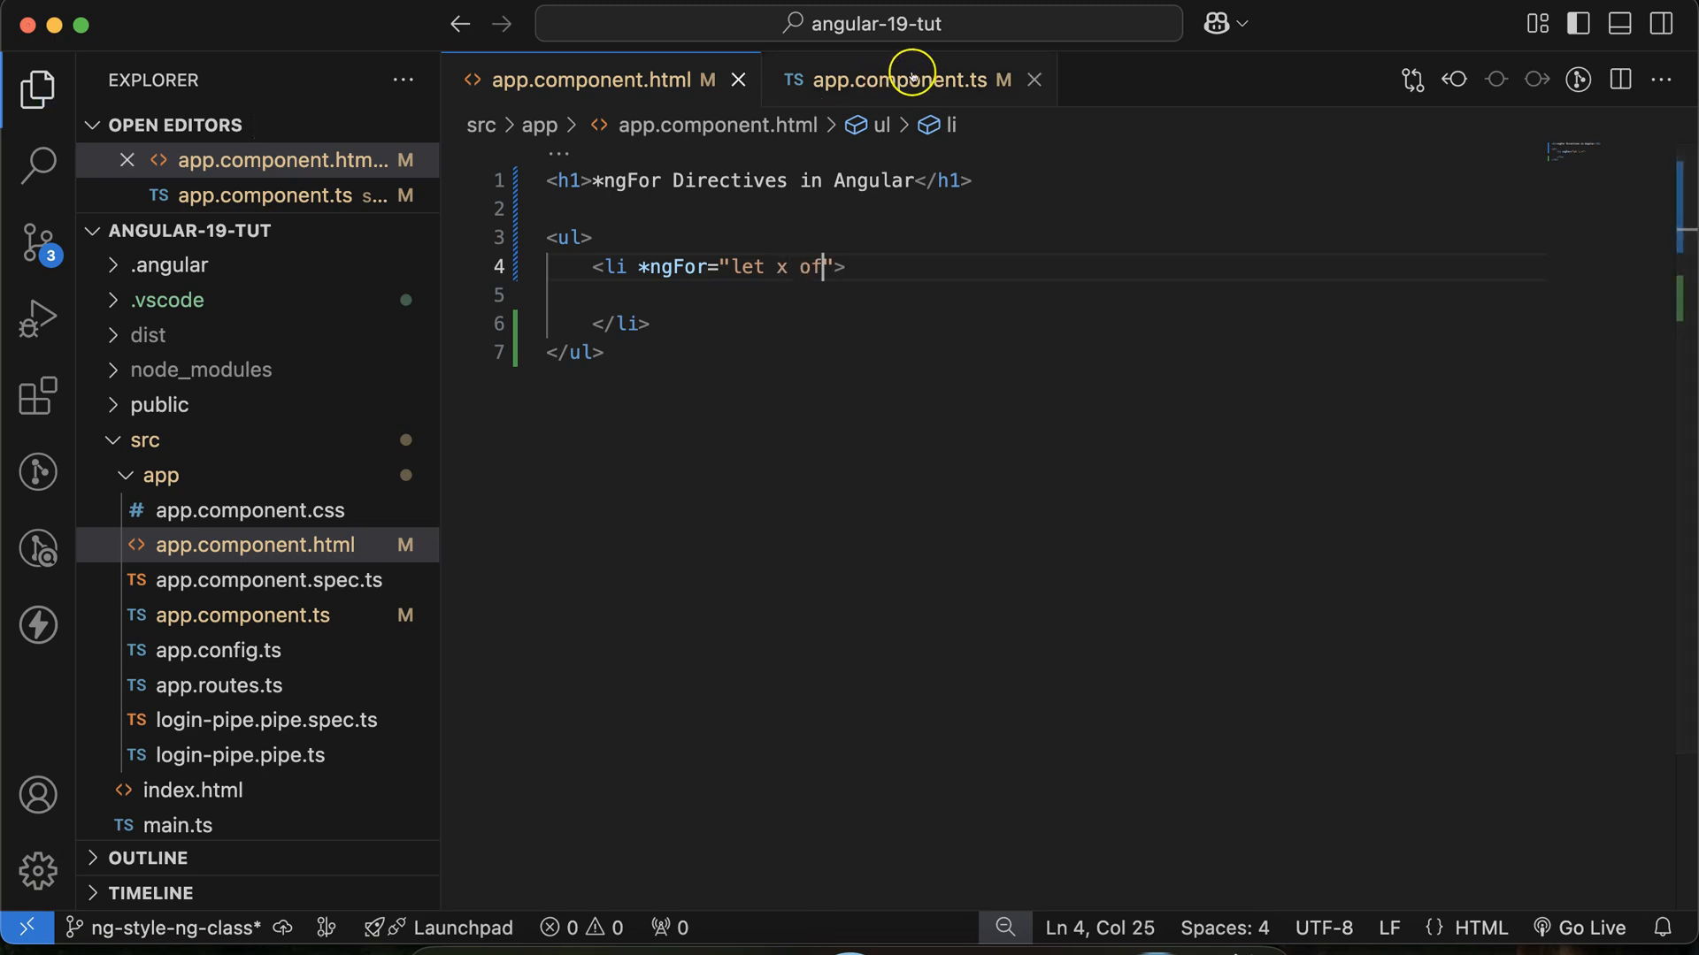
Complete the loop as "let x of students" and show {{x}} inside the li.
{"action": "left_click", "coordinate": [899, 79]}
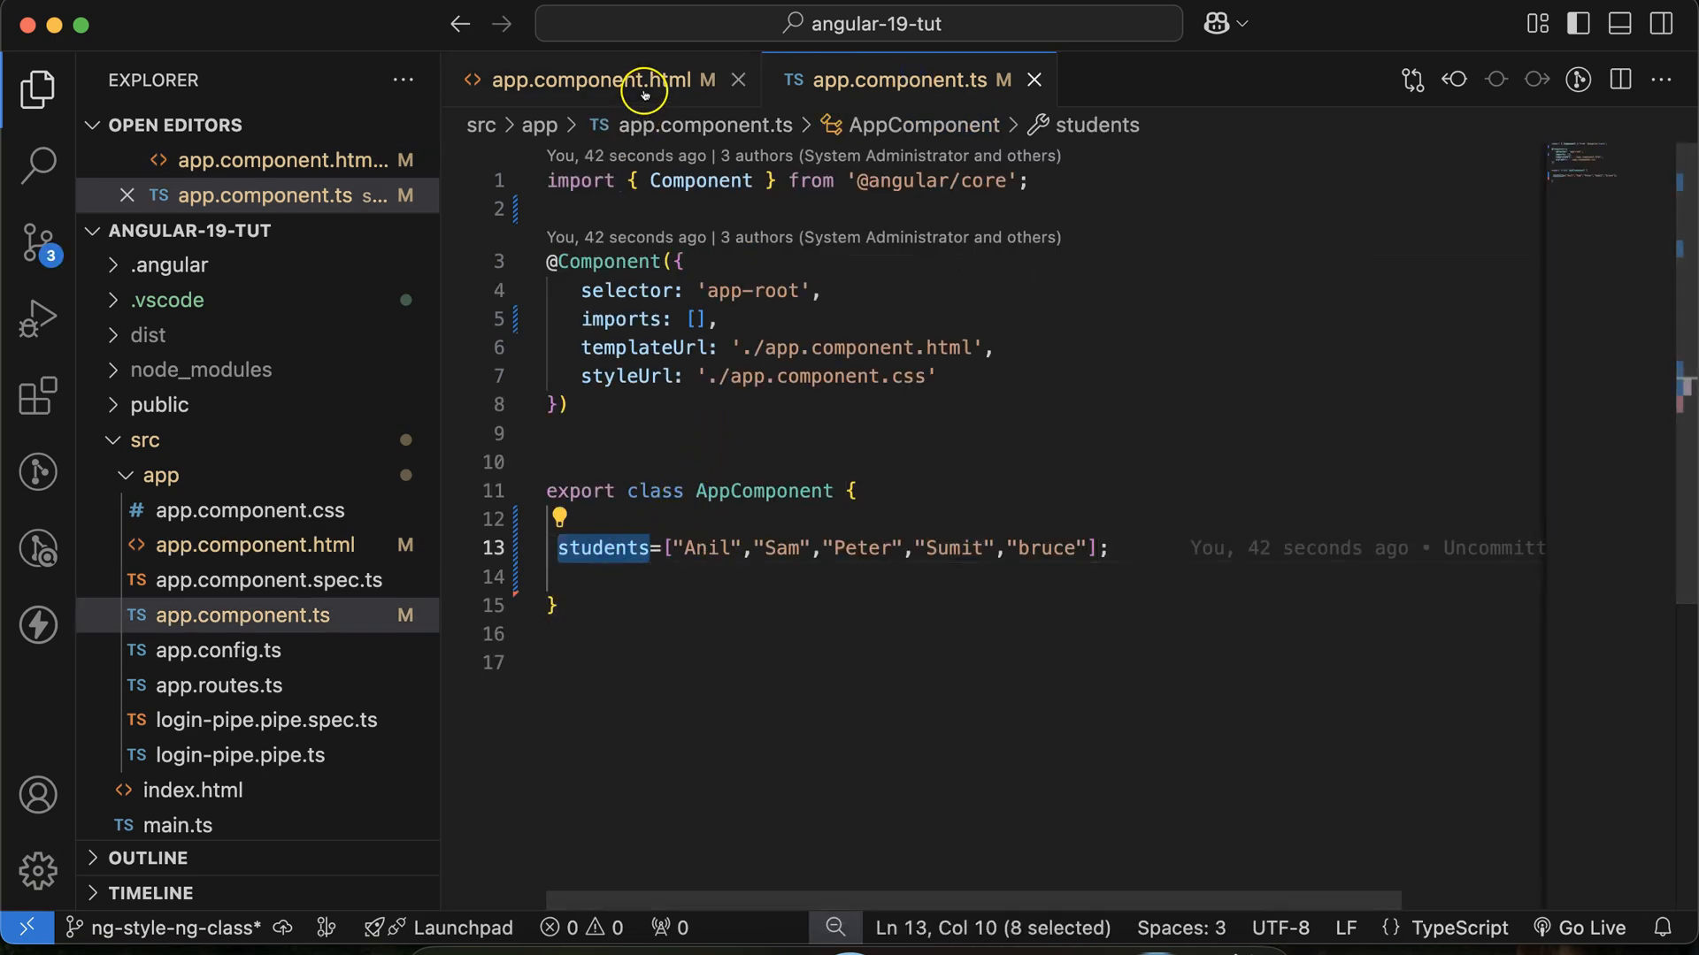
{"action": "left_click", "coordinate": [601, 80]}
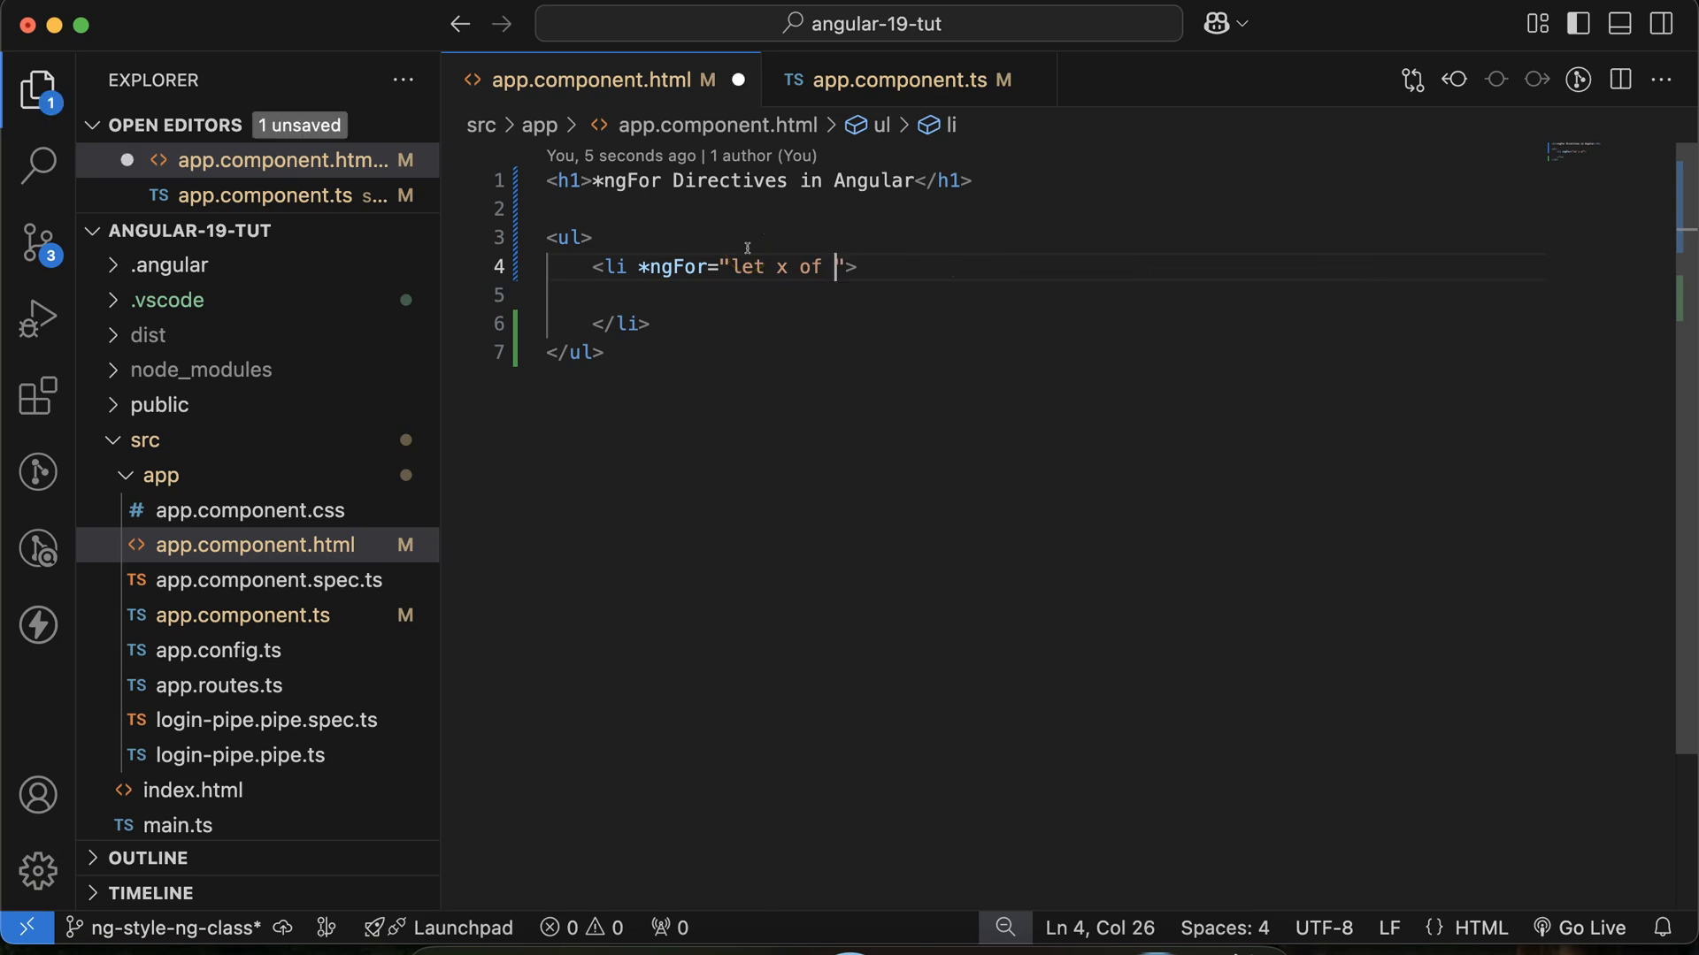
{"action": "type", "text": "students"}
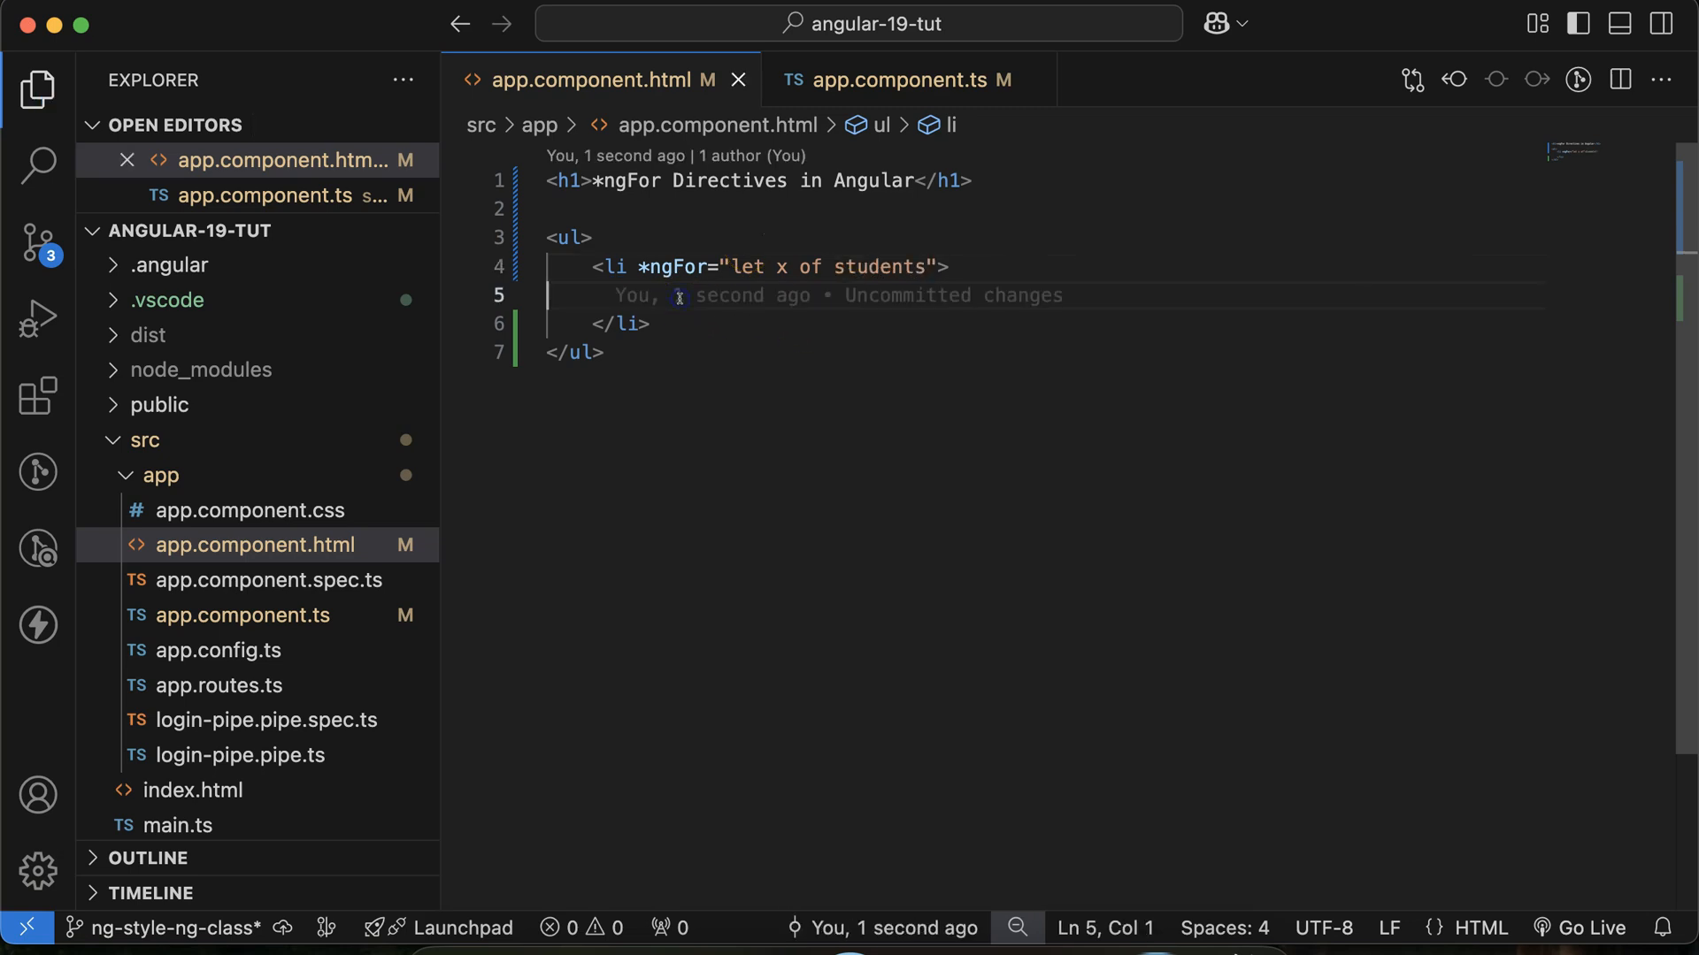
{"action": "type", "text": "{{}}"}
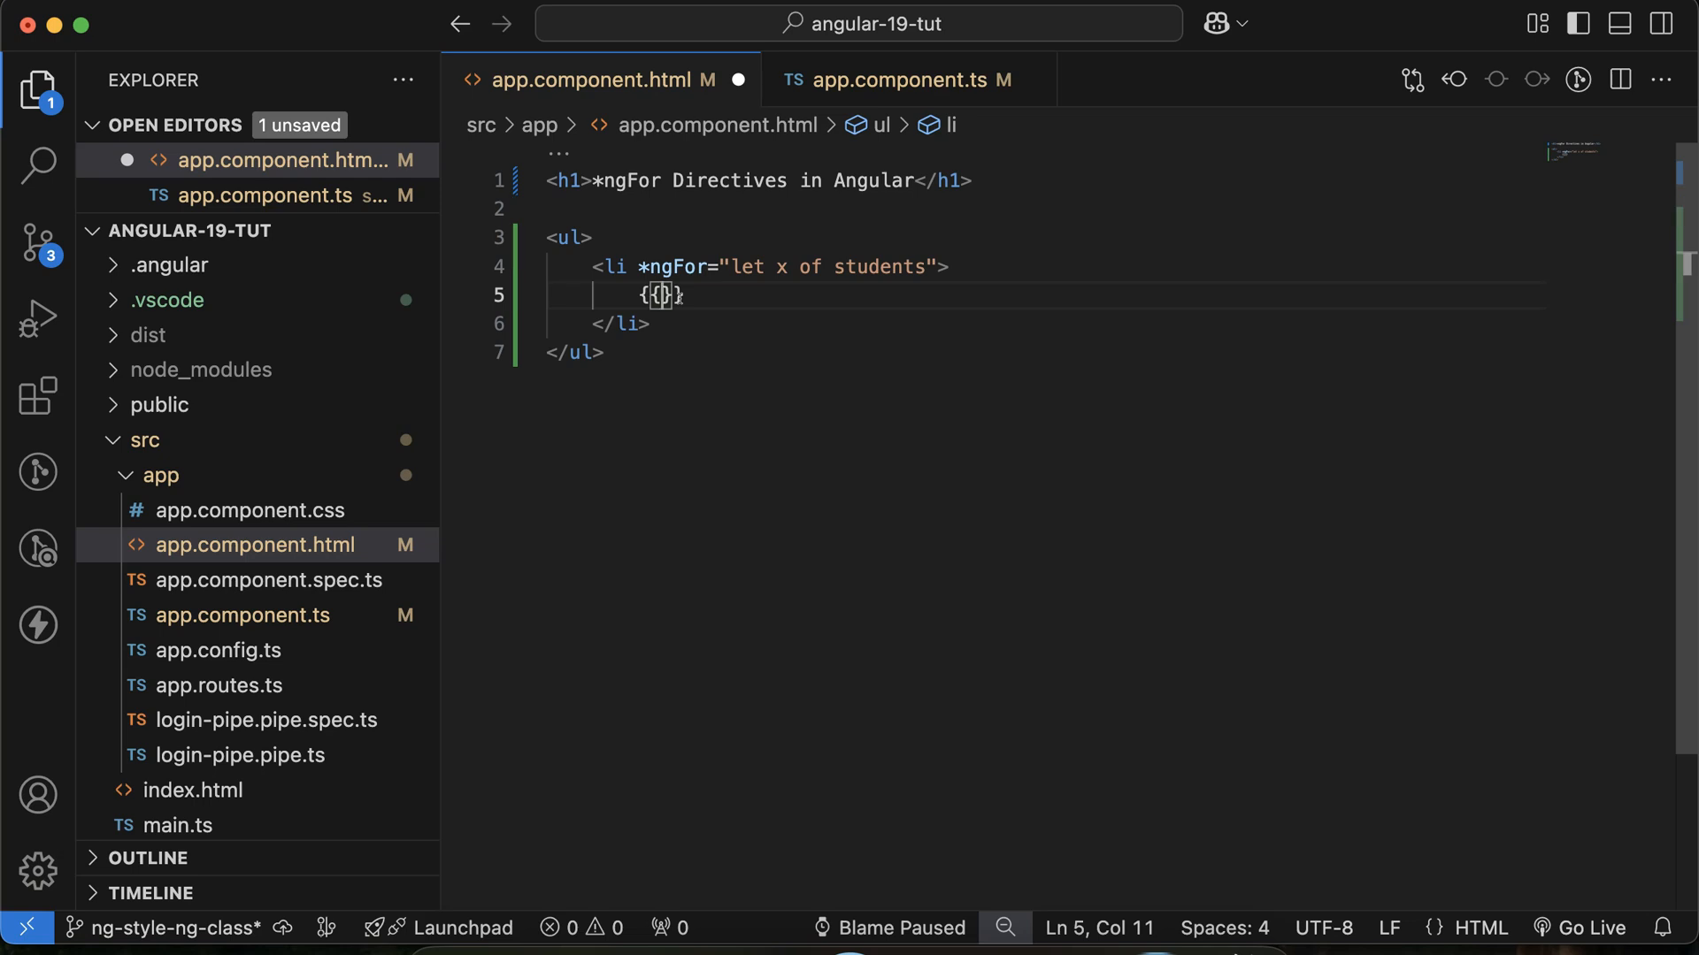
{"action": "type", "text": "x"}
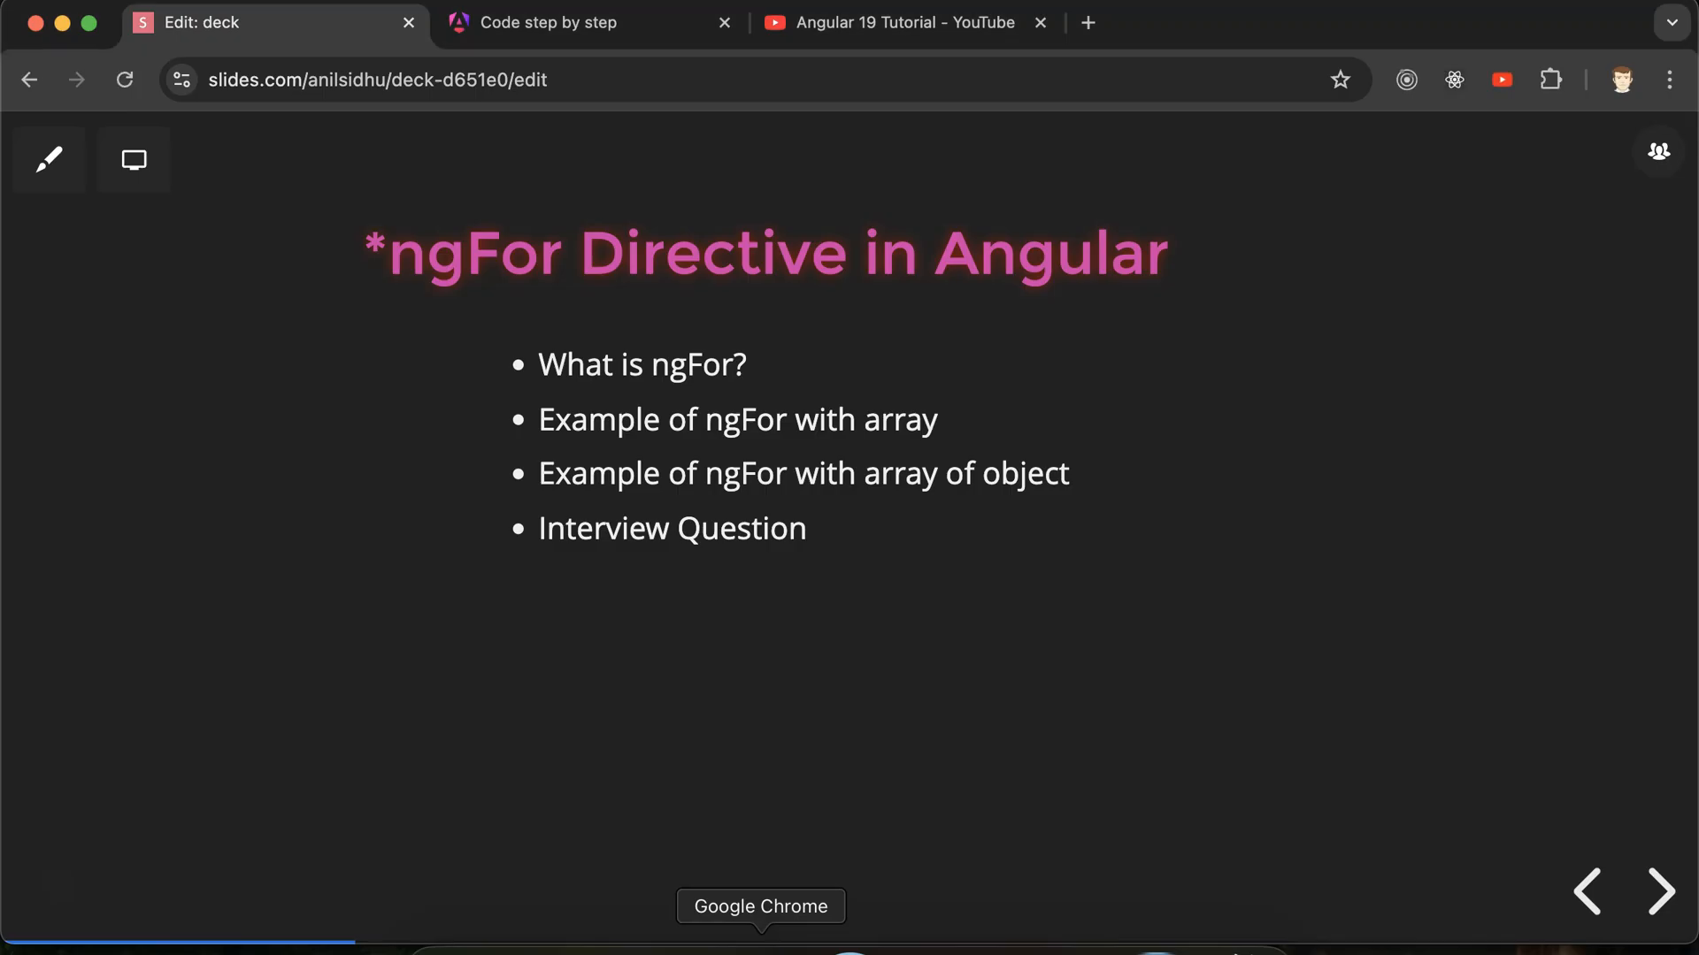
View the running app at localhost:4200 and its ngForOf console error.
{"action": "left_click", "coordinate": [591, 23]}
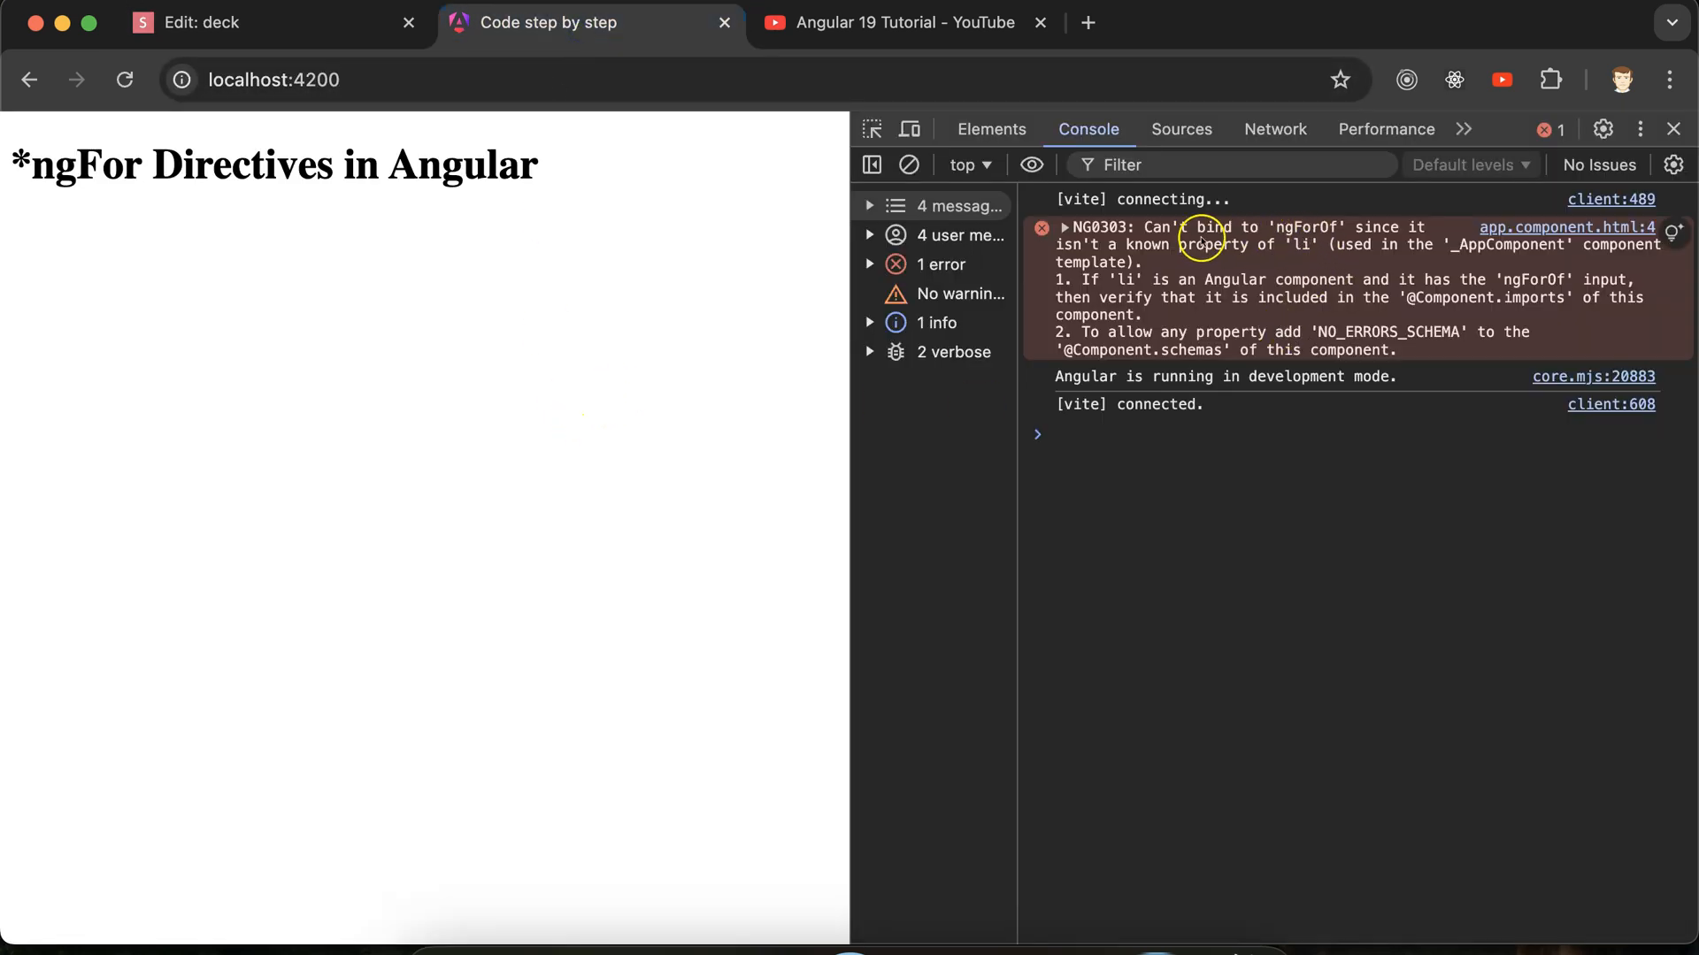
{"action": "mouse_move", "coordinate": [1270, 233]}
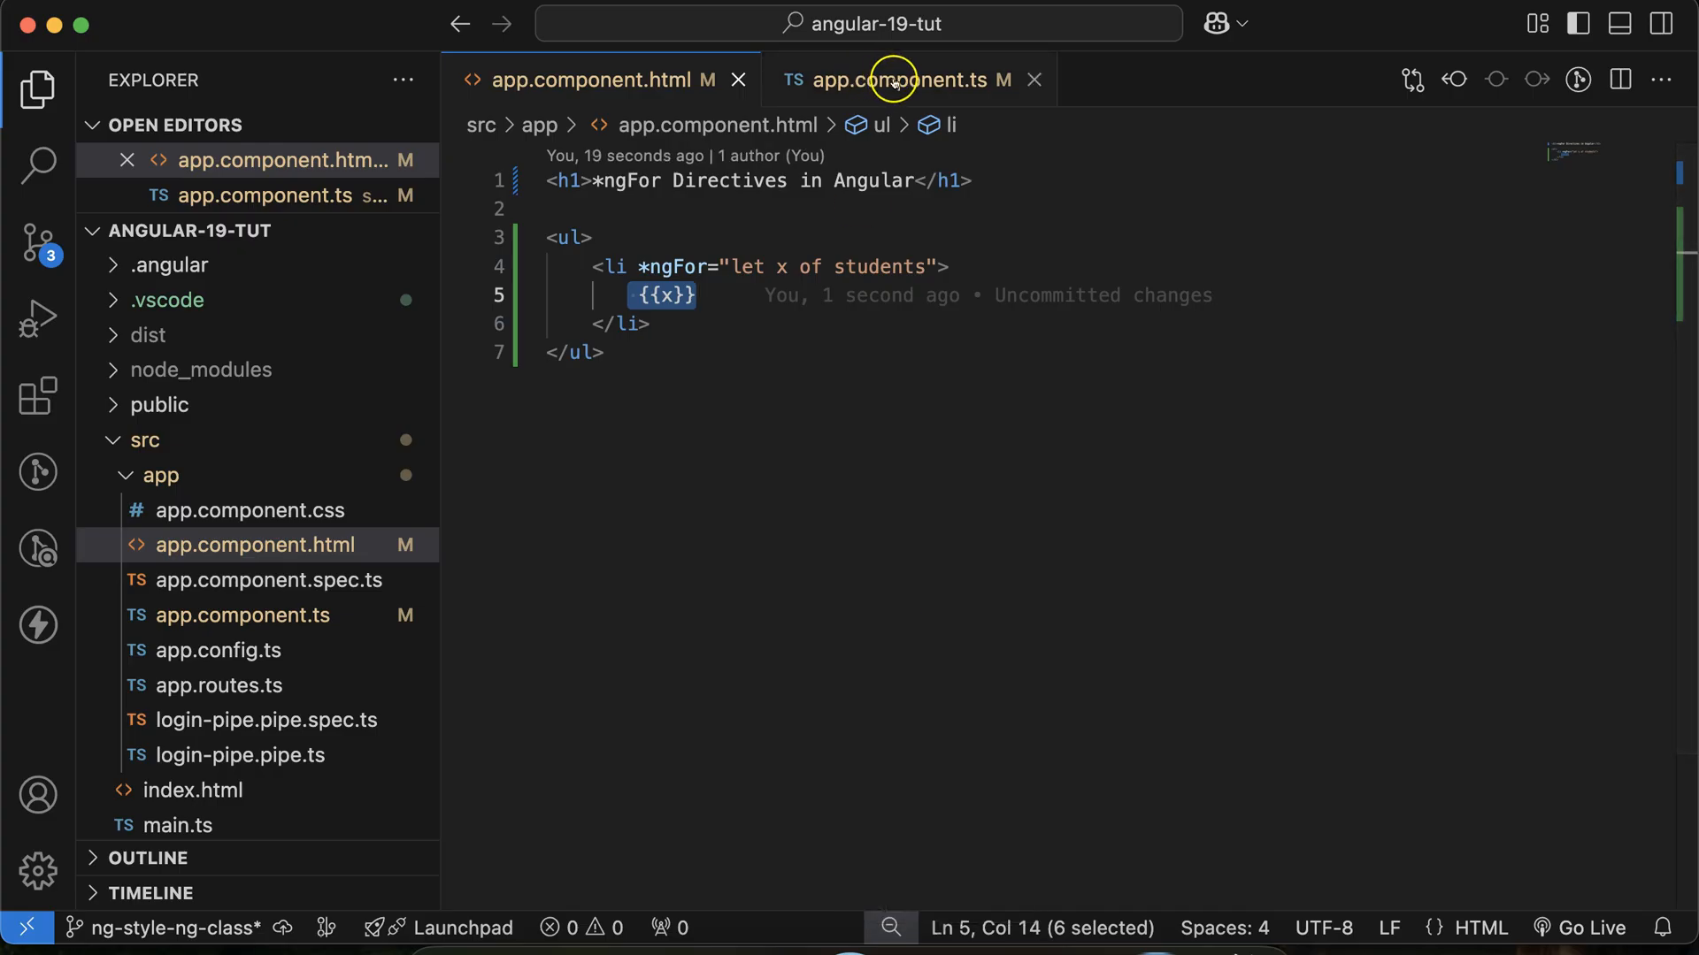
{"action": "left_click", "coordinate": [896, 80]}
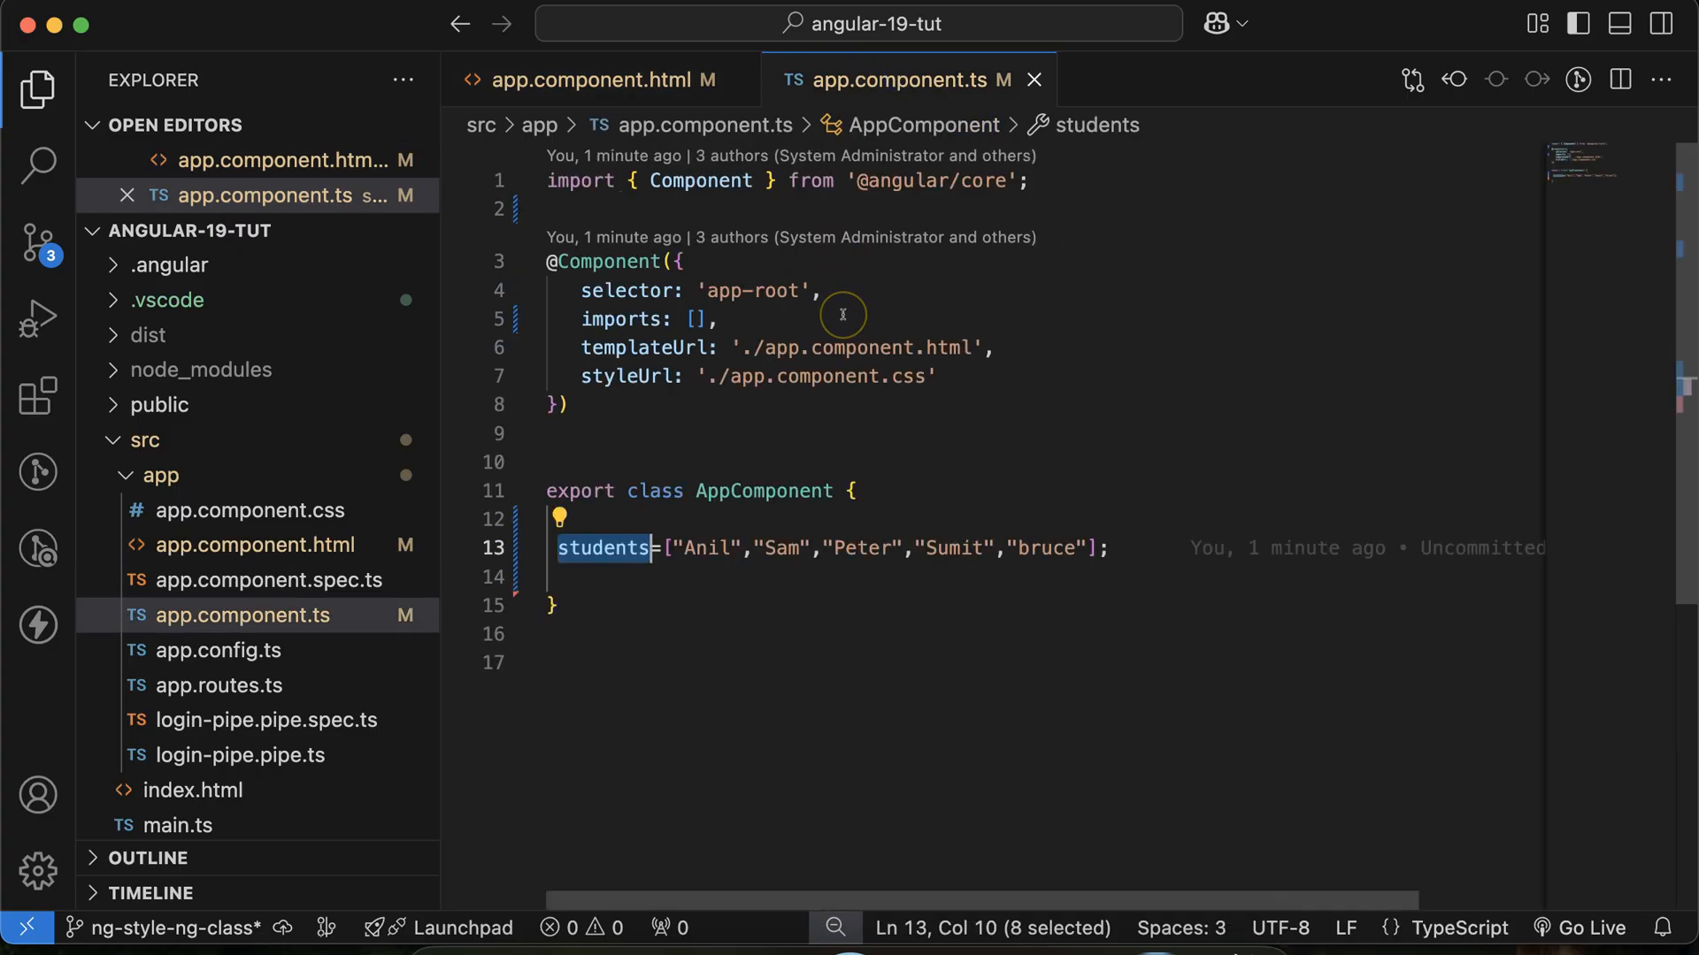
{"action": "mouse_move", "coordinate": [729, 304]}
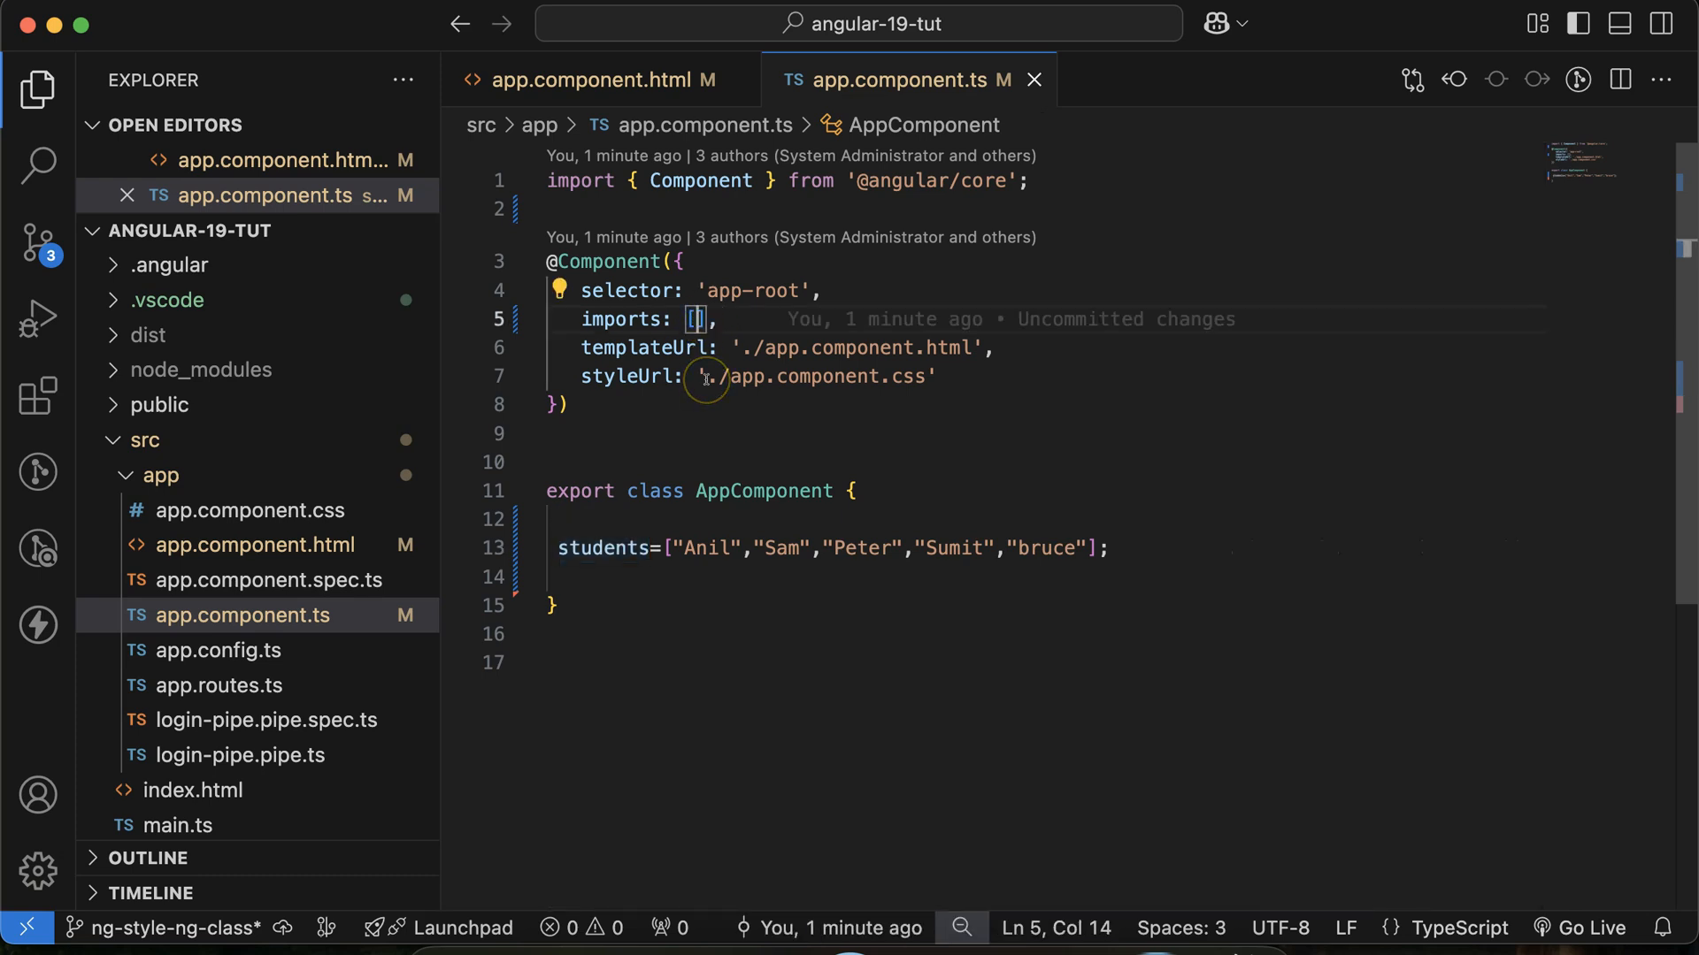
{"action": "mouse_move", "coordinate": [654, 325]}
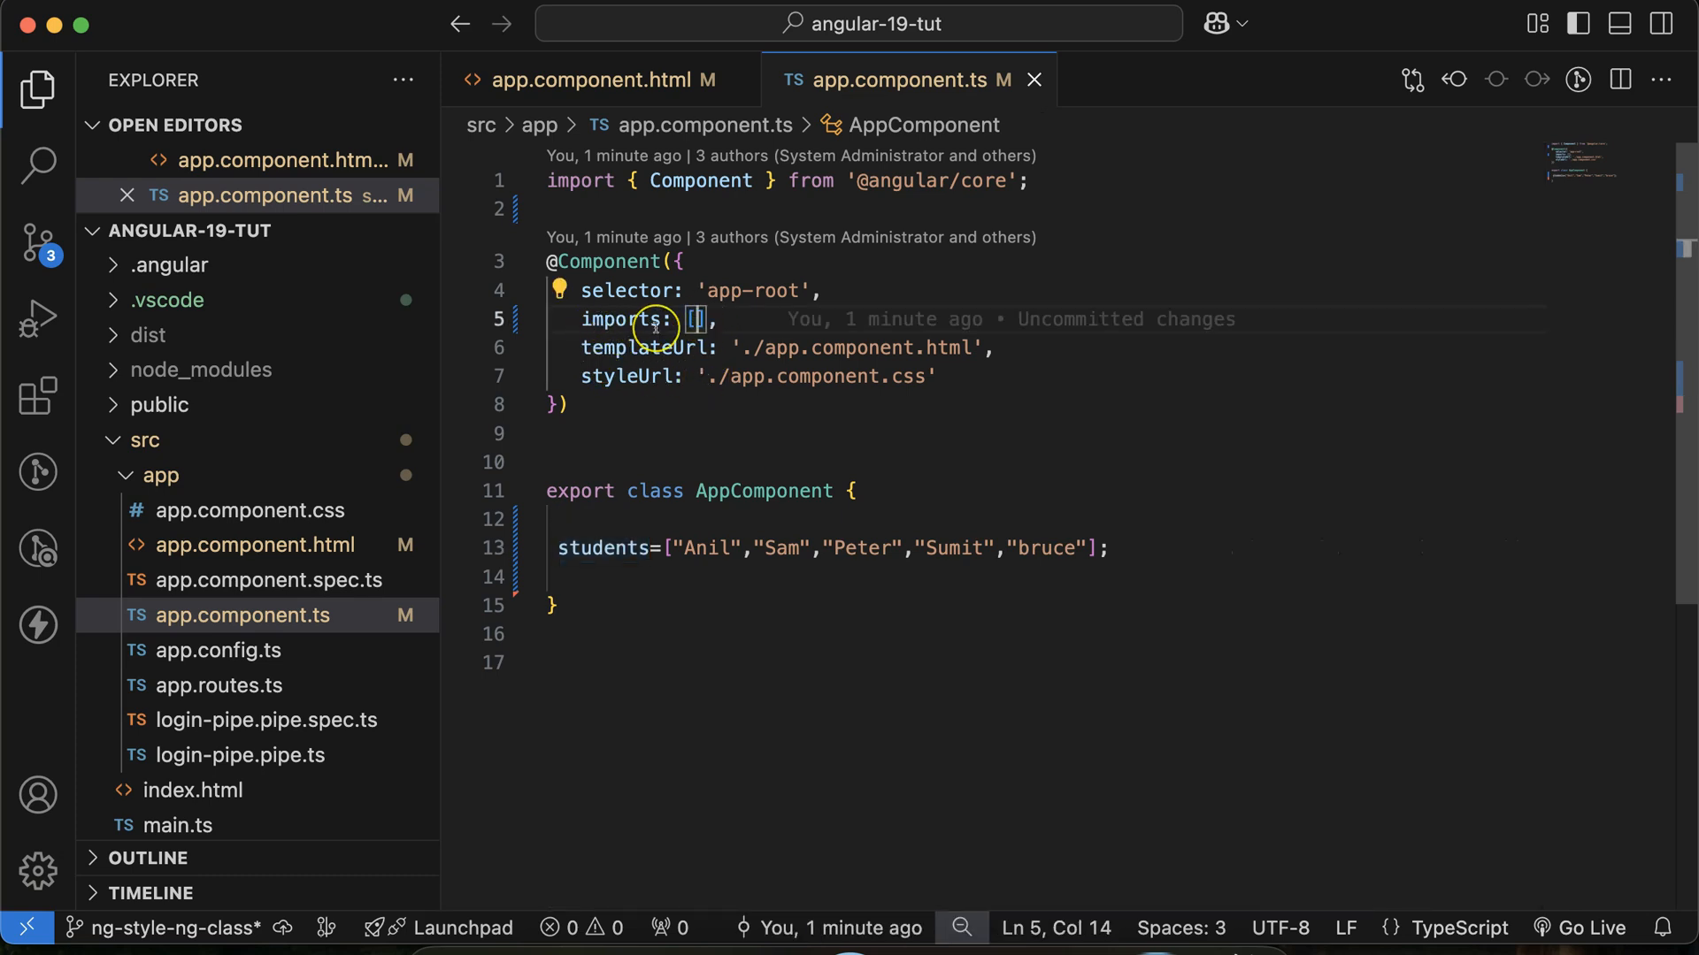
{"action": "type", "text": "NgFor"}
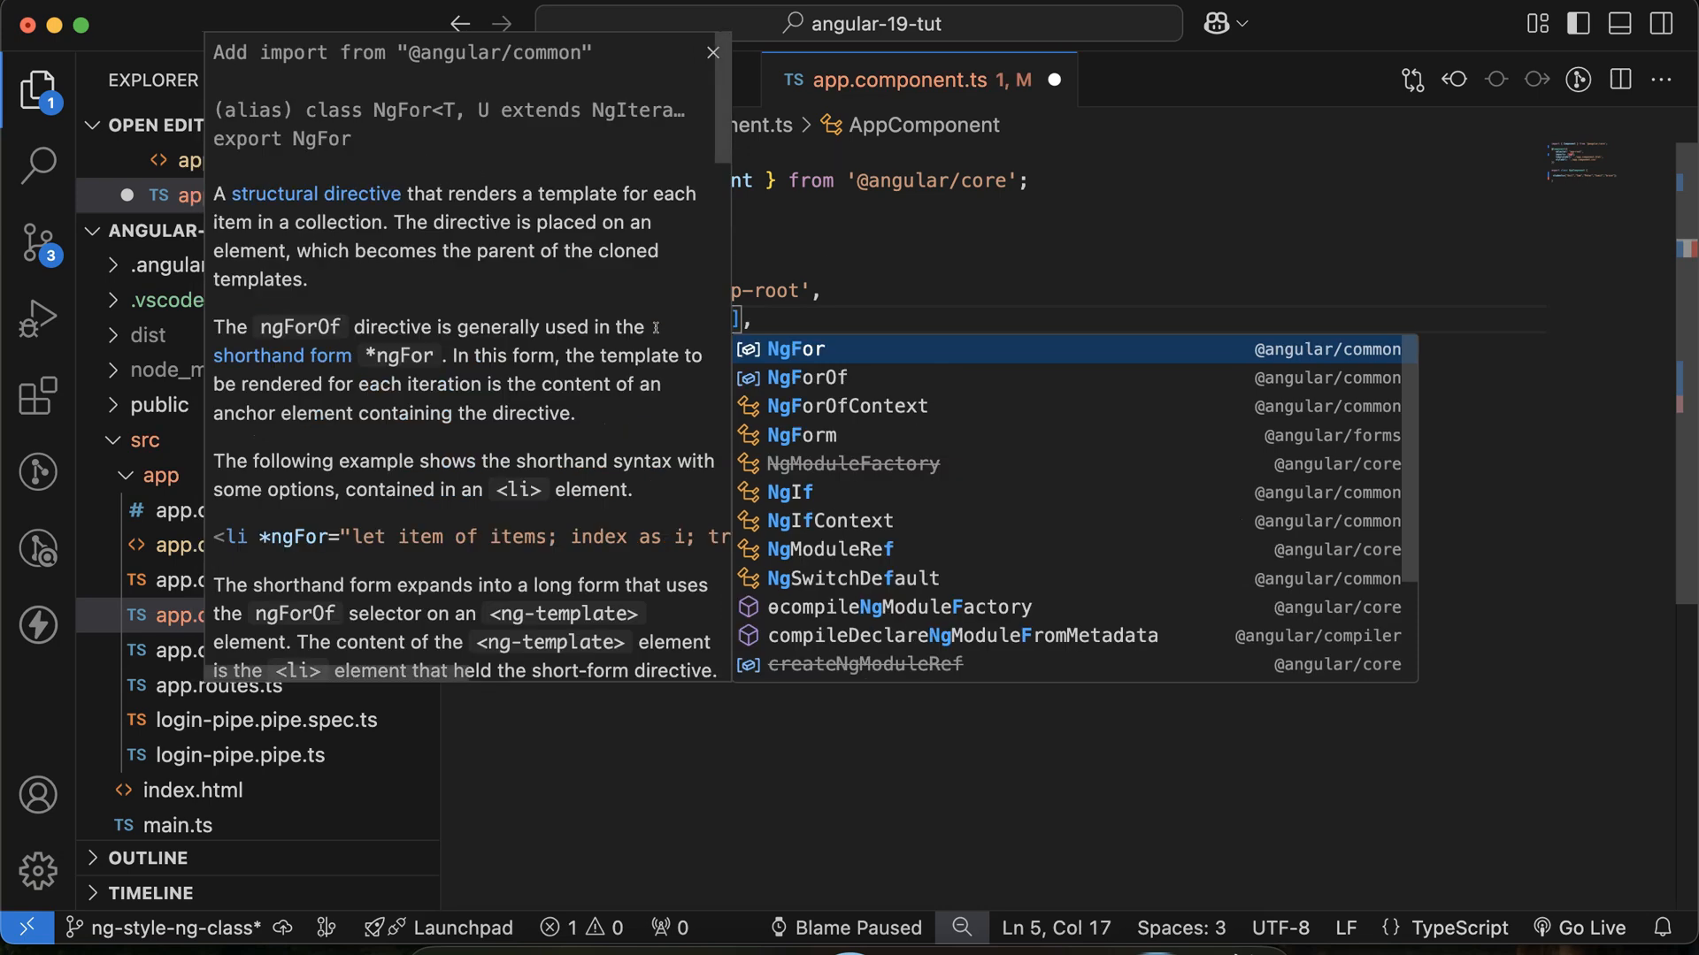
{"action": "left_click", "coordinate": [797, 349]}
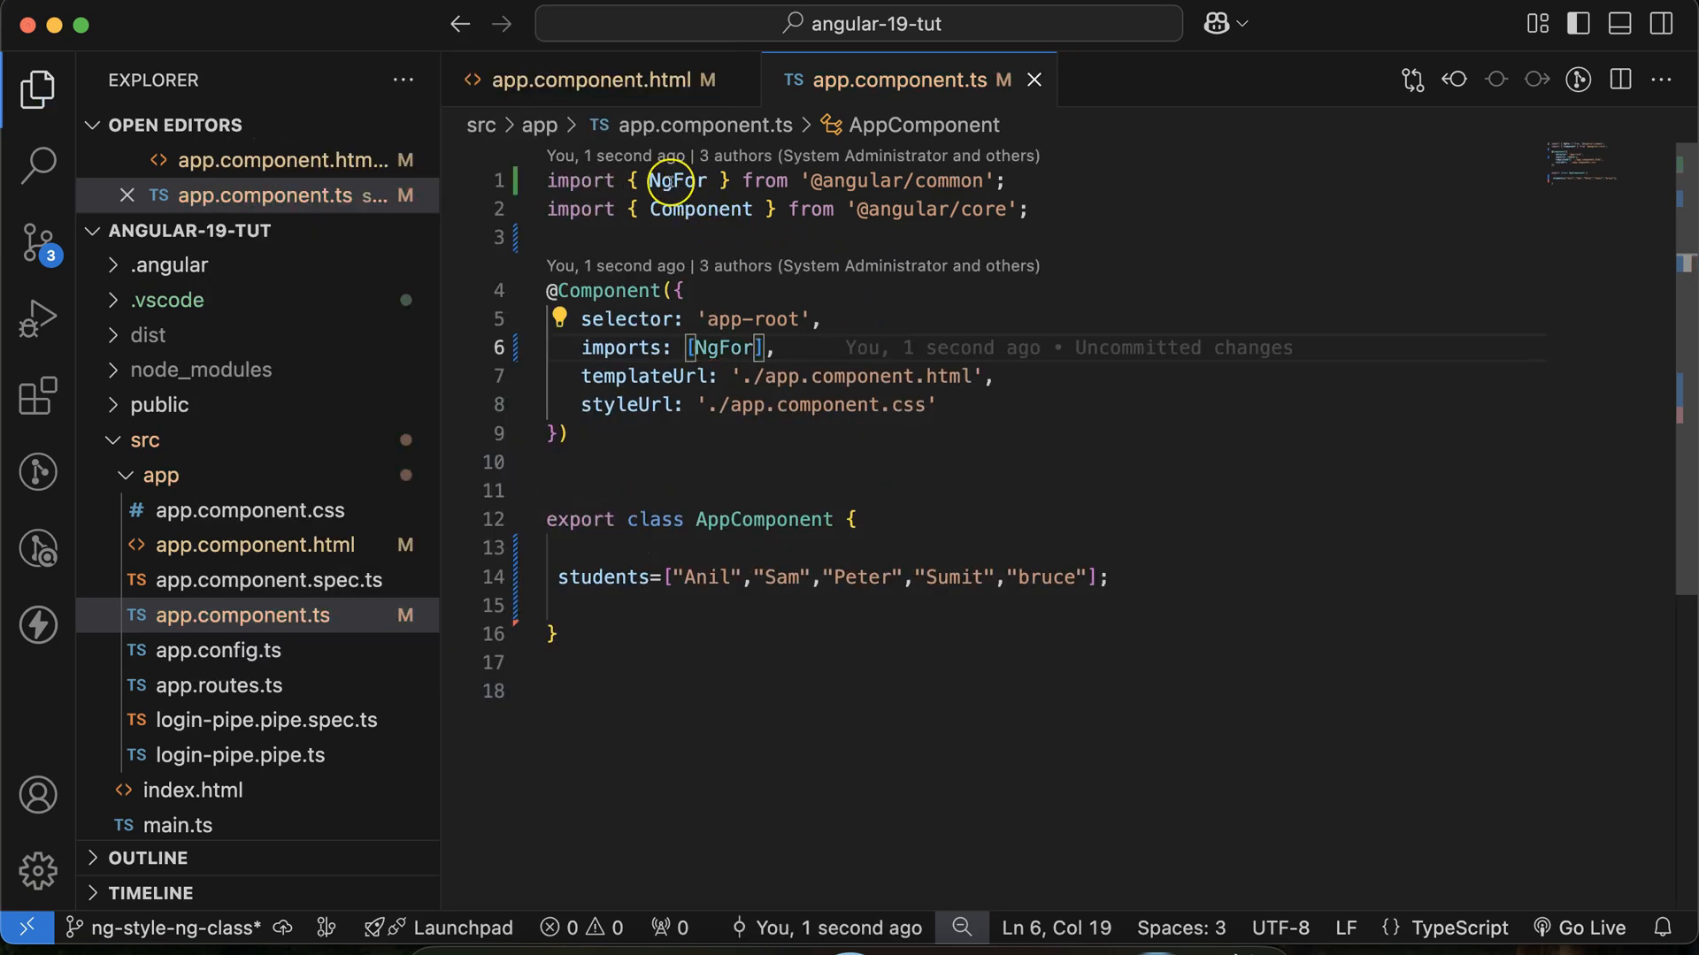
{"action": "double_click", "coordinate": [676, 181]}
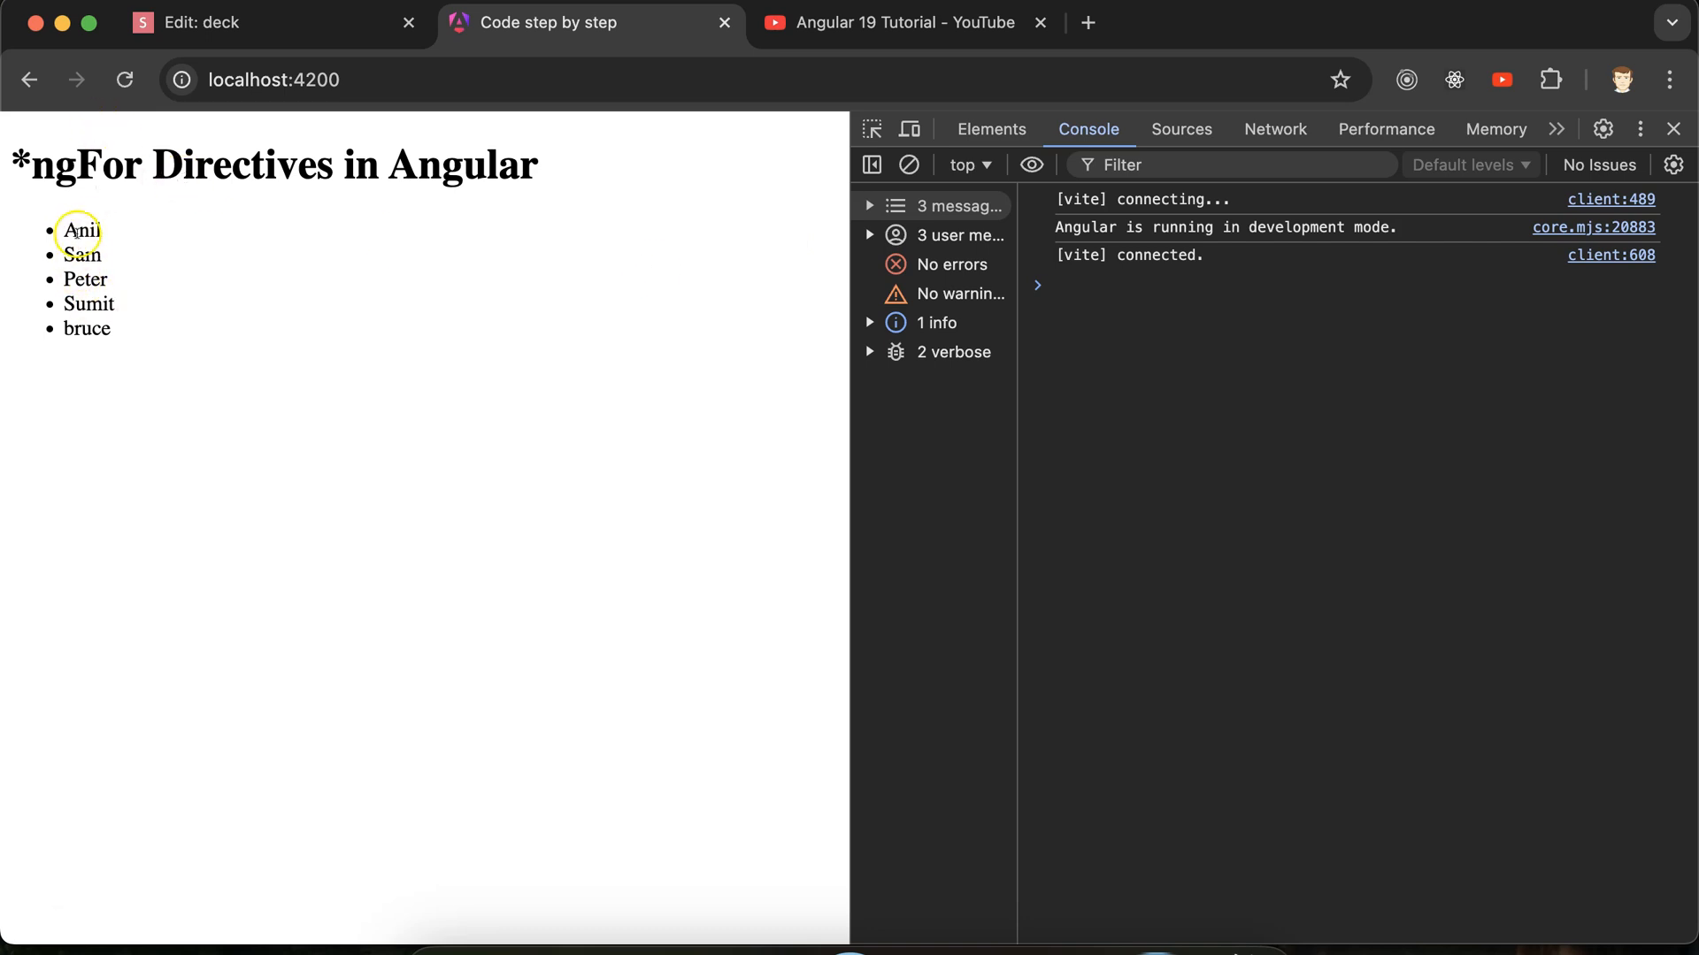
Select the rendered list of student names on the localhost:4200 page.
{"action": "left_click_drag", "start_coordinate": [67, 230], "coordinate": [113, 329]}
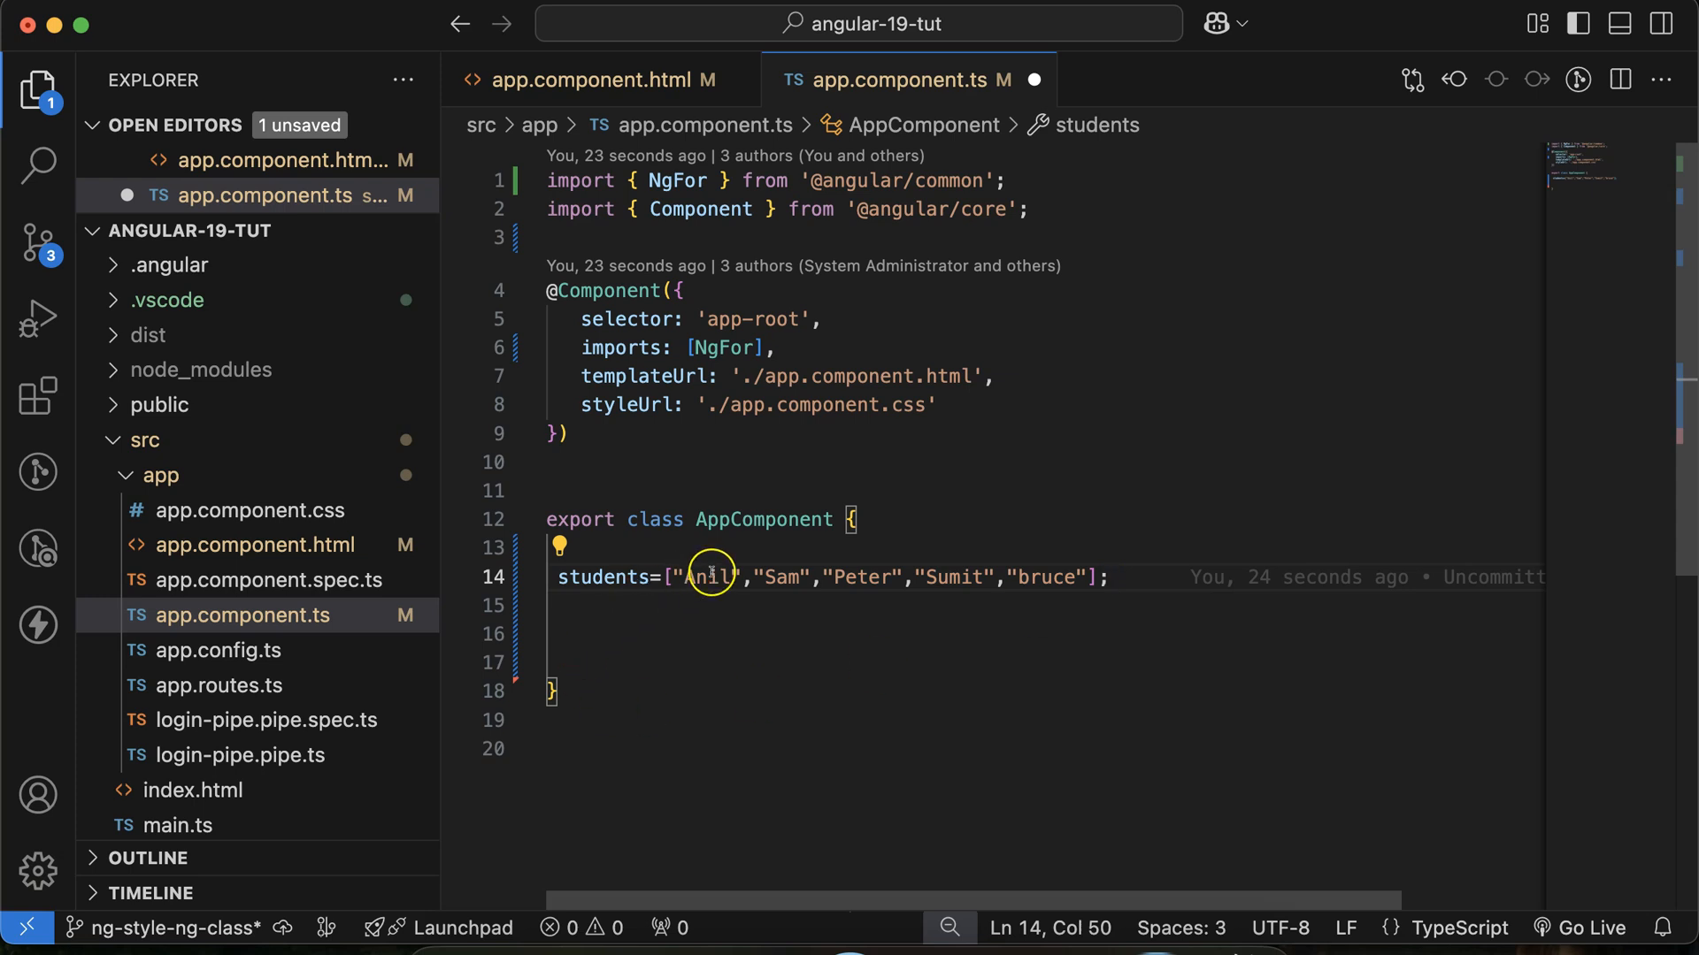
{"action": "double_click", "coordinate": [709, 577]}
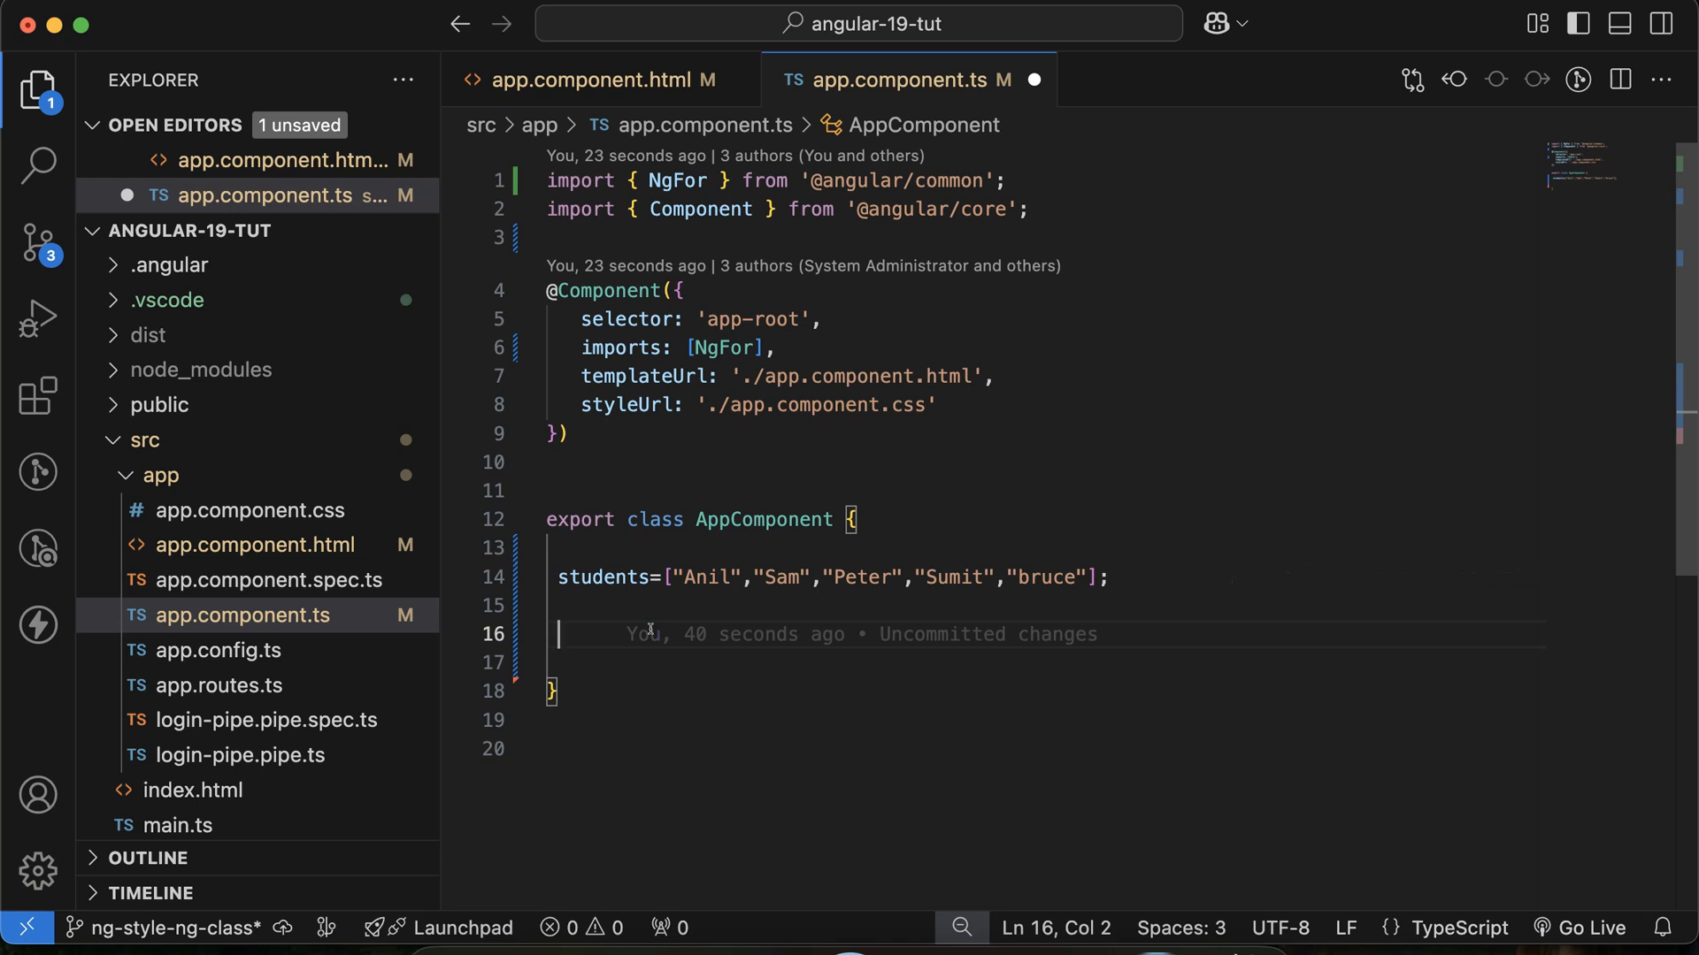
{"action": "type", "text": "student"}
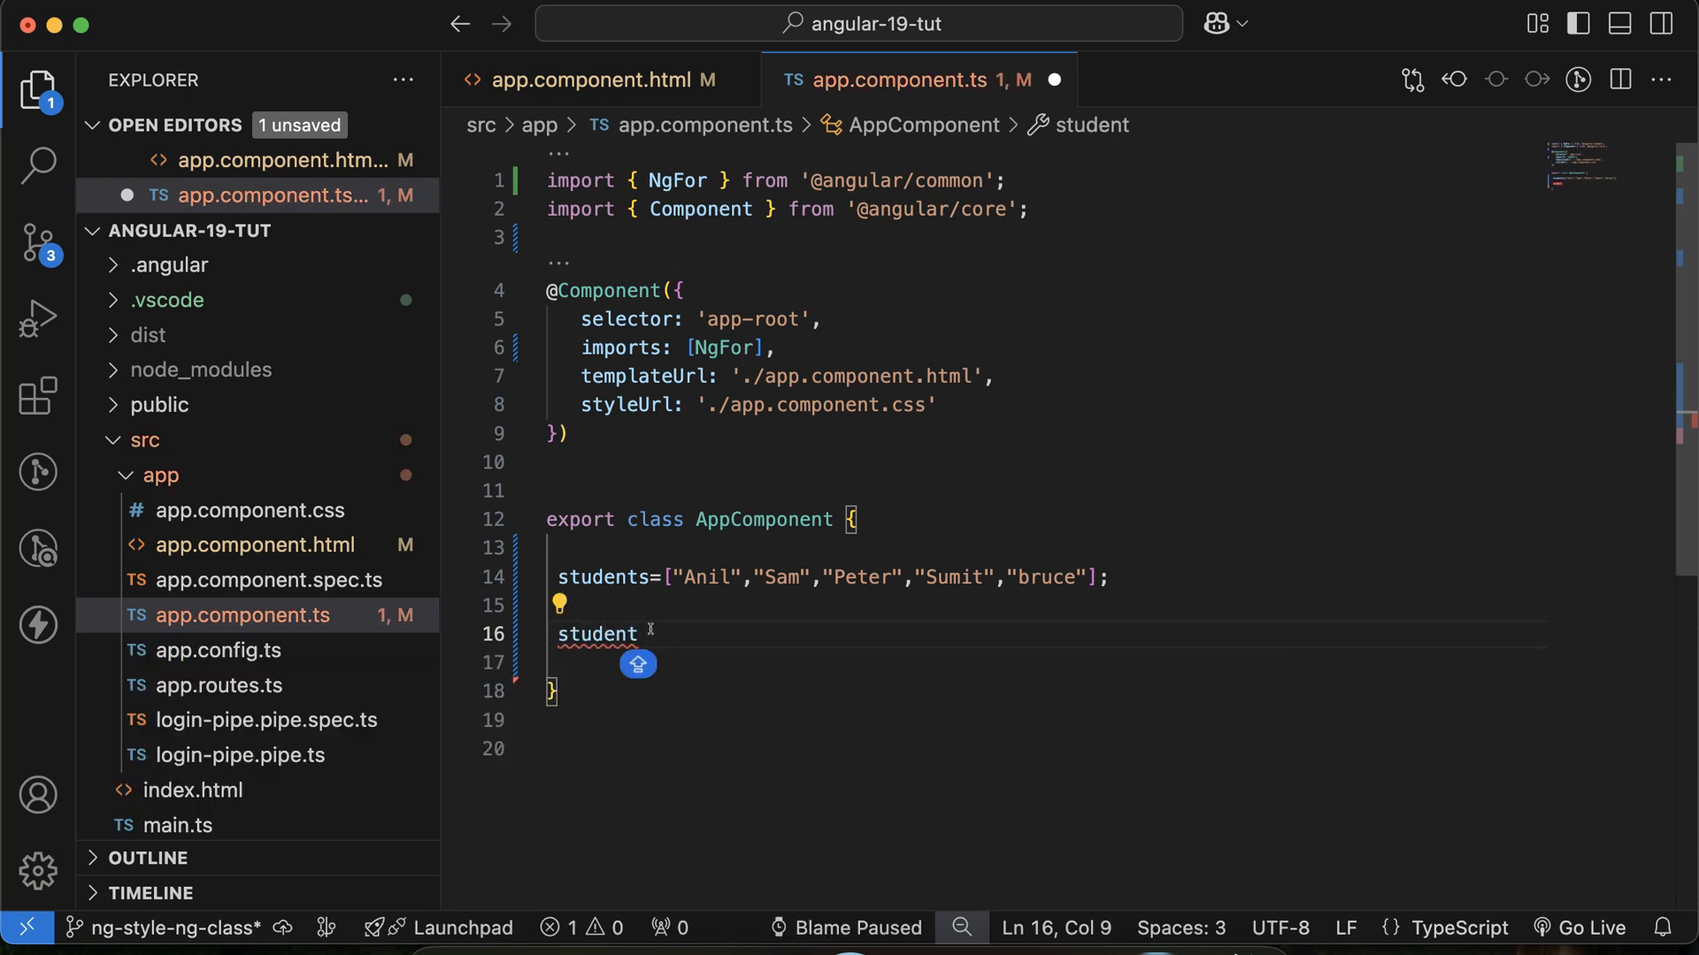
{"action": "type", "text": "Data=[{"}
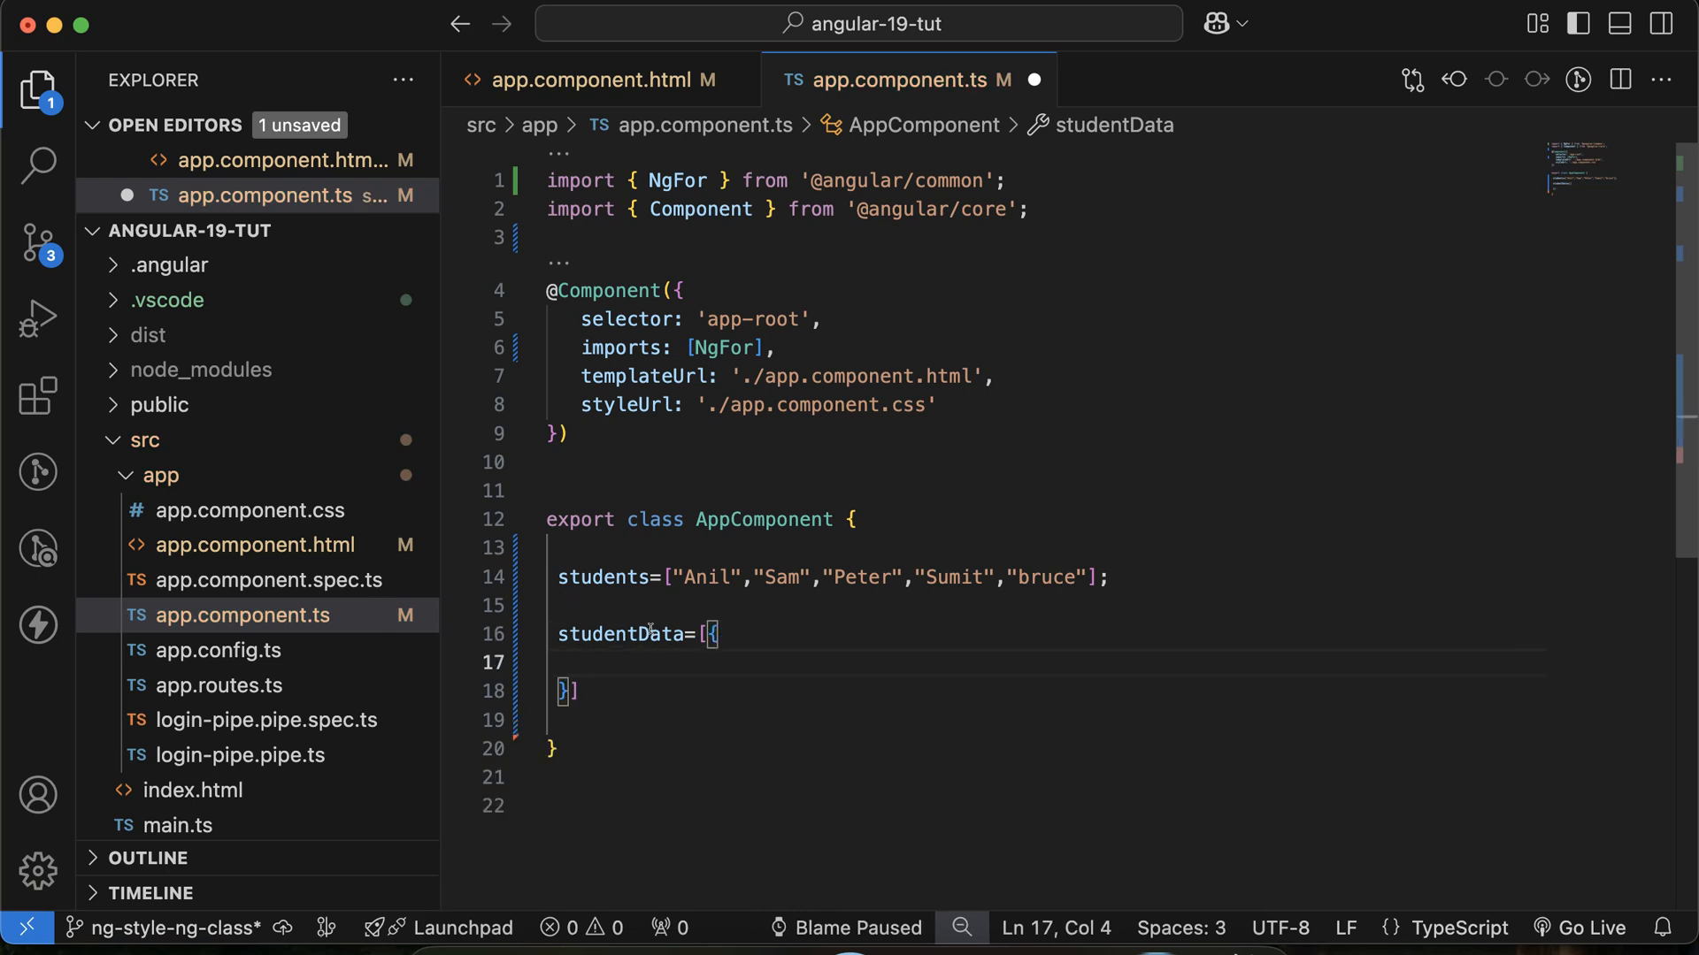
{"action": "type", "text": "name: '"}
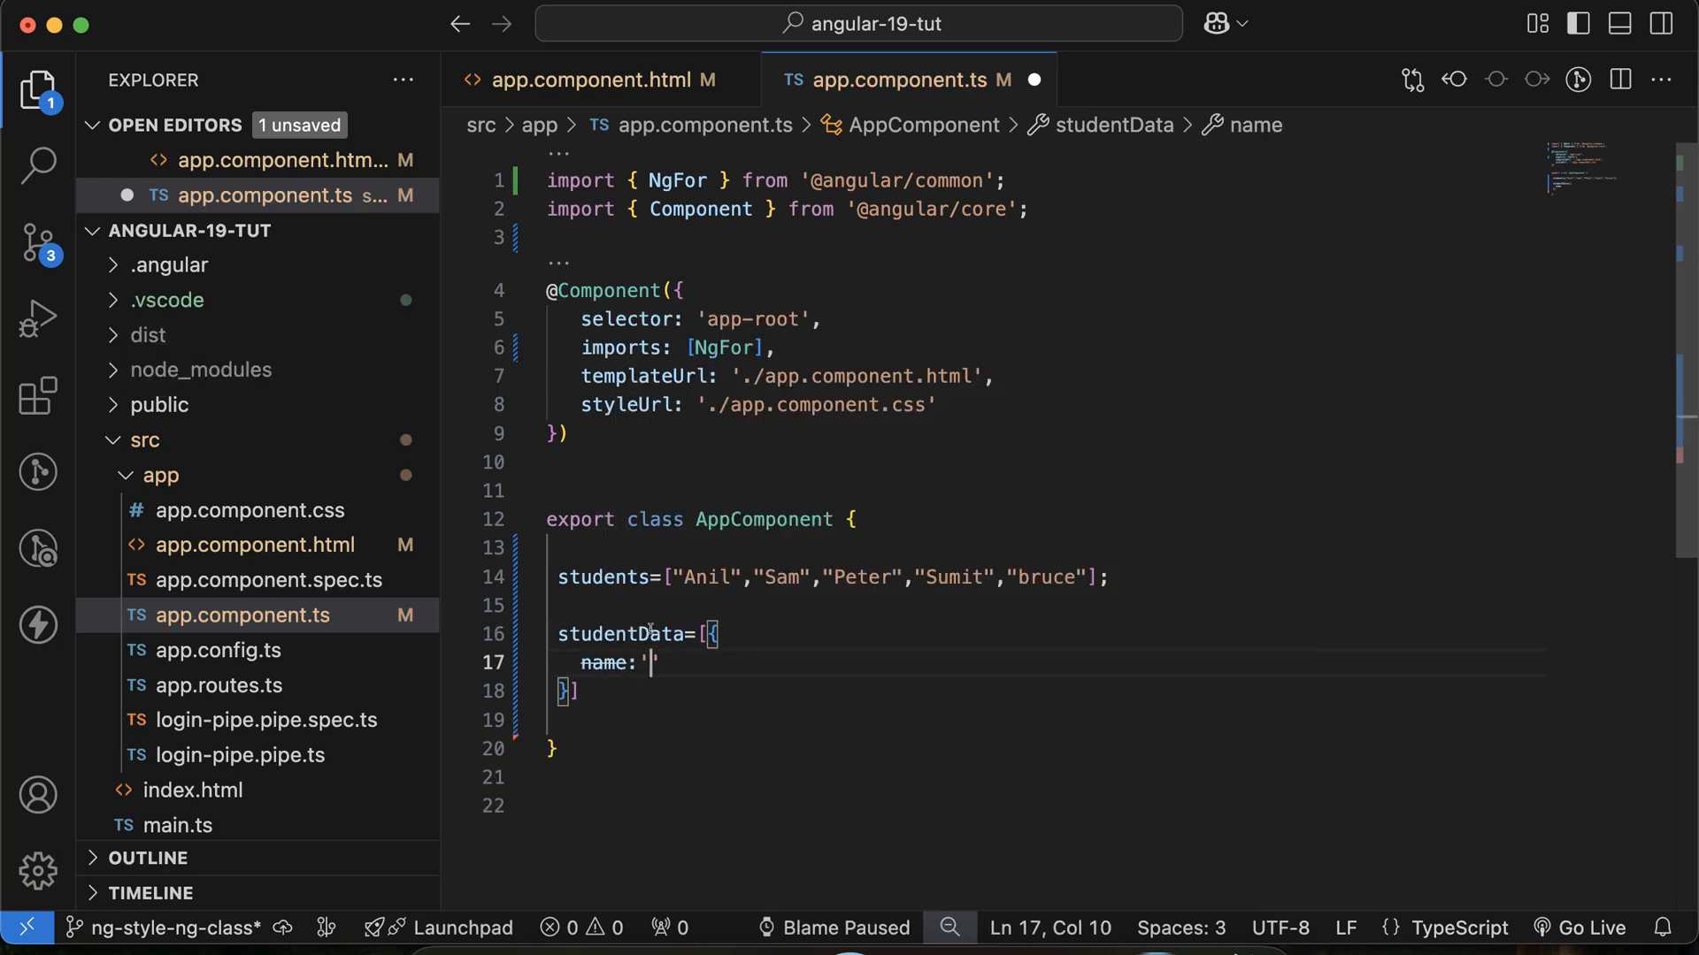
{"action": "type", "text": "anil',"}
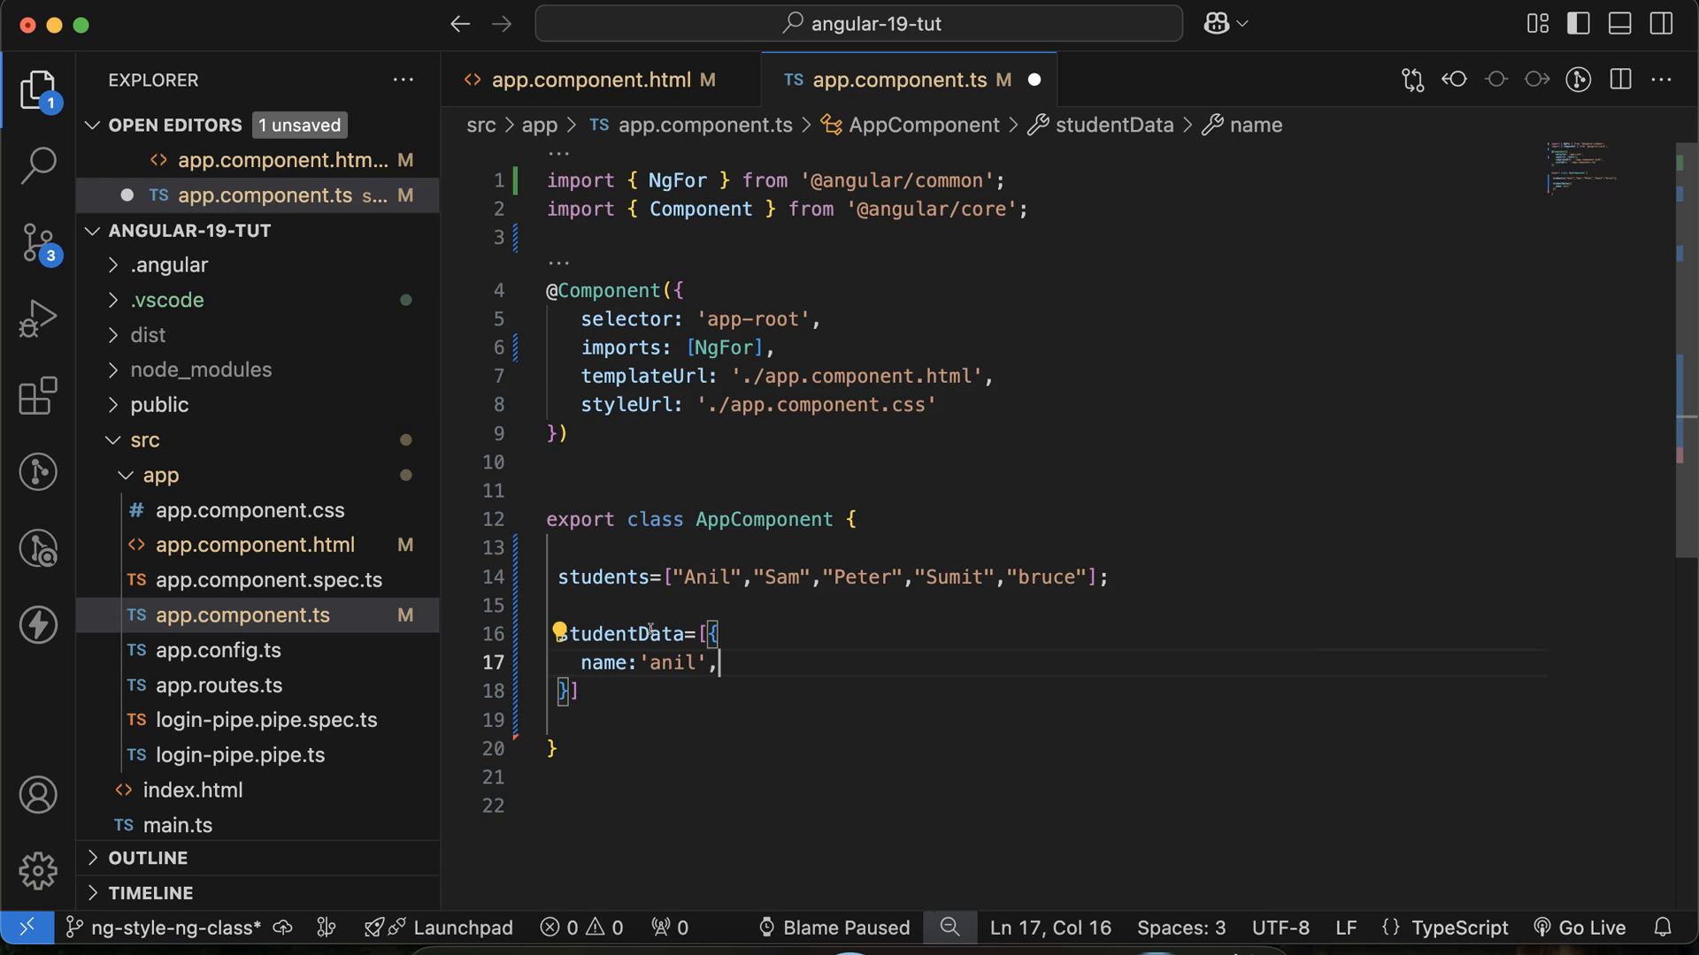
{"action": "type", "text": "age:30,"}
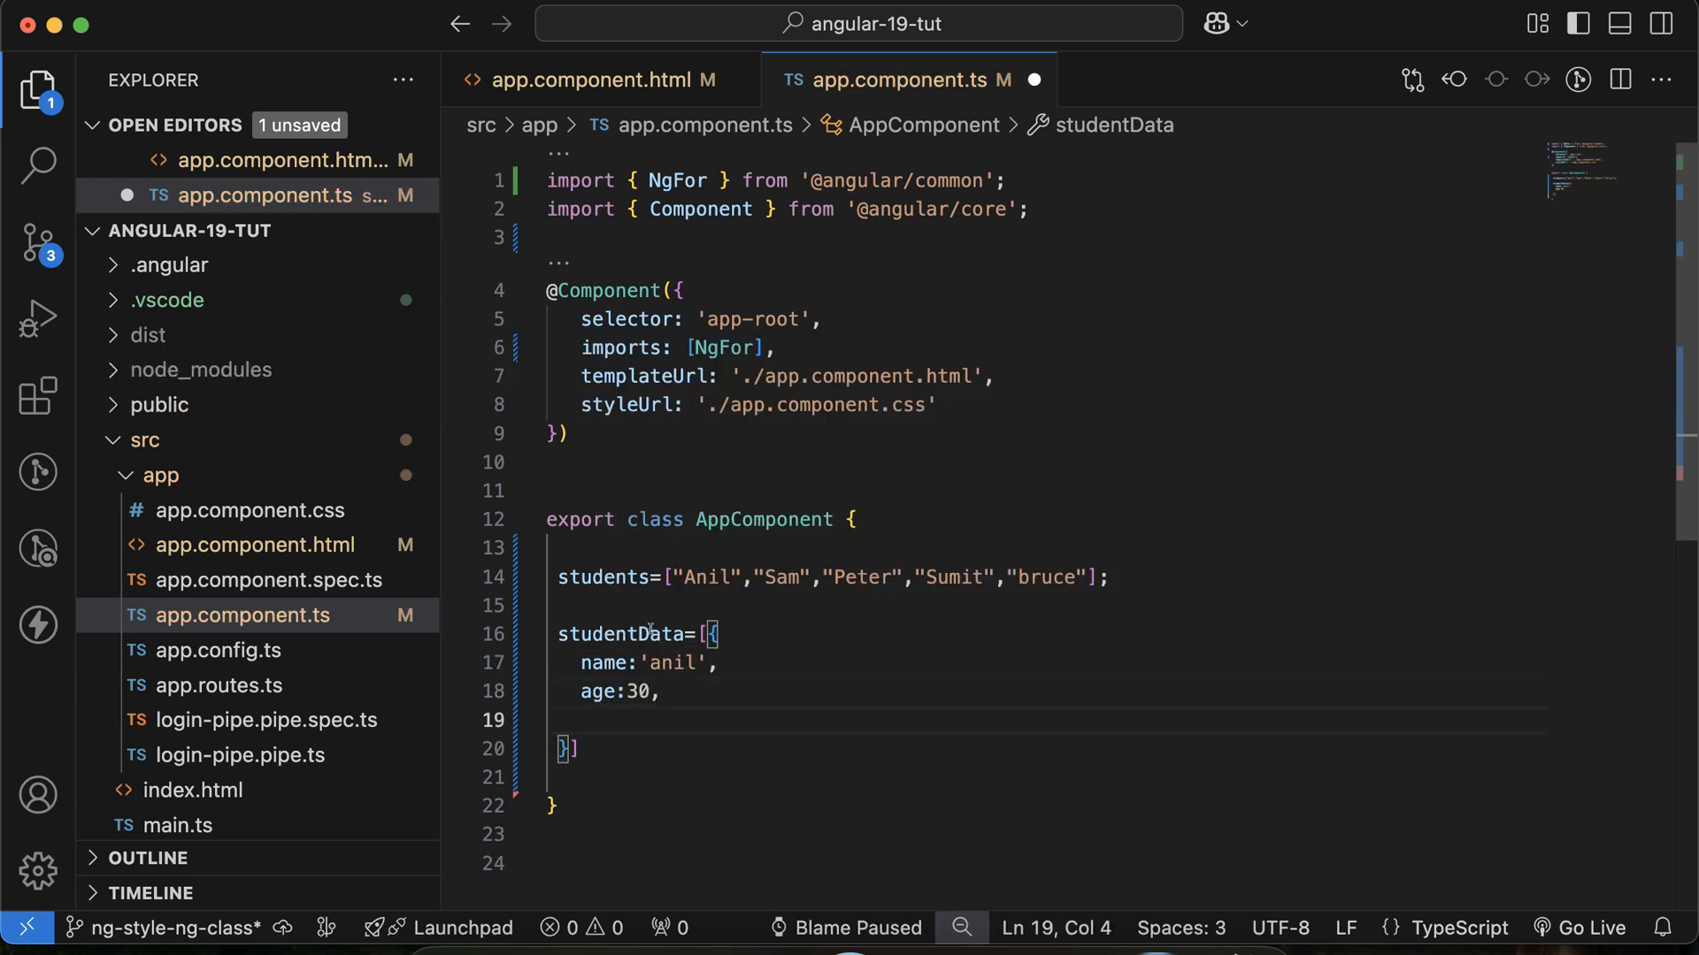
{"action": "type", "text": "emal"}
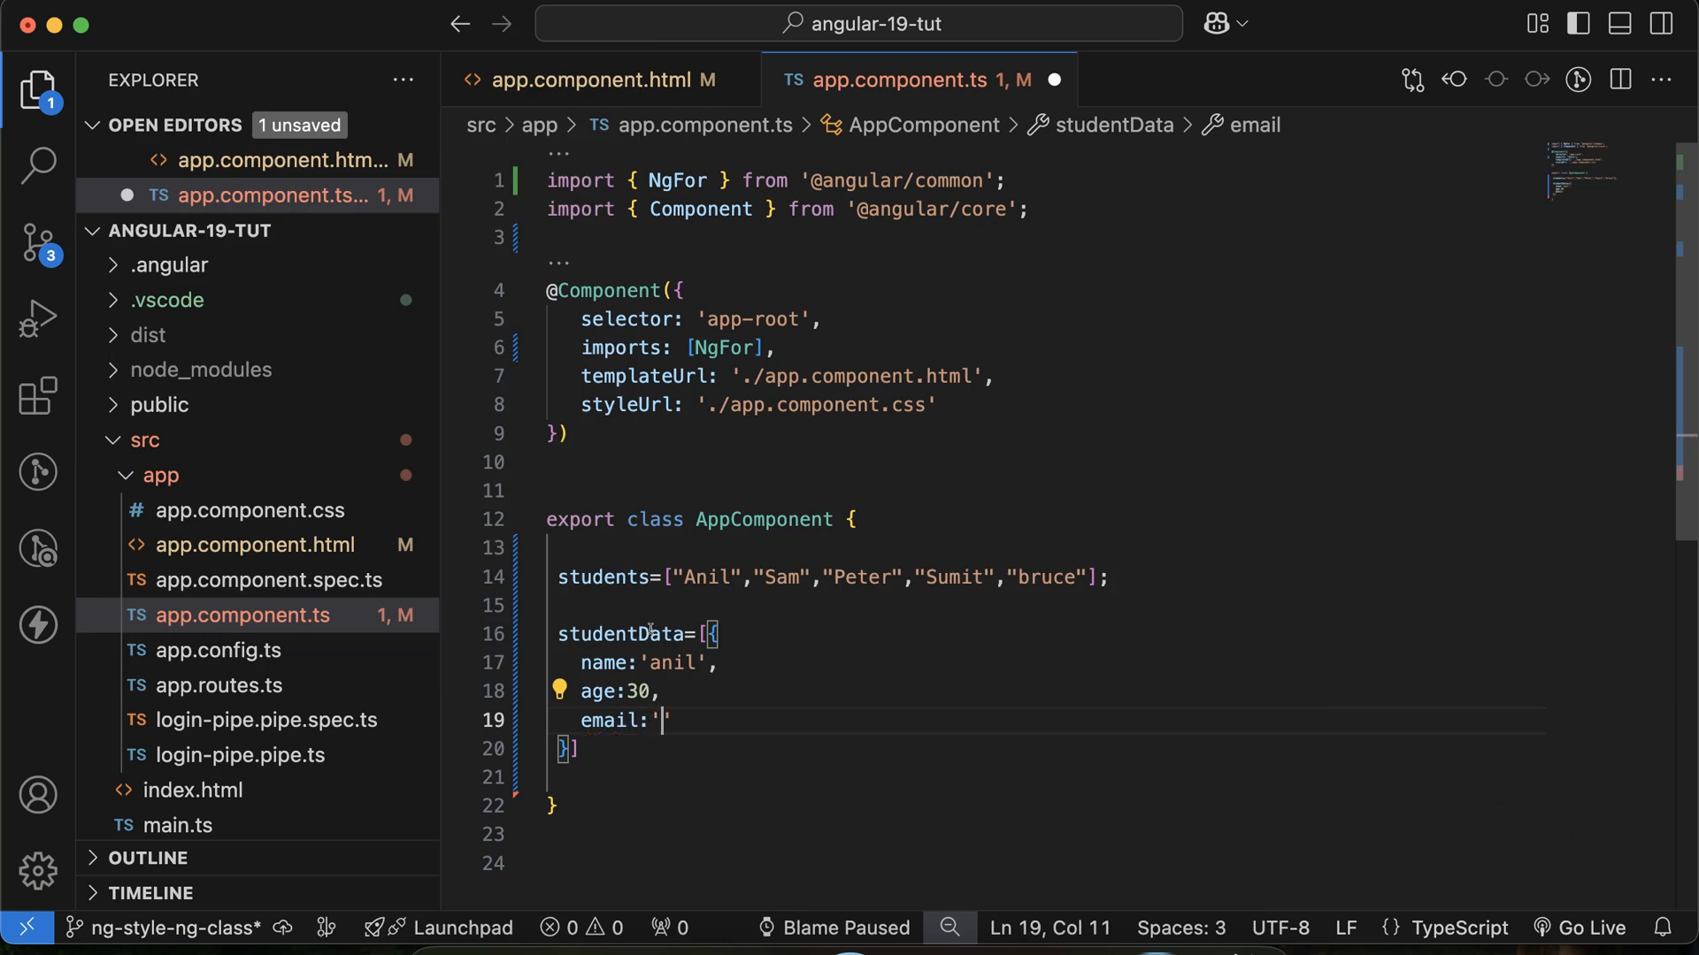
{"action": "type", "text": "anil@"}
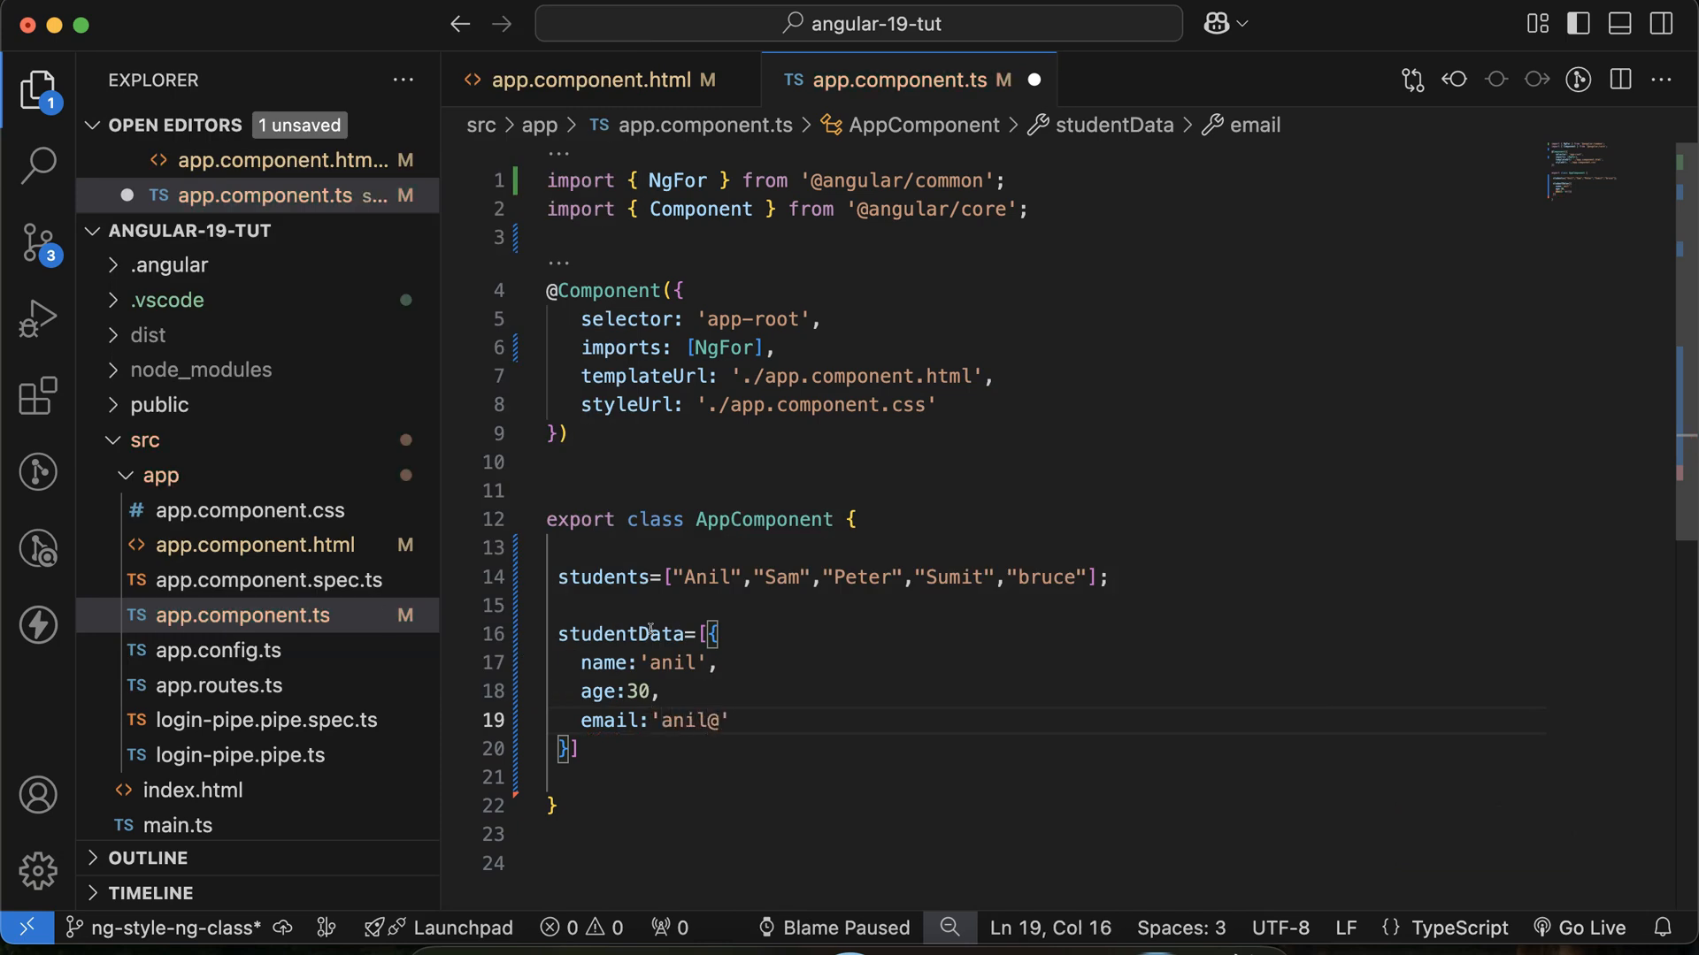
{"action": "type", "text": "test.com"}
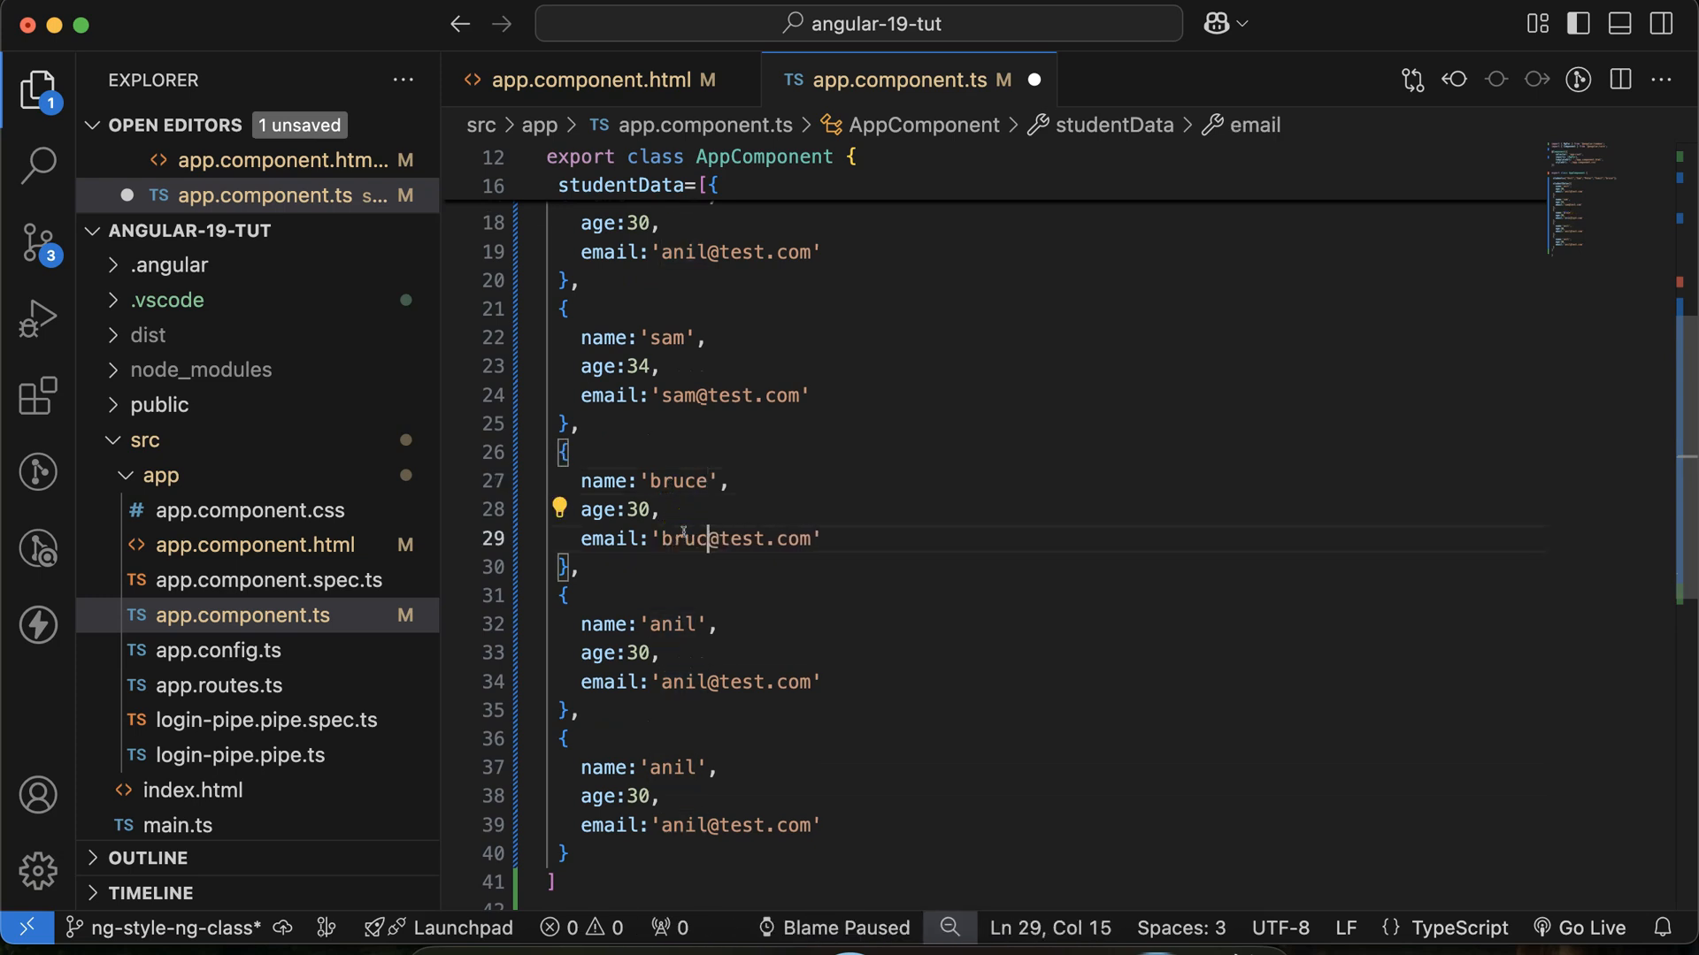
Fill in the remaining studentData objects, including tony and peter with their ages and emails.
{"action": "type", "text": "23"}
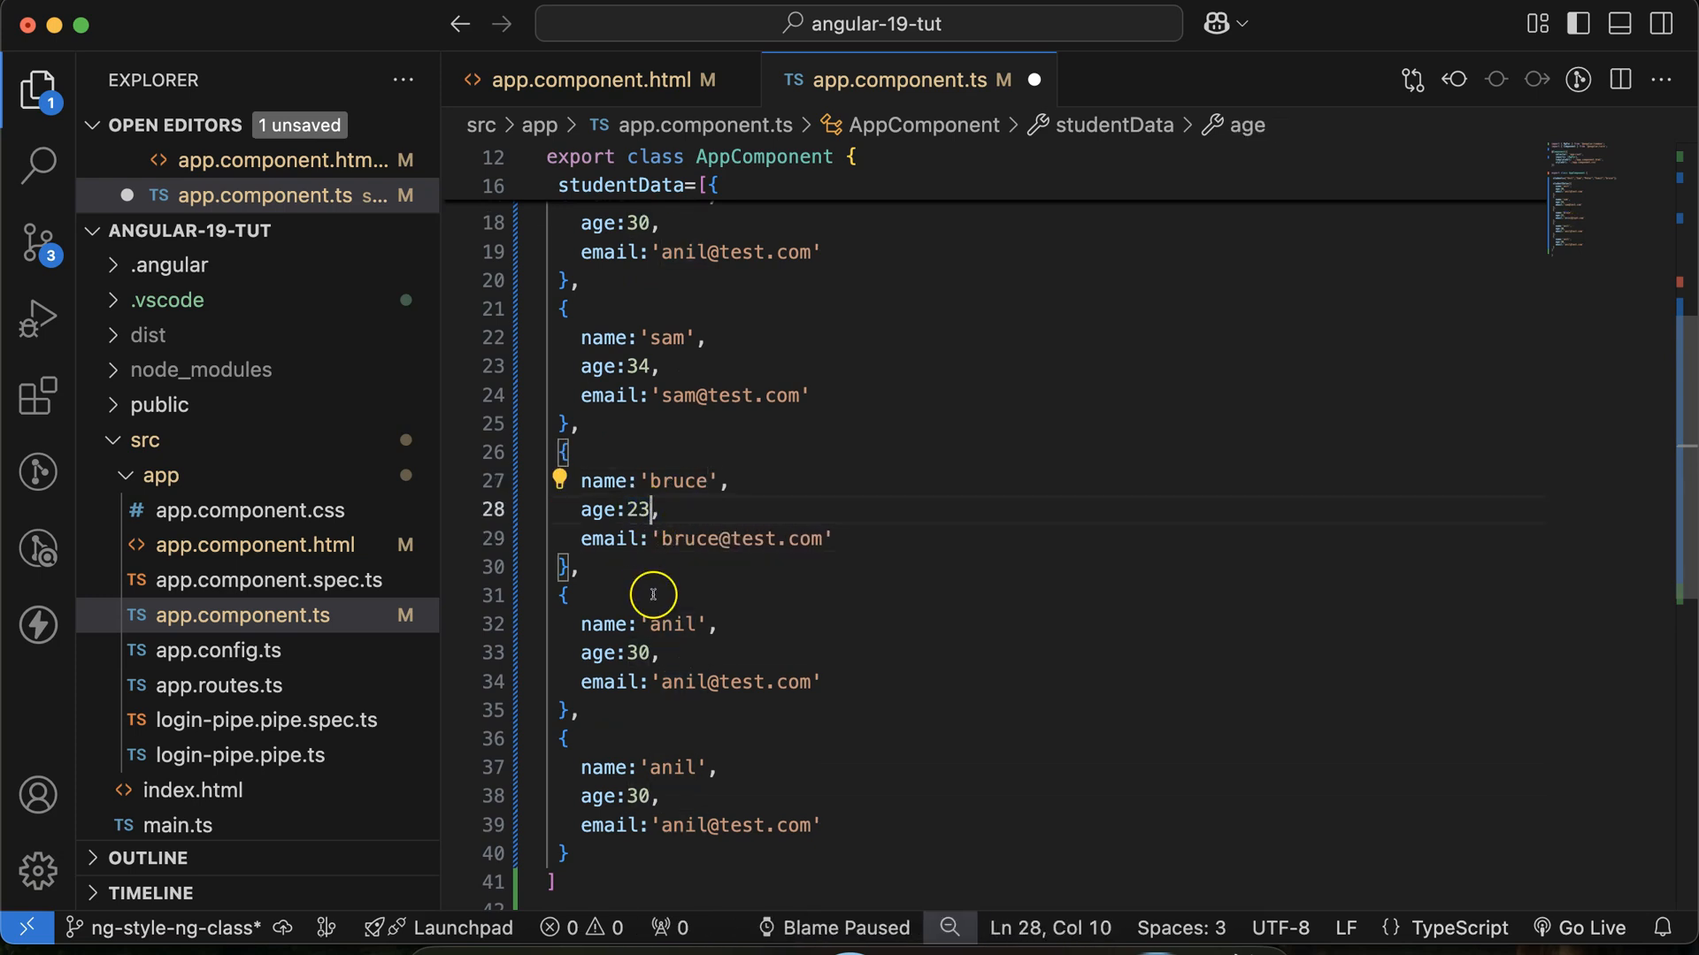
{"action": "type", "text": "tony"}
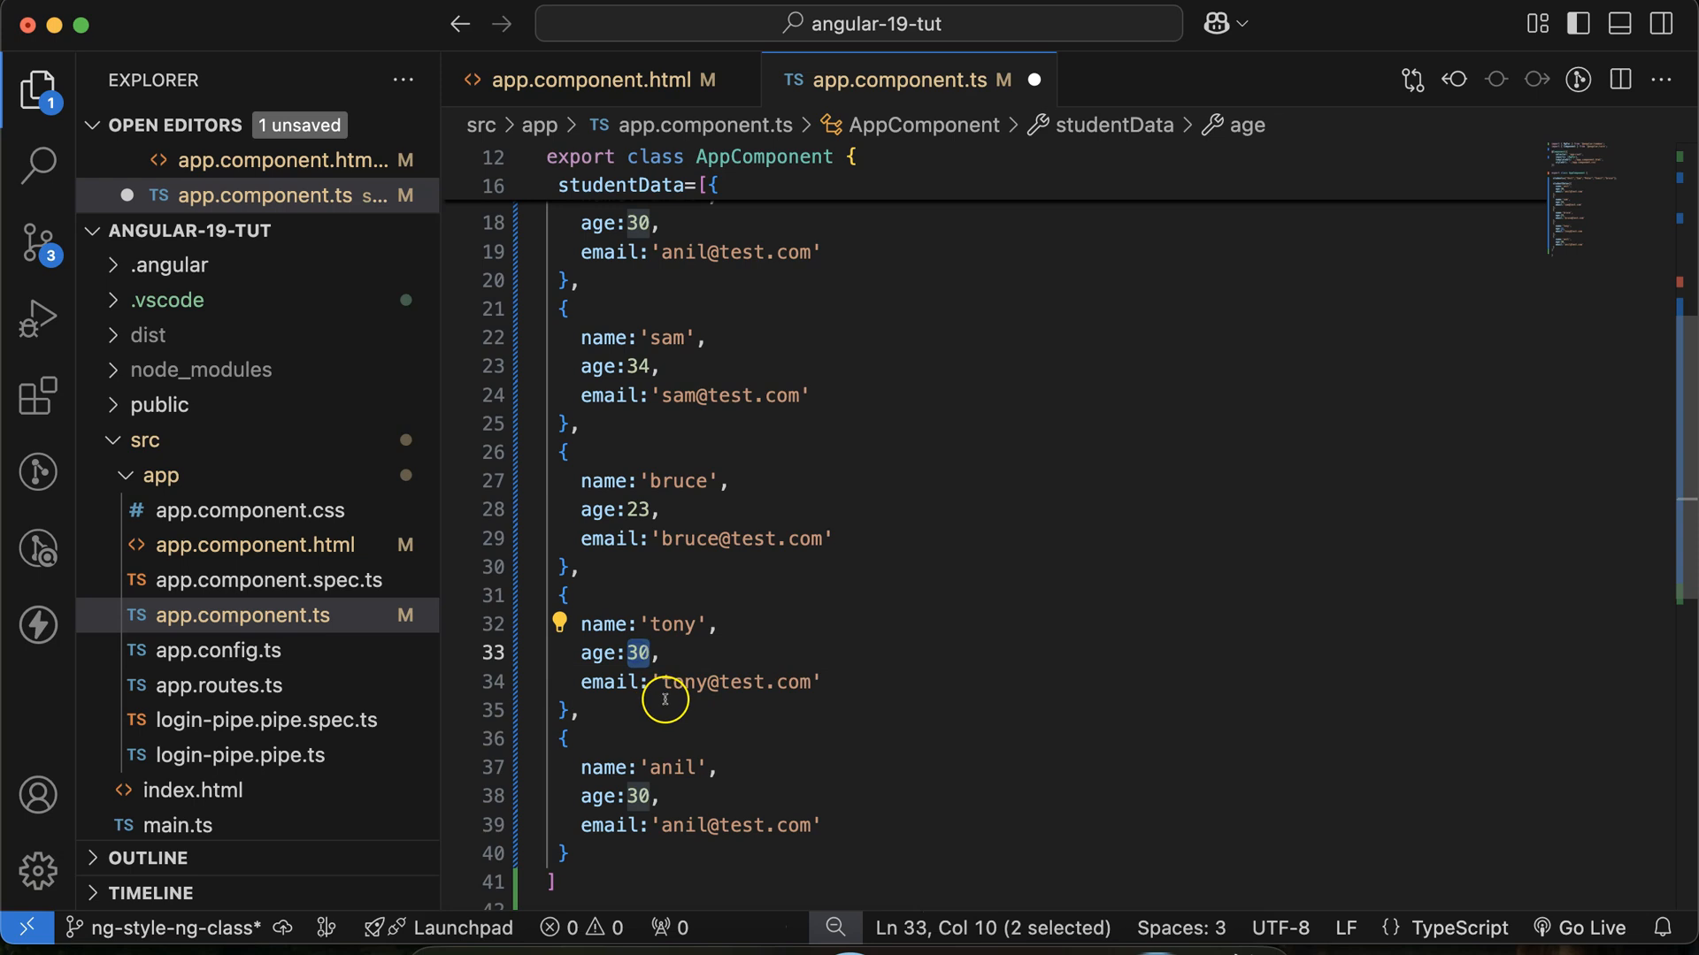
{"action": "type", "text": "34"}
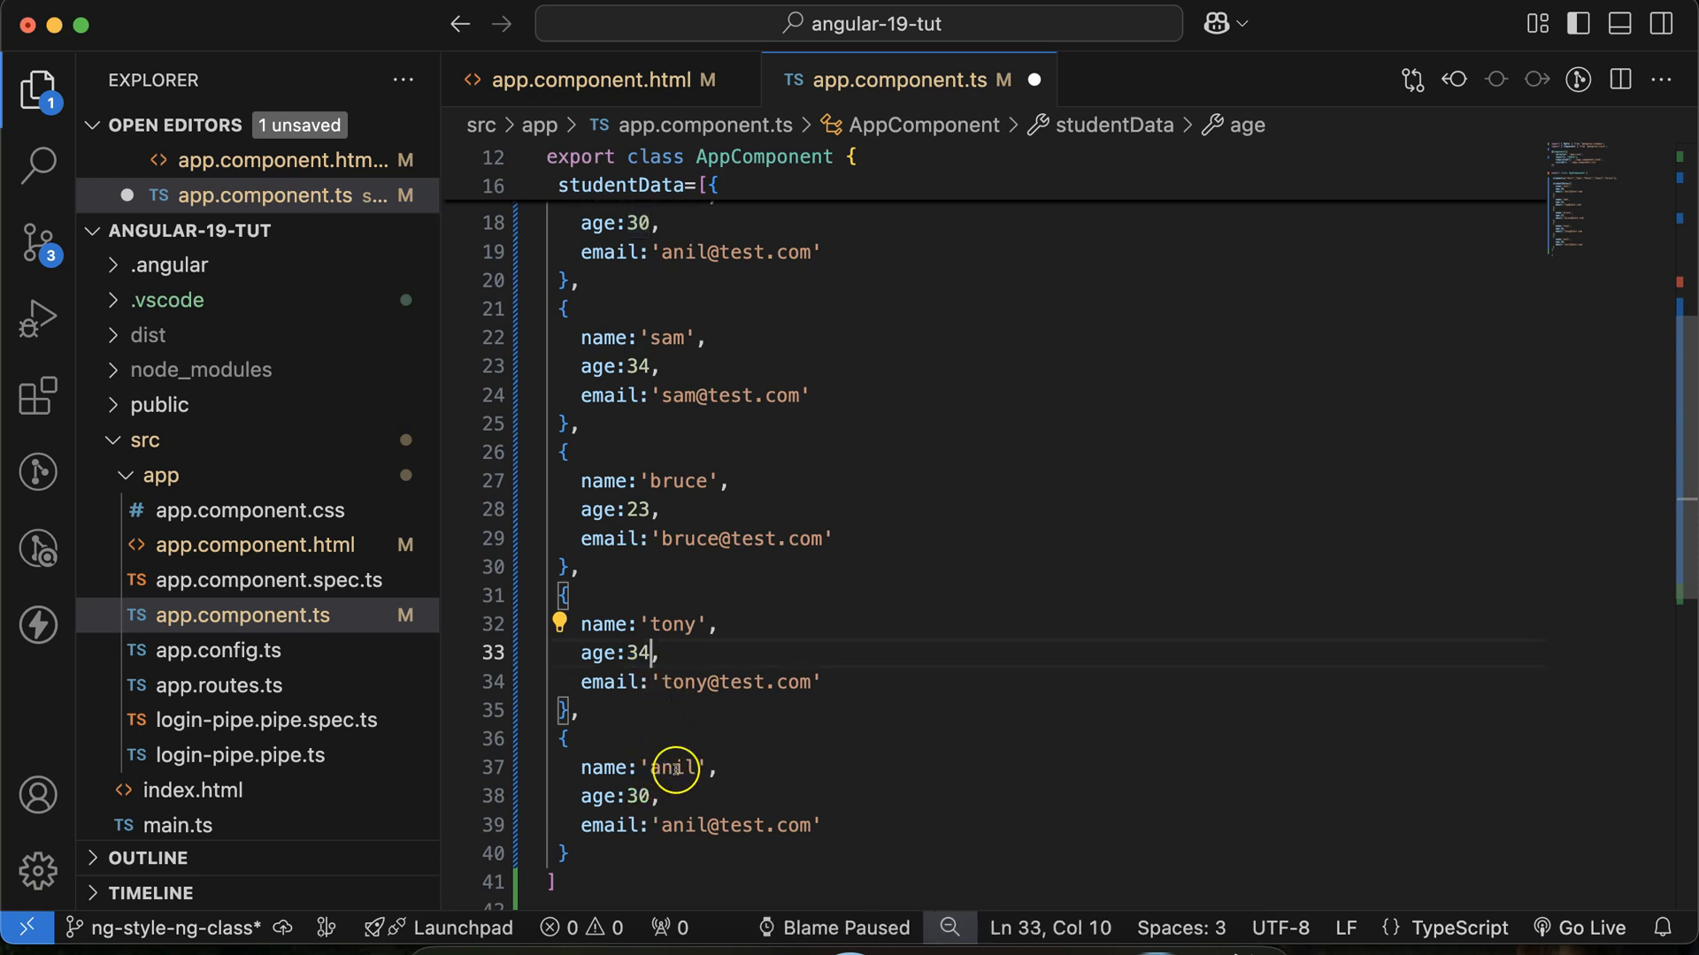
{"action": "type", "text": "peter"}
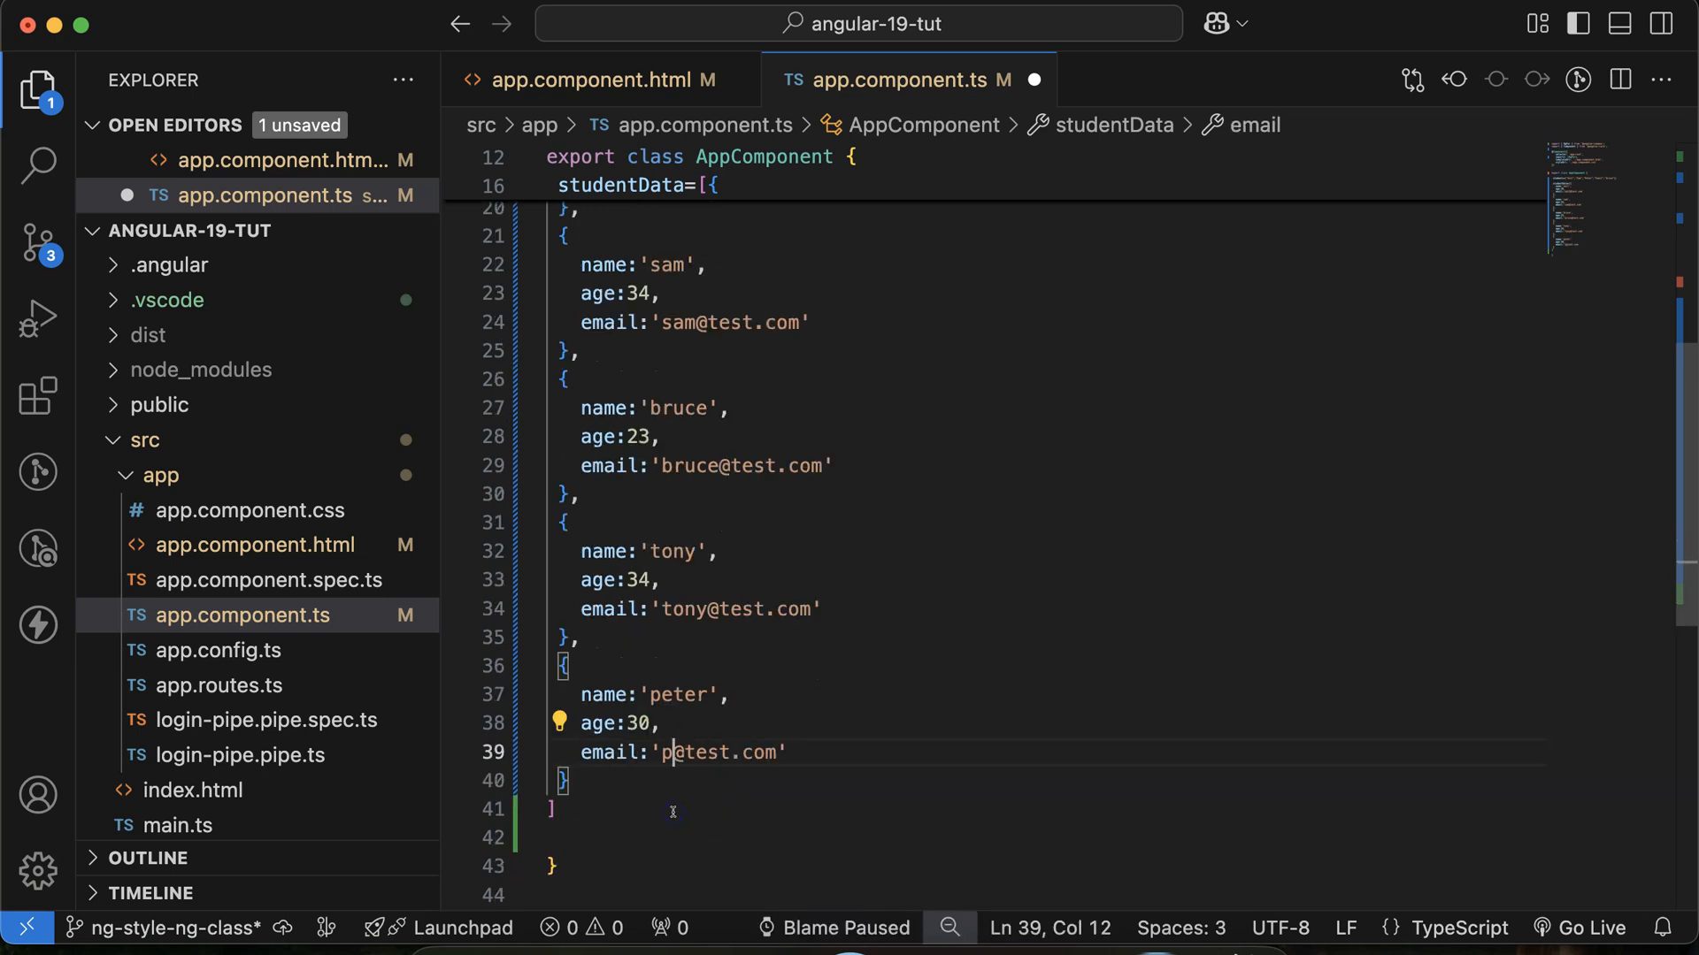
{"action": "type", "text": "tet"}
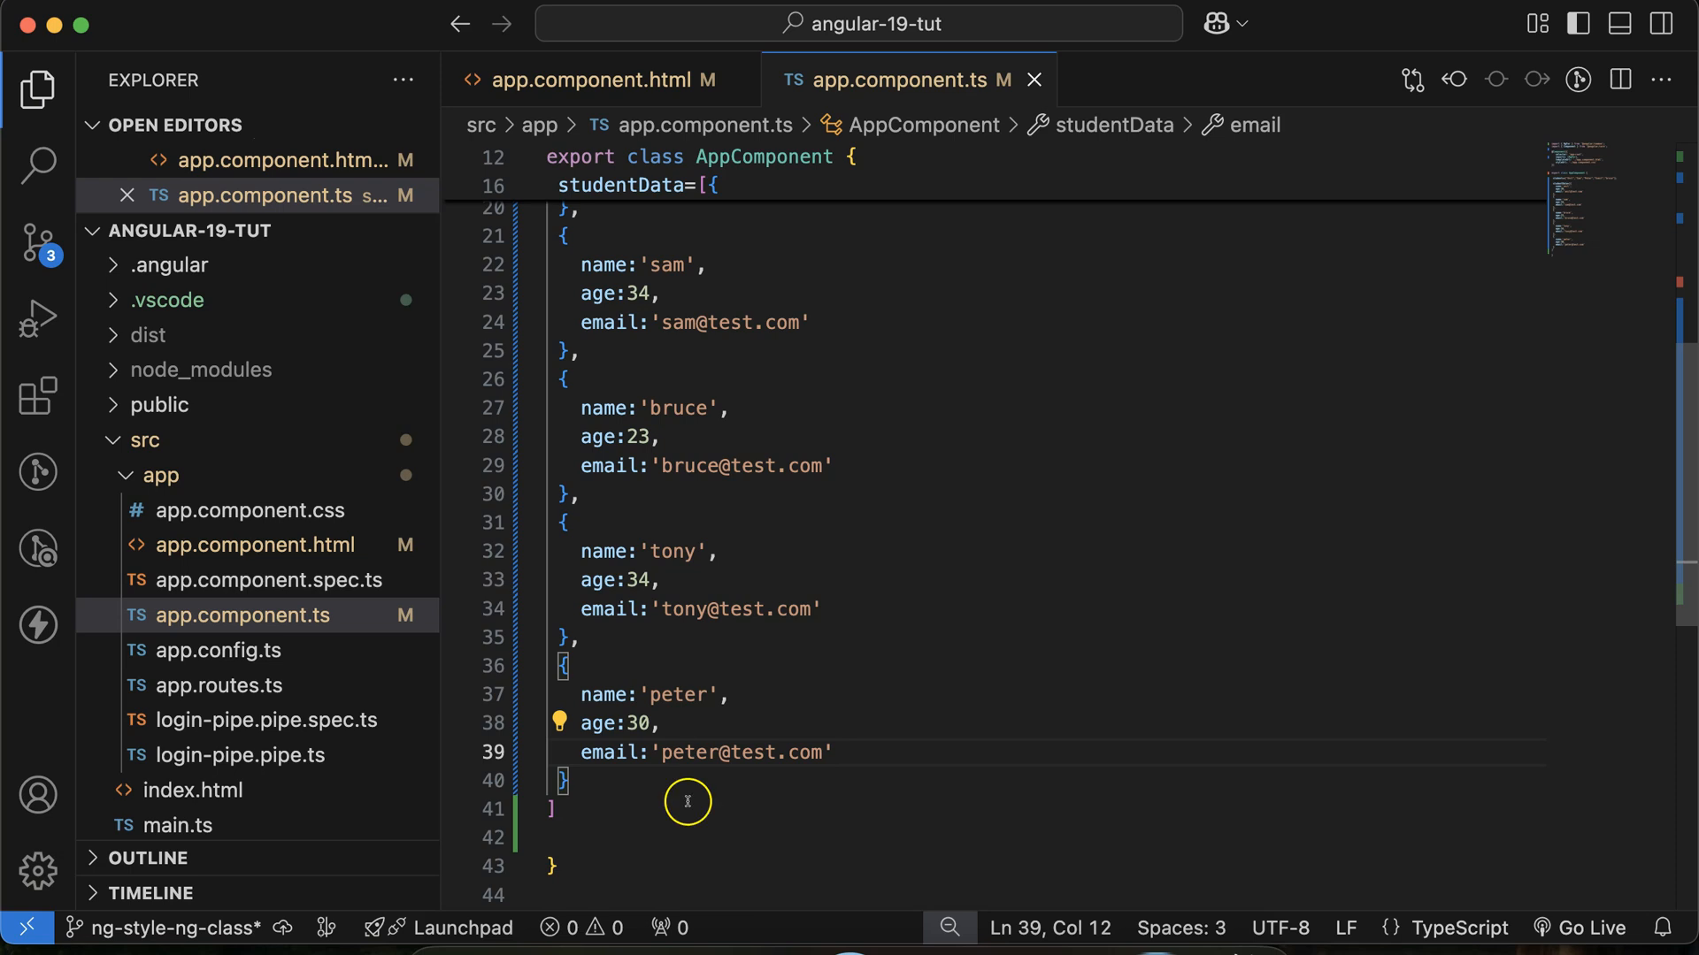
Reformat app.component.ts with Format Document.
{"action": "right_click", "coordinate": [833, 465]}
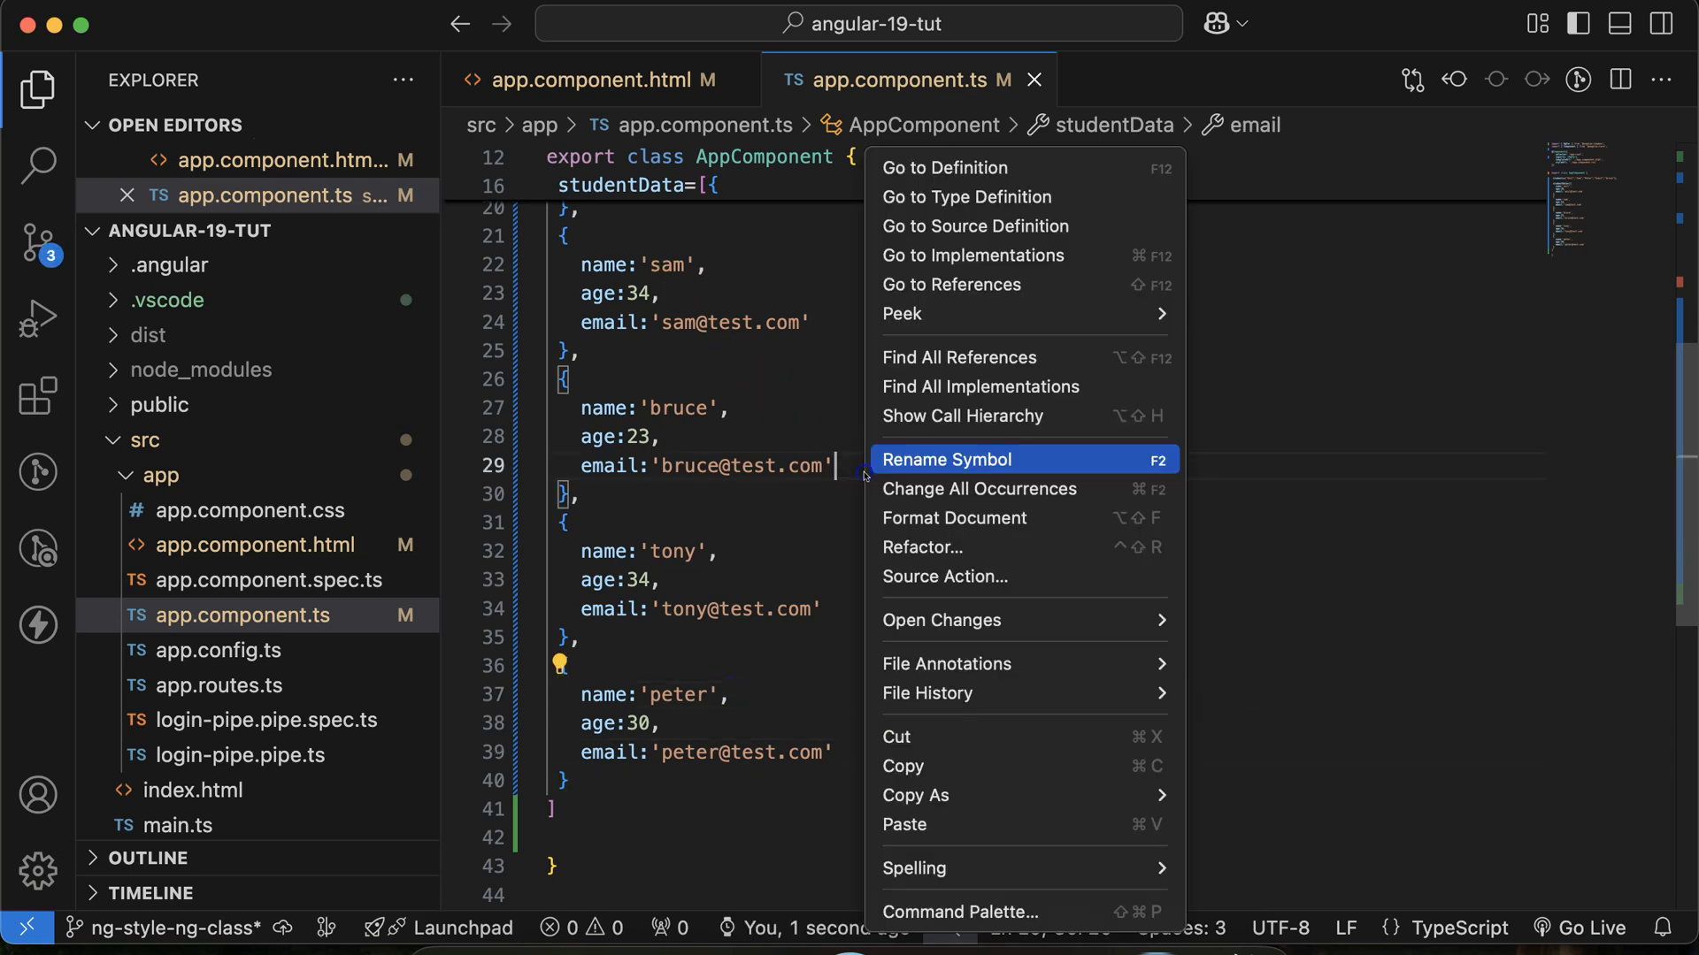
{"action": "left_click", "coordinate": [954, 518]}
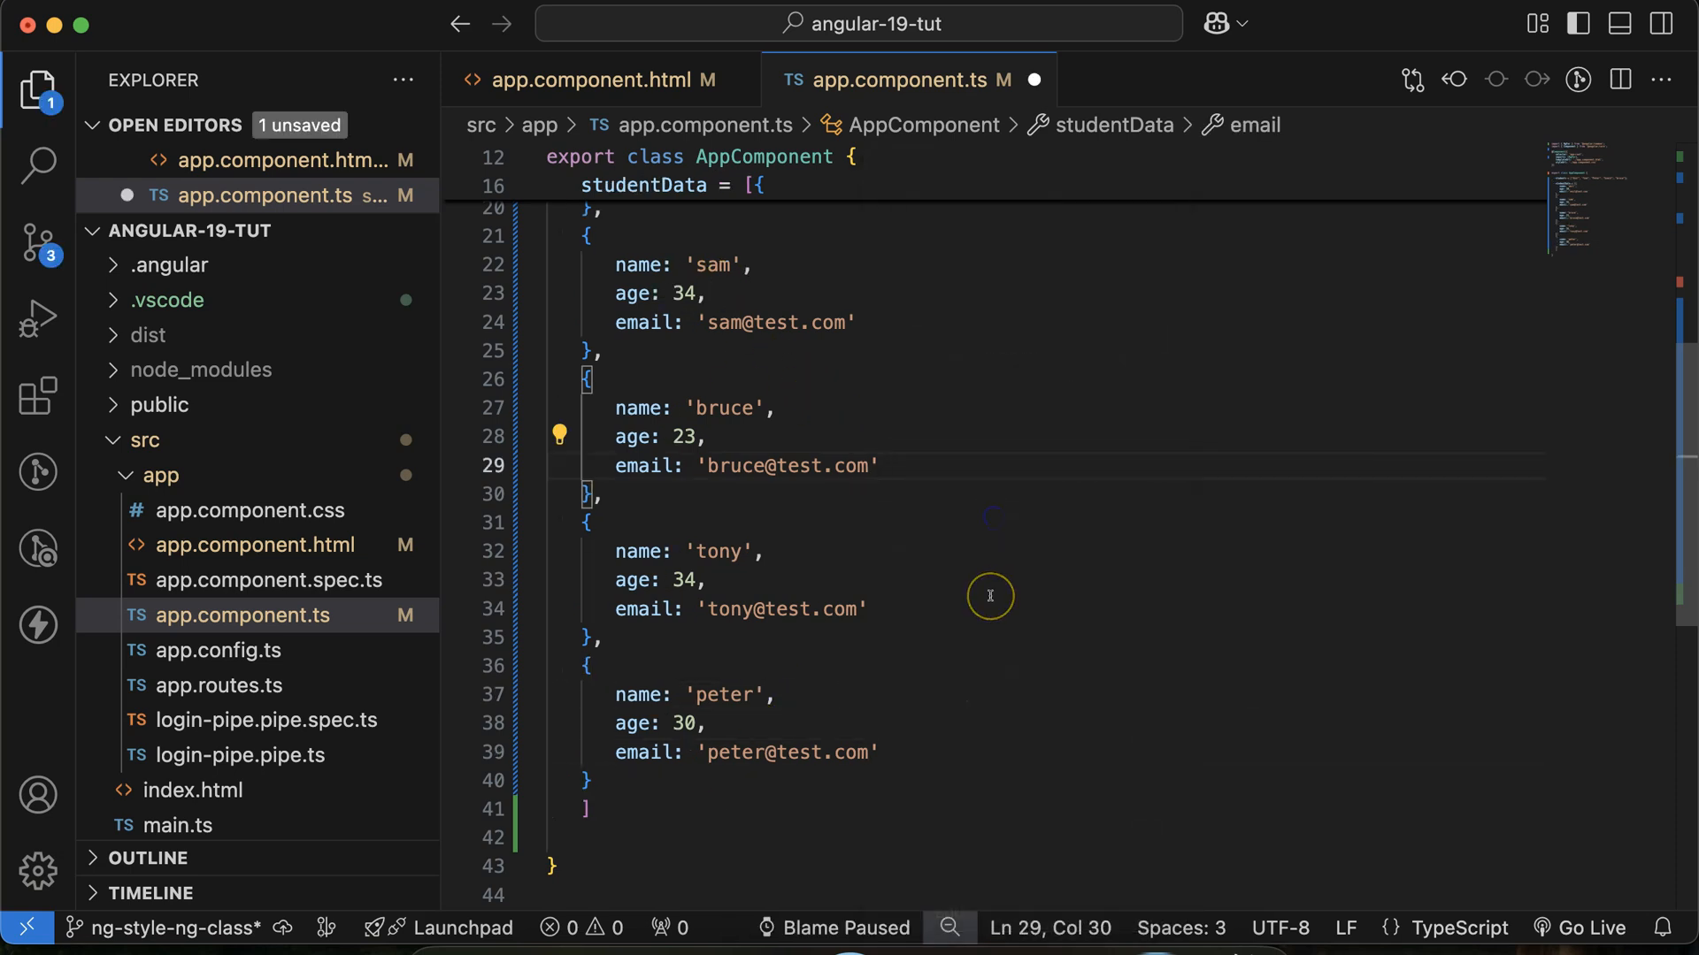
{"action": "left_click", "coordinate": [703, 124]}
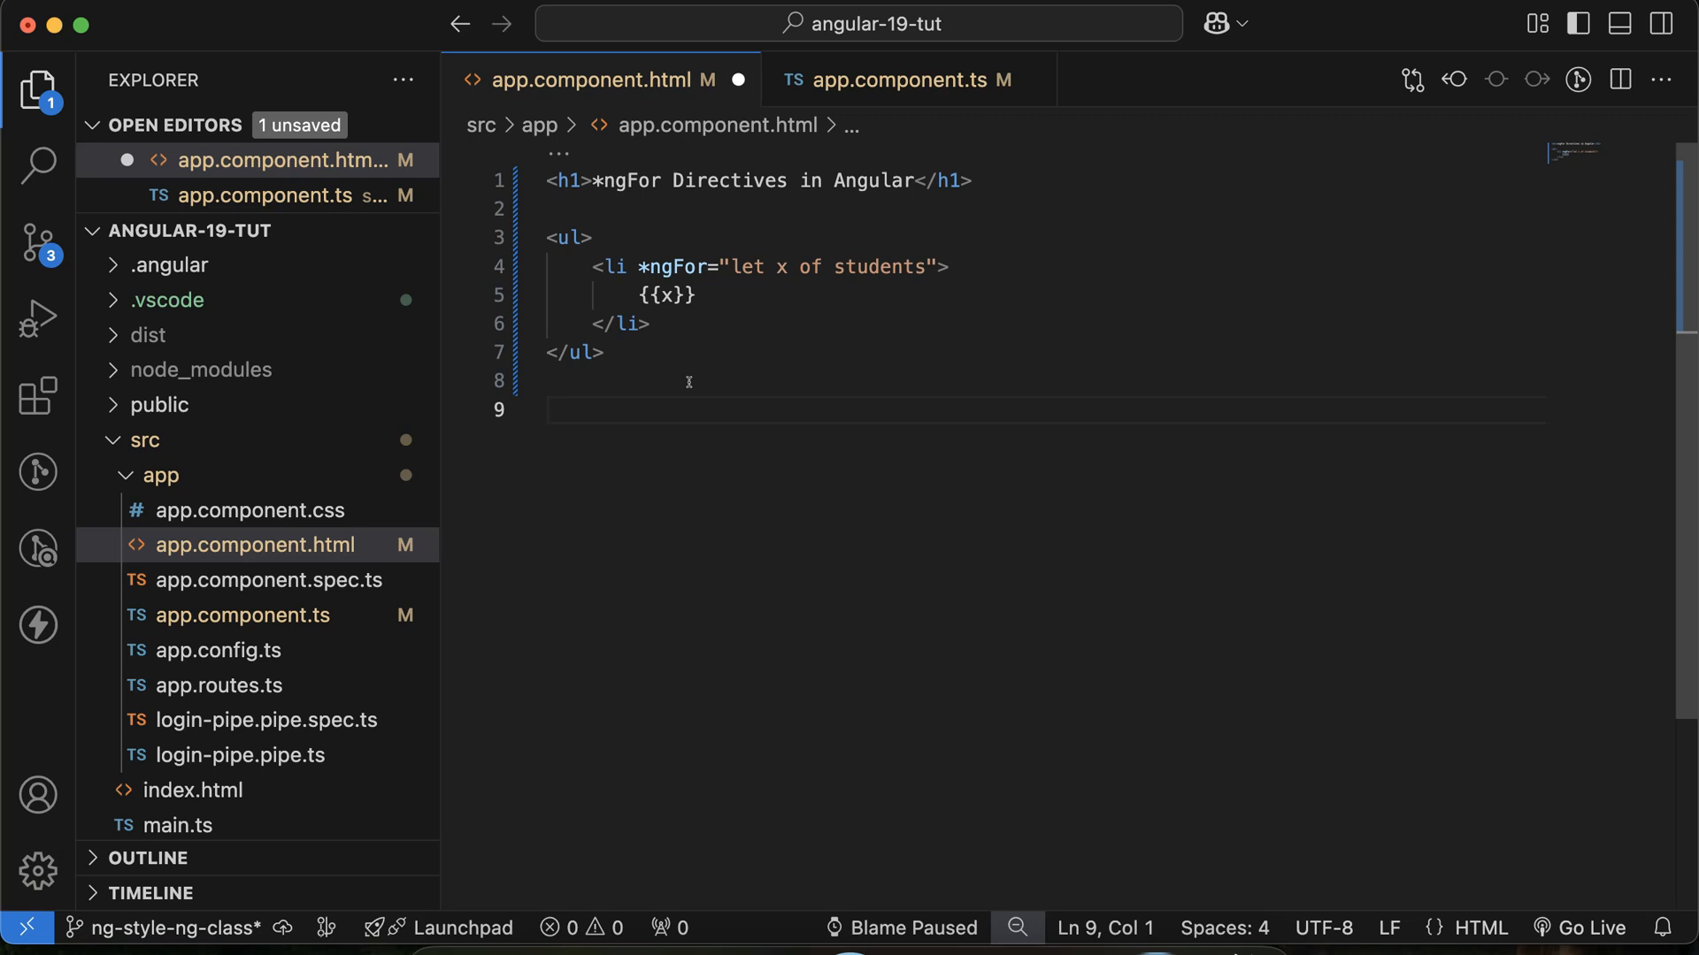
Add a ul with an <hr> and an li looping *ngFor="let student of ...".
{"action": "type", "text": "ul"}
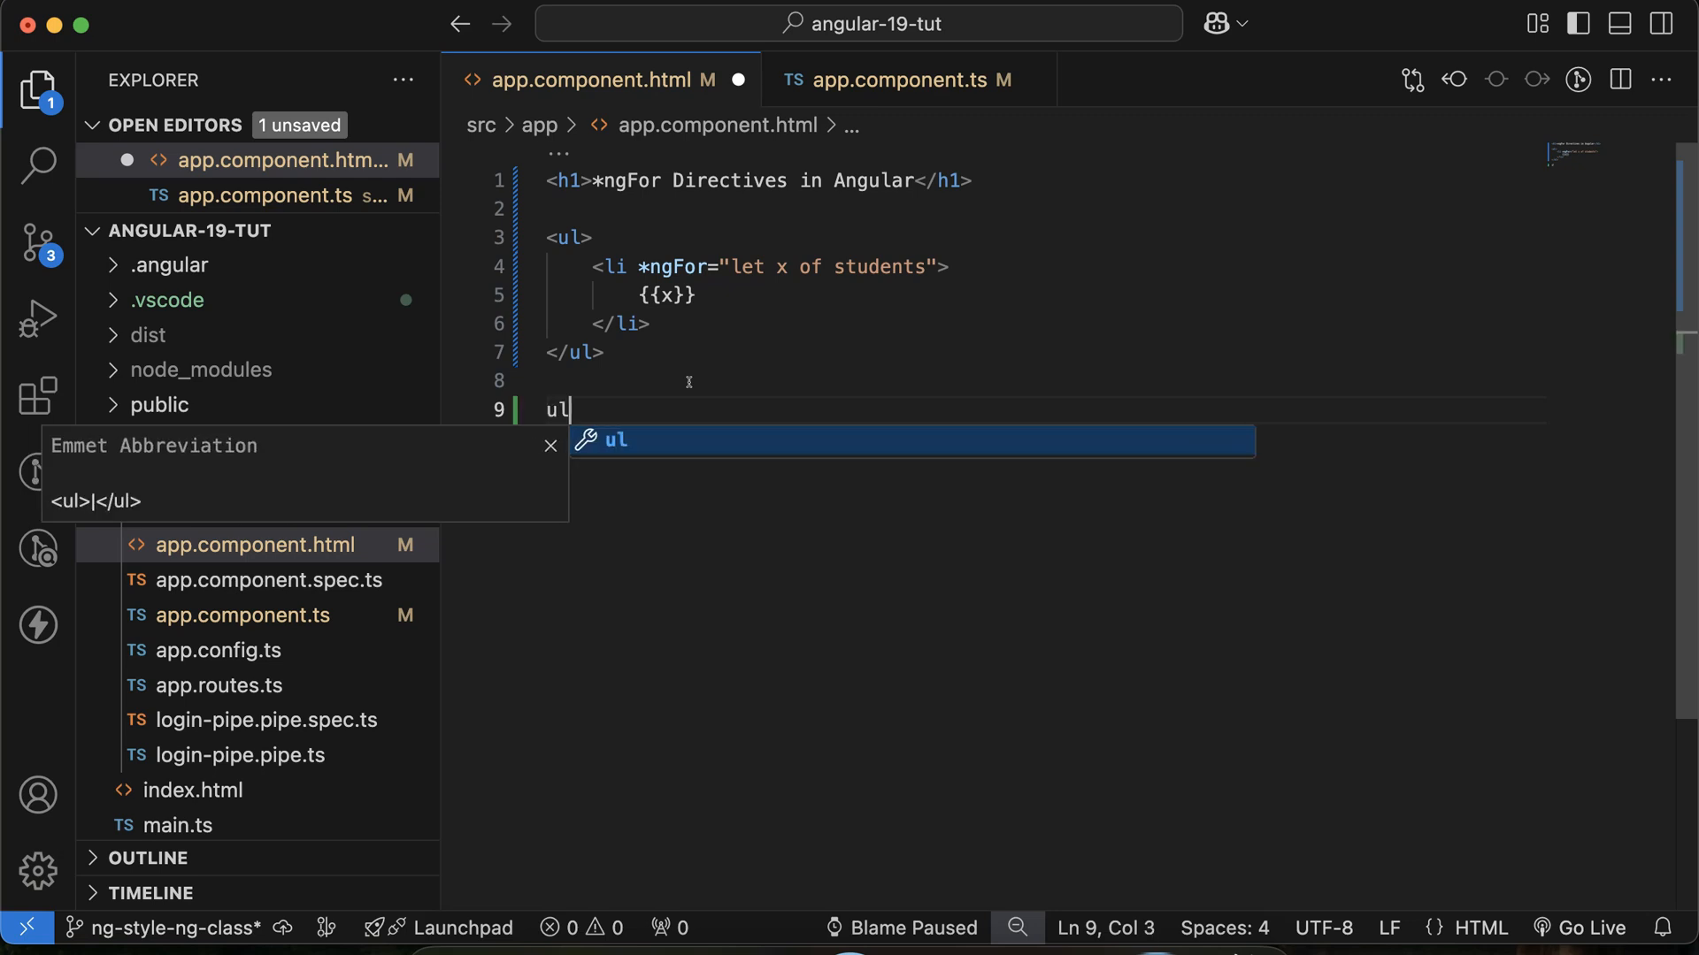
{"action": "key", "text": "Tab"}
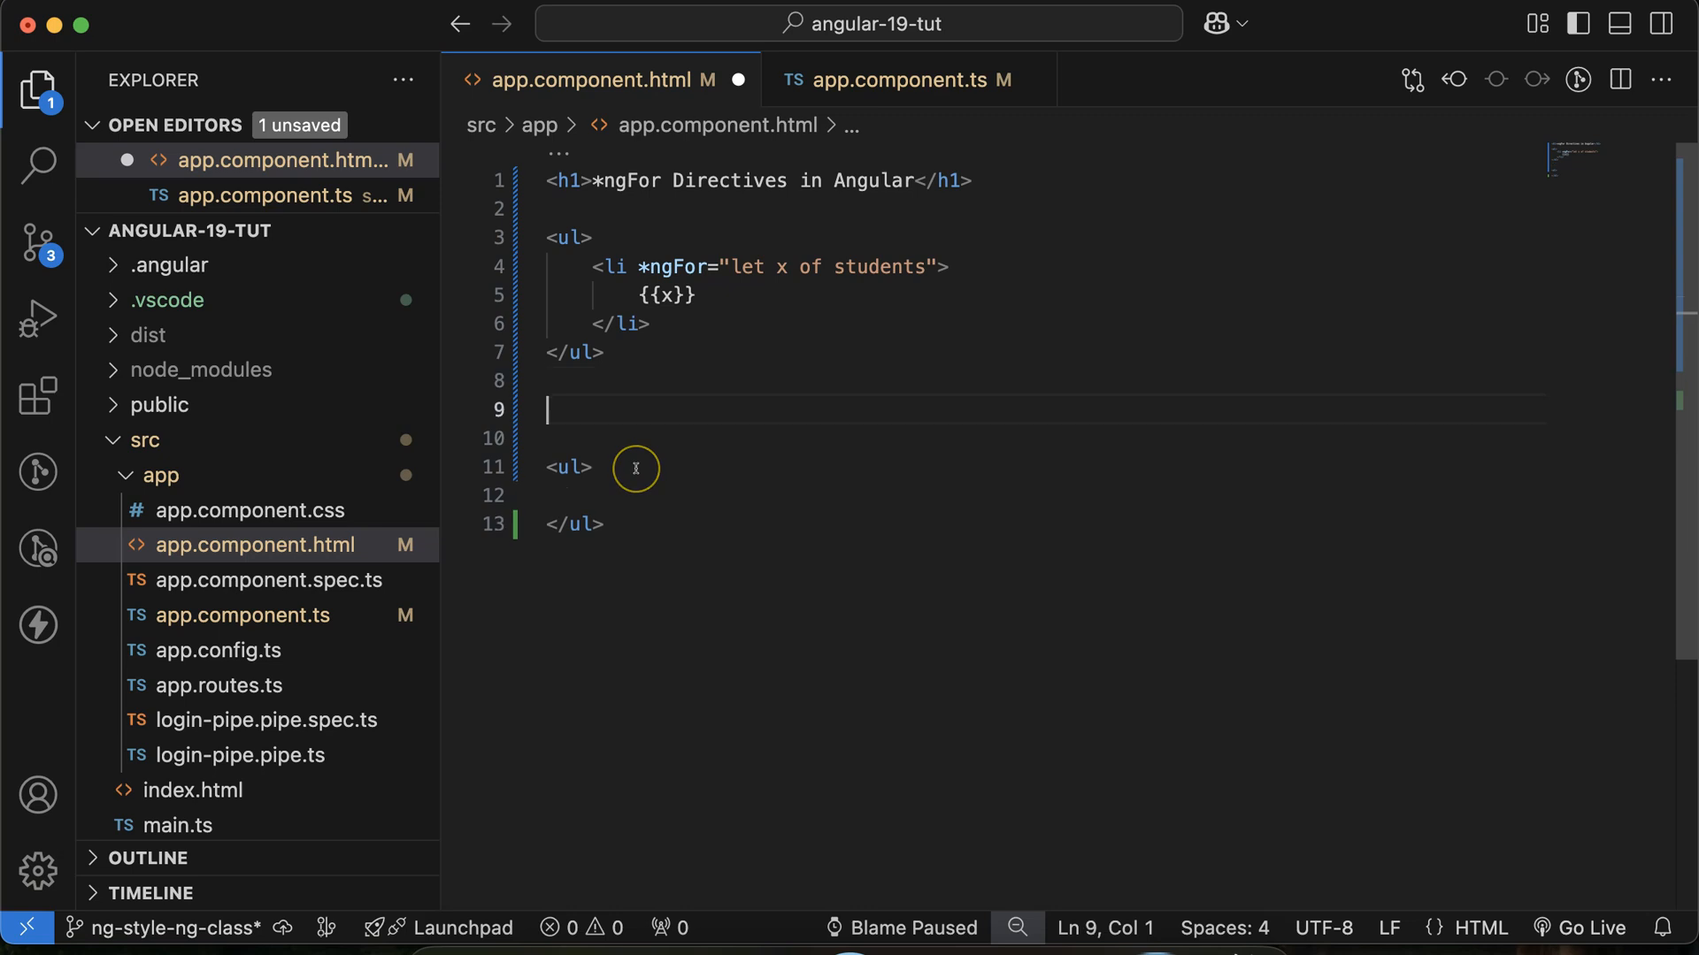
{"action": "type", "text": "<hr>"}
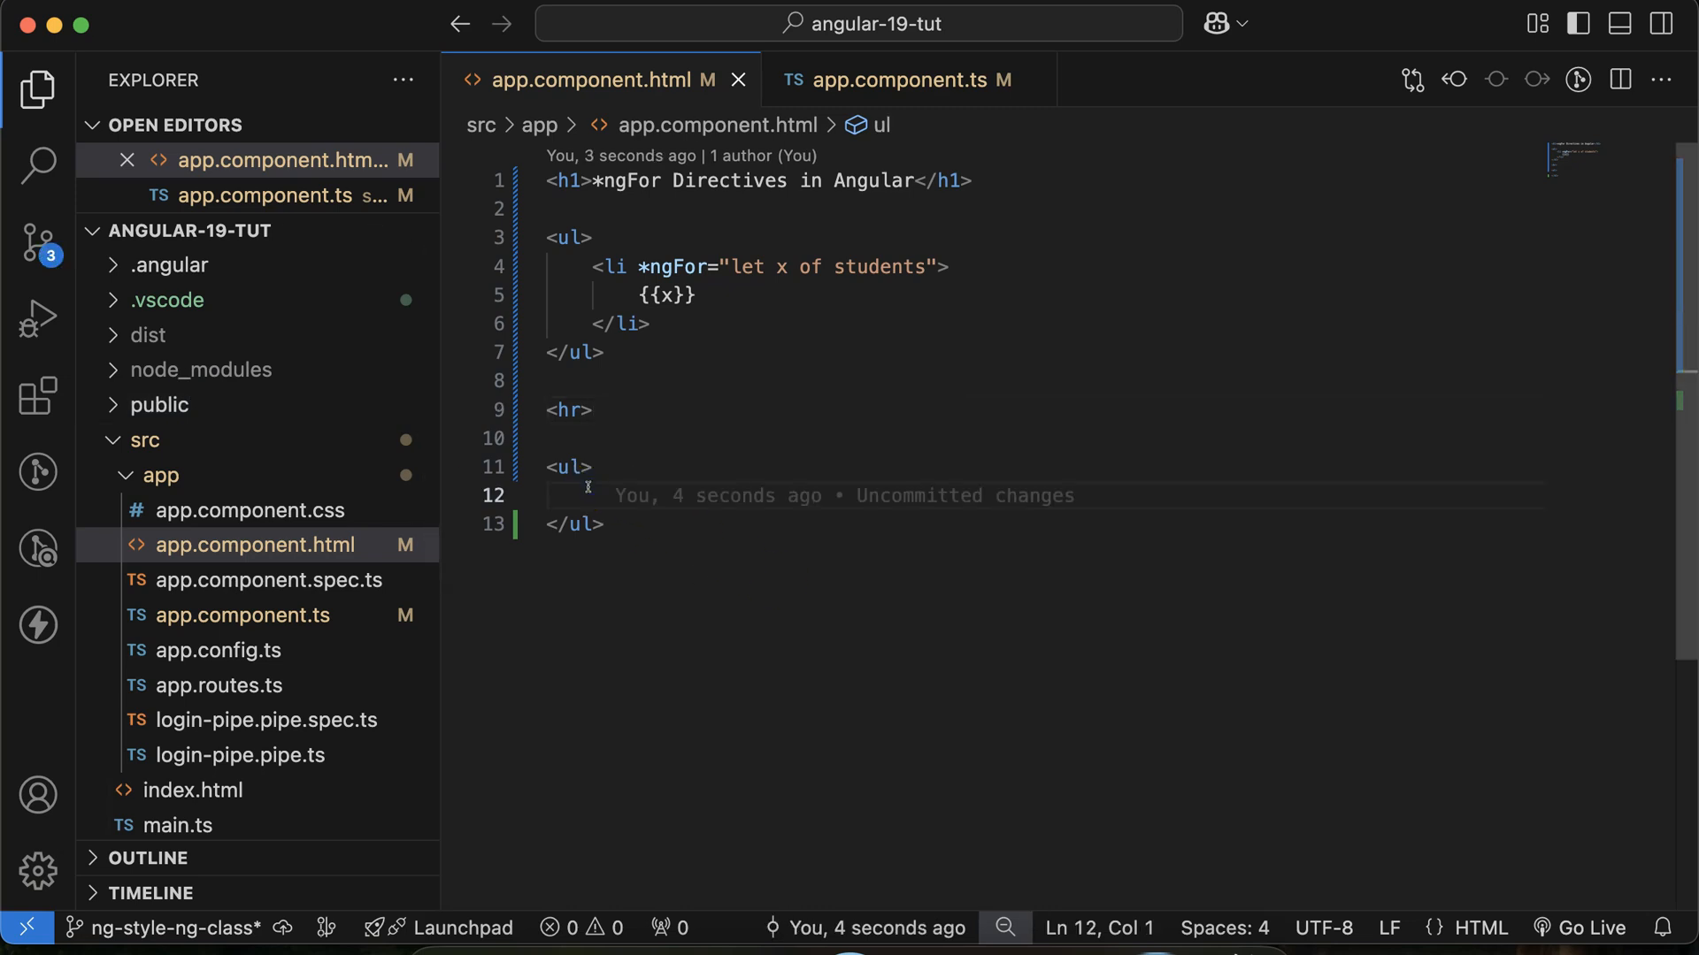
{"action": "type", "text": "<li>"}
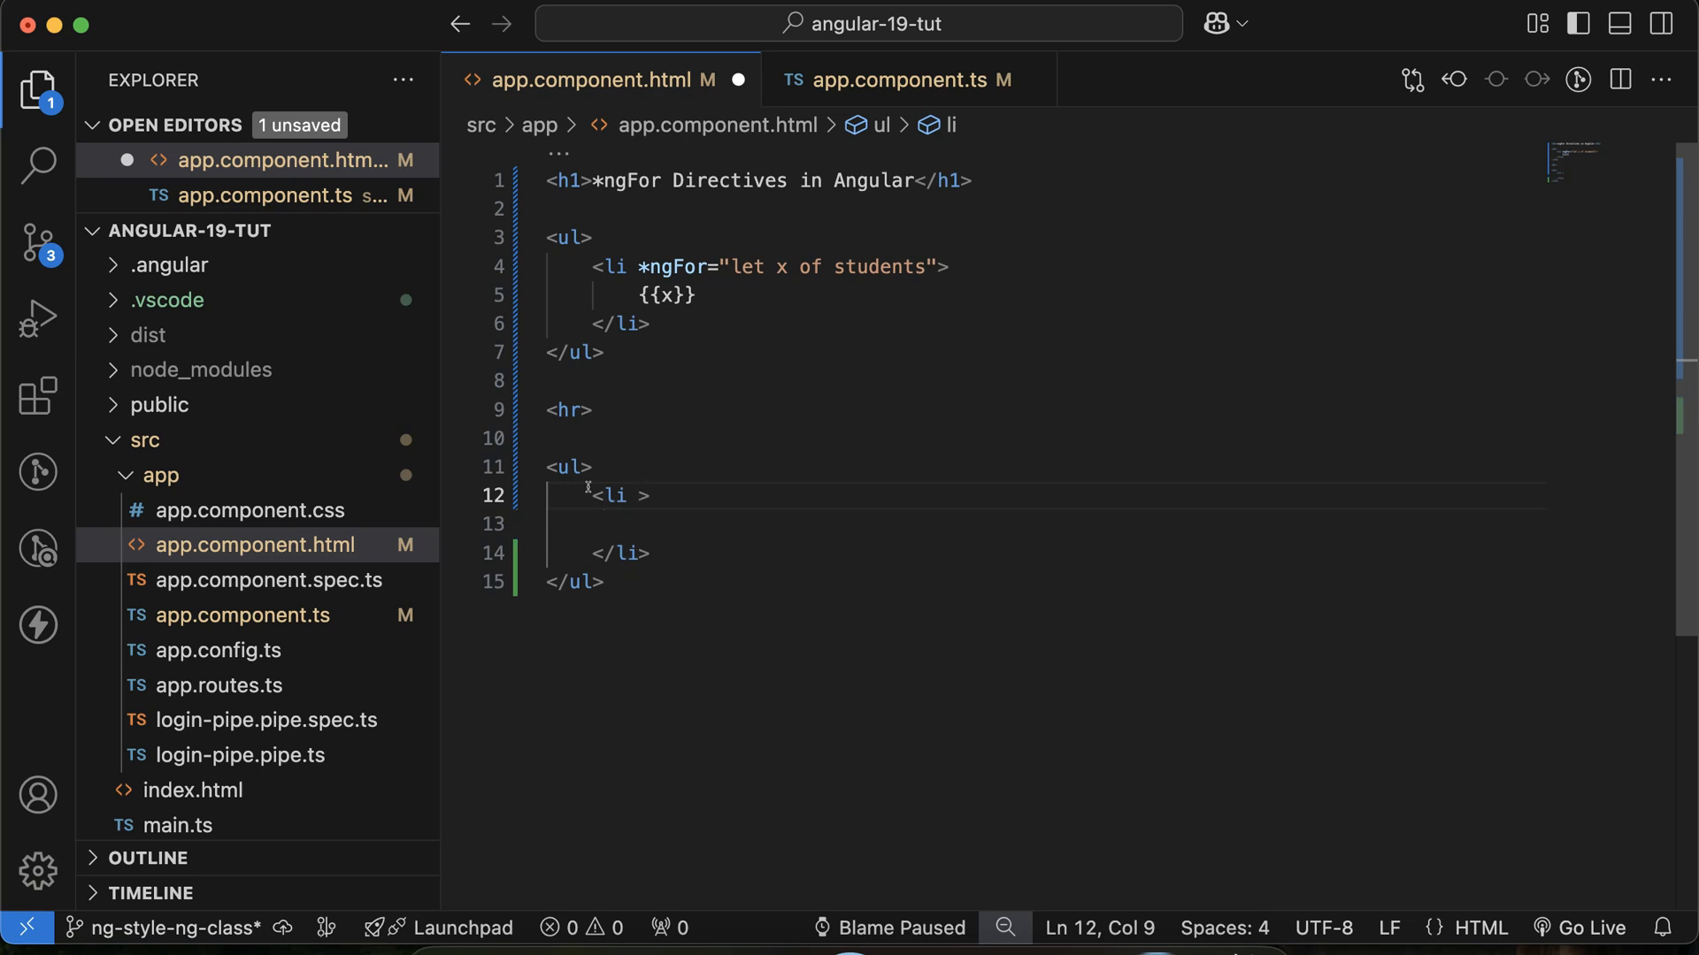
{"action": "type", "text": "*ng"}
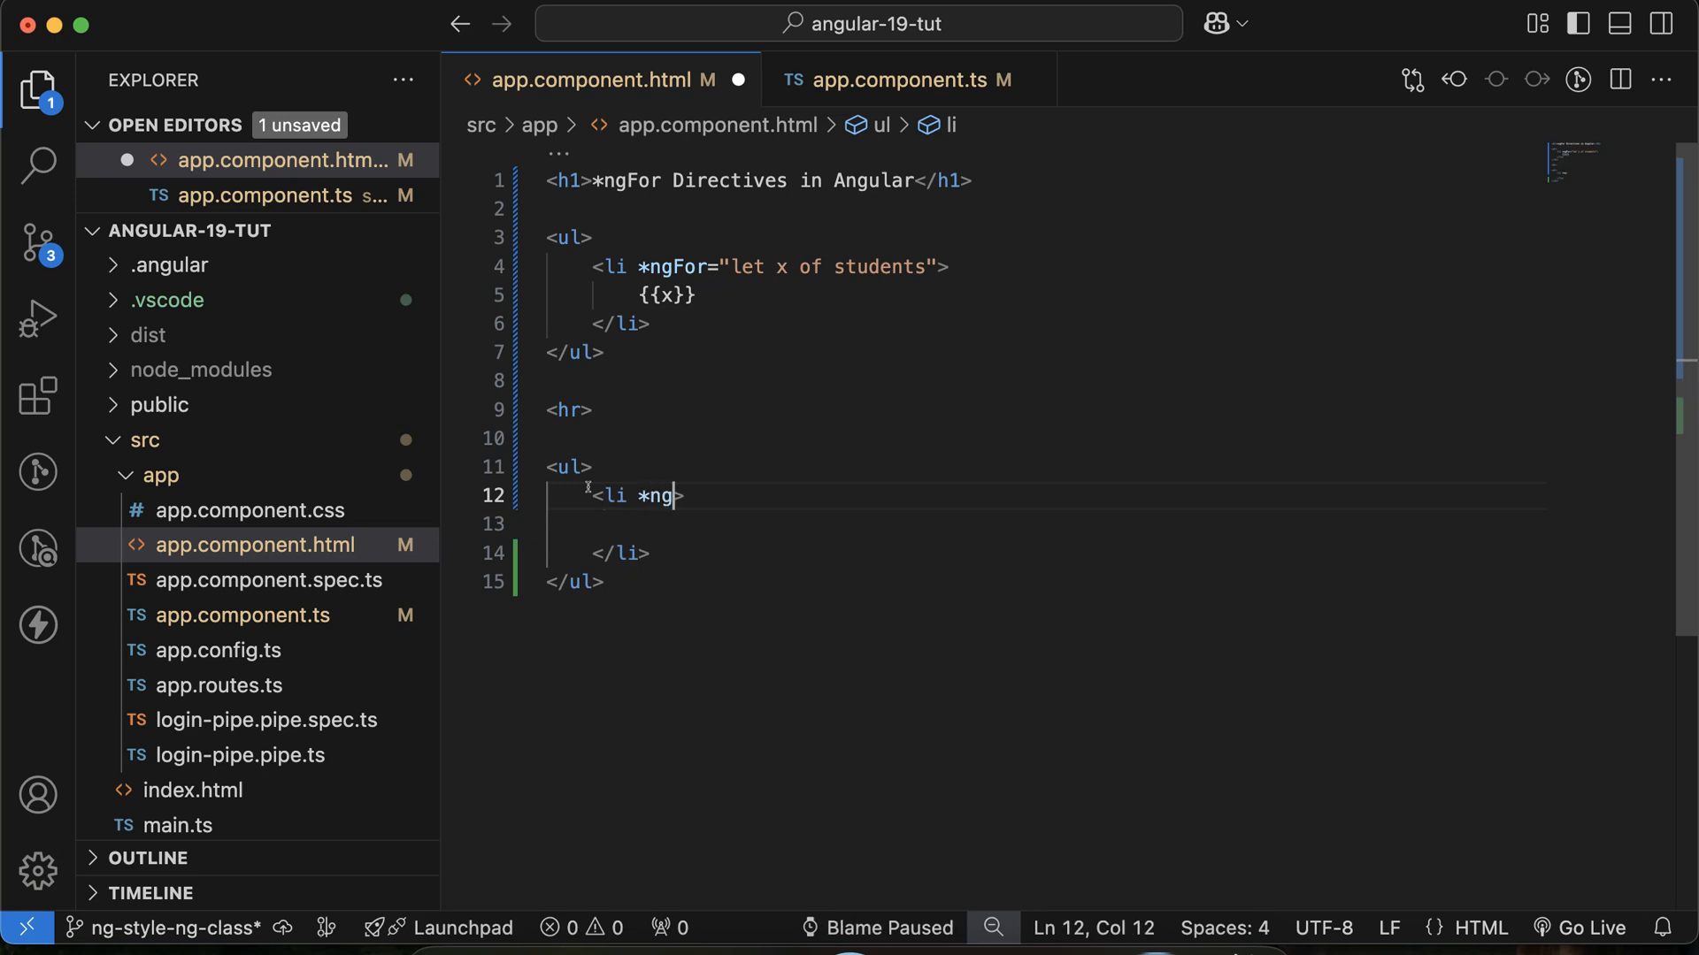
{"action": "type", "text": "For=\"\""}
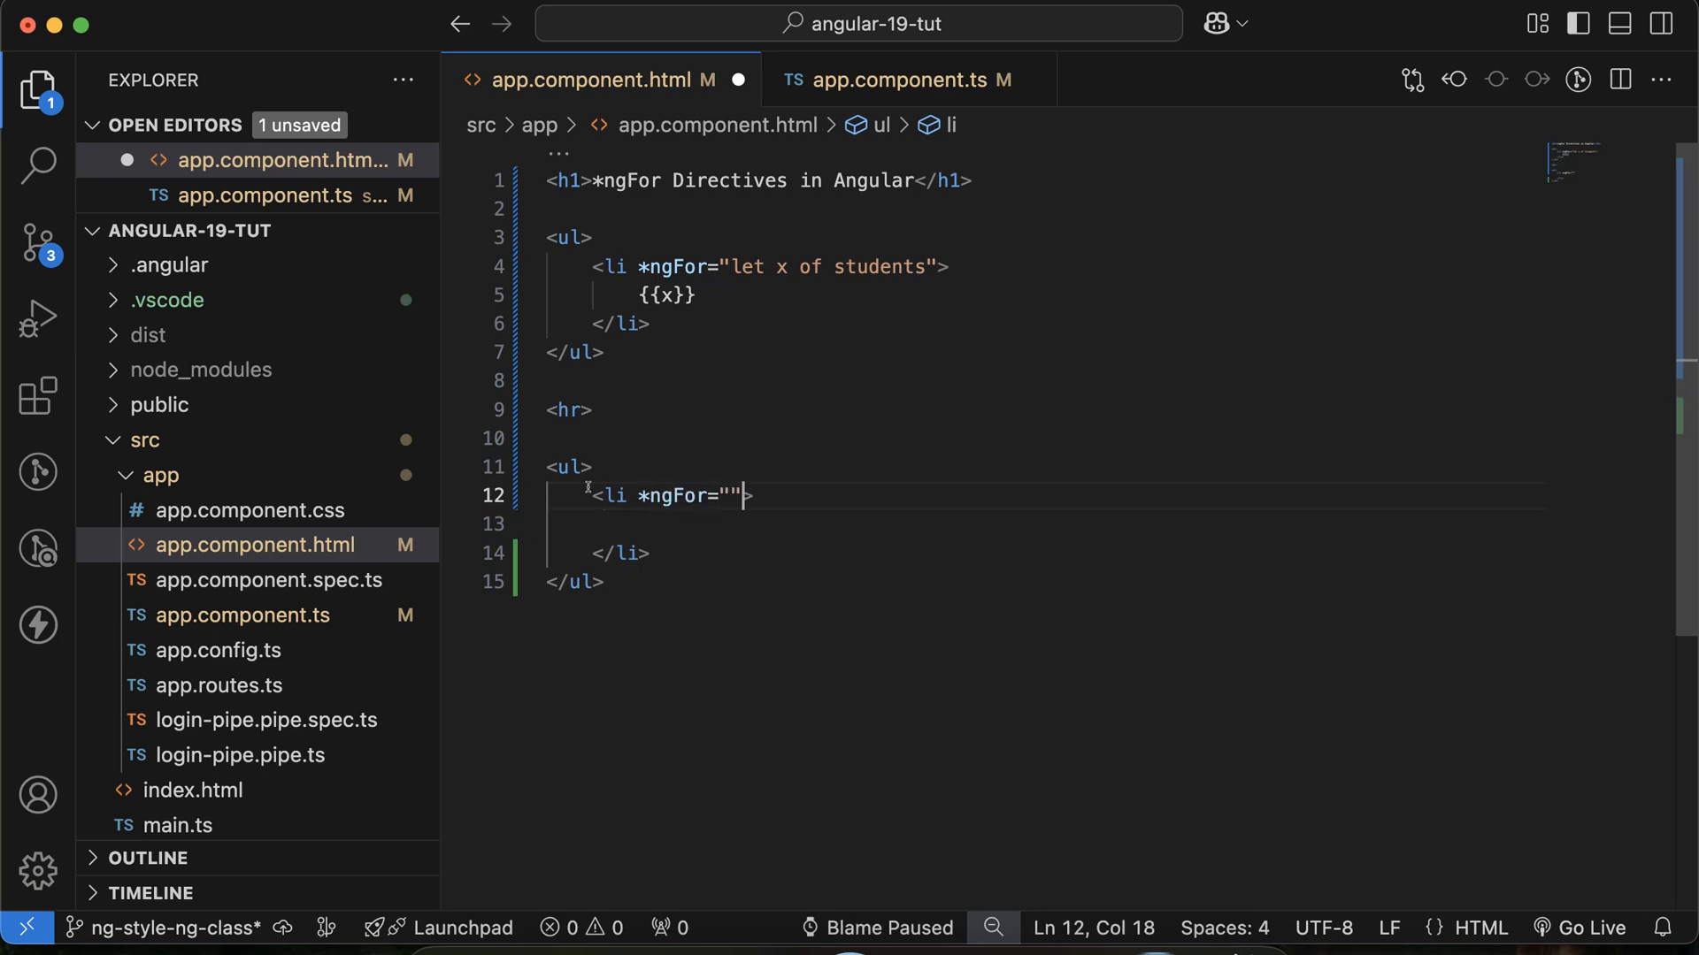
{"action": "type", "text": "let x"}
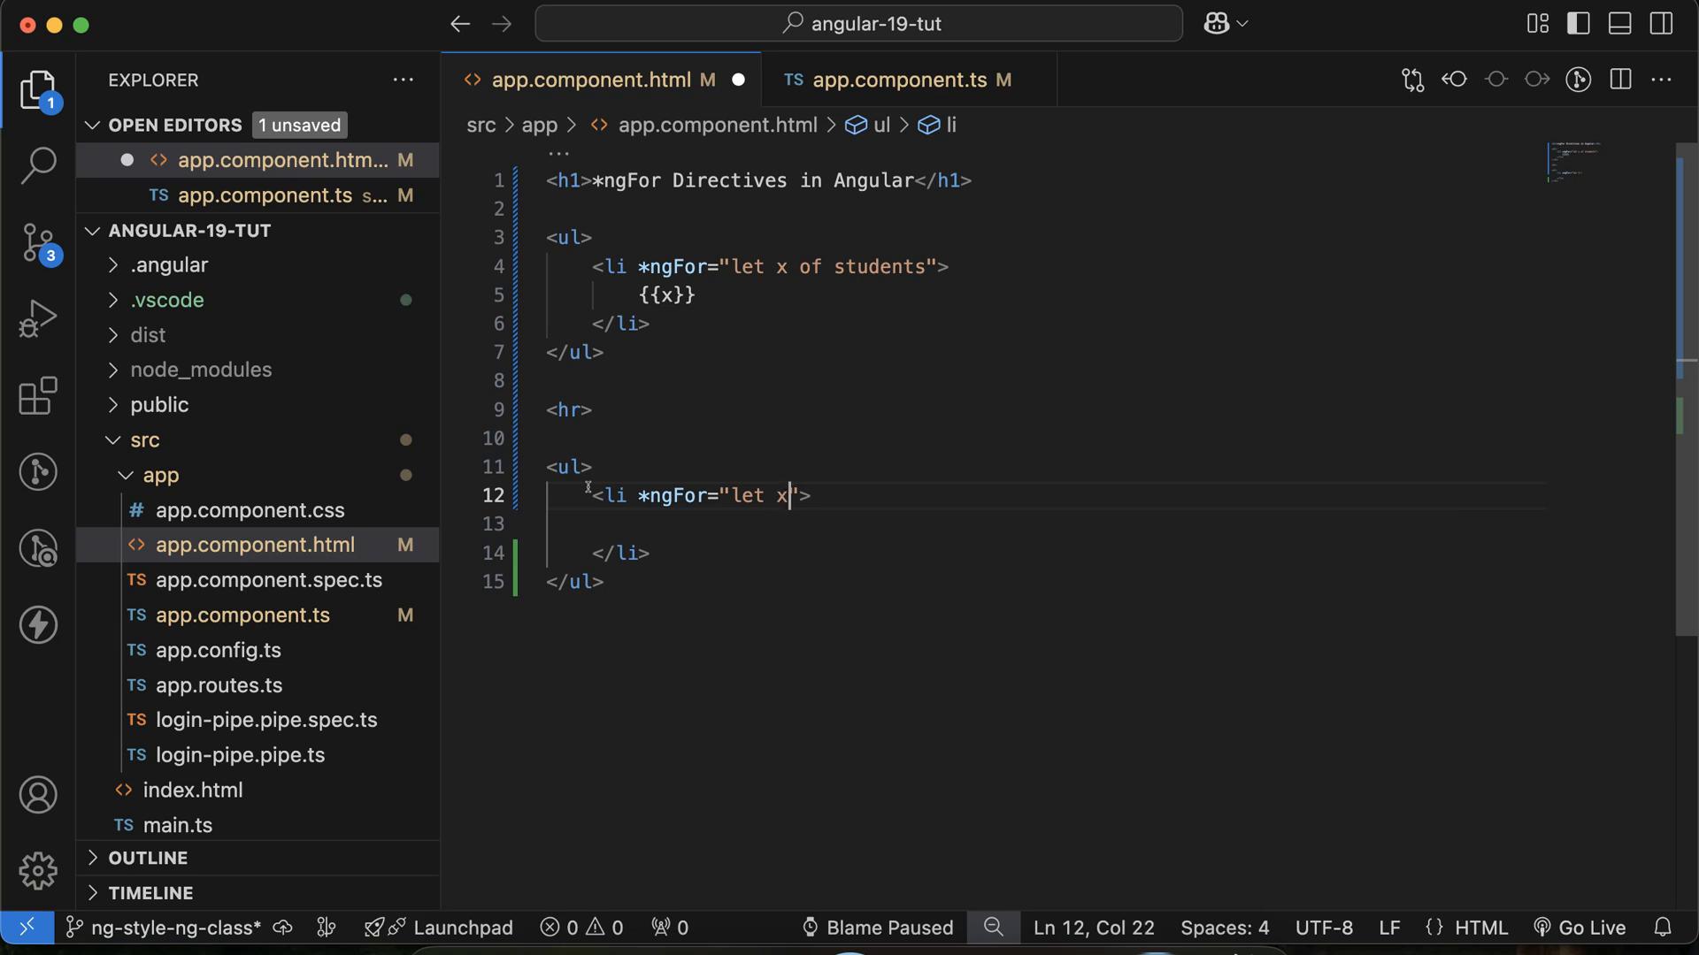
{"action": "type", "text": "student of st"}
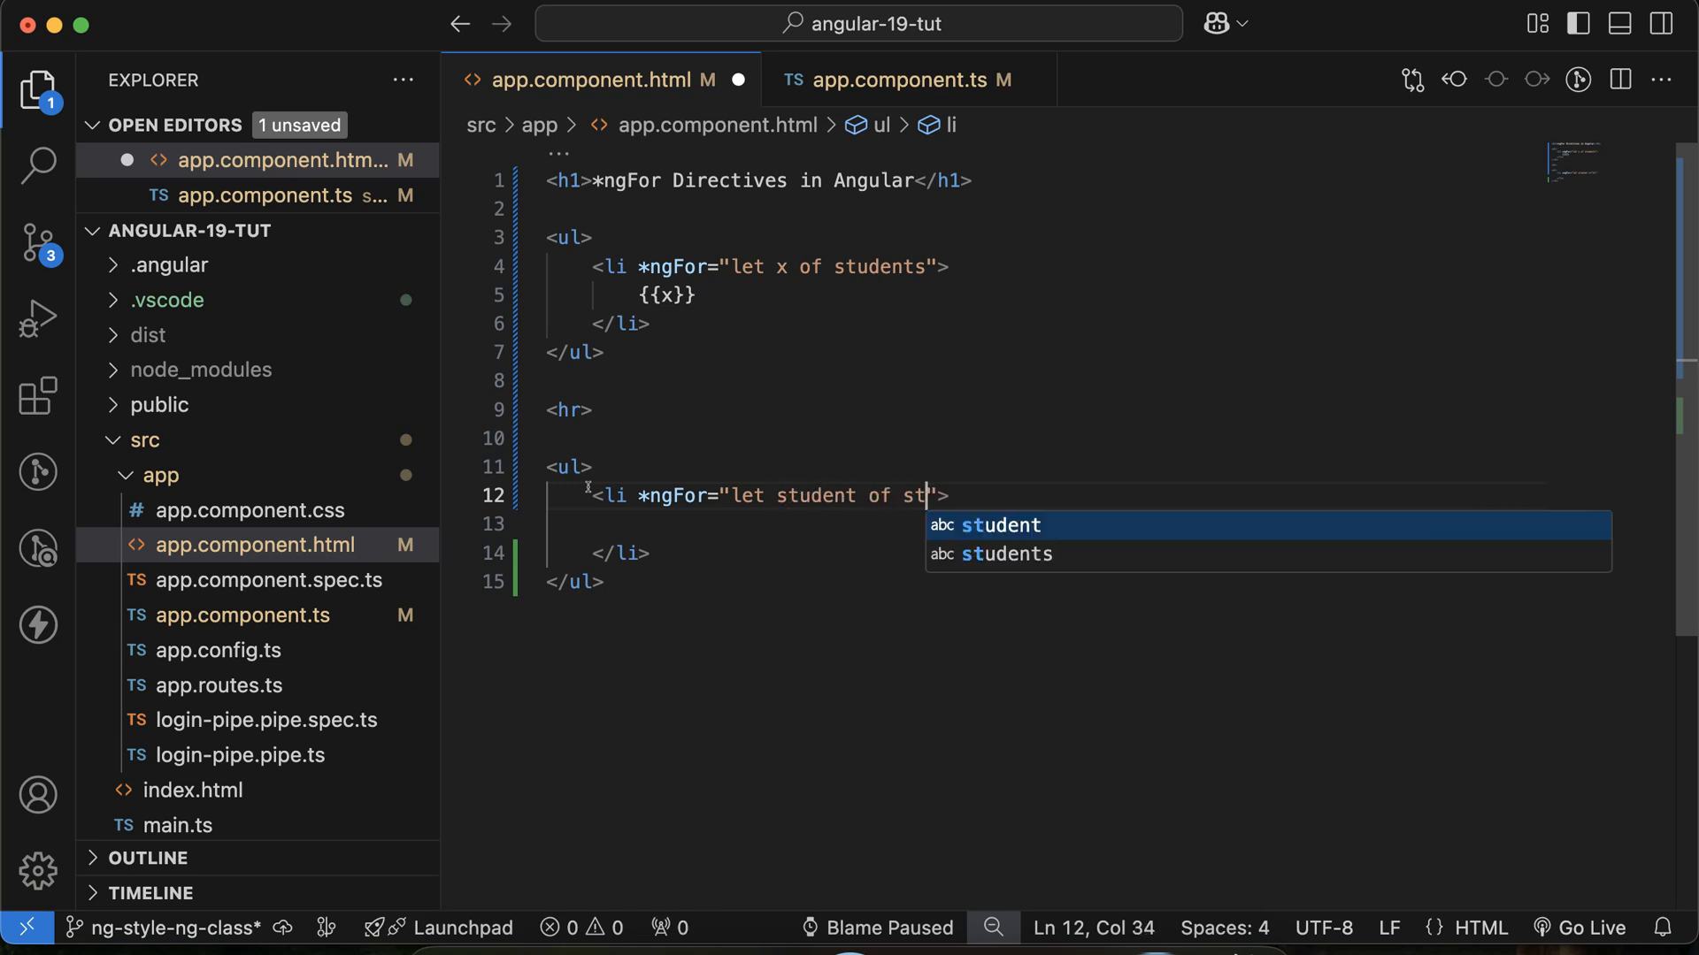
{"action": "type", "text": "udent"}
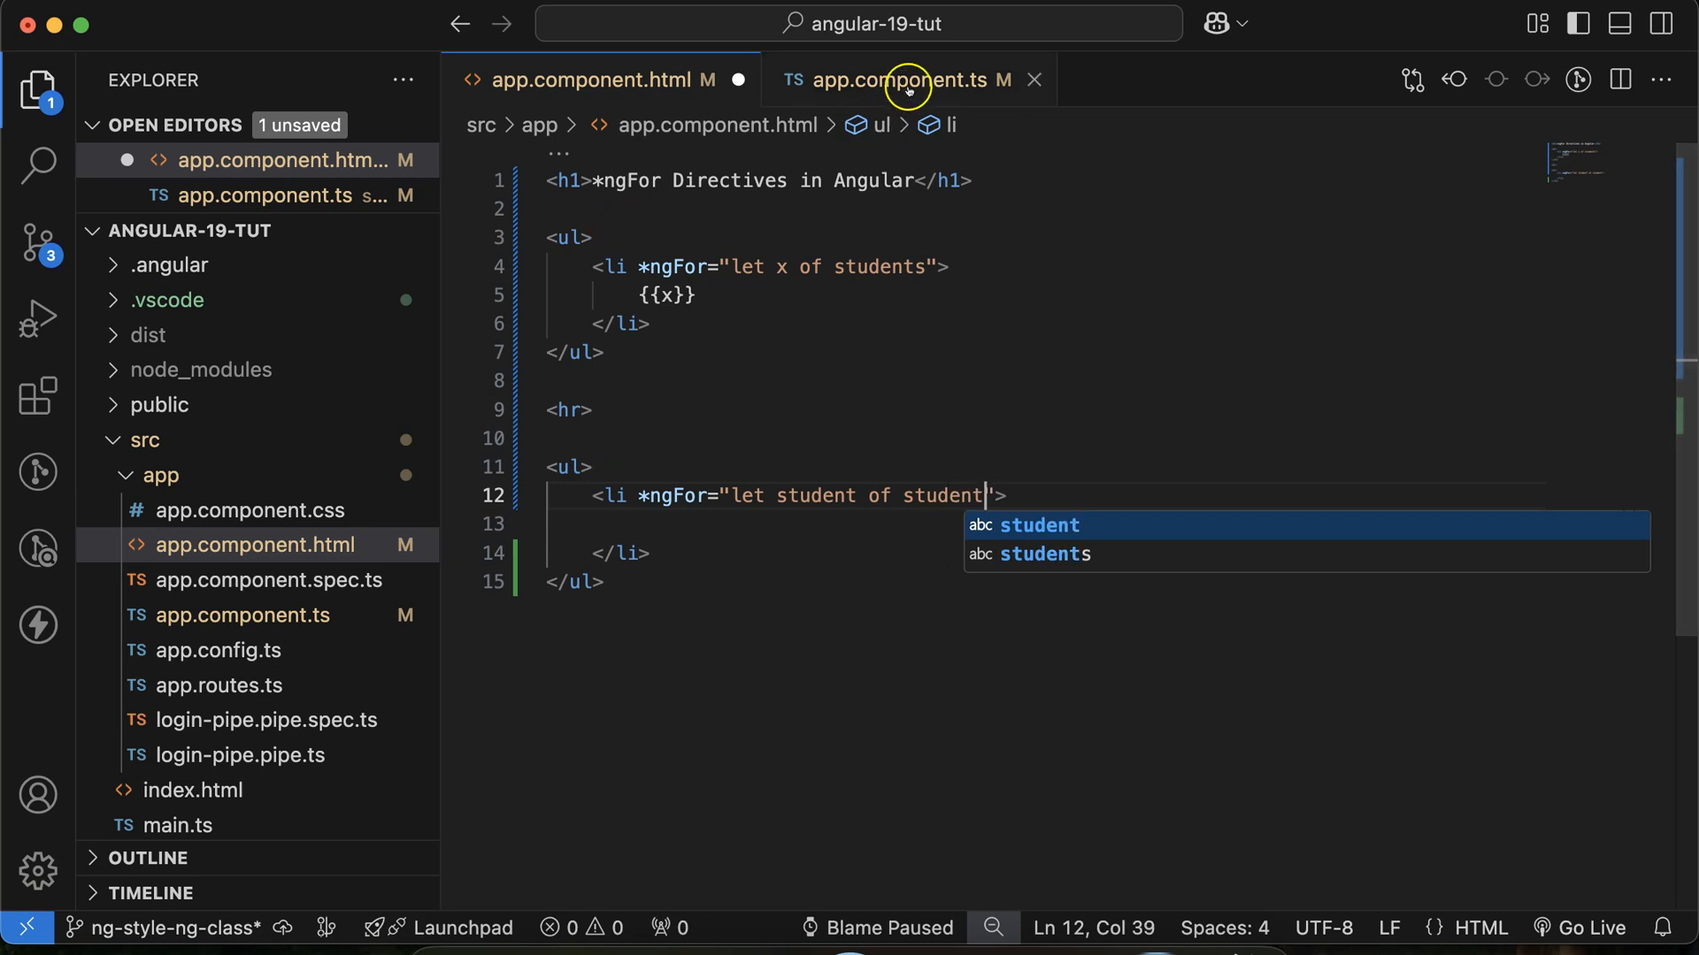
Confirm the studentData property name and save the template with the studentData loop.
{"action": "left_click", "coordinate": [895, 80]}
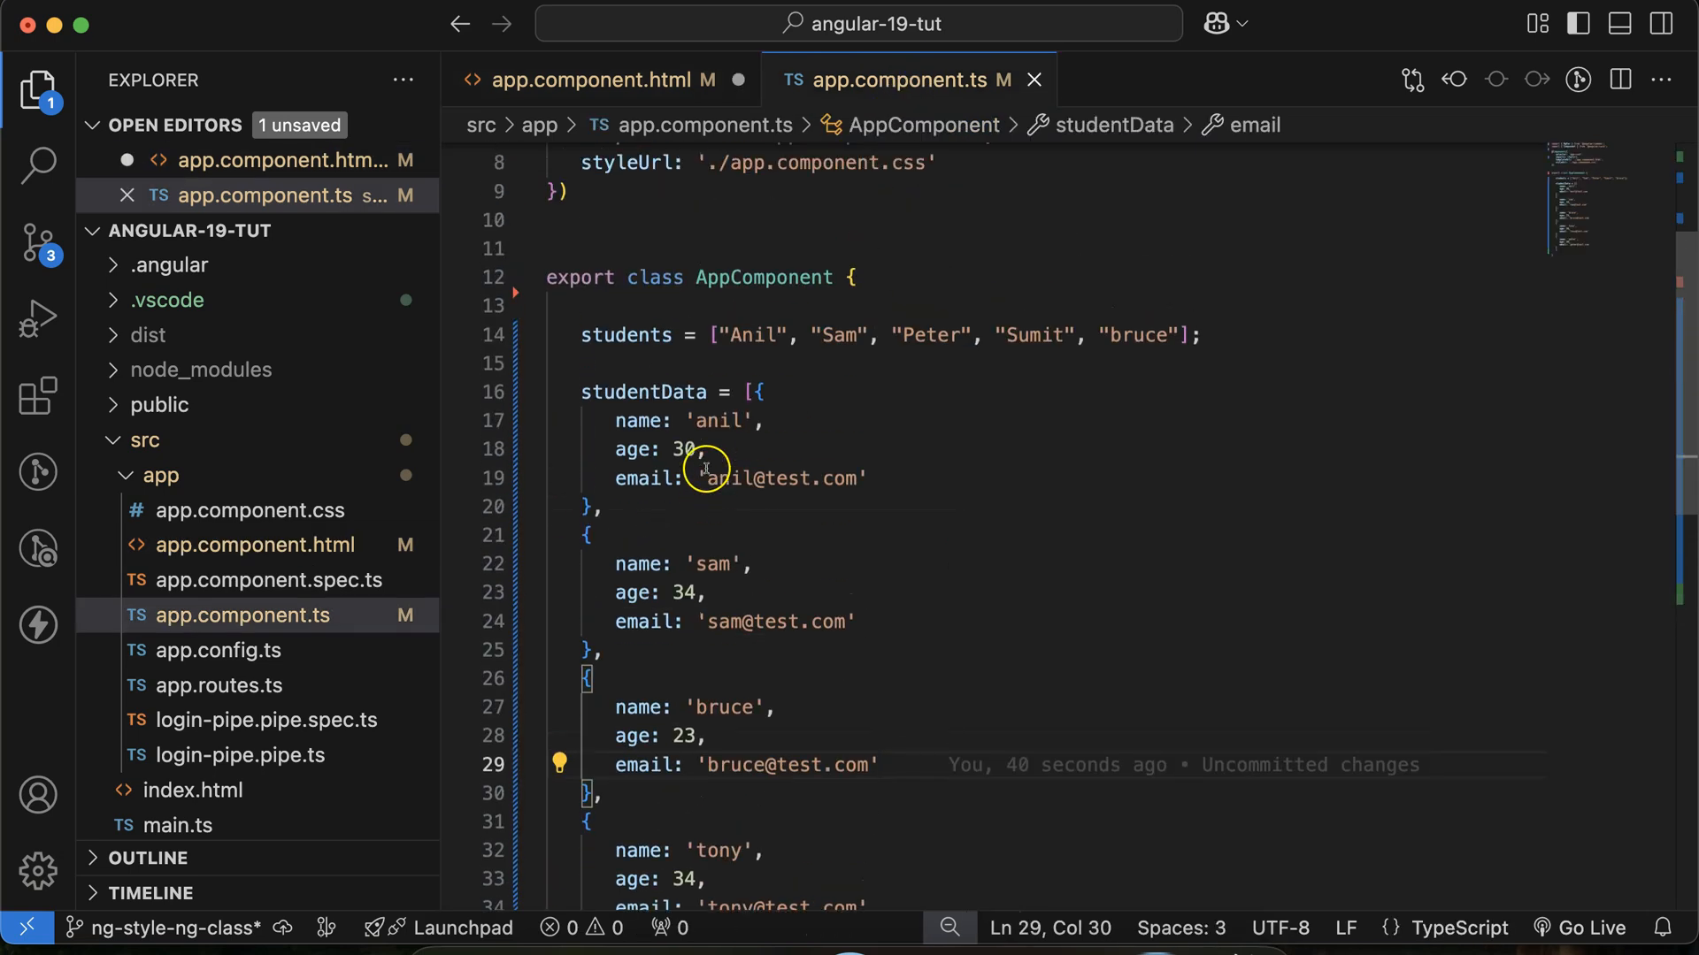
{"action": "left_click", "coordinate": [596, 80]}
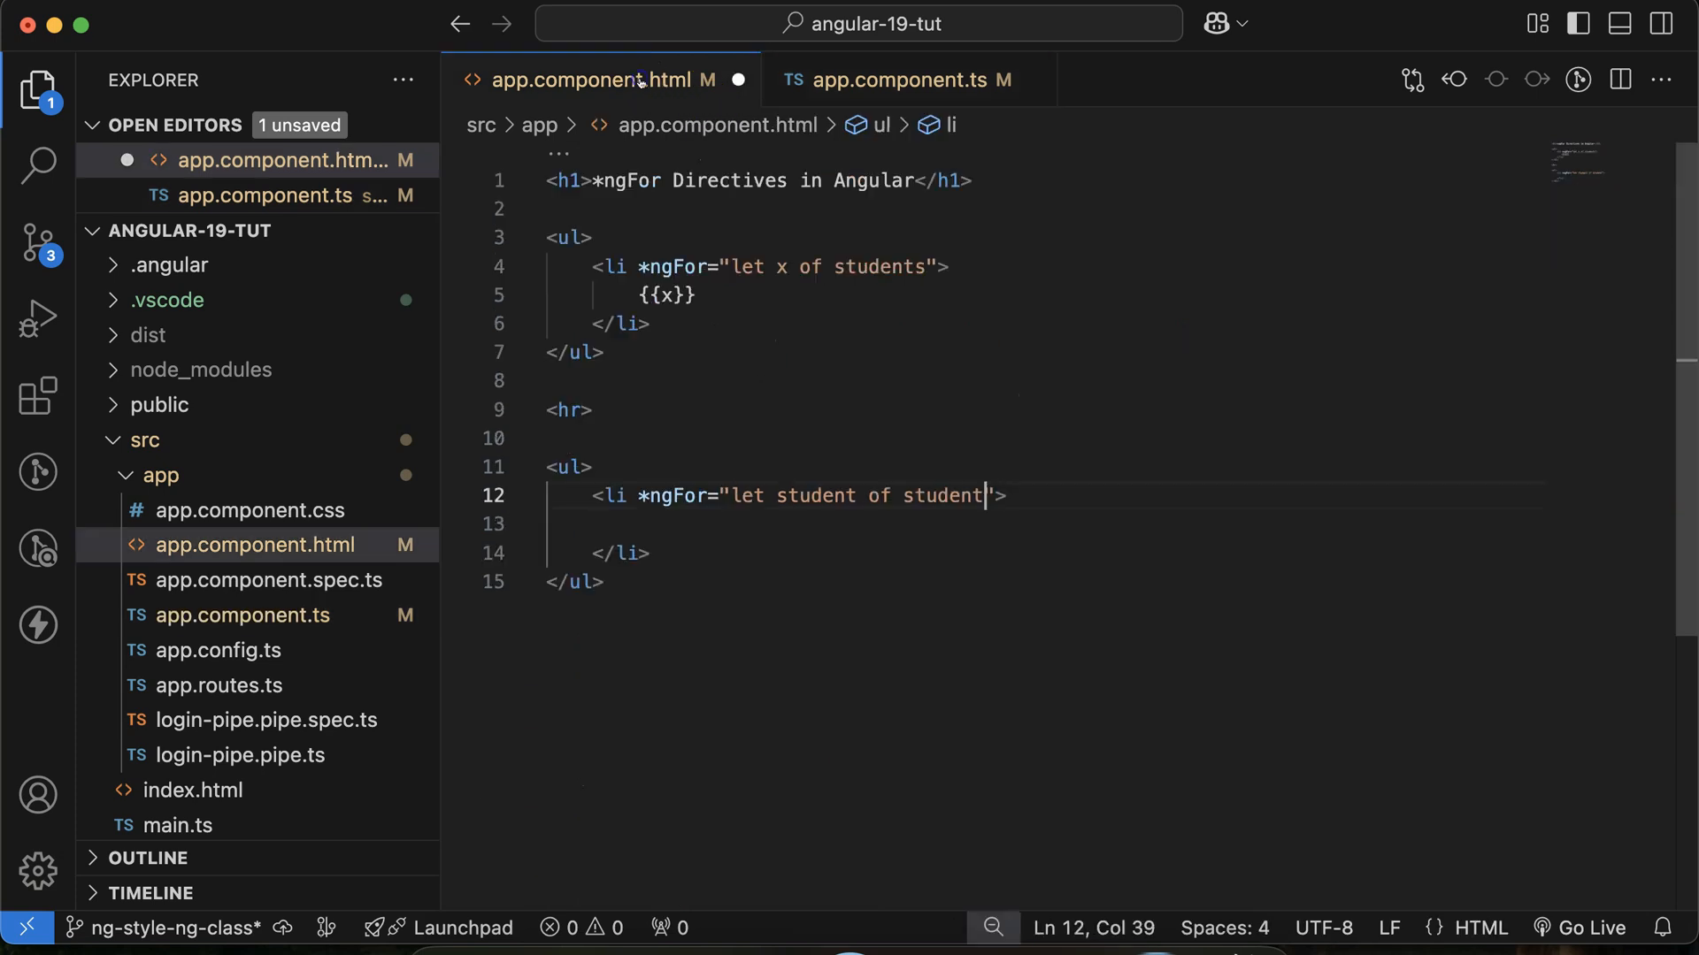
{"action": "key", "text": "BackSpace"}
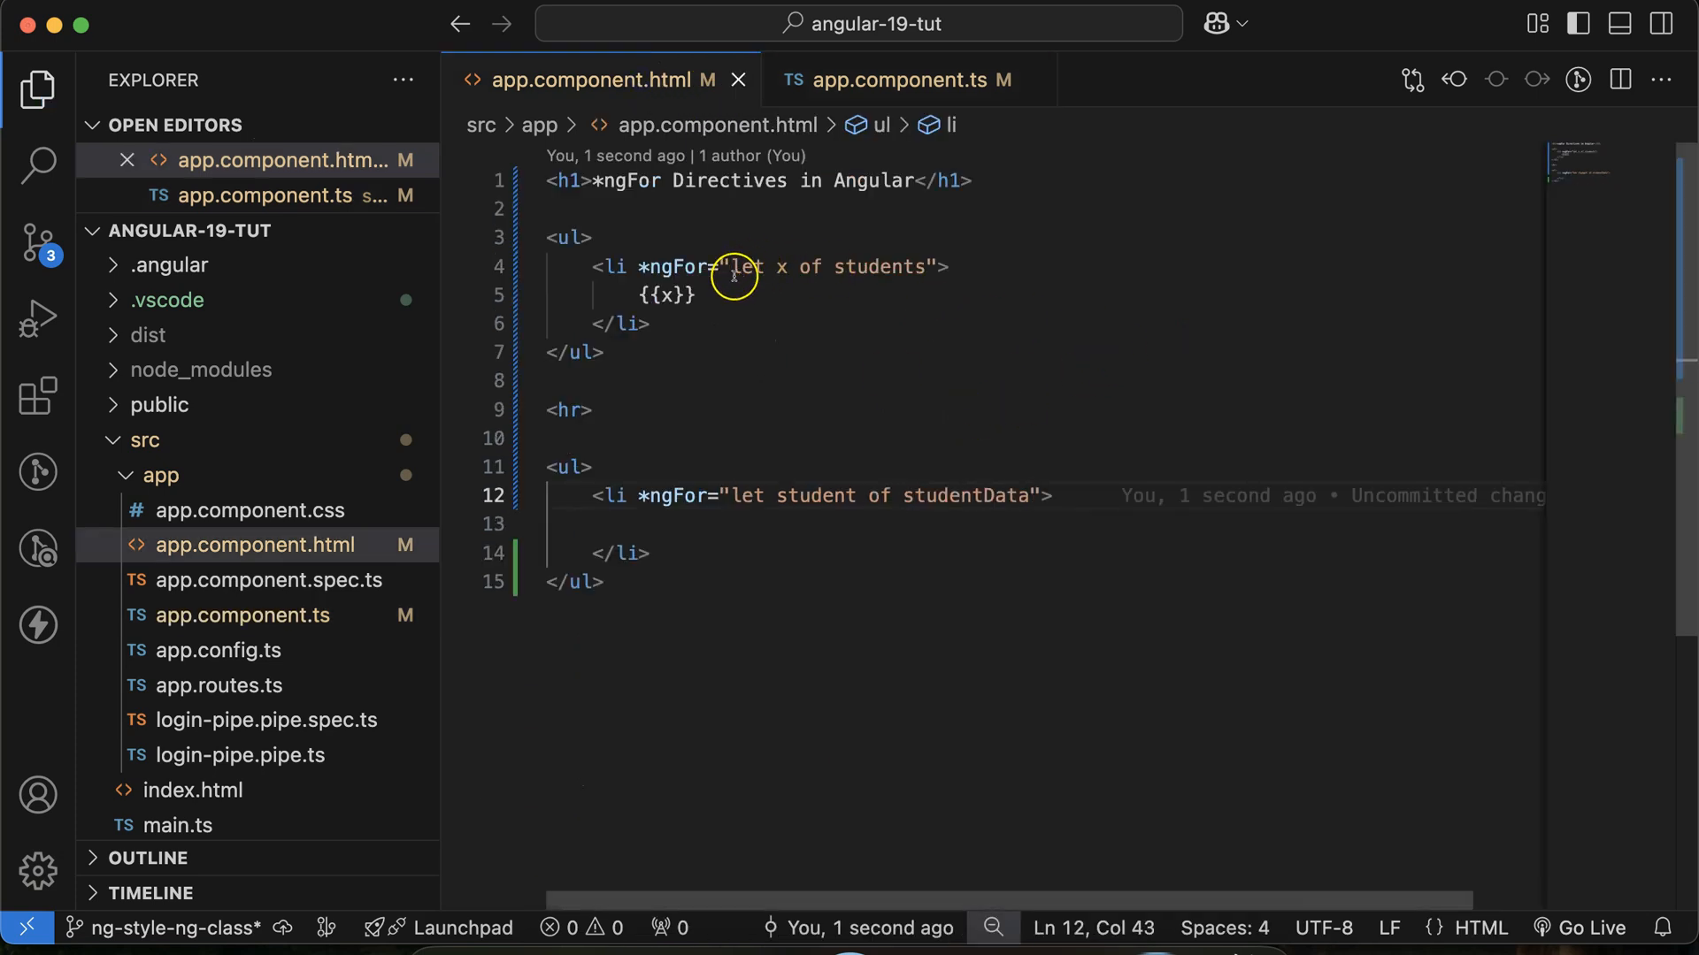
Rename the first *ngFor loop variable from x to student and interpolate {{student}}.
{"action": "double_click", "coordinate": [672, 268]}
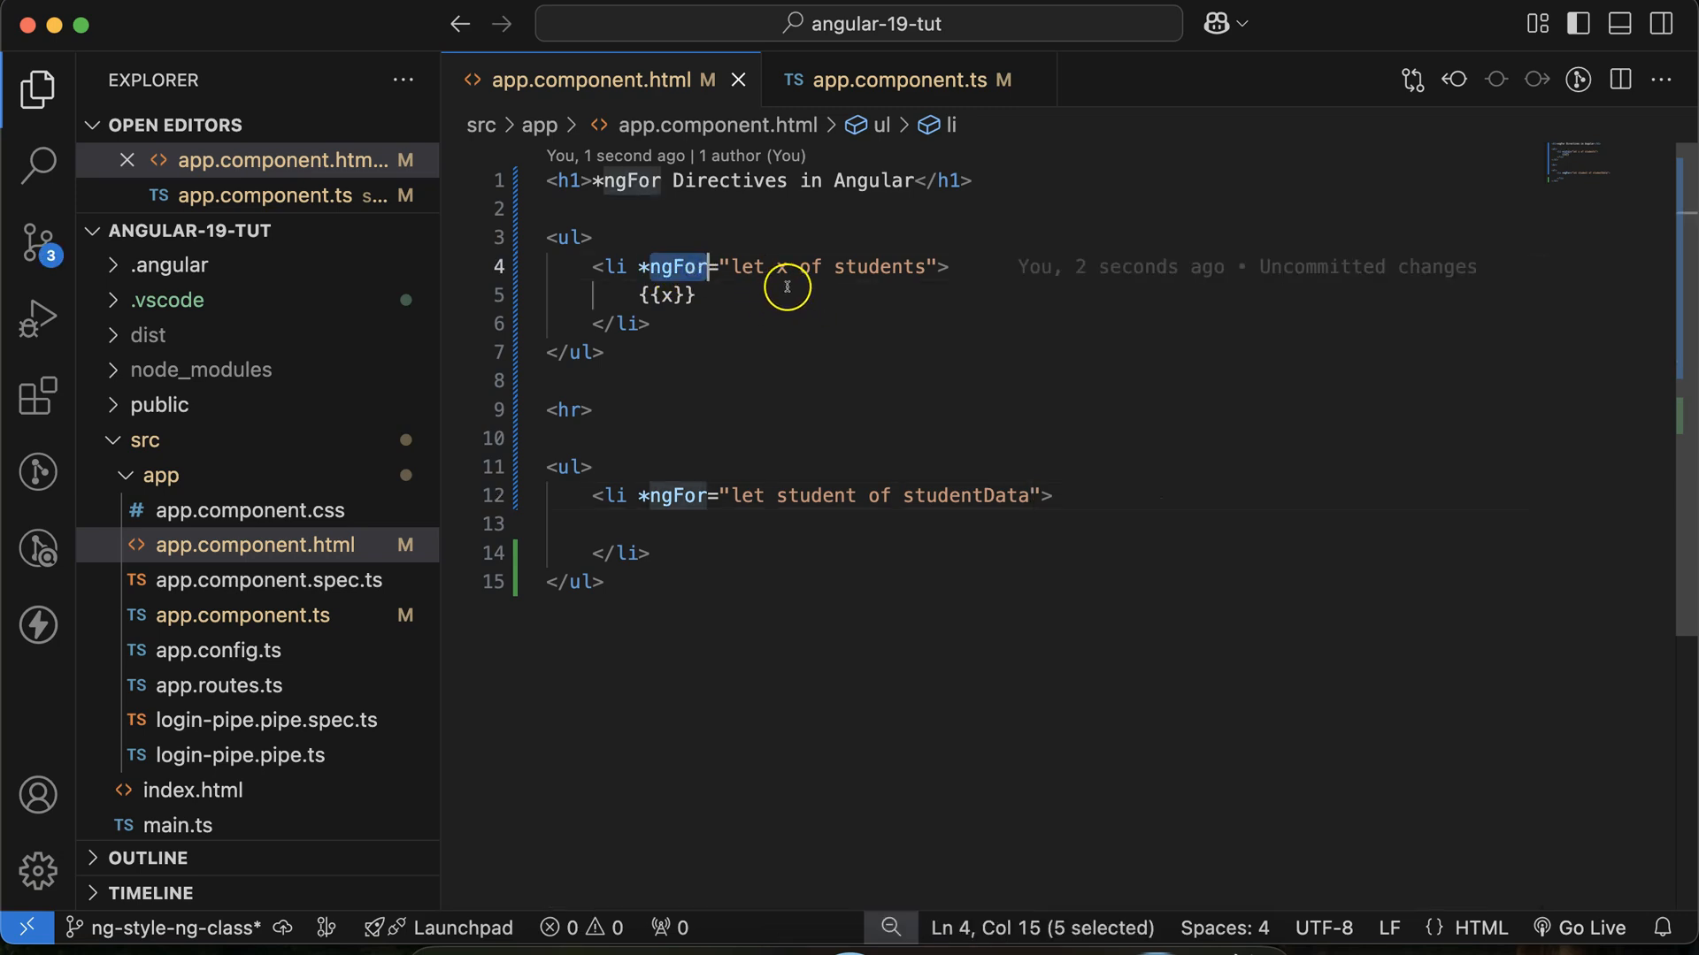
{"action": "type", "text": "t"}
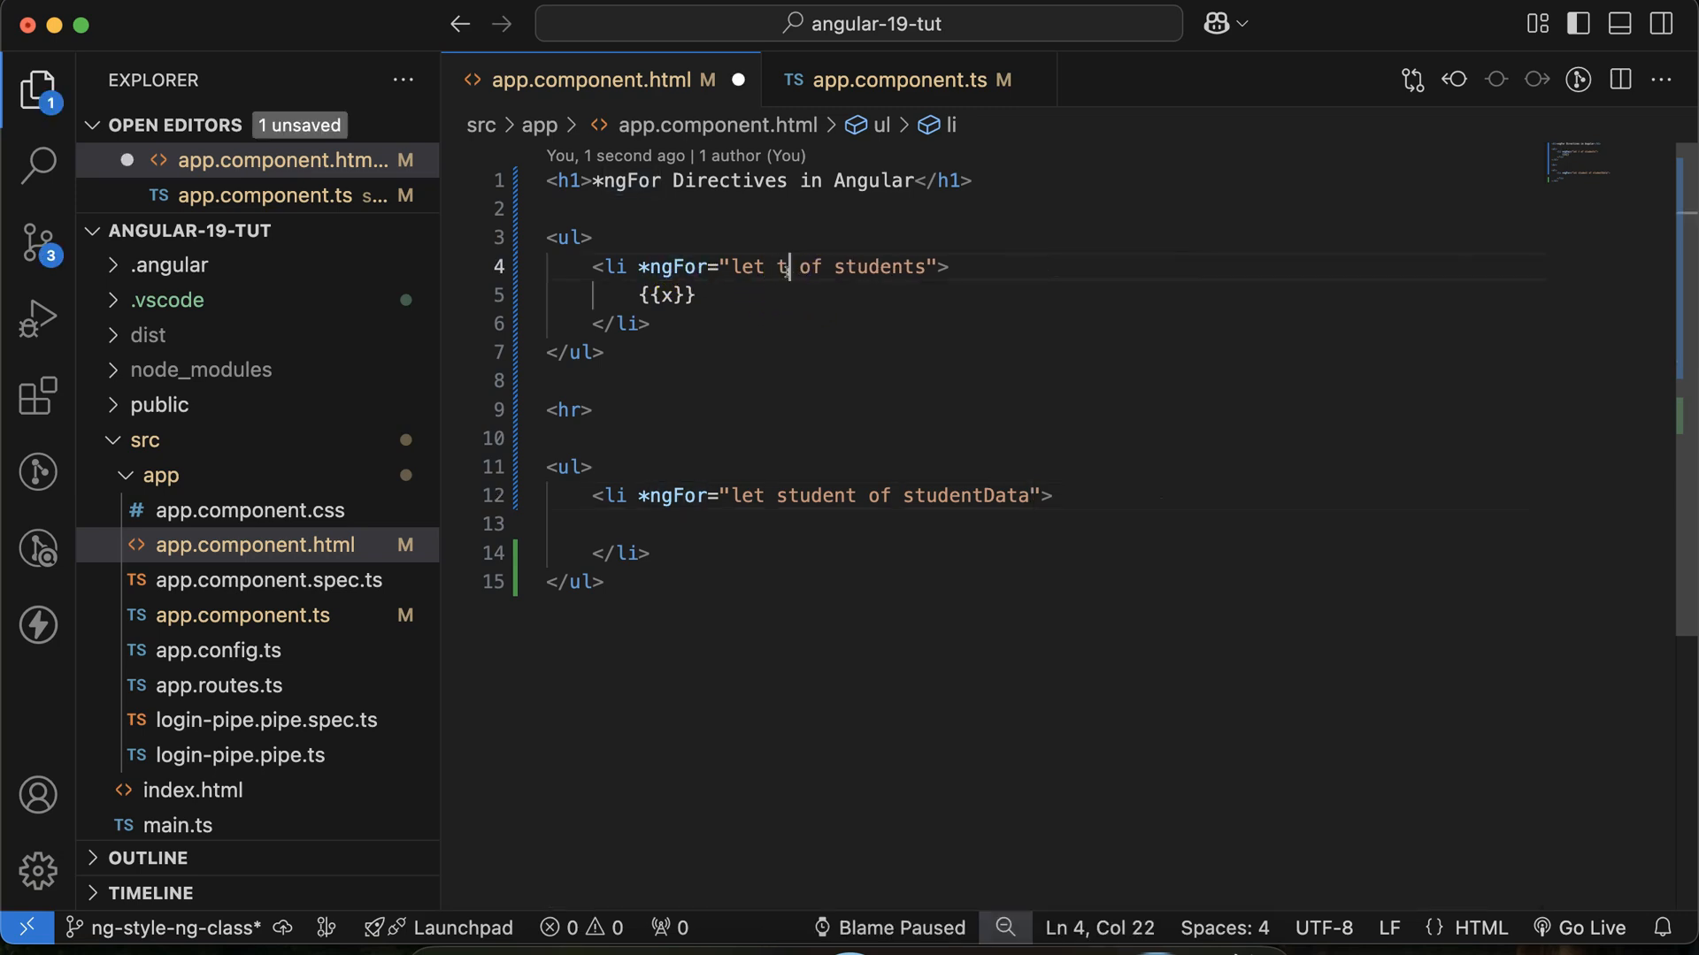
{"action": "type", "text": "uden"}
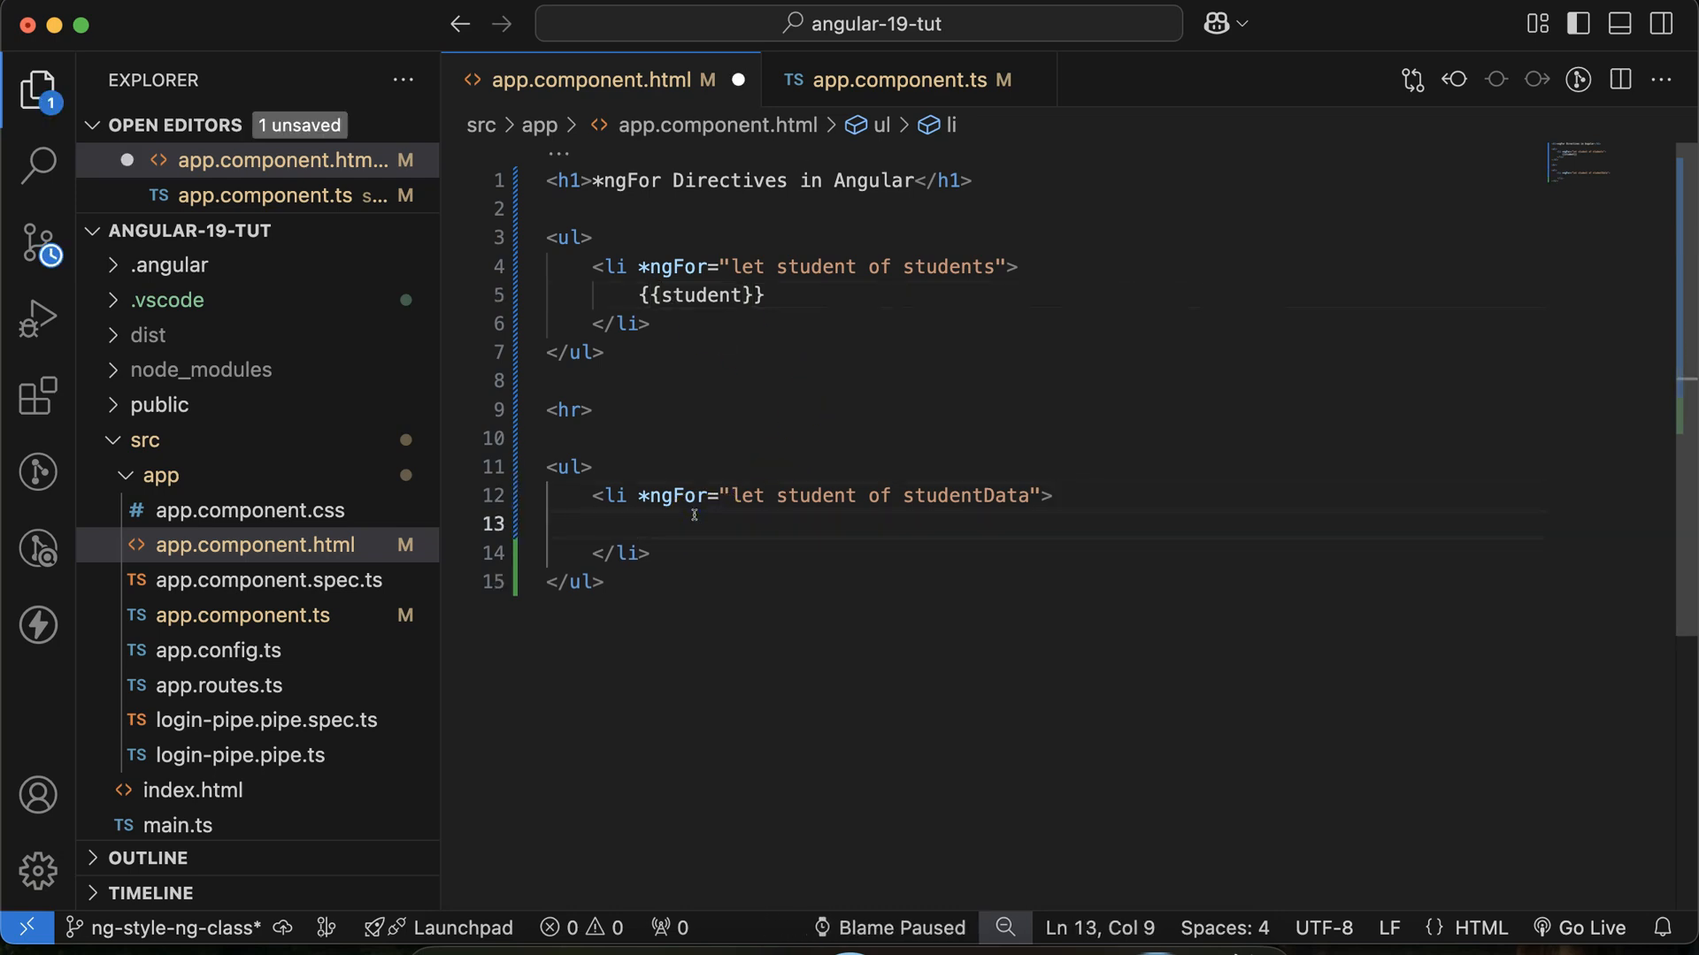
Fill the second <li> with {{student.name}}, {{student.age}}, {{student.email}}.
{"action": "type", "text": "{{}}"}
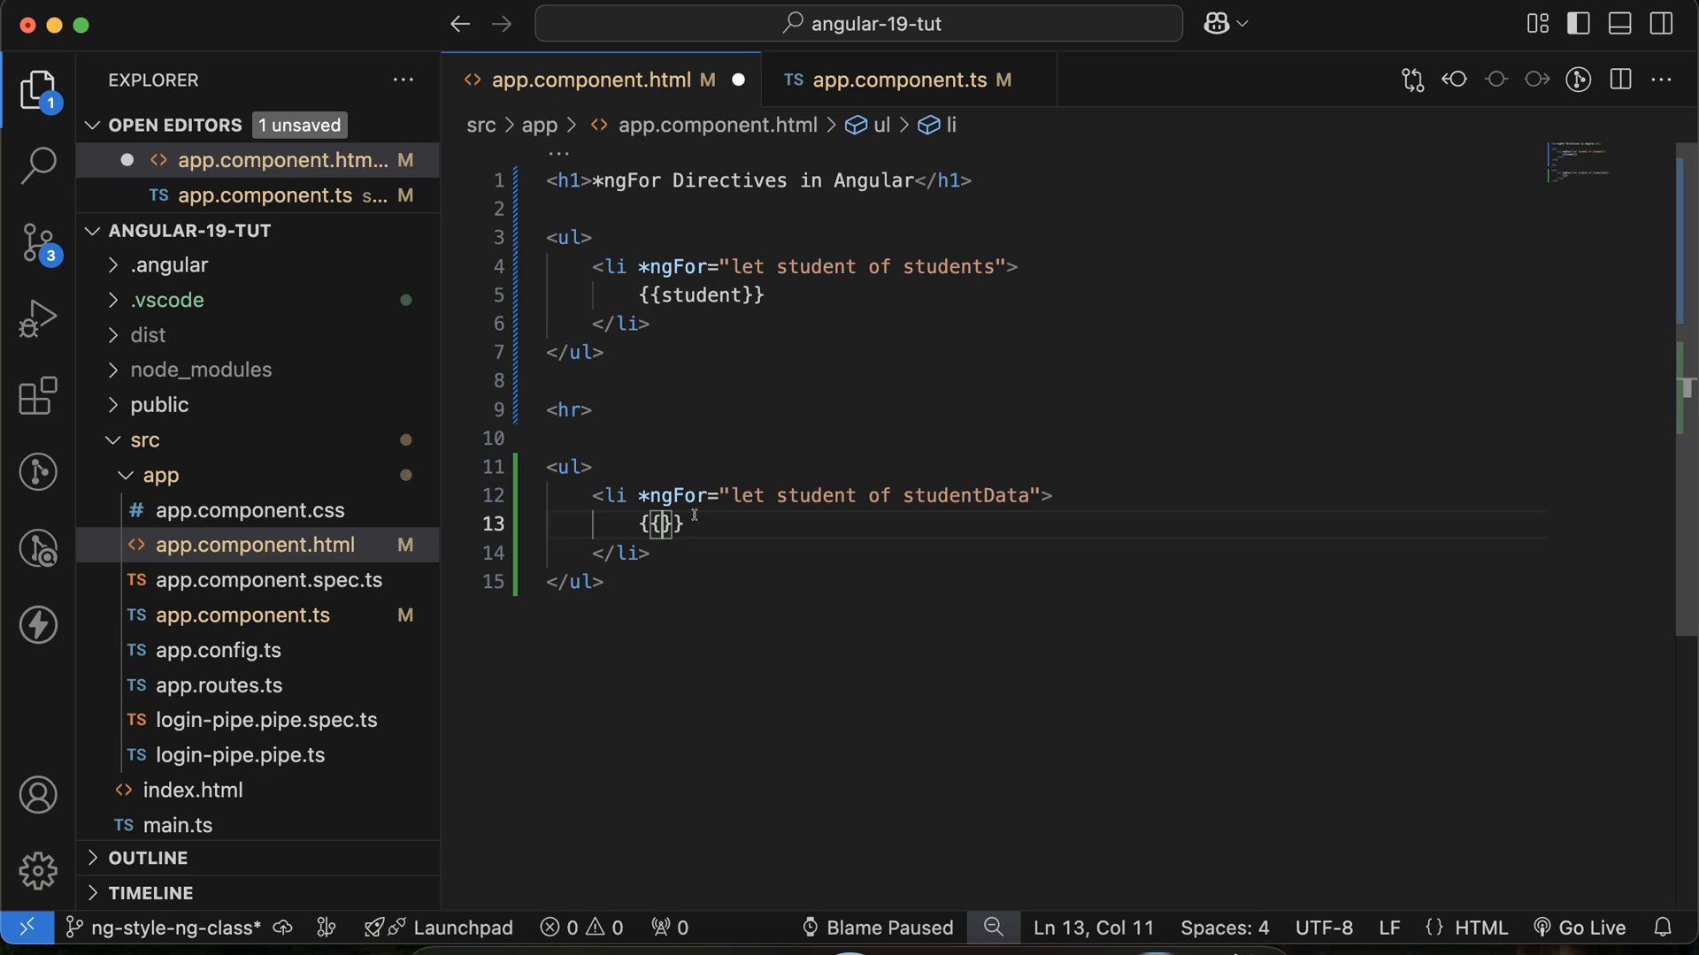
{"action": "type", "text": "student.name"}
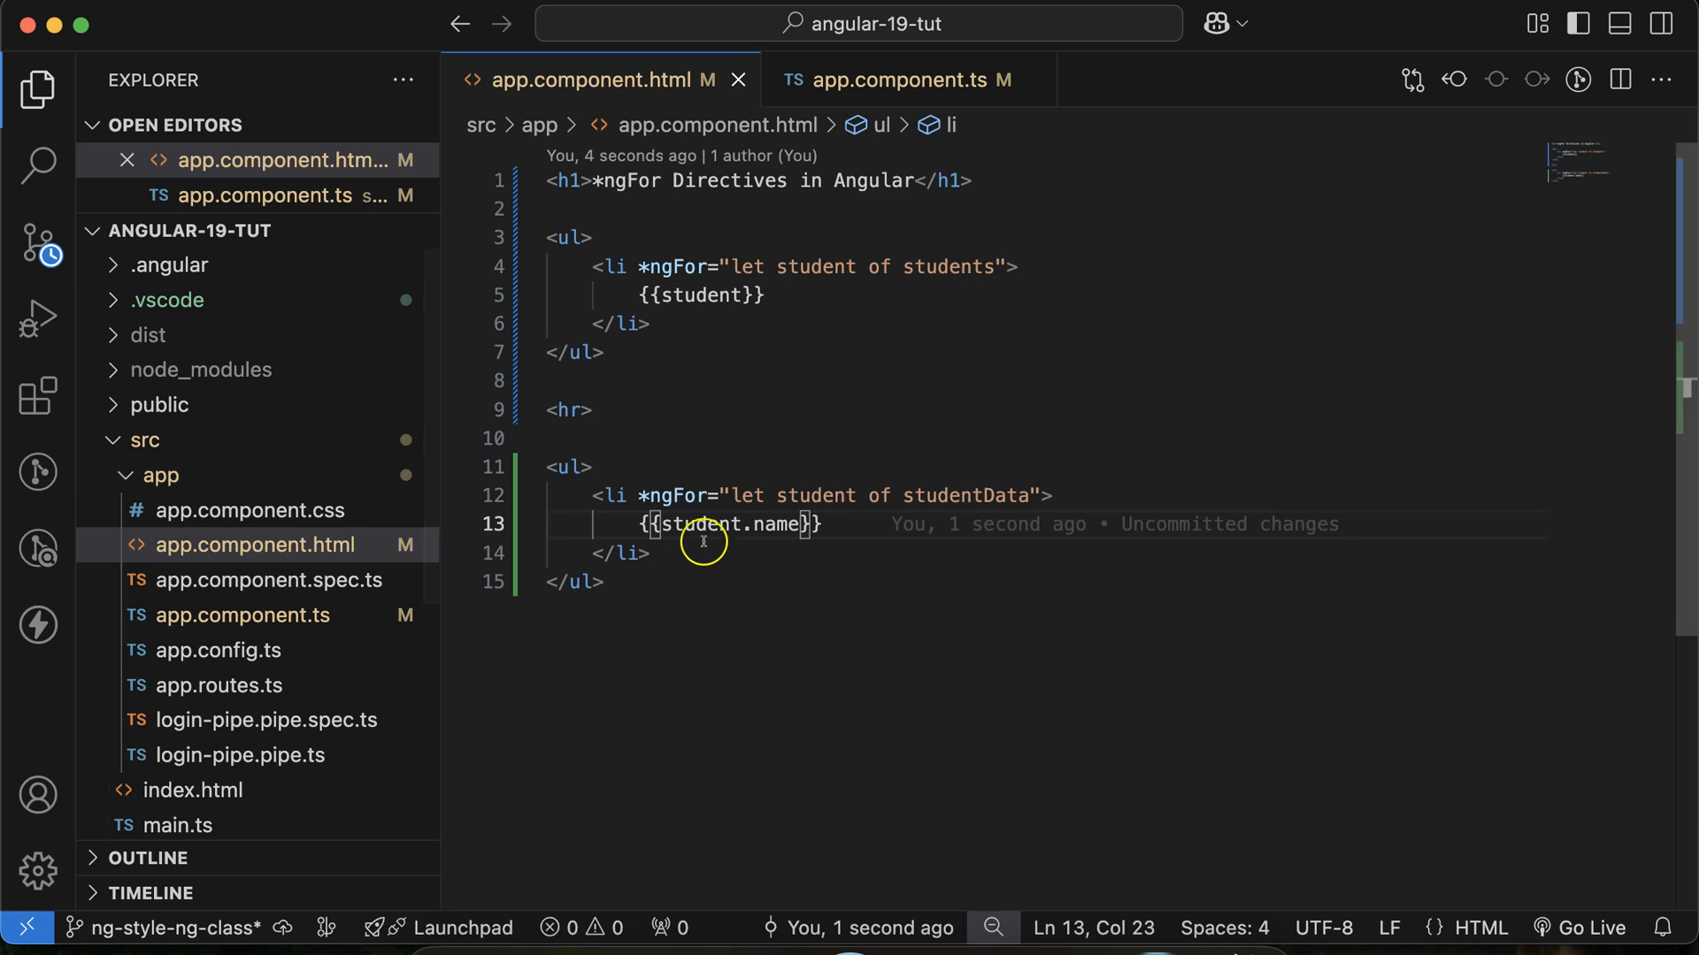
{"action": "type", "text": ","}
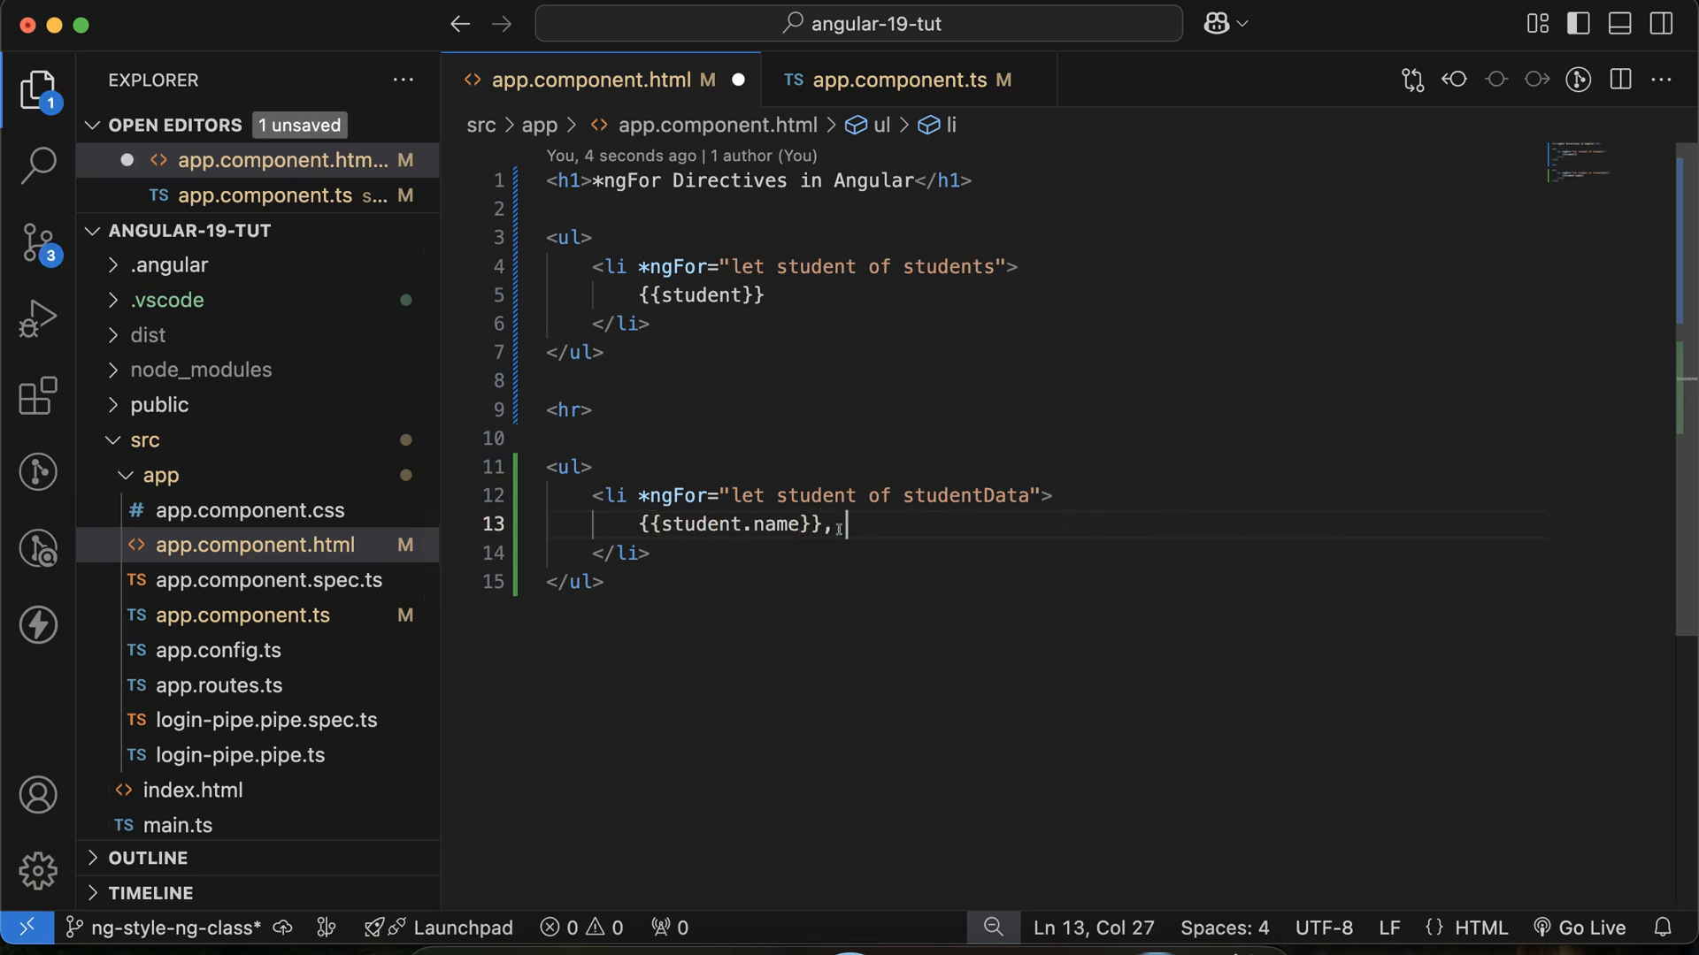
{"action": "type", "text": "{{student}}"}
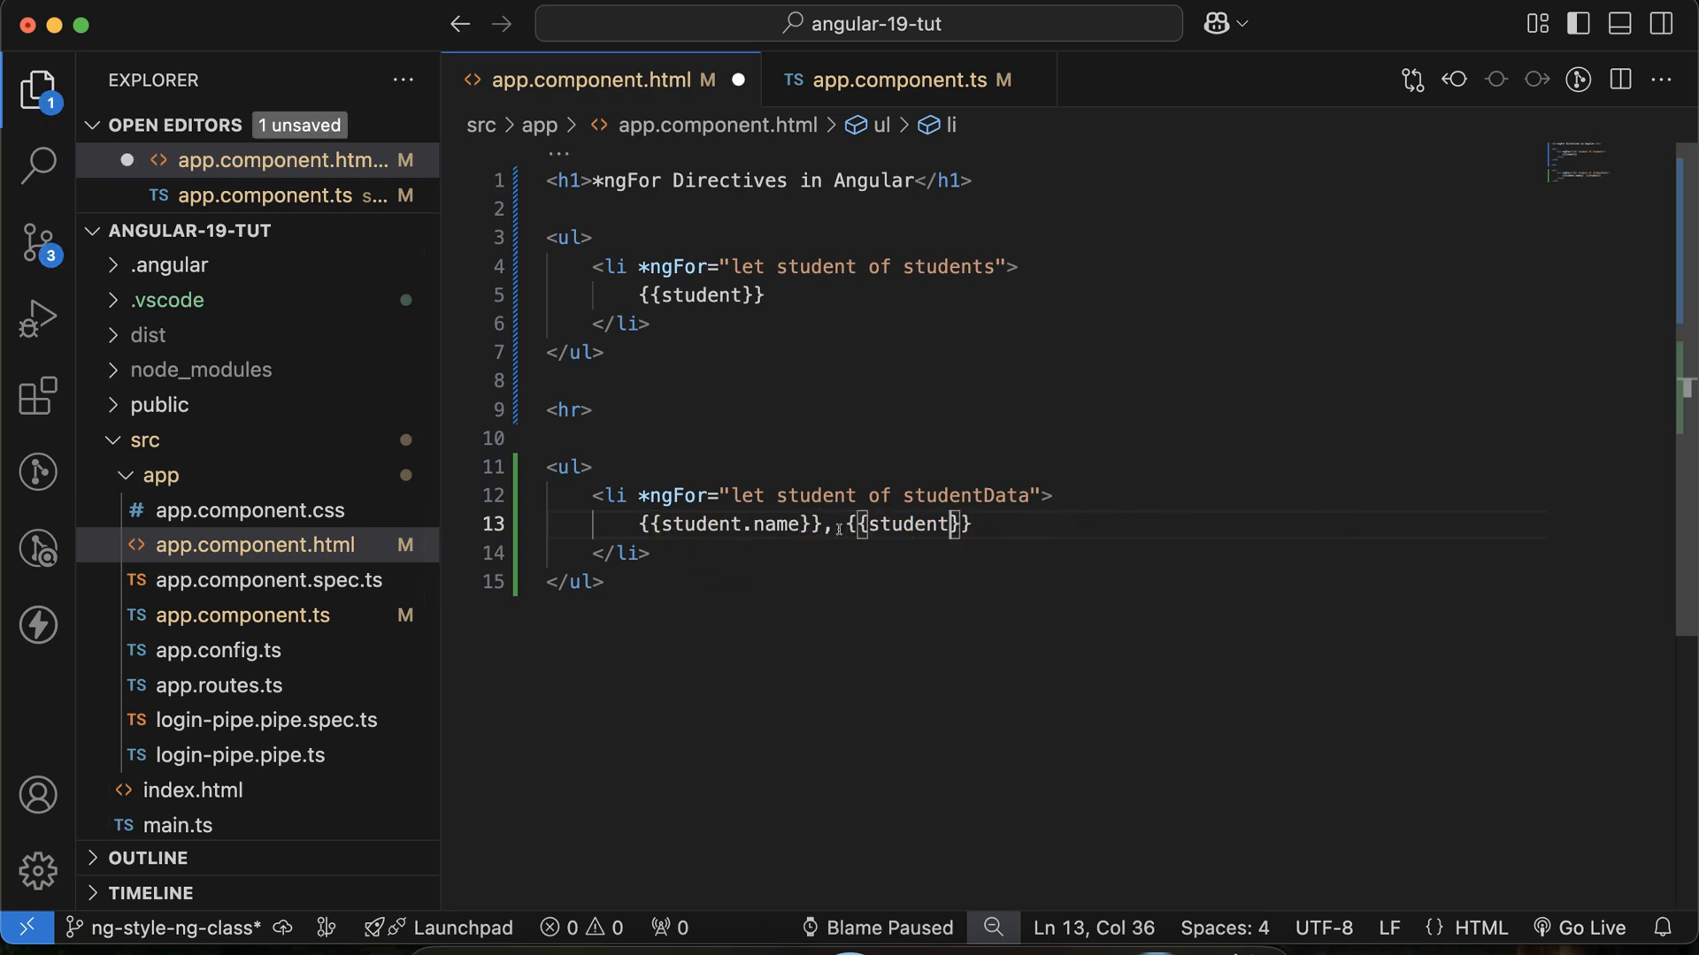
{"action": "type", "text": ".age"}
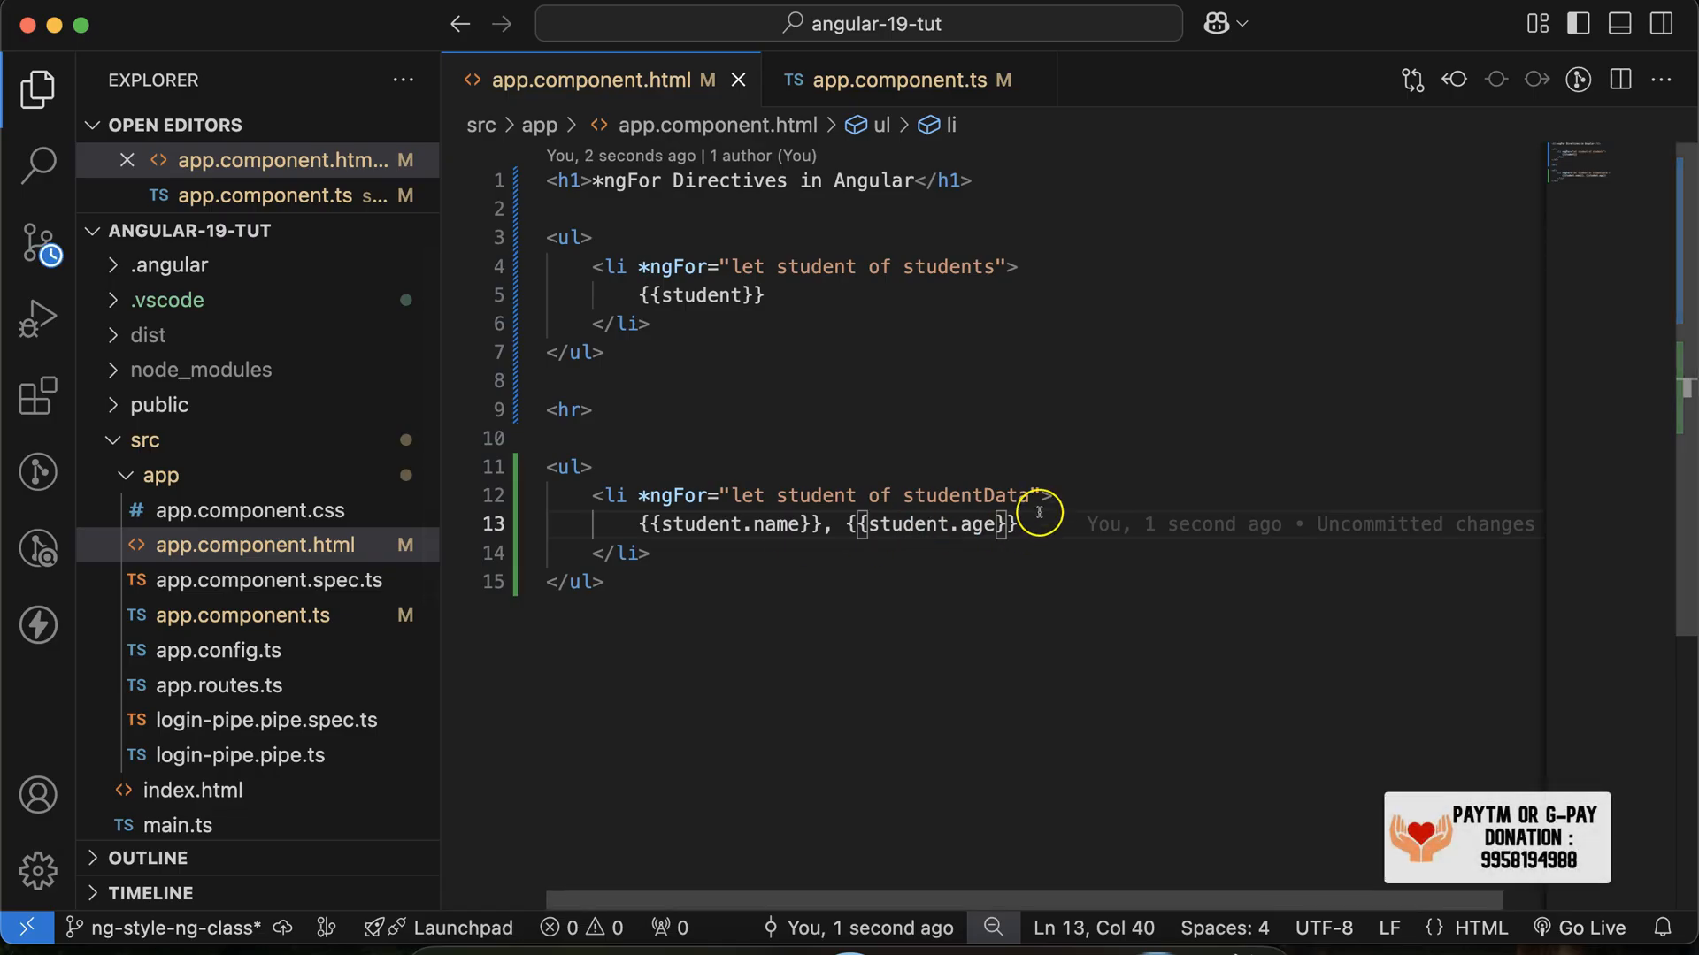
{"action": "type", "text": ","}
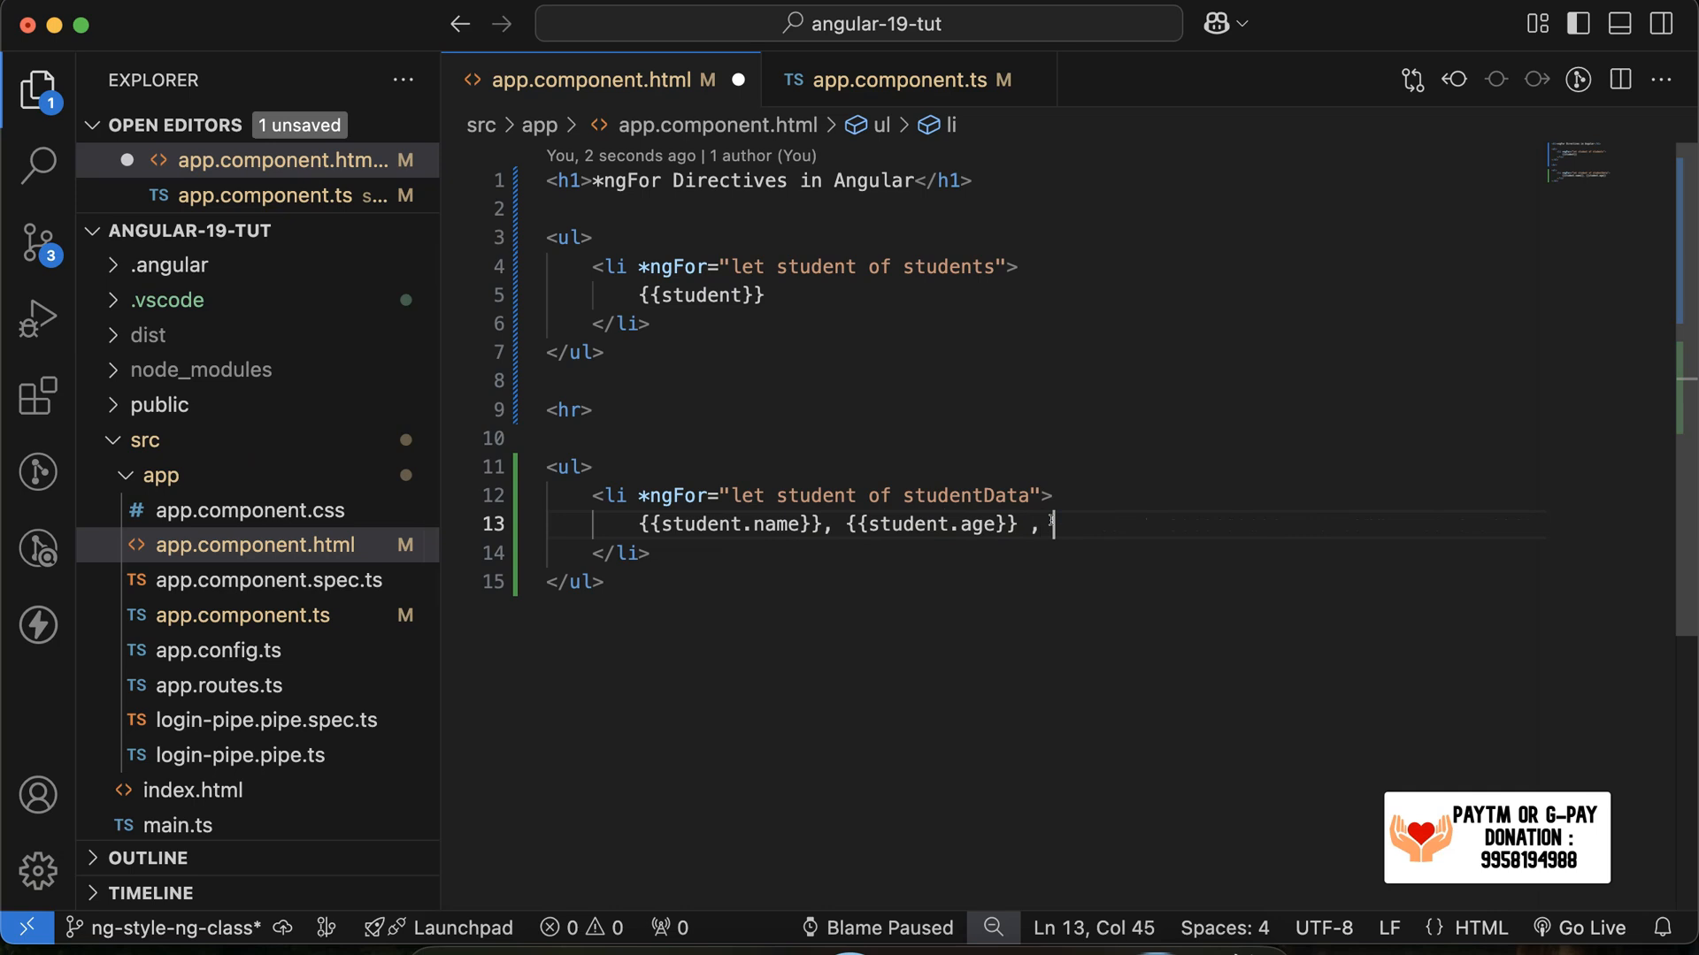
{"action": "type", "text": "{{student.em"}
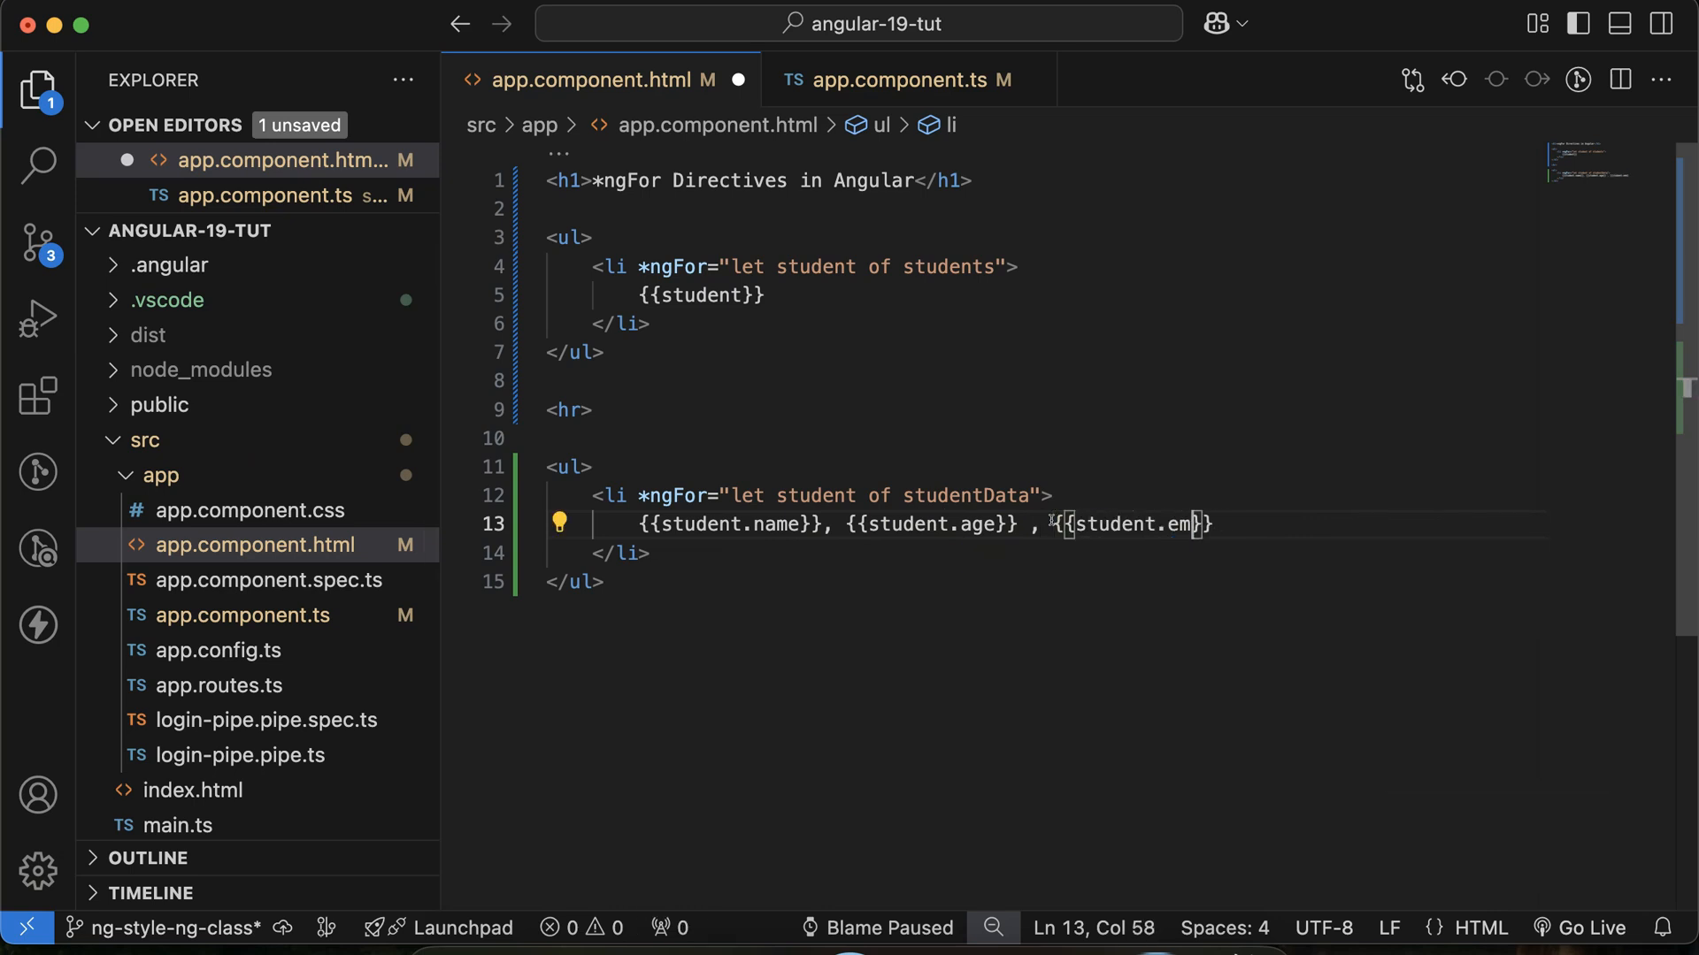
{"action": "type", "text": "a"}
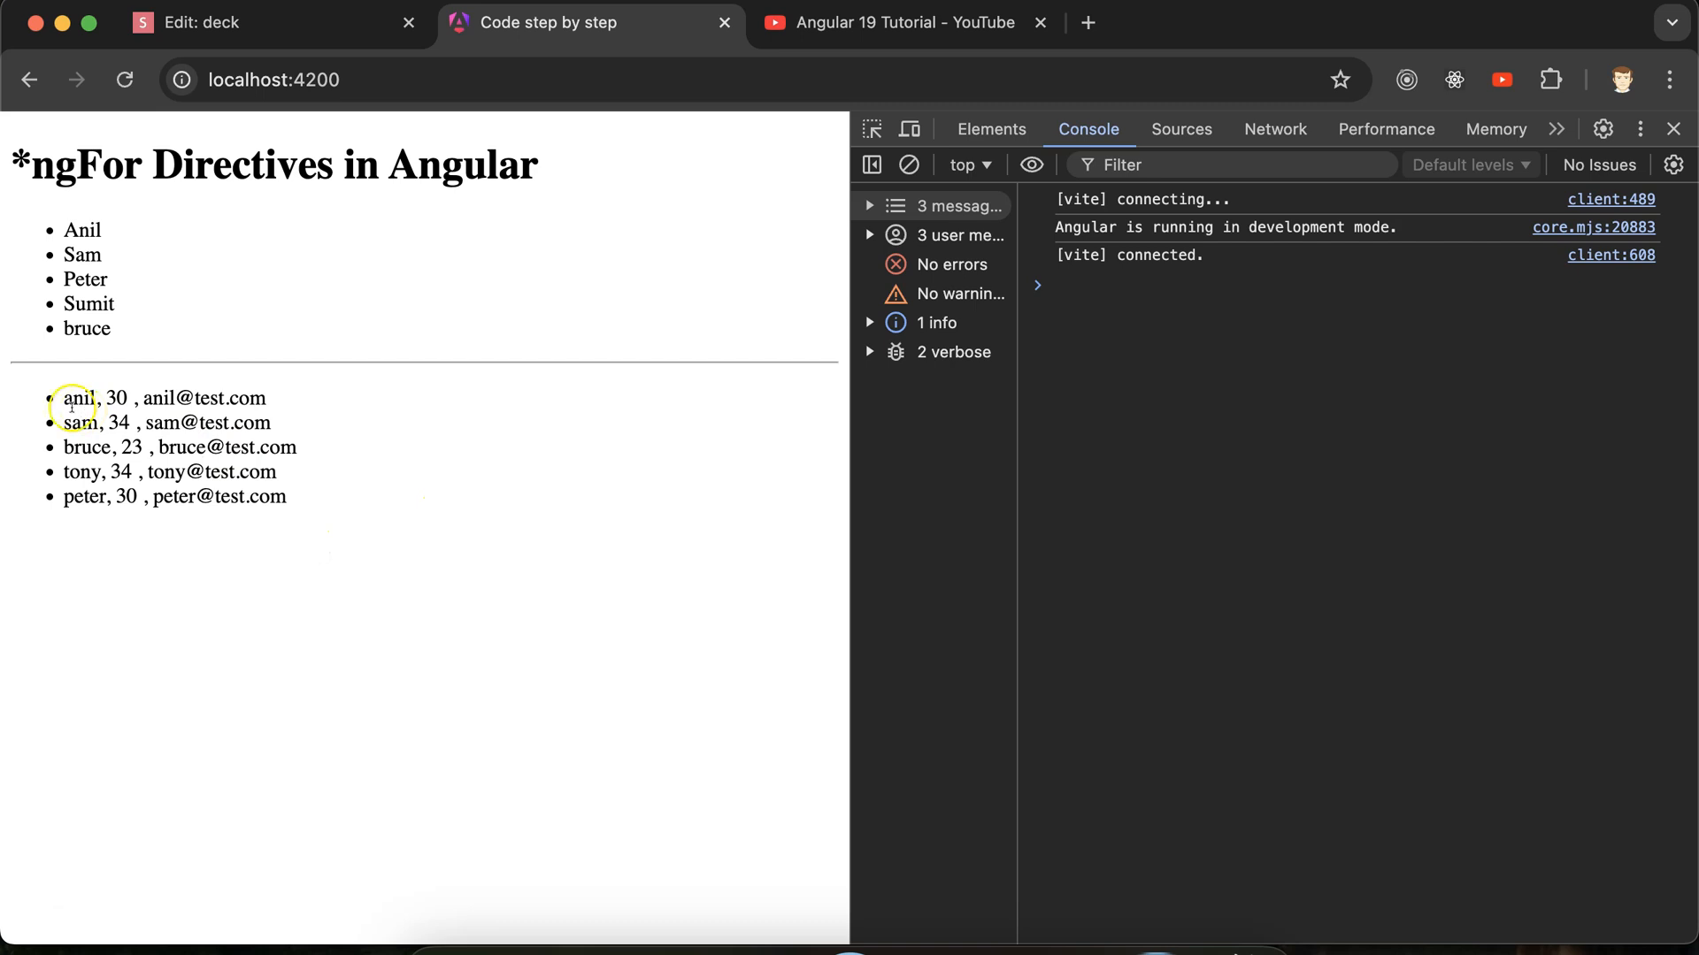
Highlight the rendered studentData list of names, ages and emails on localhost:4200.
{"action": "left_click_drag", "start_coordinate": [67, 398], "coordinate": [253, 501]}
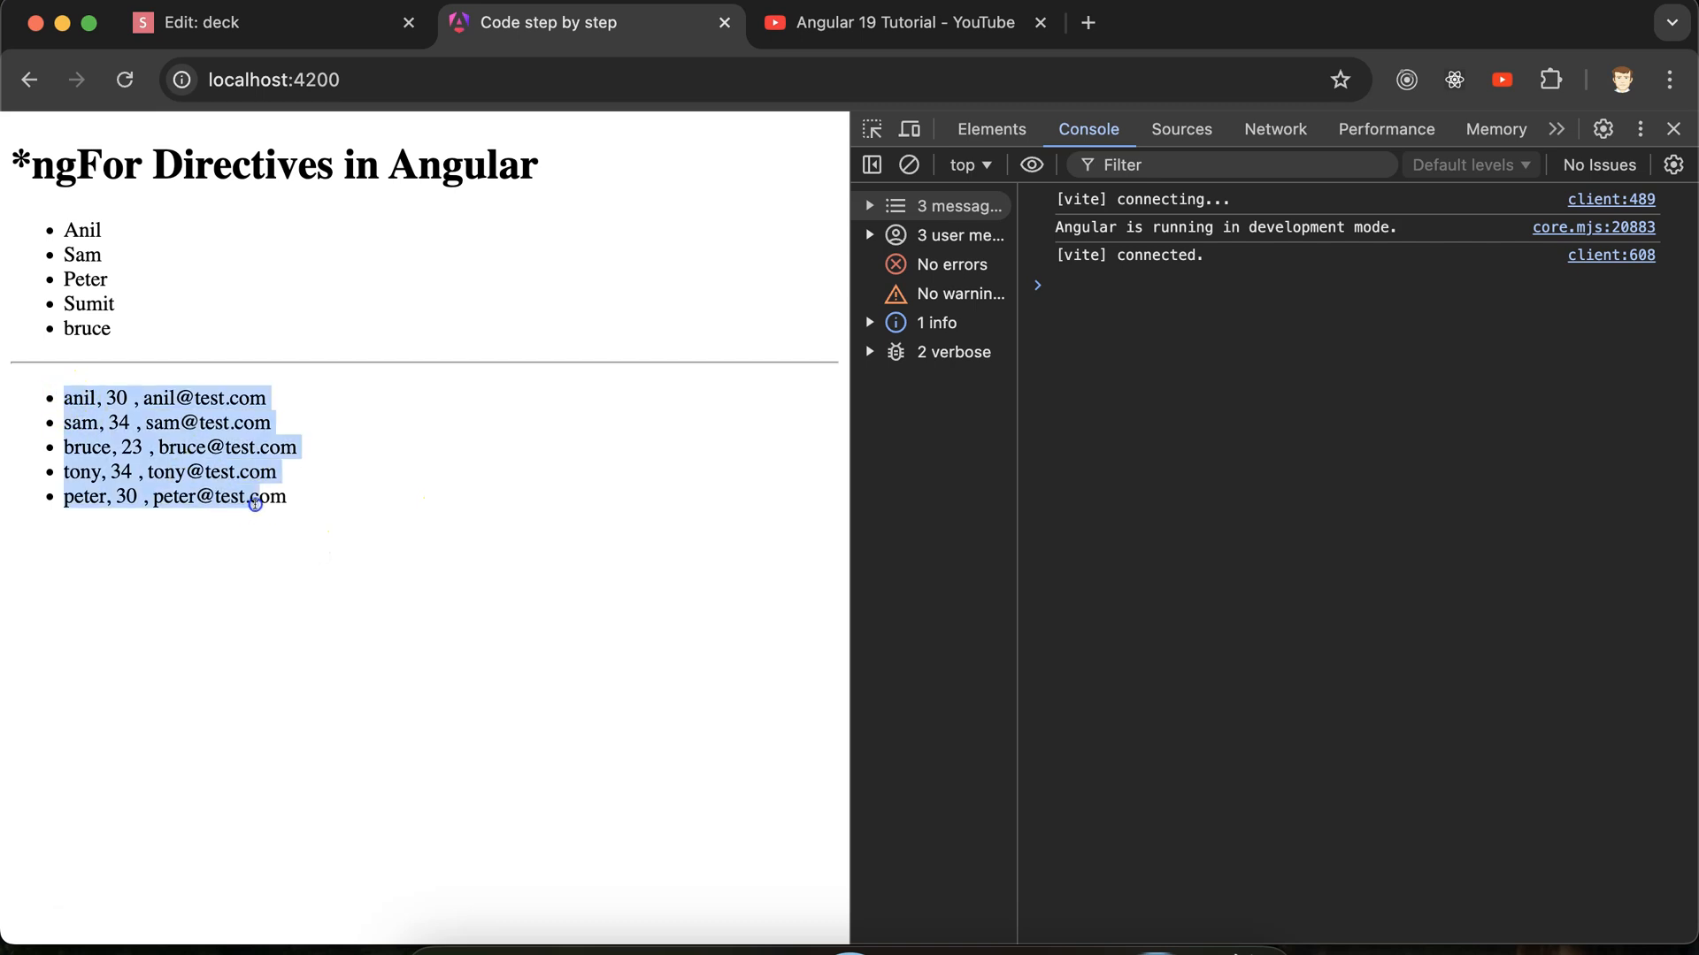
{"action": "mouse_move", "coordinate": [312, 490]}
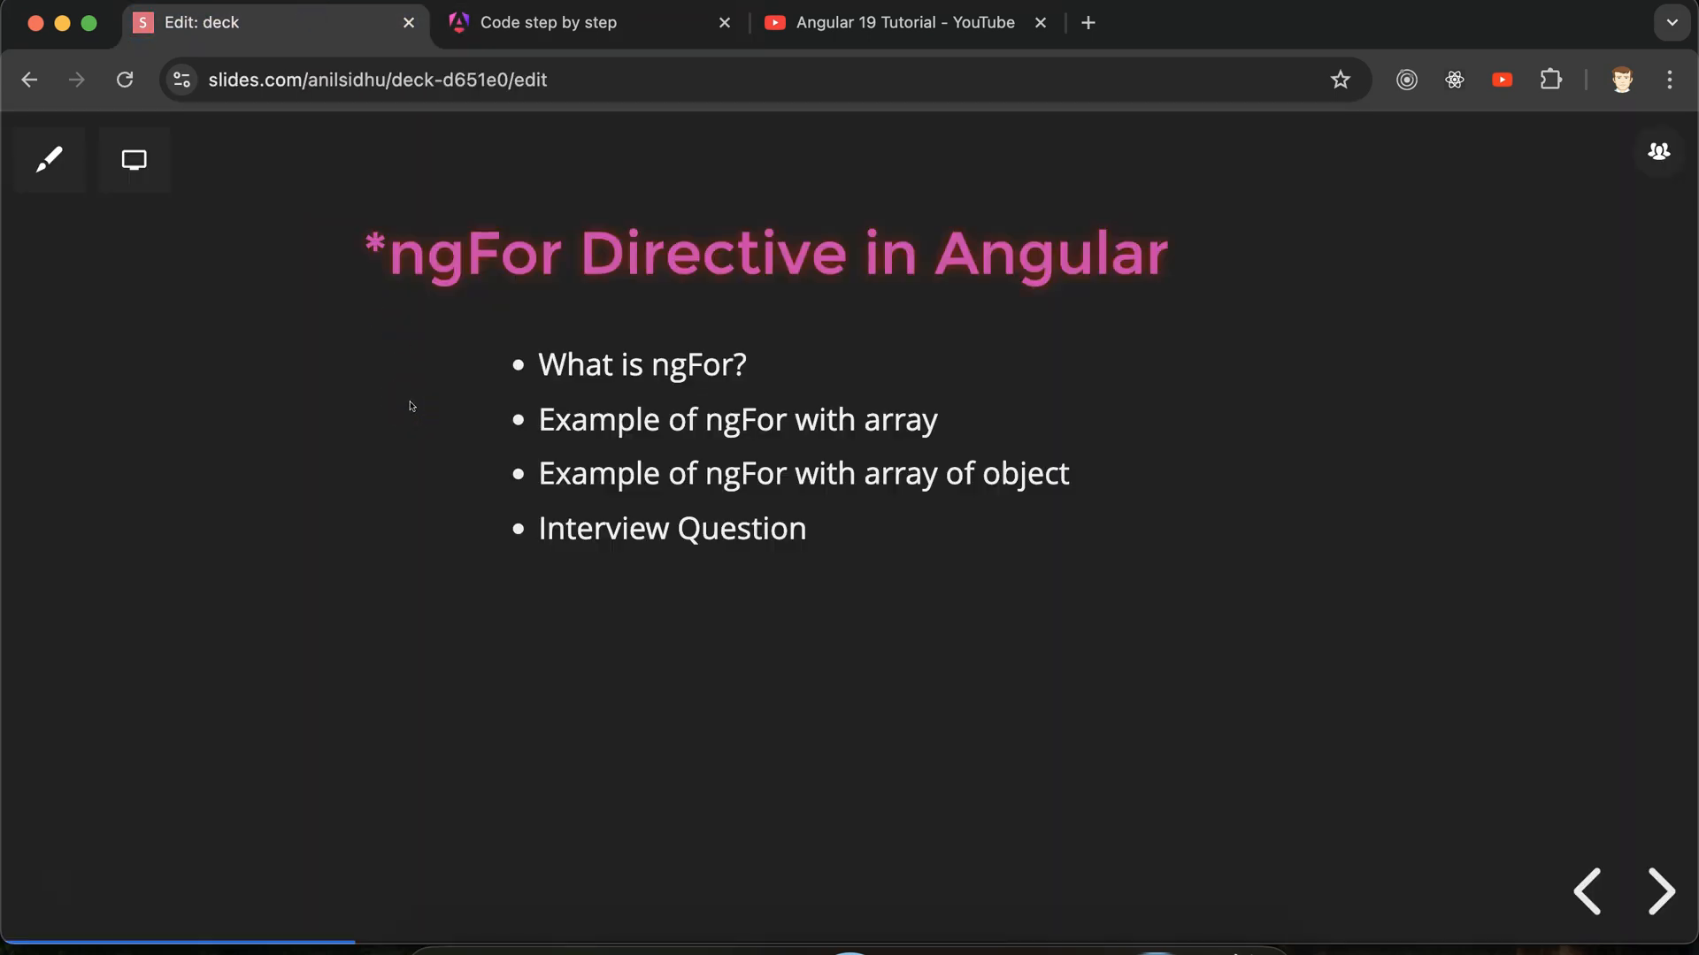
Advance the Slides.com deck from the ngFor agenda slide to the Support me slide.
{"action": "left_click", "coordinate": [1656, 891]}
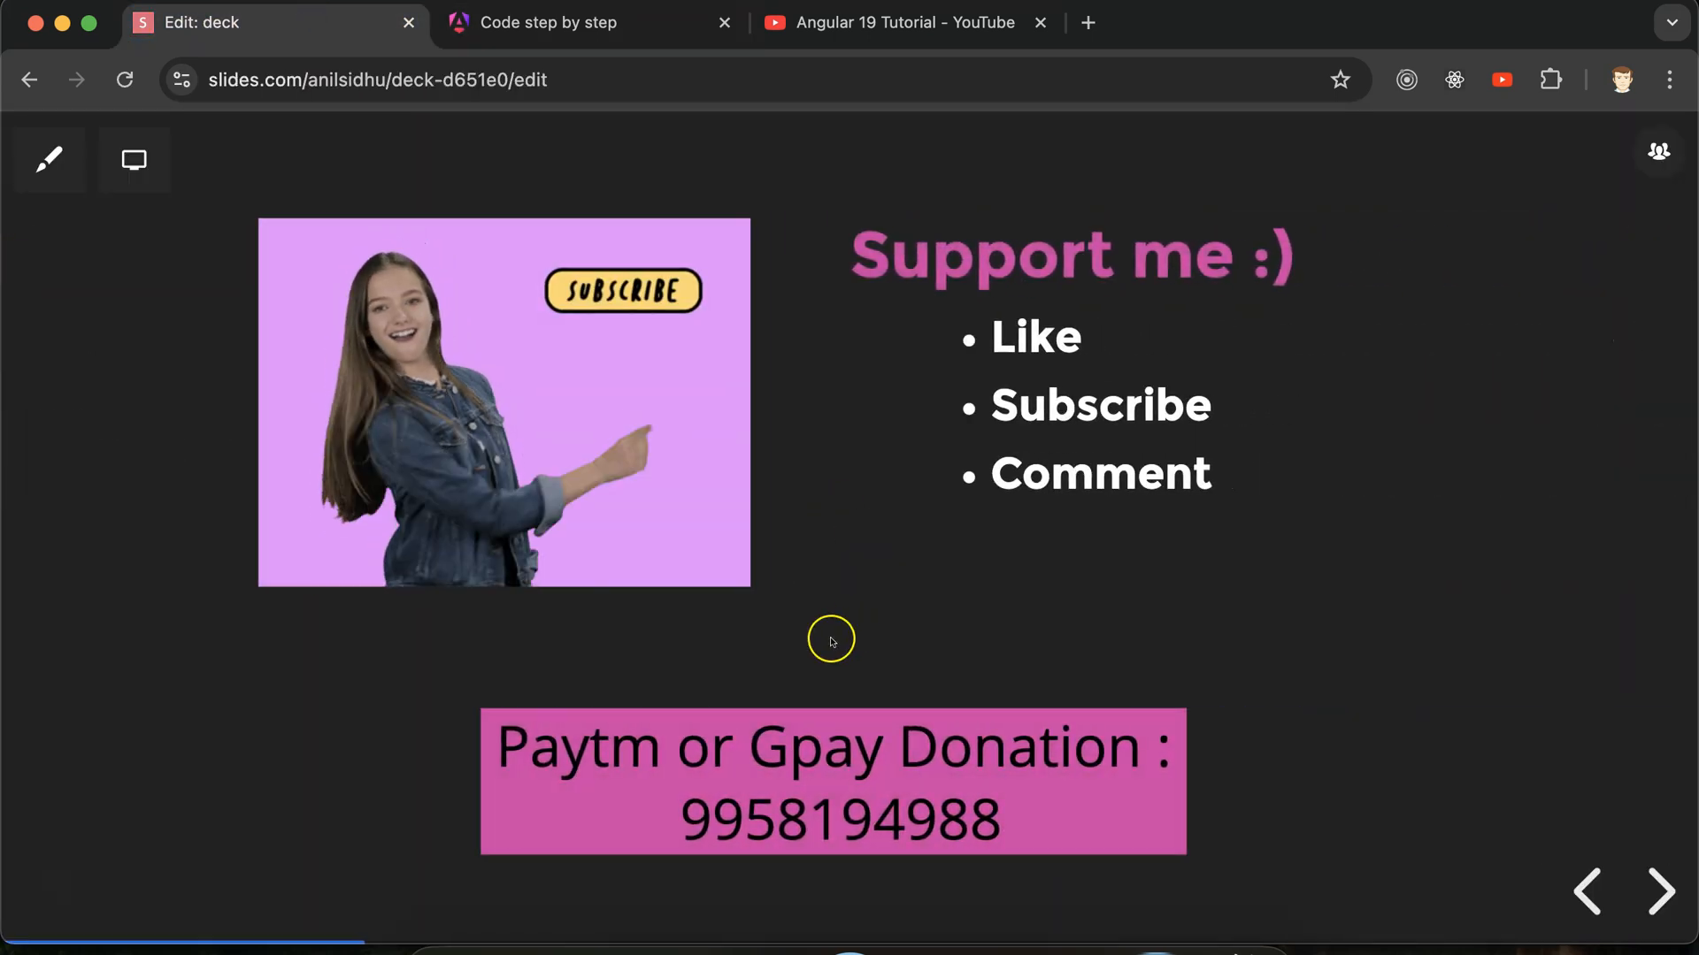